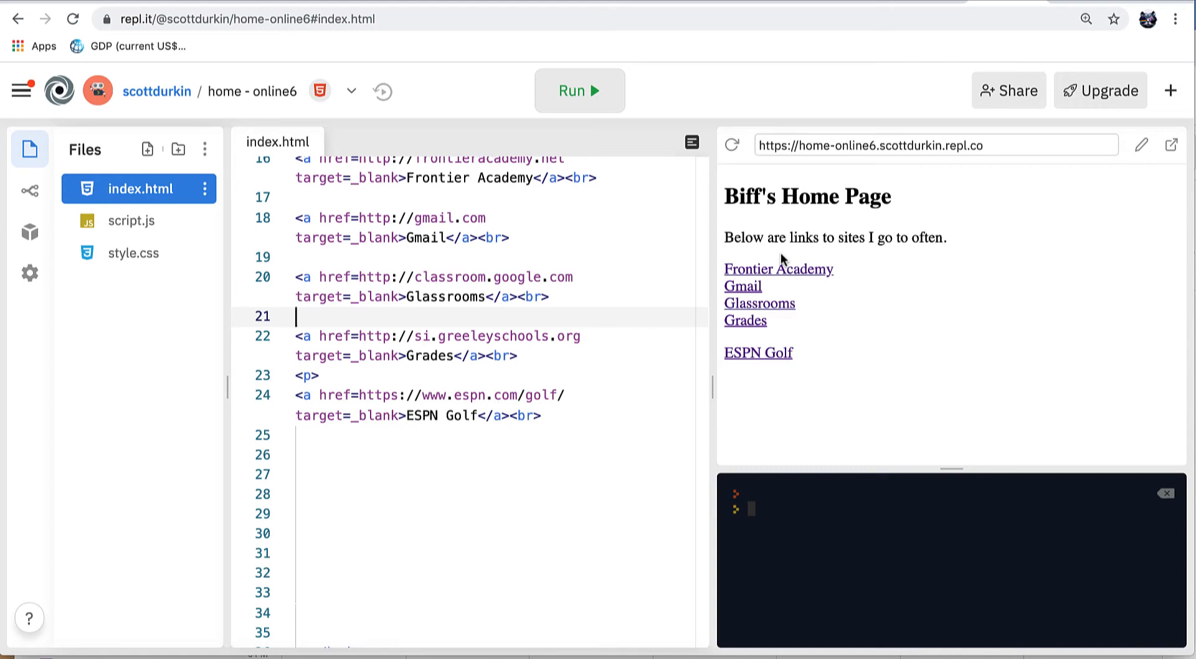
{"action": "mouse_move", "coordinate": [780, 320]}
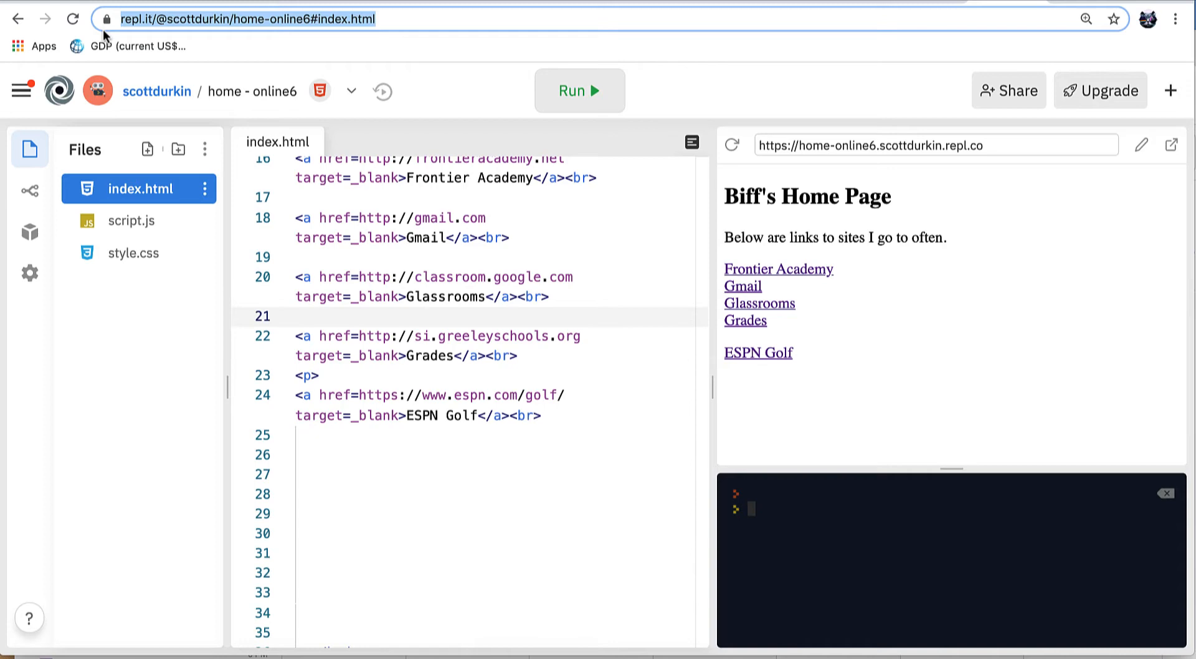
{"action": "mouse_move", "coordinate": [300, 119]}
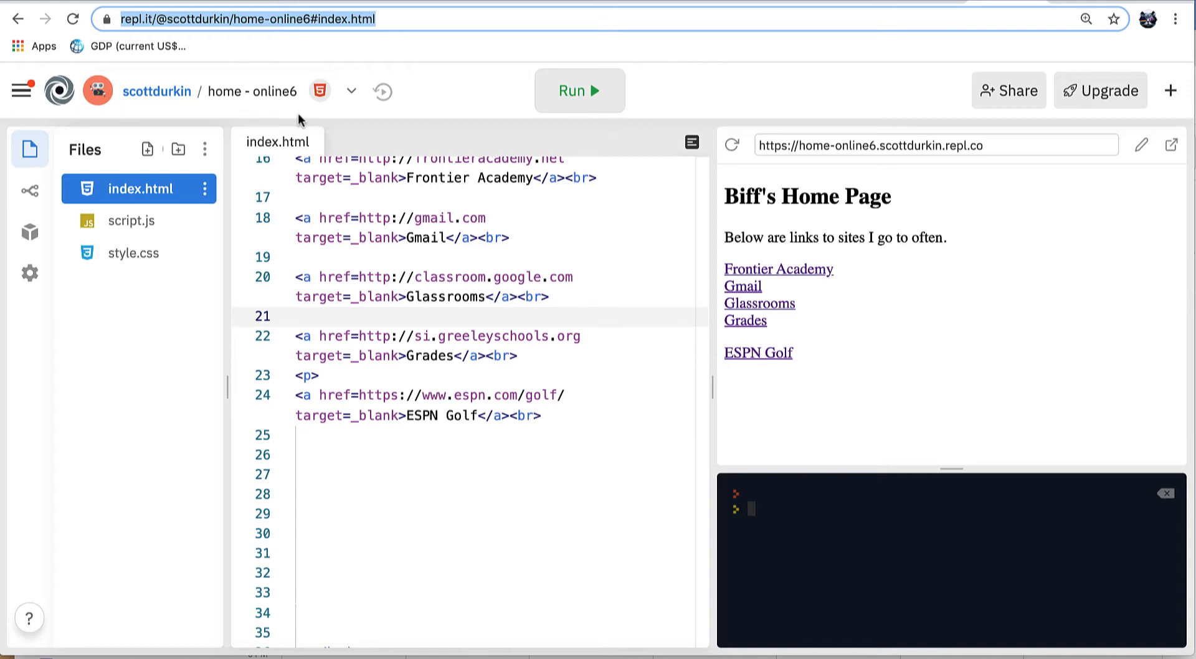
Step: Copy the ESPN Golf anchor line and paste a duplicate of it on a new line below
{"action": "scroll", "scroll_direction": "up", "scroll_amount": 3}
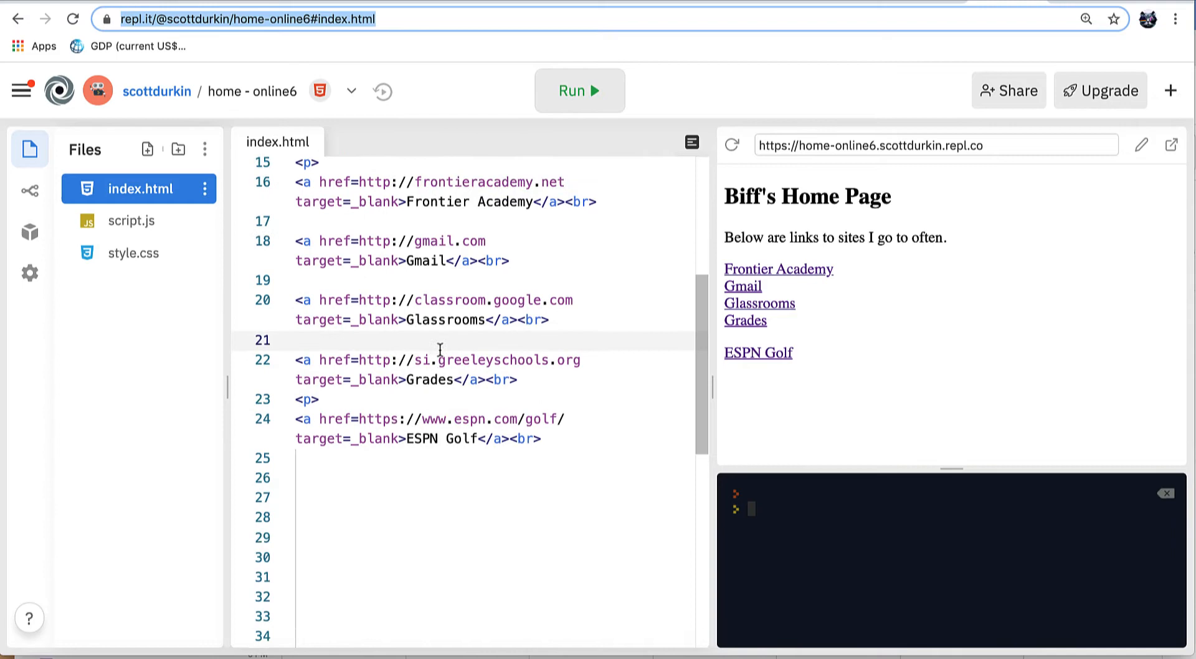
{"action": "scroll", "scroll_direction": "down", "scroll_amount": 3}
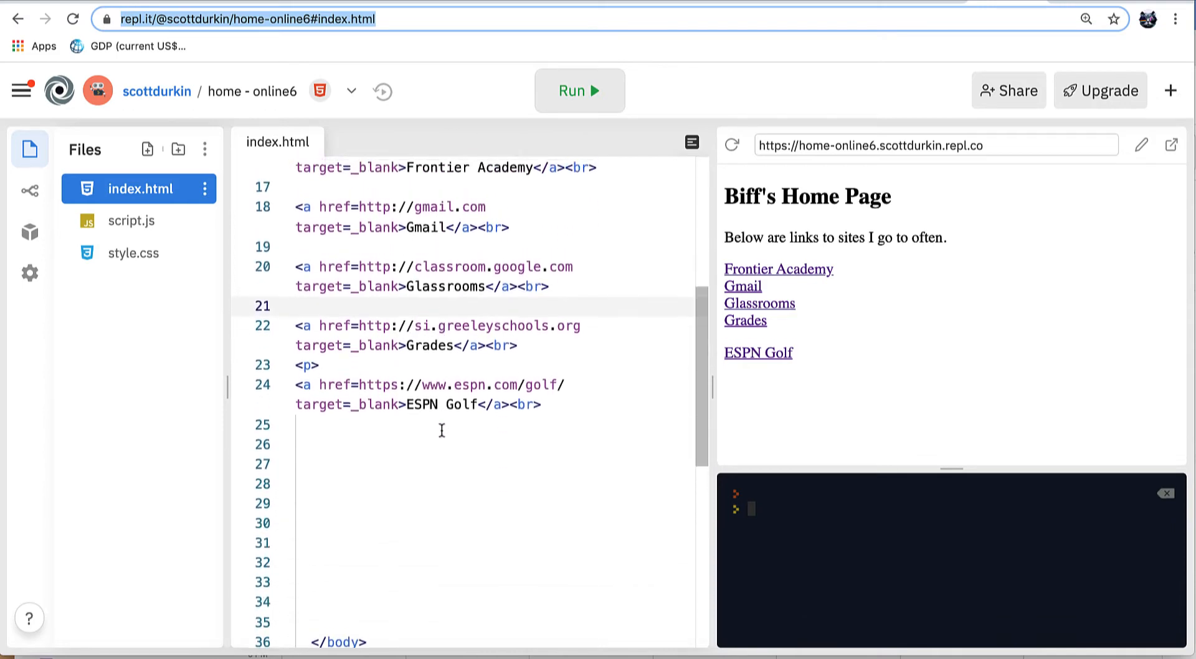
{"action": "scroll", "scroll_direction": "up", "scroll_amount": 3}
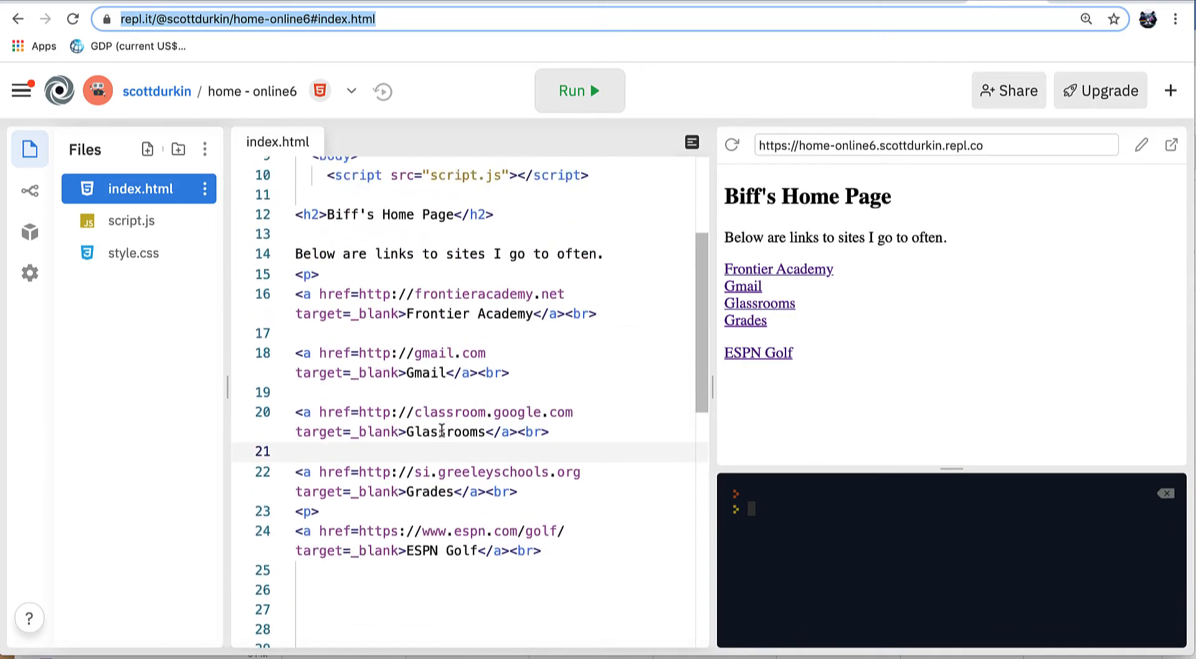
{"action": "mouse_move", "coordinate": [545, 550]}
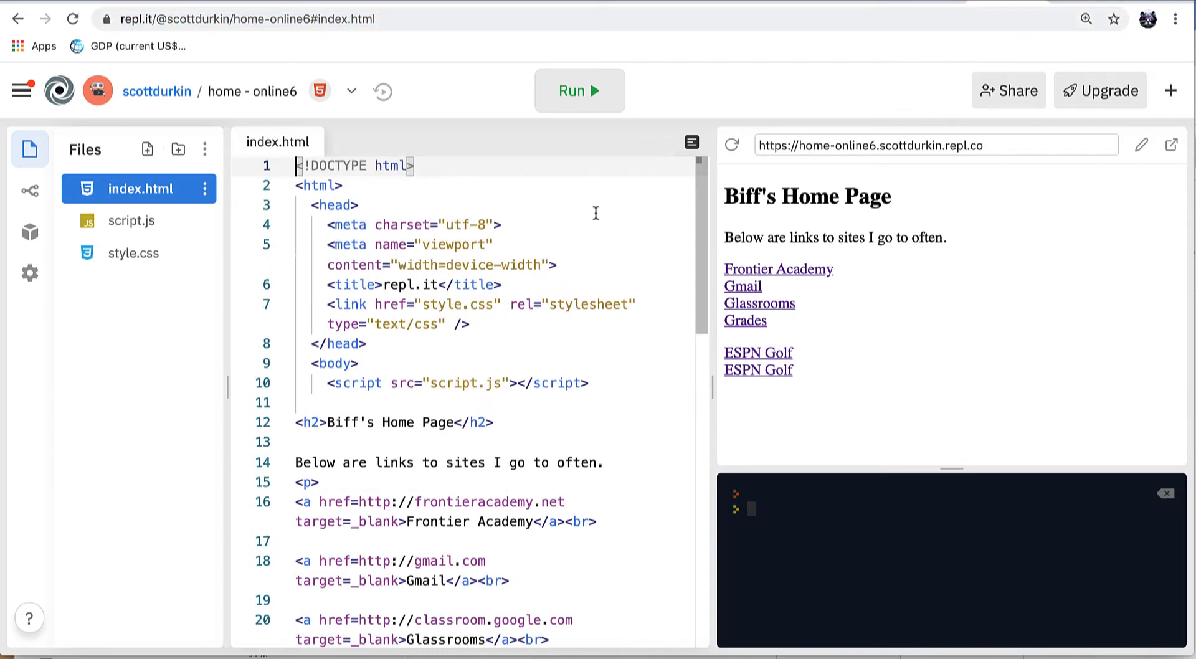
{"action": "scroll", "scroll_direction": "down", "scroll_amount": 3}
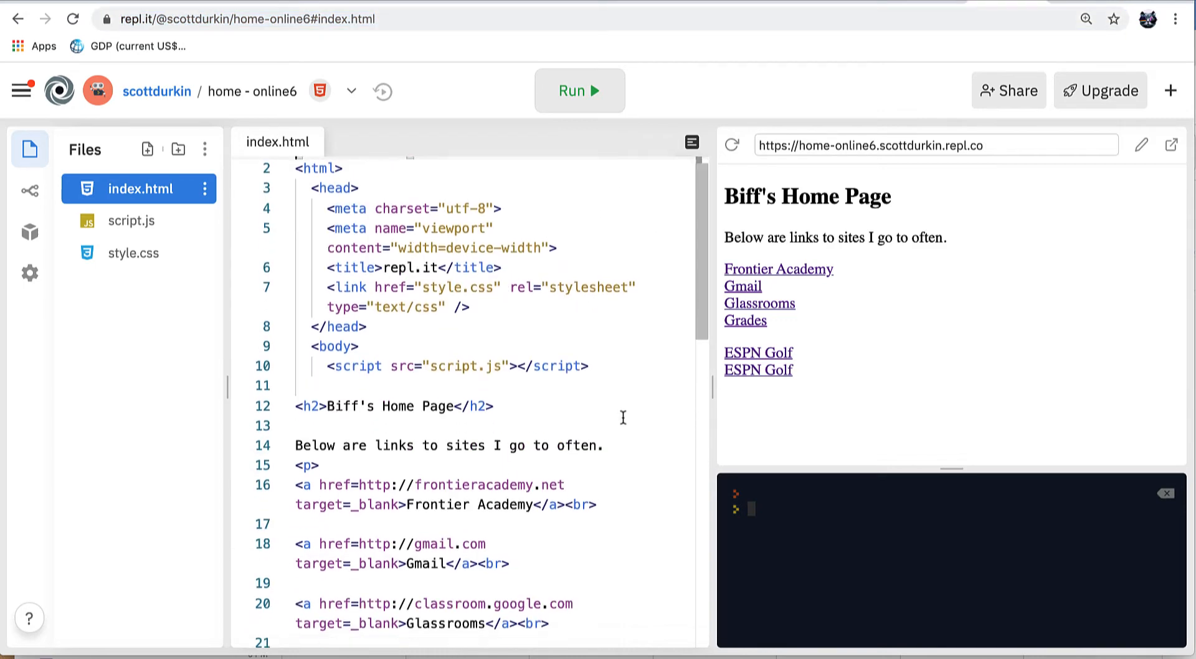
{"action": "scroll", "scroll_direction": "down", "scroll_amount": 3}
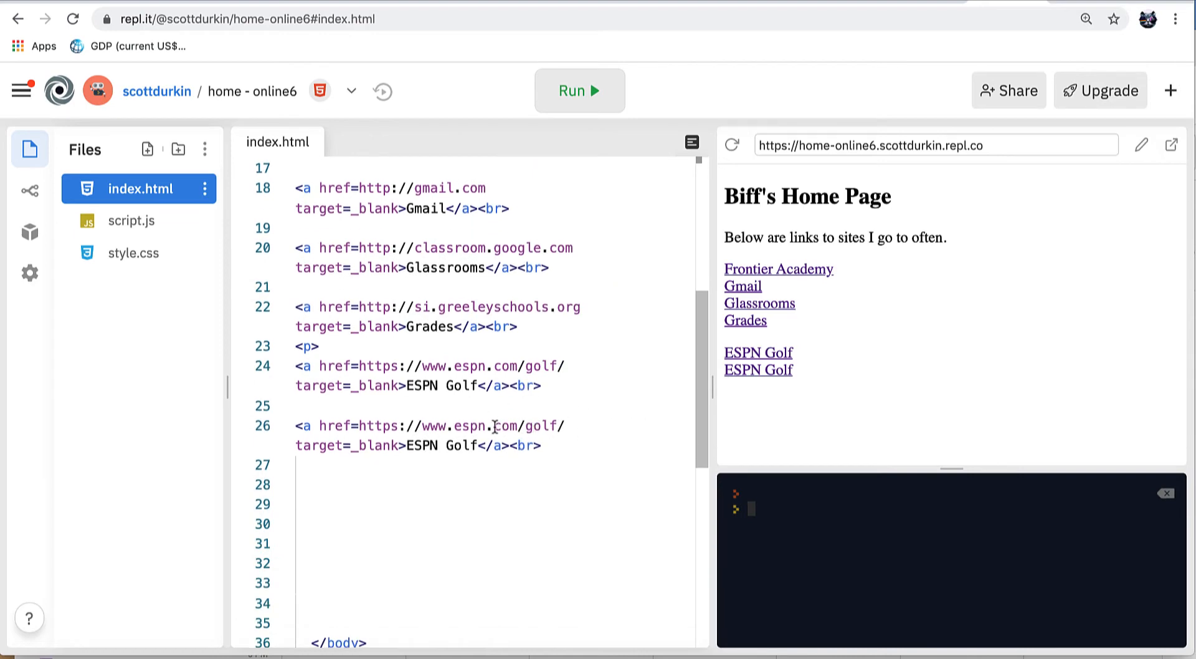
{"action": "left_click", "coordinate": [566, 426]}
{"action": "type", "text": "wu"}
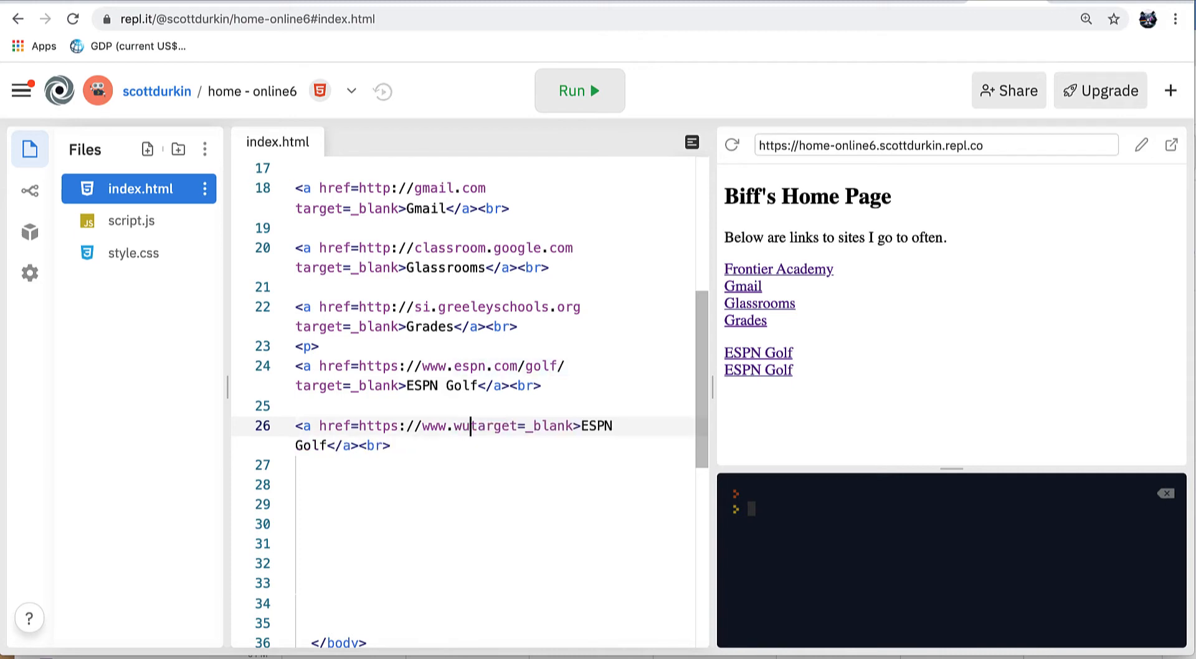
{"action": "type", "text": "nderground.com"}
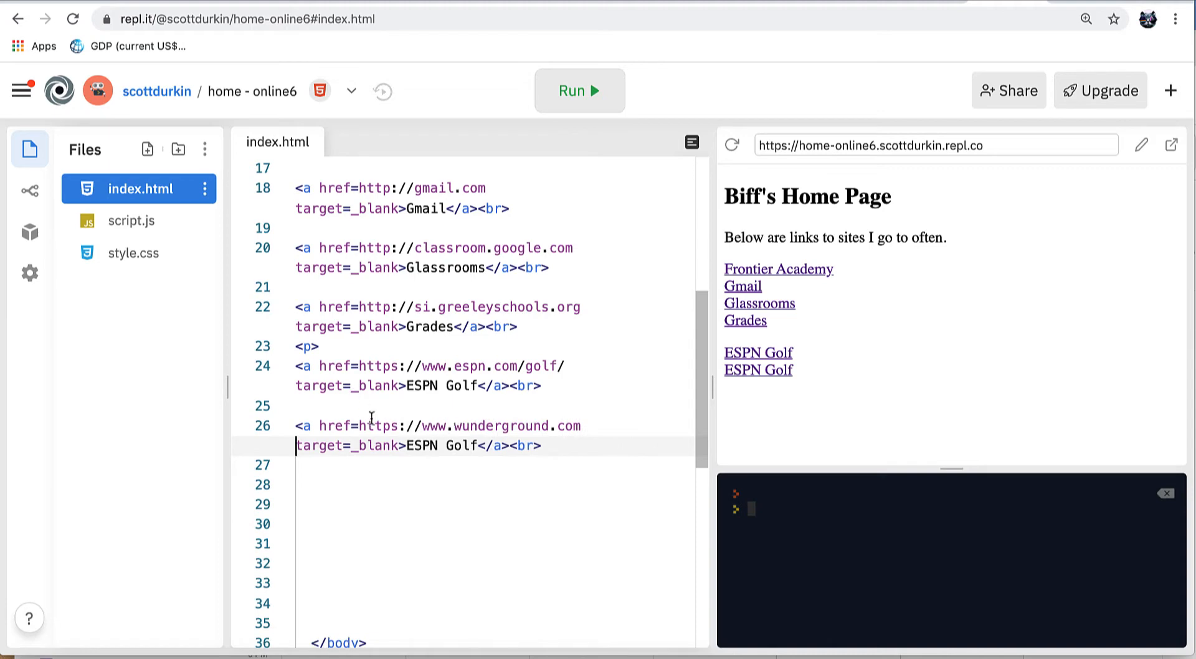
{"action": "double_click", "coordinate": [441, 446]}
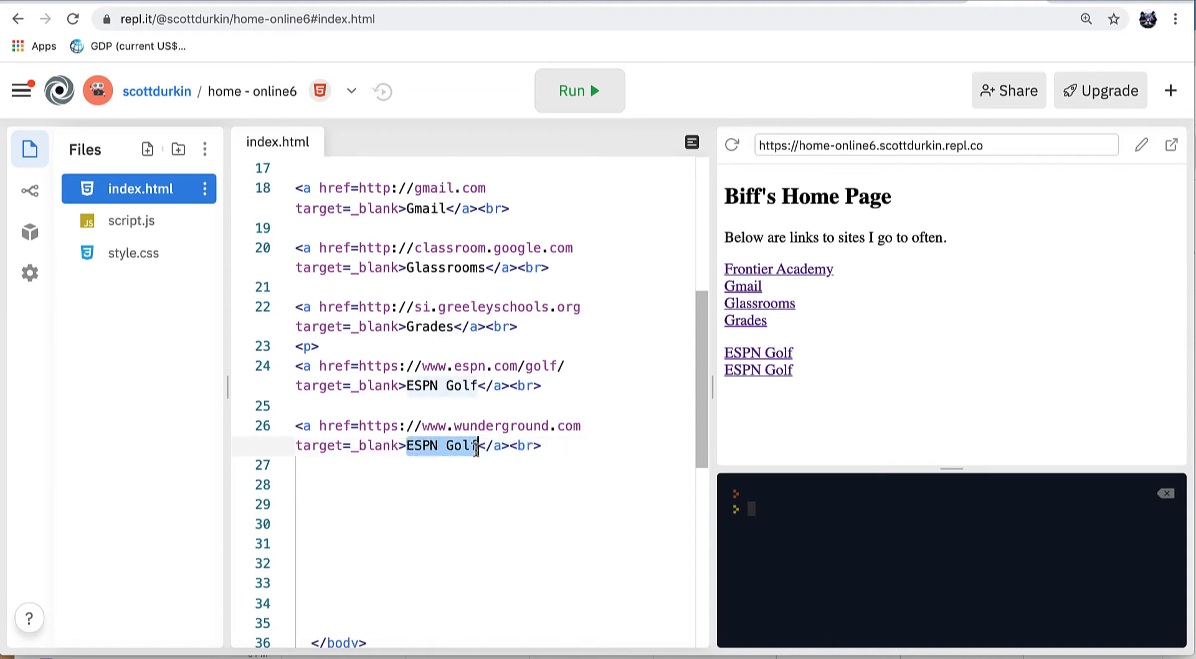
{"action": "type", "text": "Weather"}
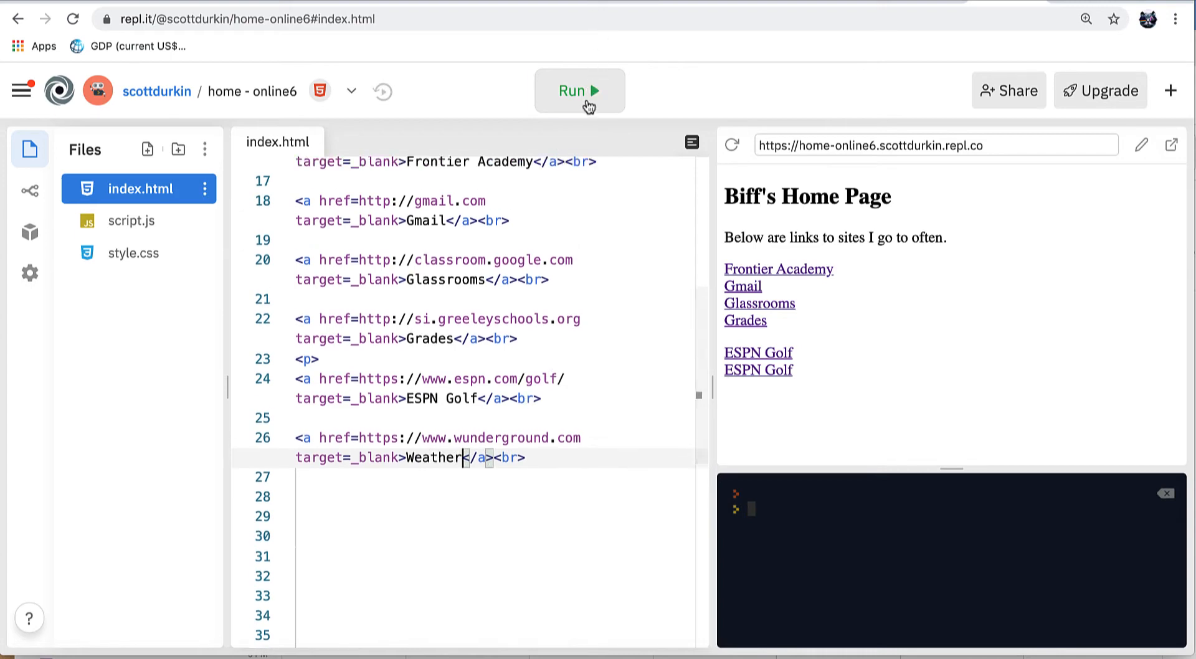
{"action": "left_click", "coordinate": [580, 89]}
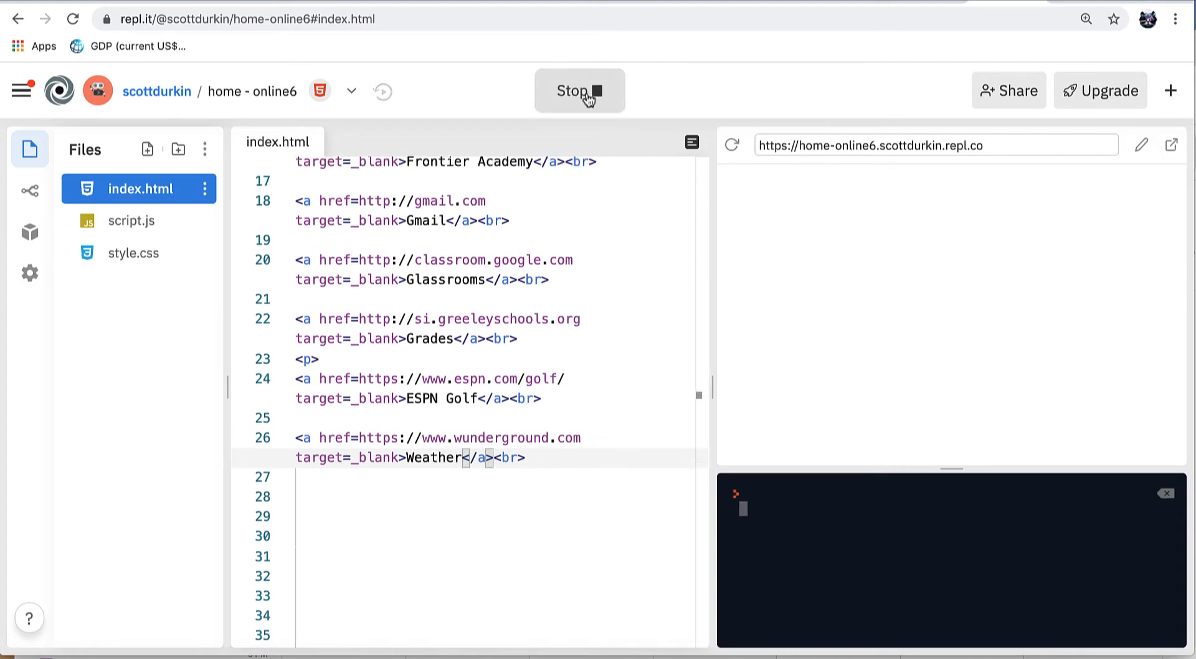
{"action": "left_click", "coordinate": [579, 90]}
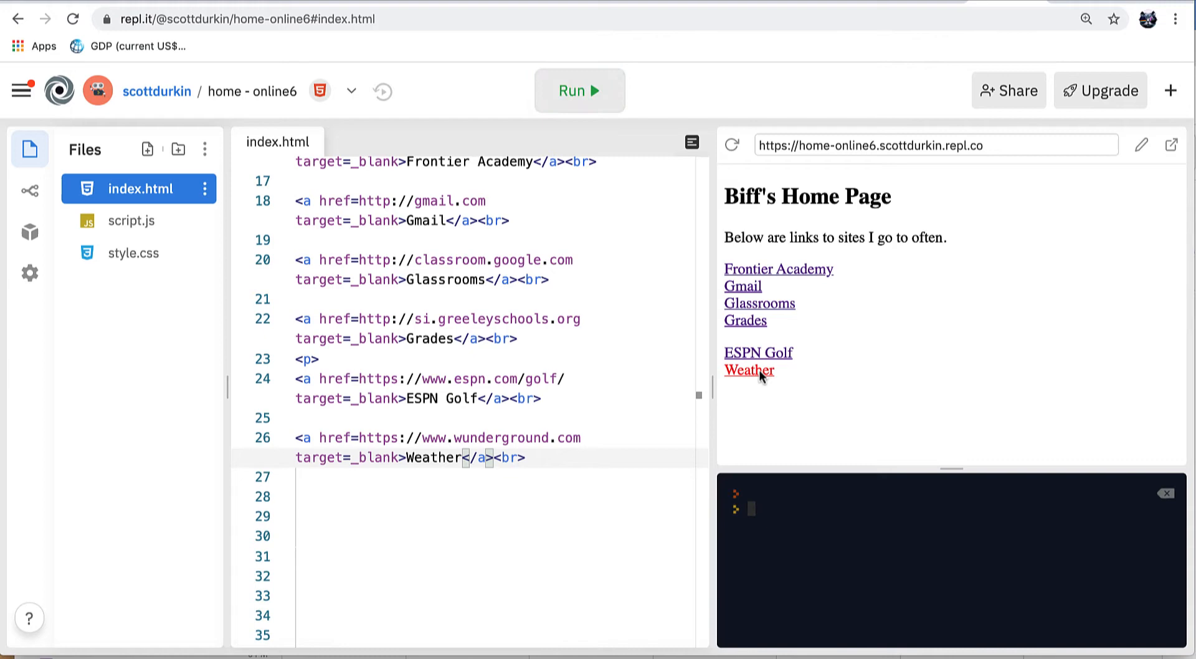
Step: Follow the Weather link and bring up the full Greeley, CO forecast on Weather Underground
{"action": "left_click", "coordinate": [749, 370]}
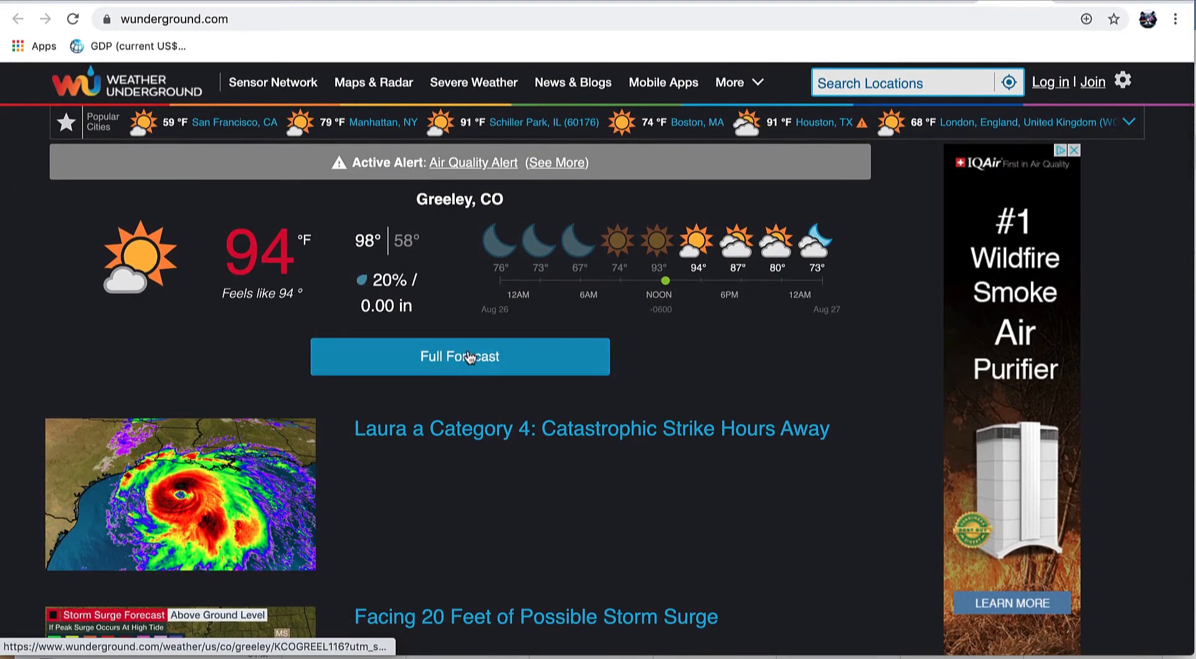
{"action": "left_click", "coordinate": [460, 356]}
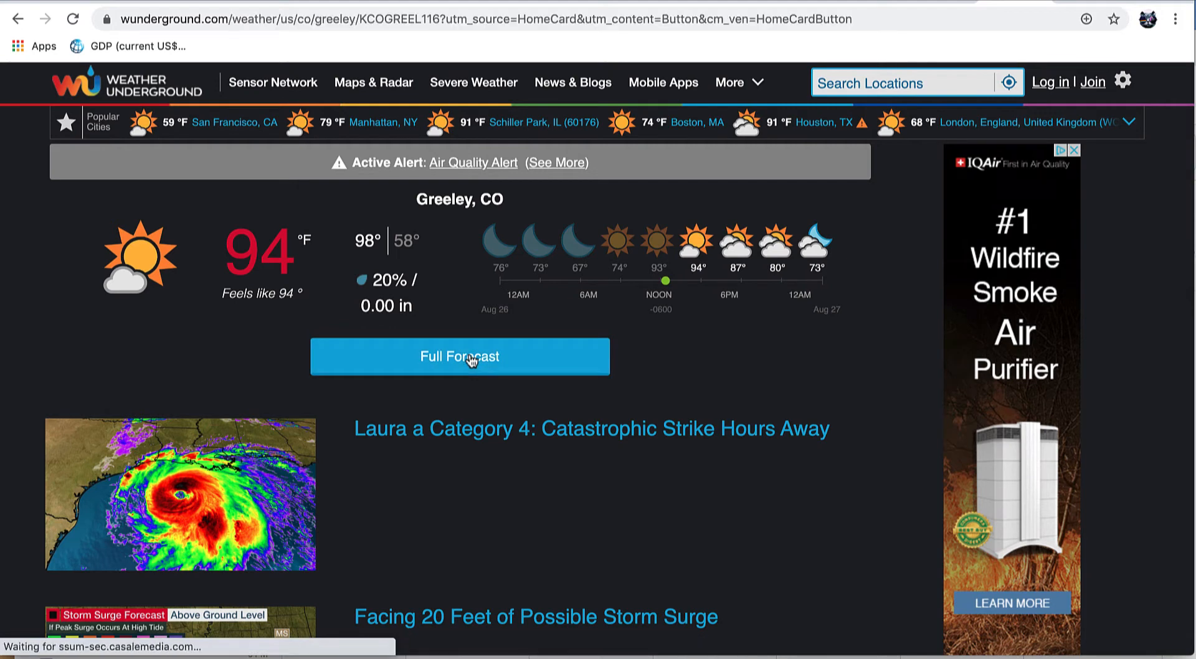
{"action": "left_click", "coordinate": [460, 356]}
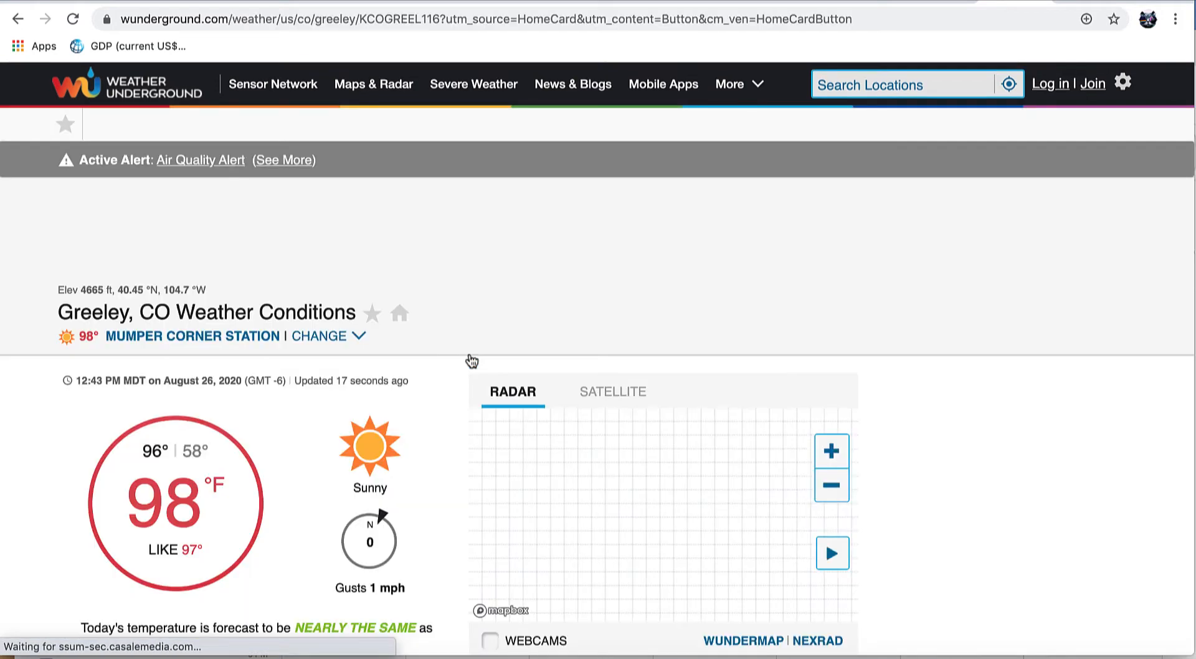
{"action": "scroll", "scroll_direction": "down", "scroll_amount": 3}
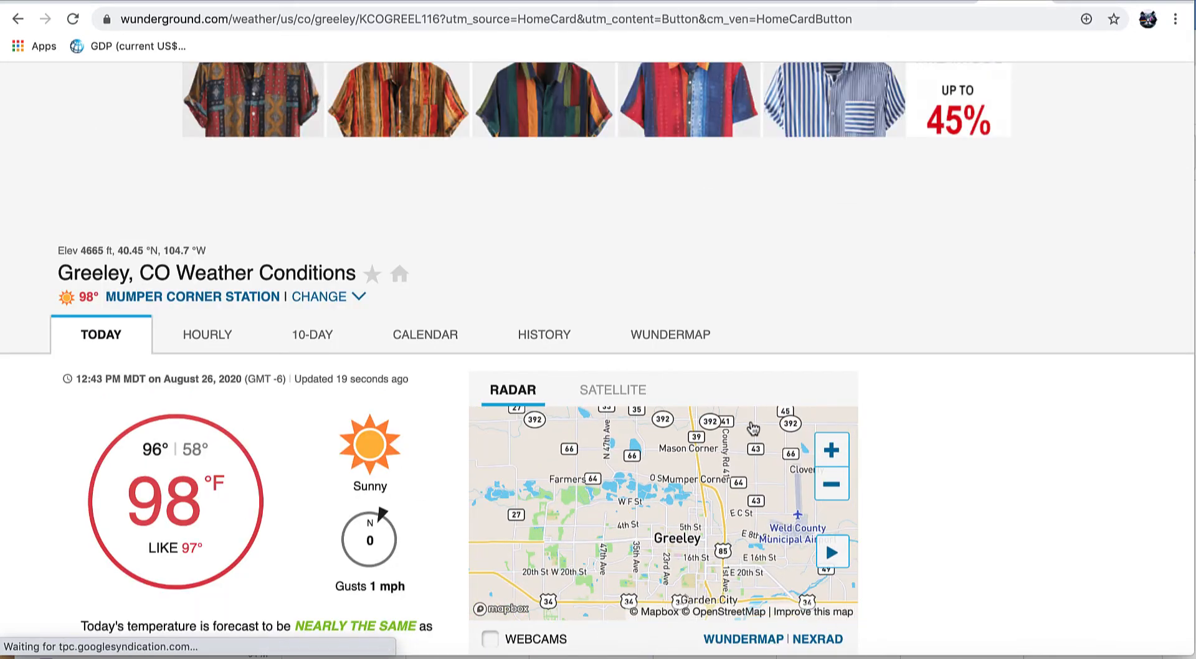
{"action": "scroll", "scroll_direction": "down", "scroll_amount": 3}
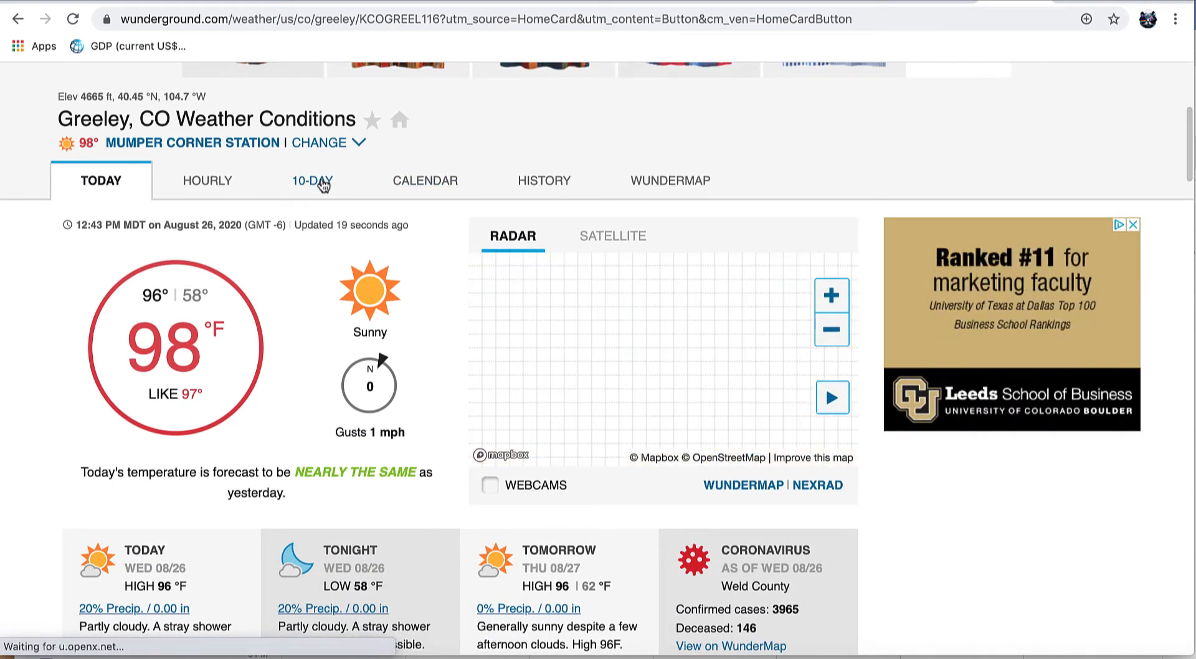
Step: Switch to the 10-DAY forecast for Greeley and scroll through it
{"action": "left_click", "coordinate": [310, 181]}
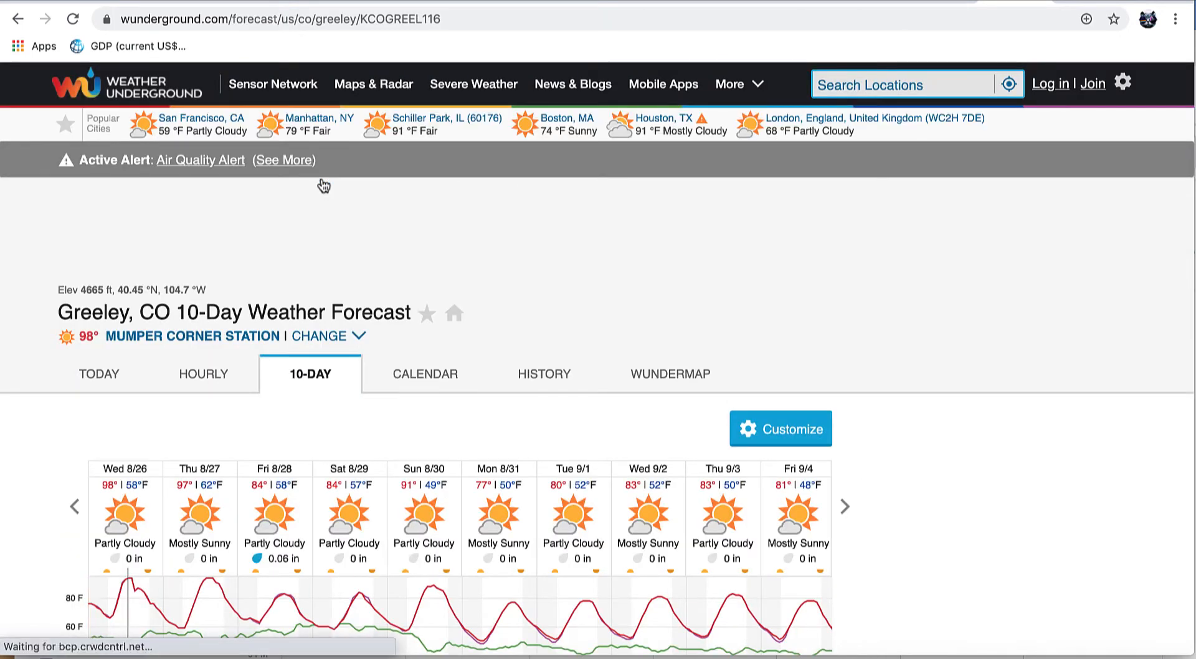
{"action": "scroll", "scroll_direction": "down", "scroll_amount": 3}
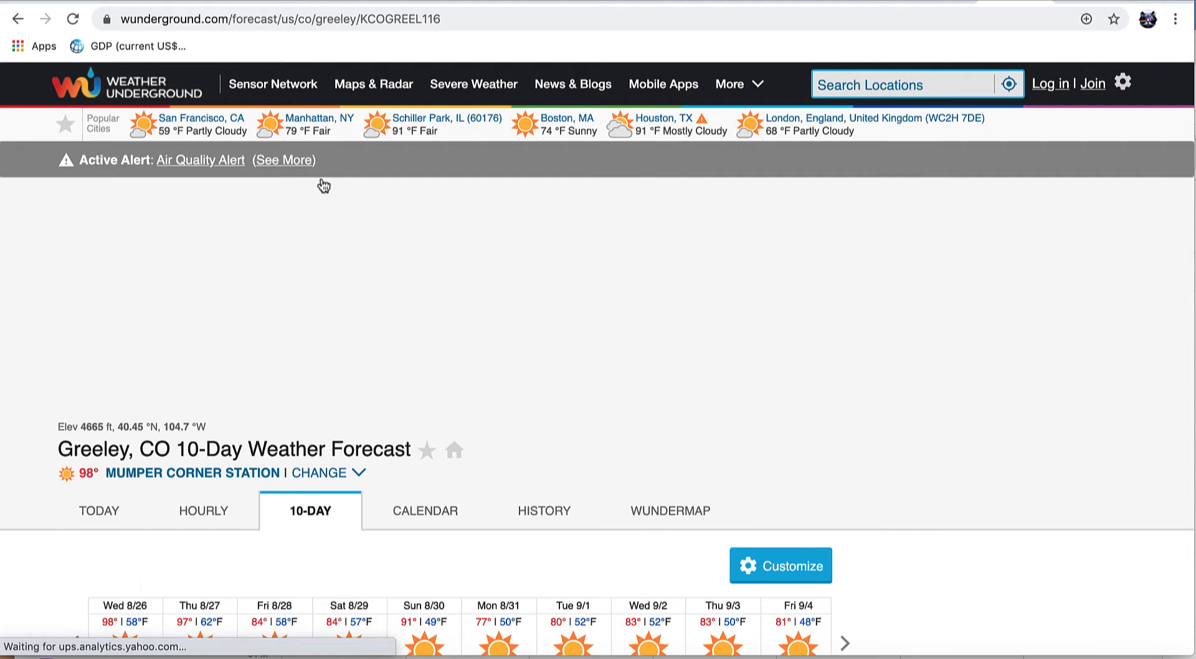
{"action": "scroll", "scroll_direction": "down", "scroll_amount": 3}
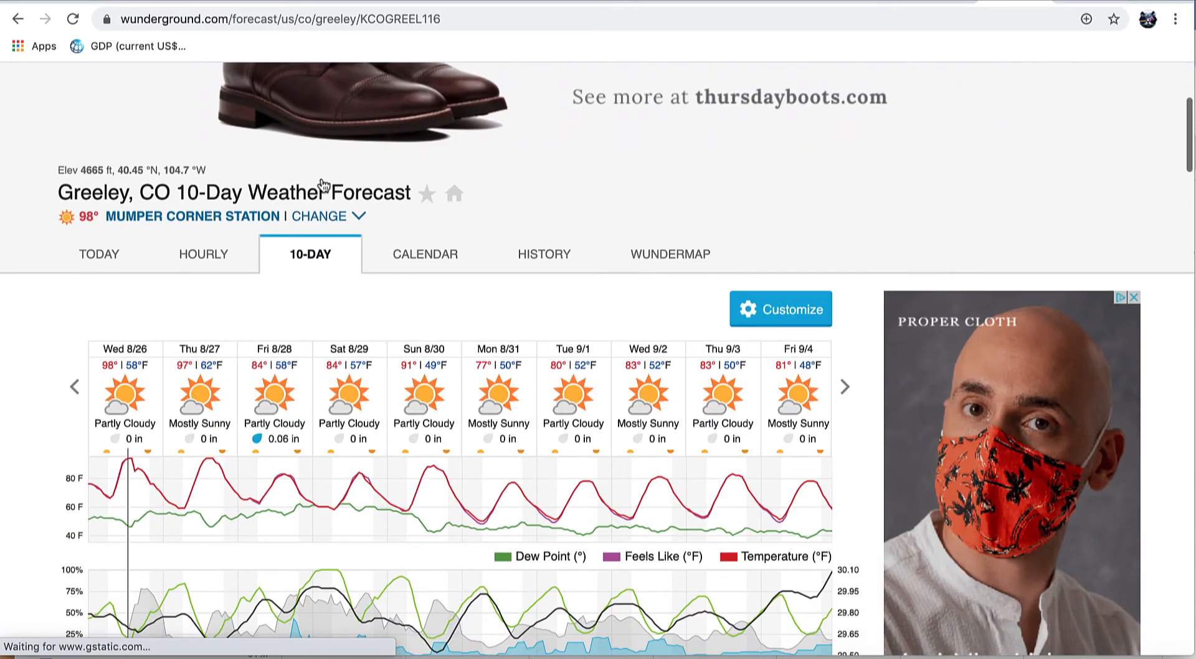
{"action": "mouse_move", "coordinate": [335, 381]}
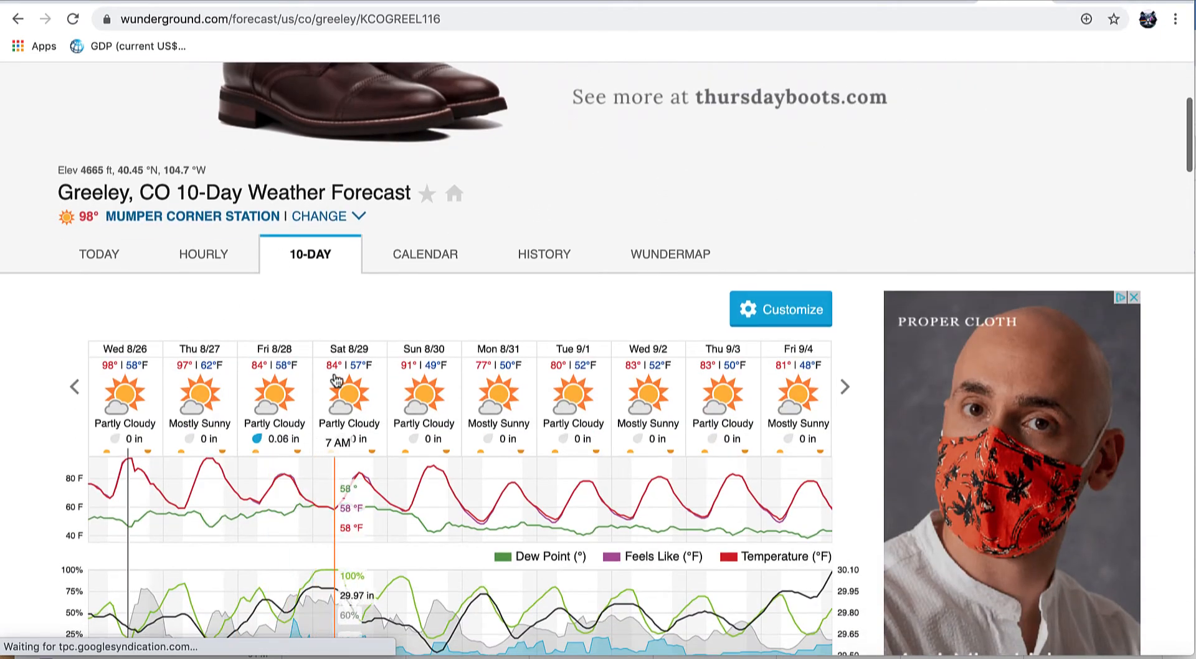
{"action": "mouse_move", "coordinate": [678, 28]}
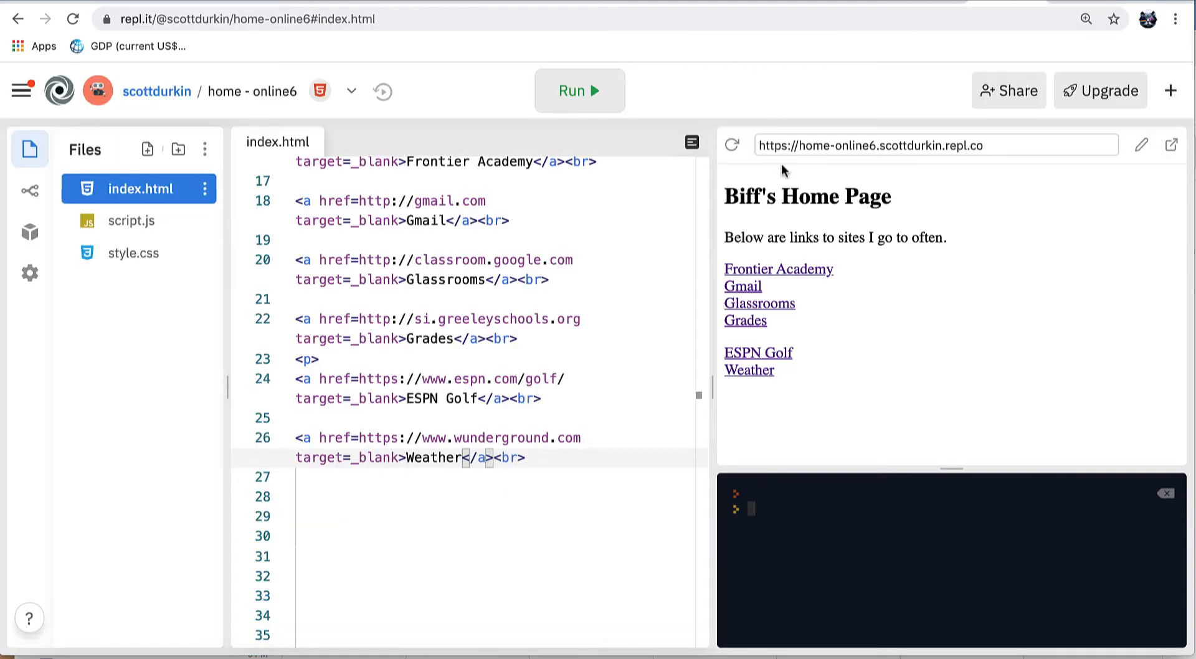
{"action": "mouse_move", "coordinate": [752, 292]}
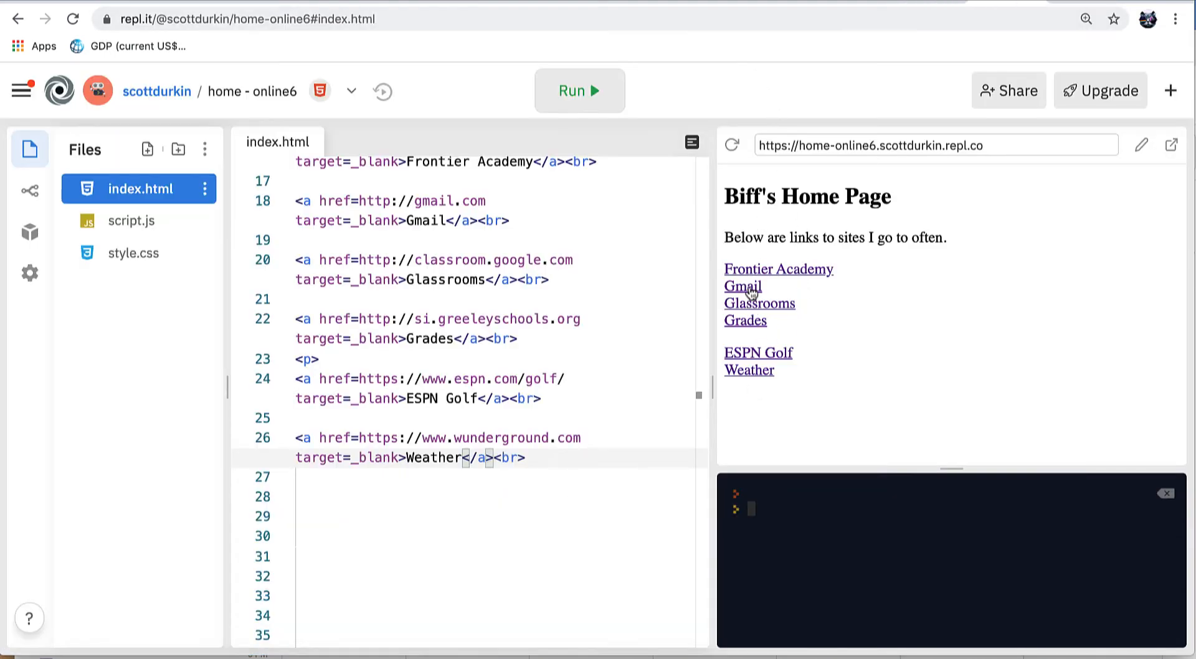
{"action": "mouse_move", "coordinate": [759, 425]}
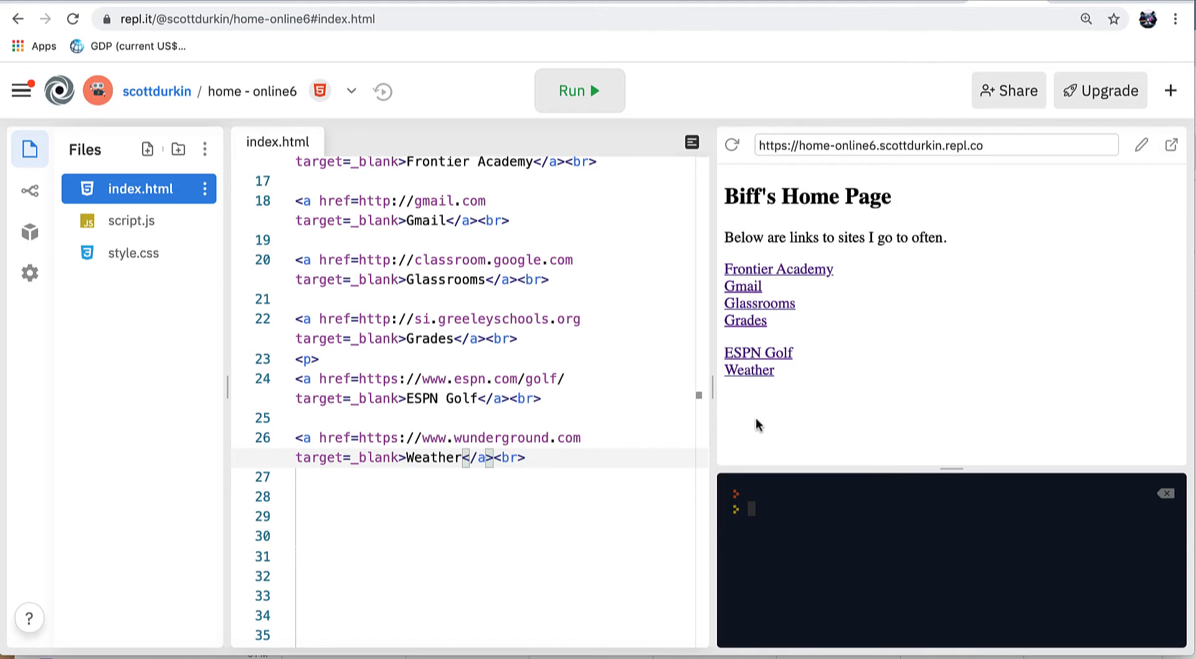
{"action": "mouse_move", "coordinate": [780, 336]}
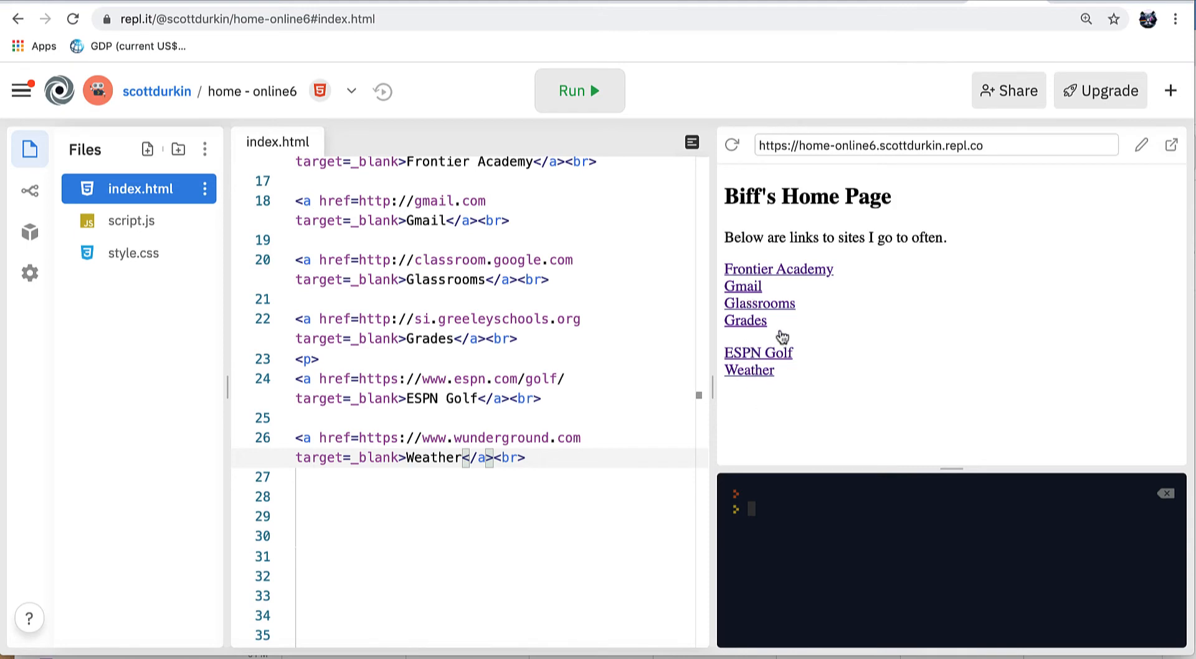
{"action": "mouse_move", "coordinate": [766, 413]}
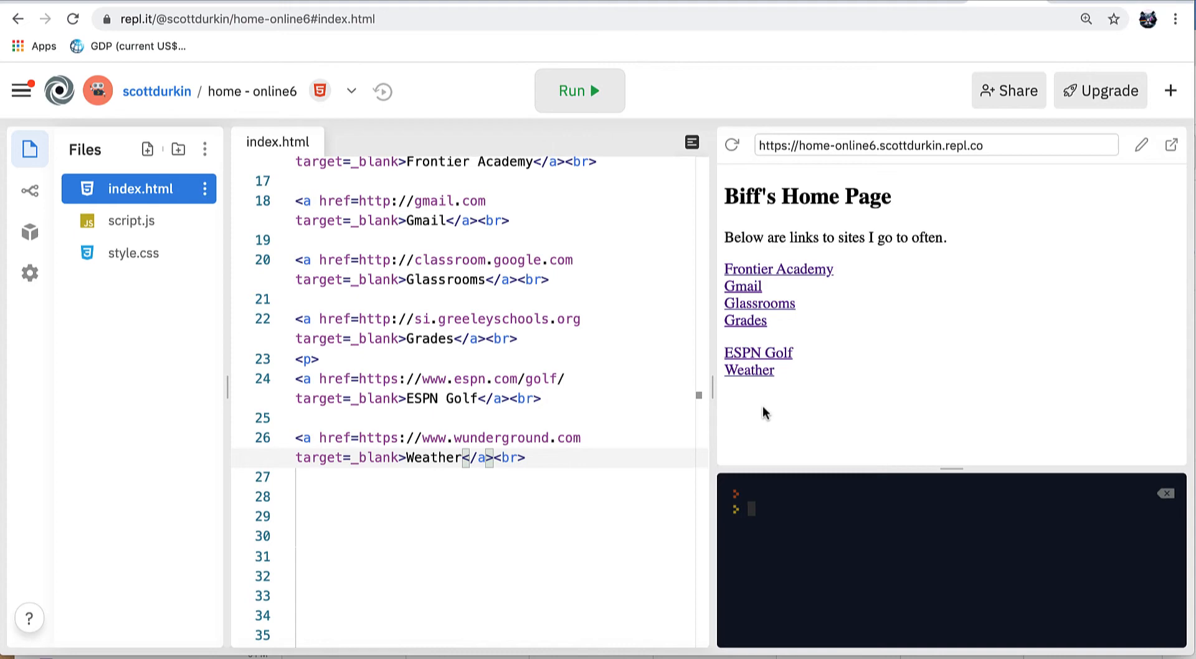
{"action": "mouse_move", "coordinate": [746, 292]}
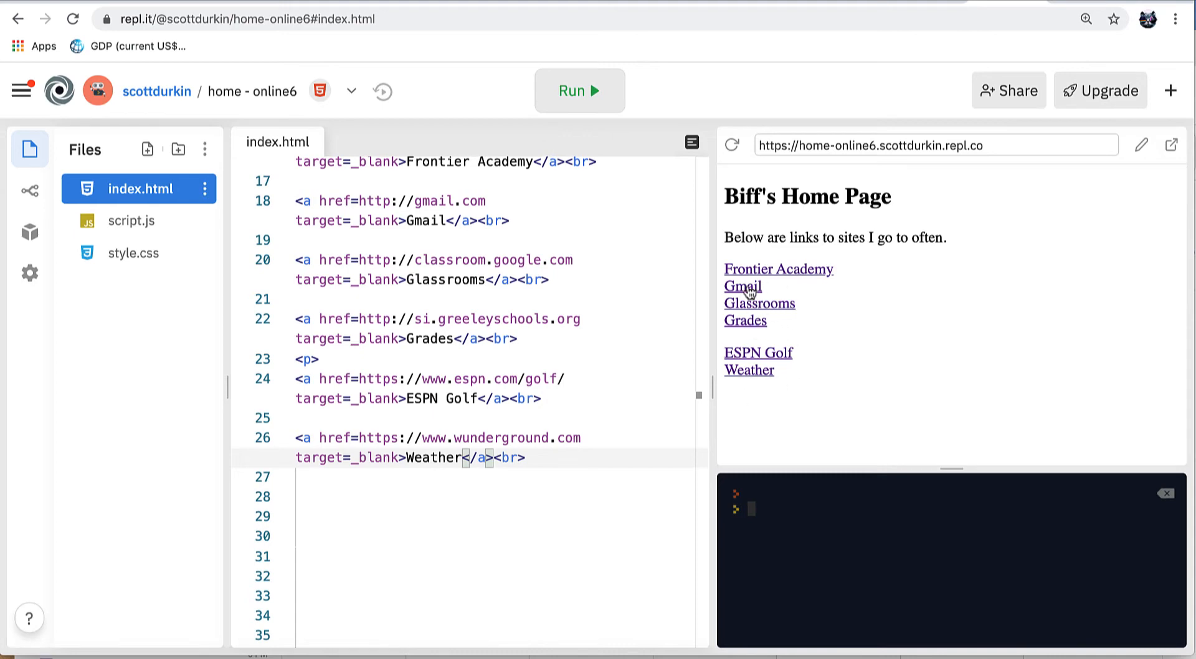
{"action": "mouse_move", "coordinate": [747, 373]}
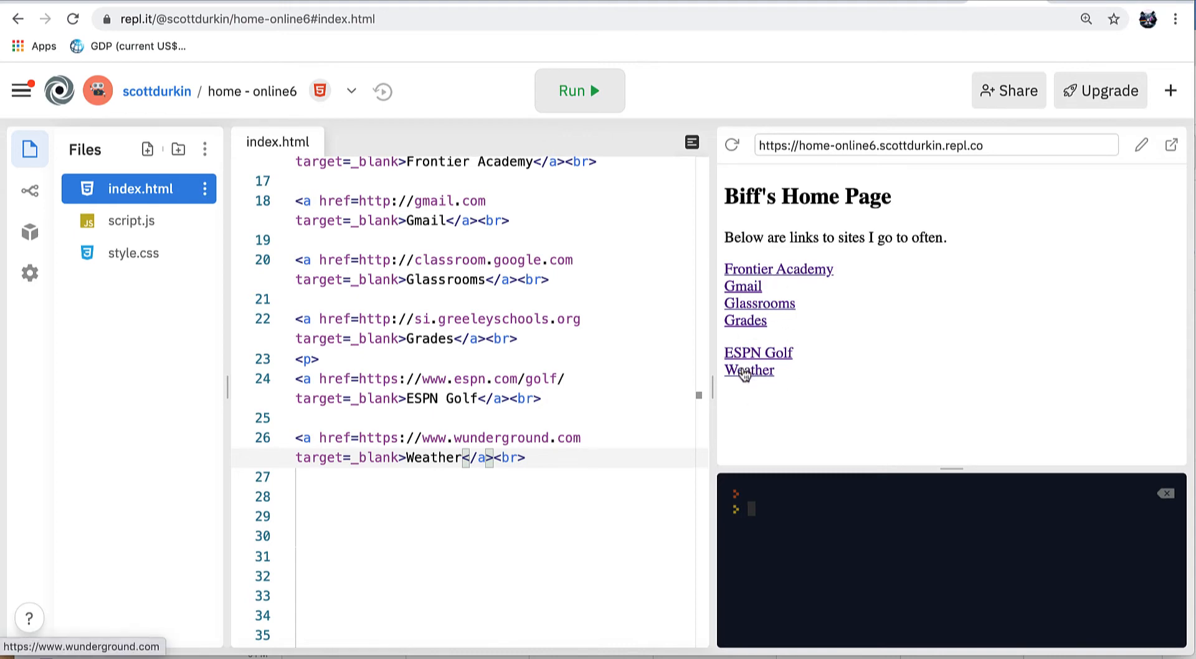
{"action": "mouse_move", "coordinate": [678, 413]}
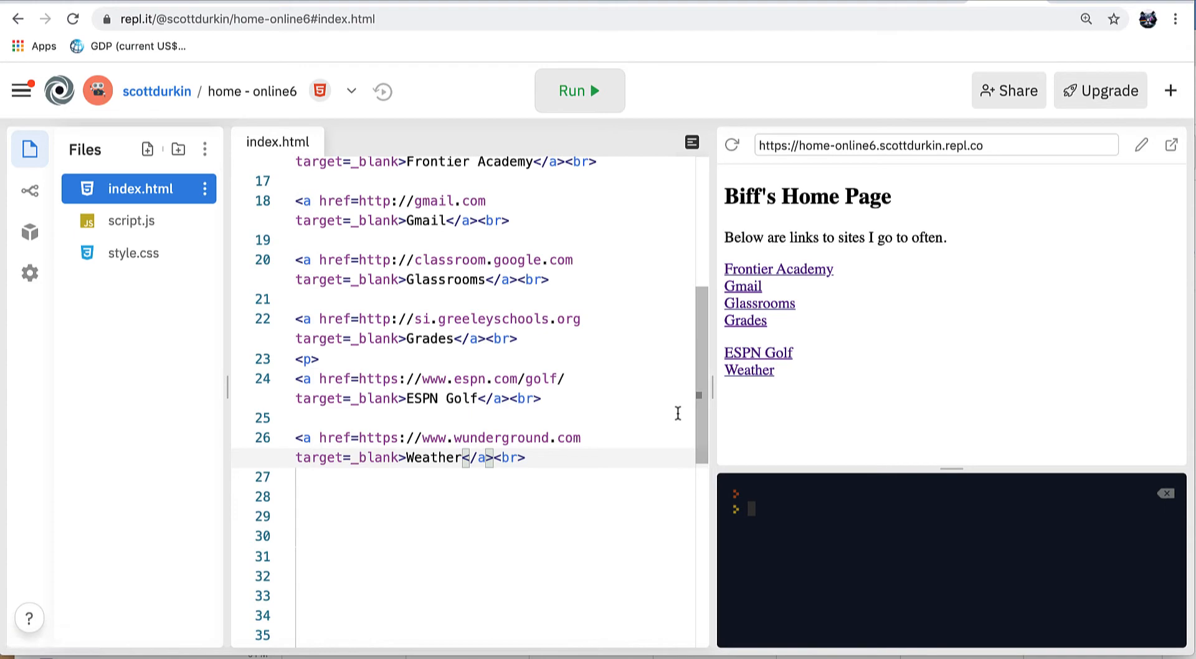
{"action": "mouse_move", "coordinate": [152, 237]}
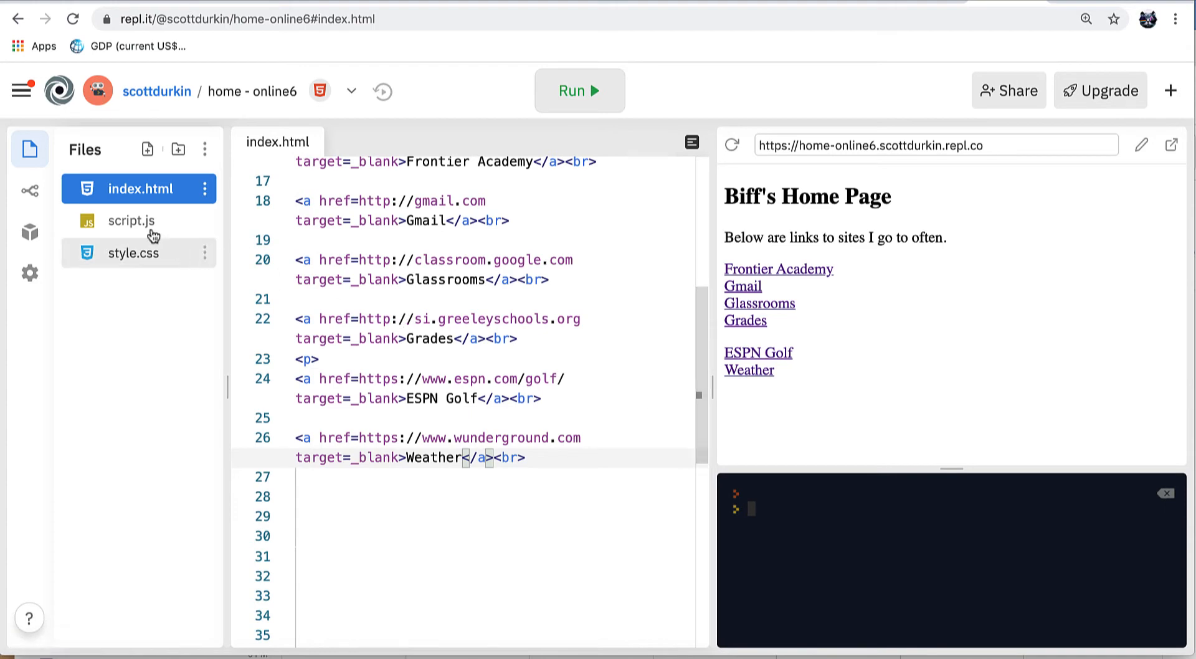
Step: Collapse the Files sidebar and scroll through index.html to the end and back
{"action": "left_click", "coordinate": [29, 148]}
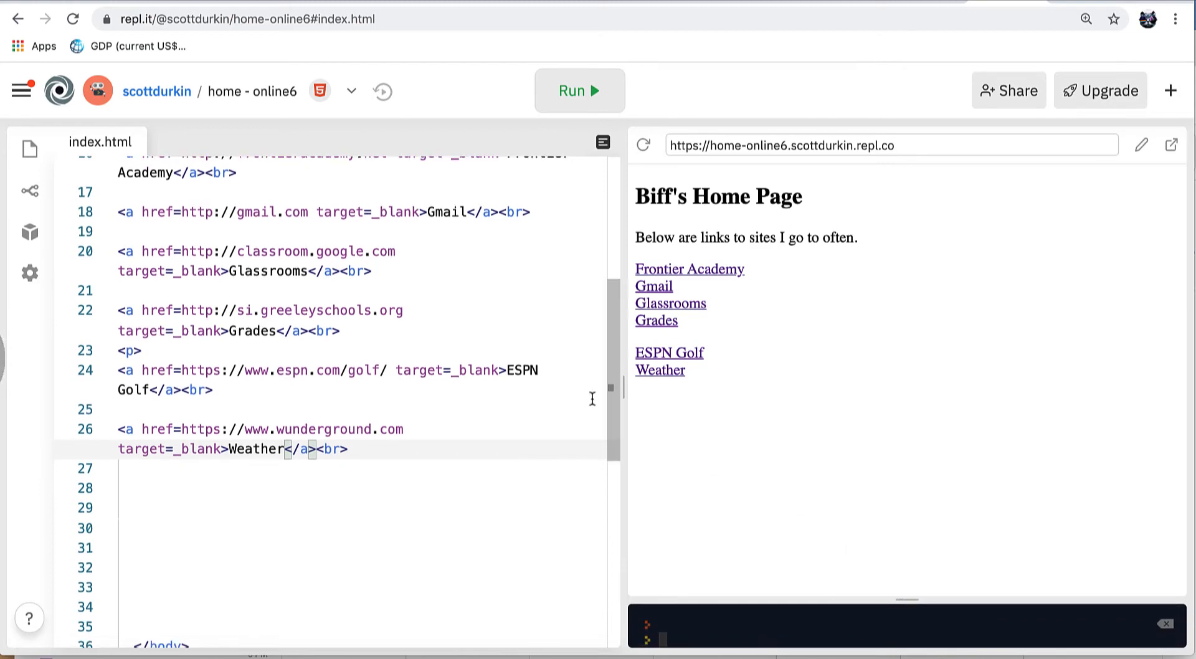
{"action": "scroll", "scroll_direction": "up", "scroll_amount": 3}
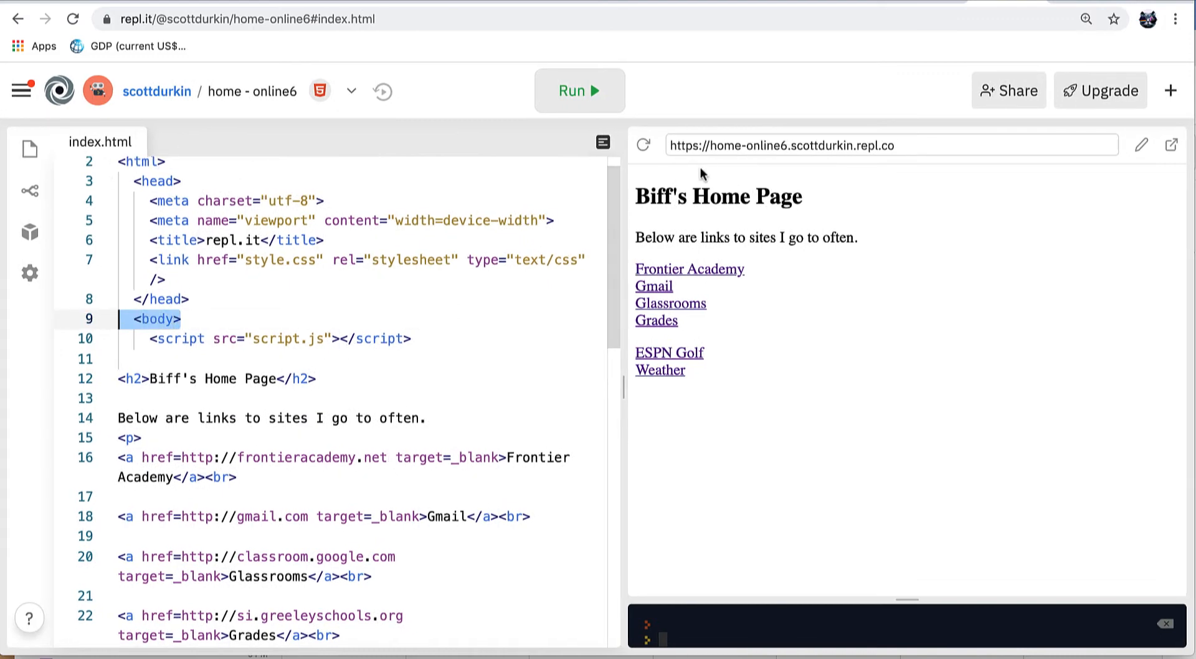
{"action": "scroll", "scroll_direction": "down", "scroll_amount": 3}
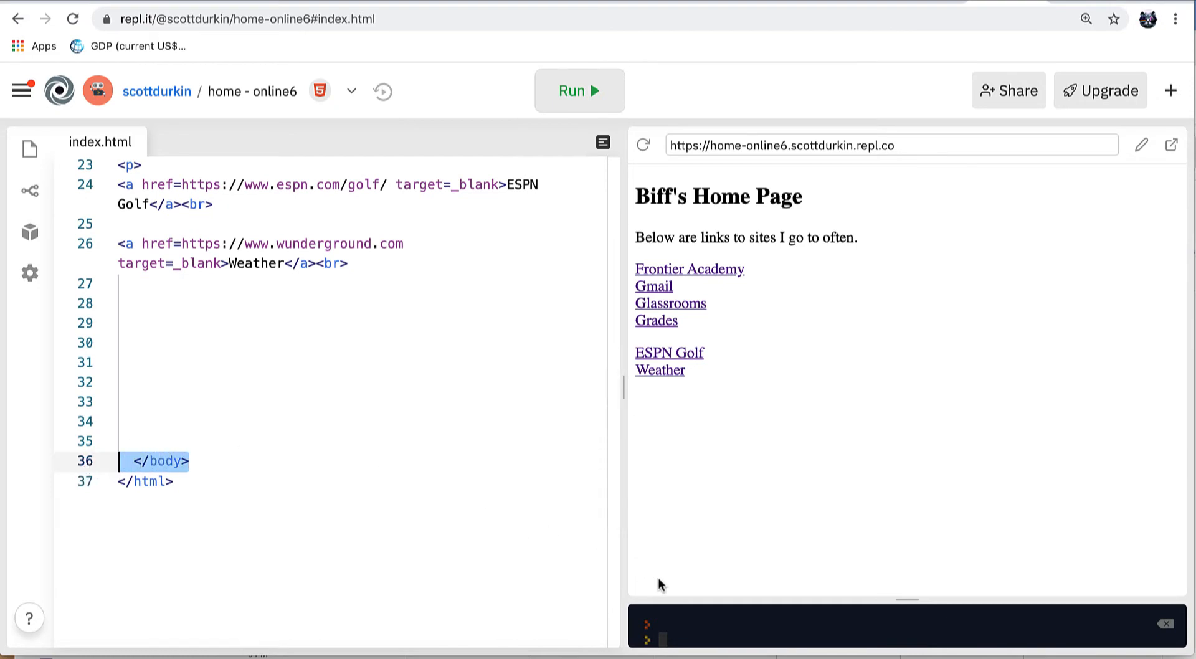
{"action": "scroll", "scroll_direction": "up", "scroll_amount": 3}
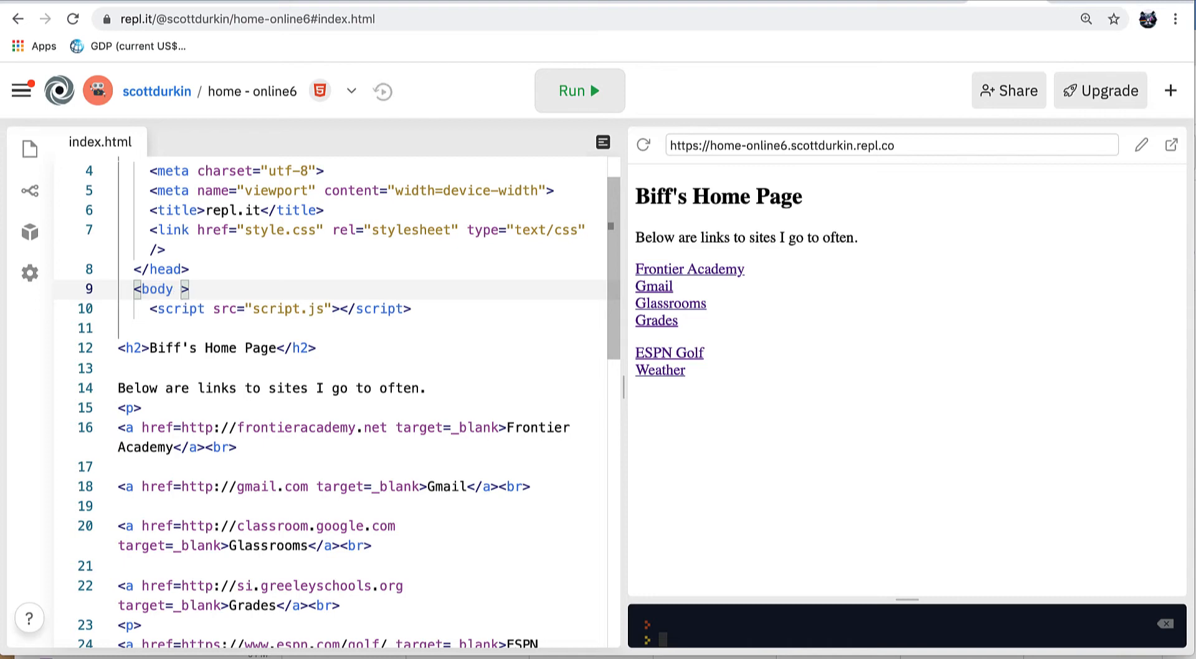
Step: Add bgcolor=lightblue to the body tag and rerun to see the light blue background
{"action": "type", "text": "bgcolo"}
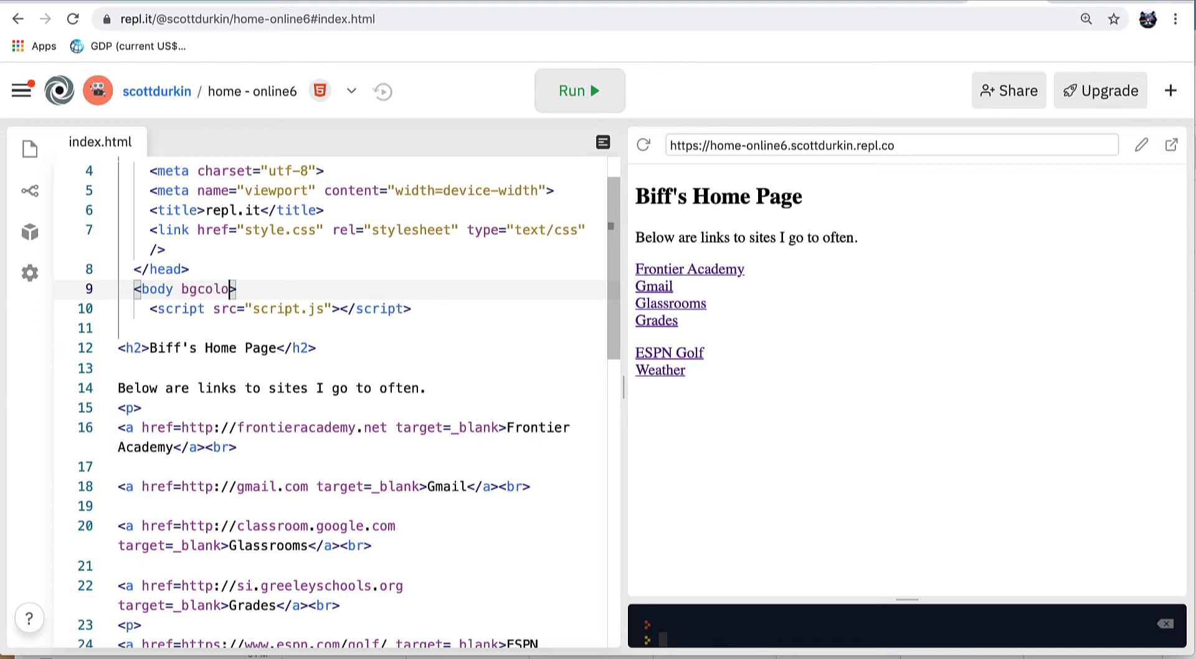
{"action": "type", "text": "="}
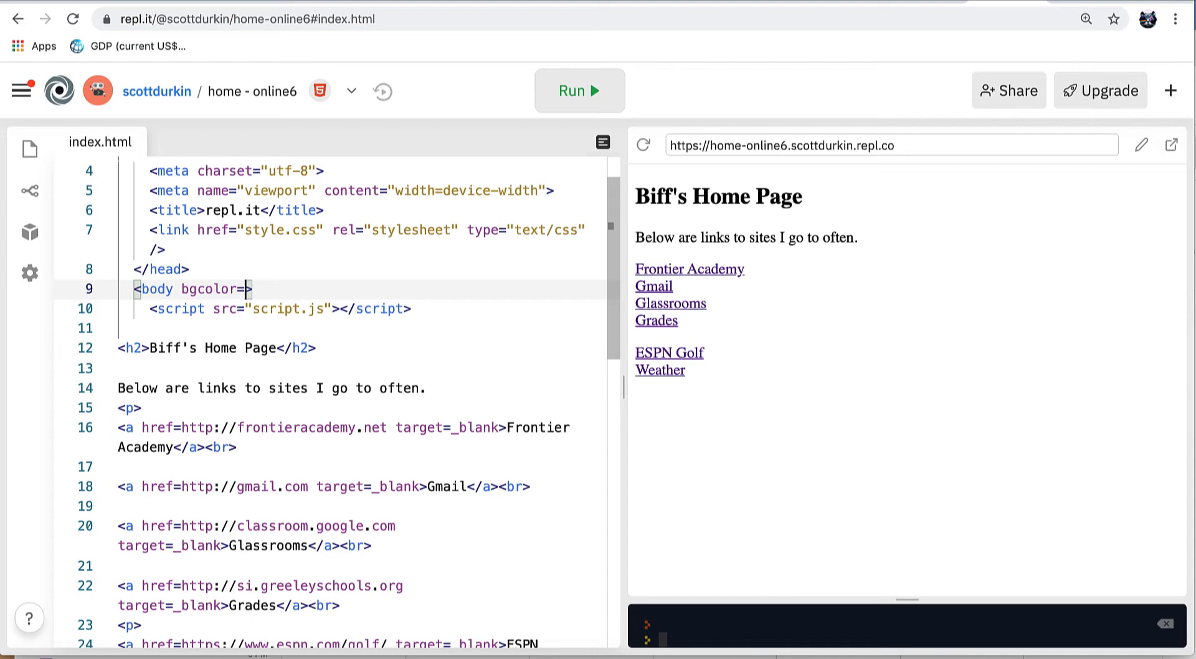
{"action": "type", "text": "lightblue"}
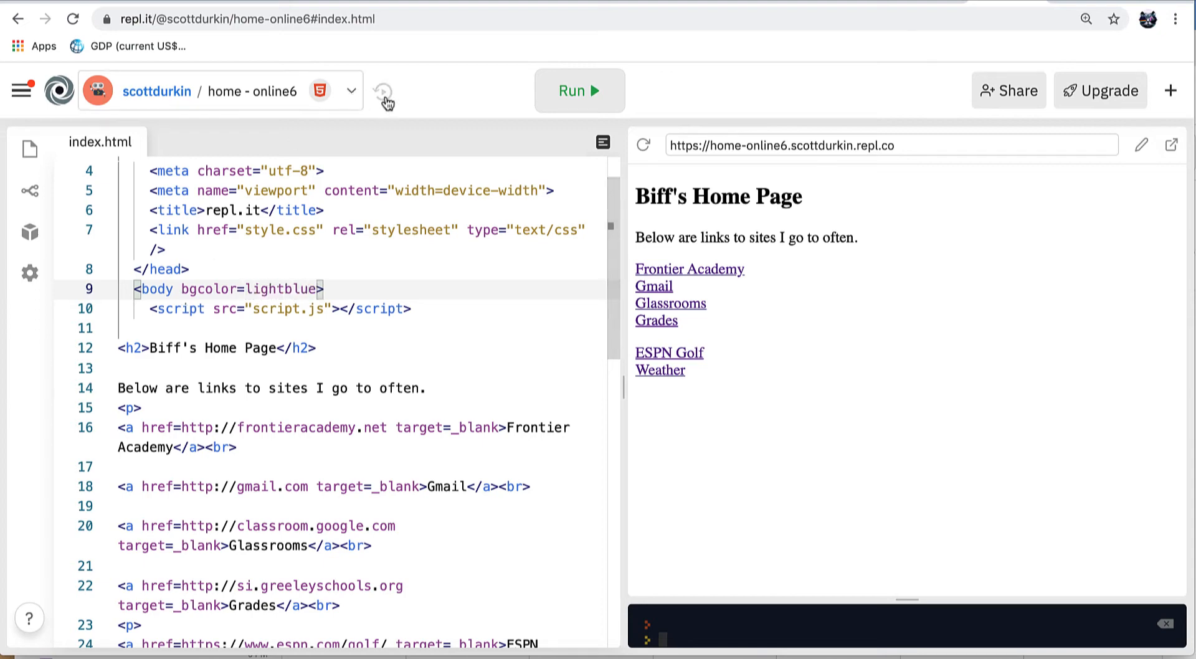
{"action": "left_click", "coordinate": [578, 89]}
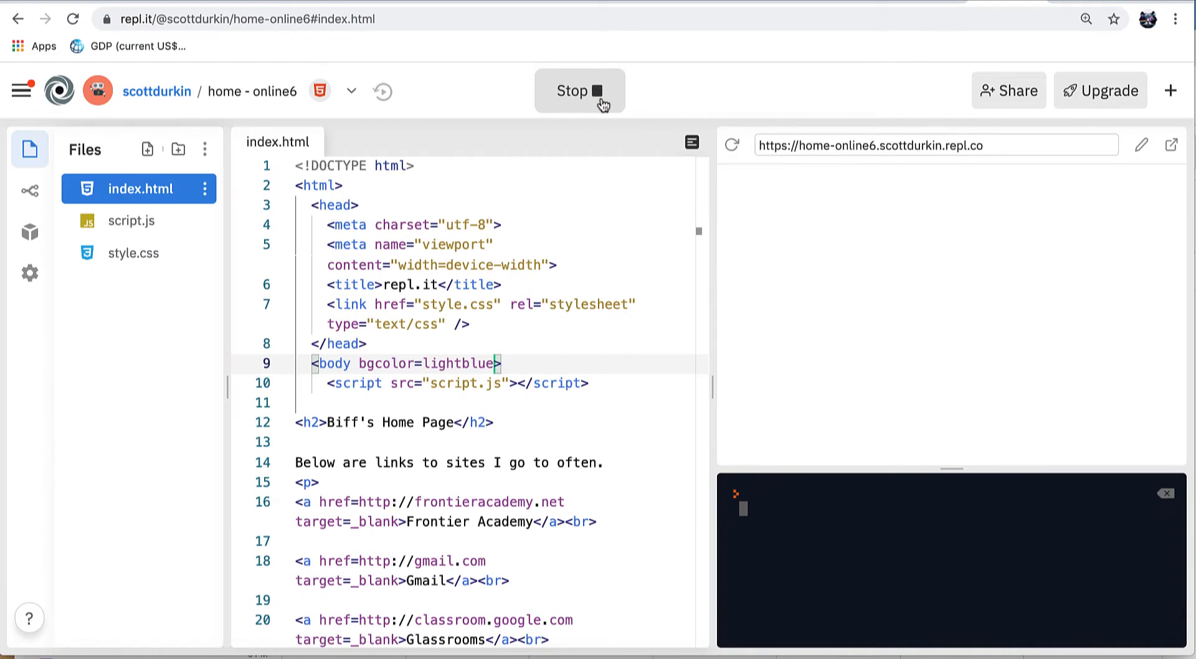
{"action": "left_click", "coordinate": [579, 90]}
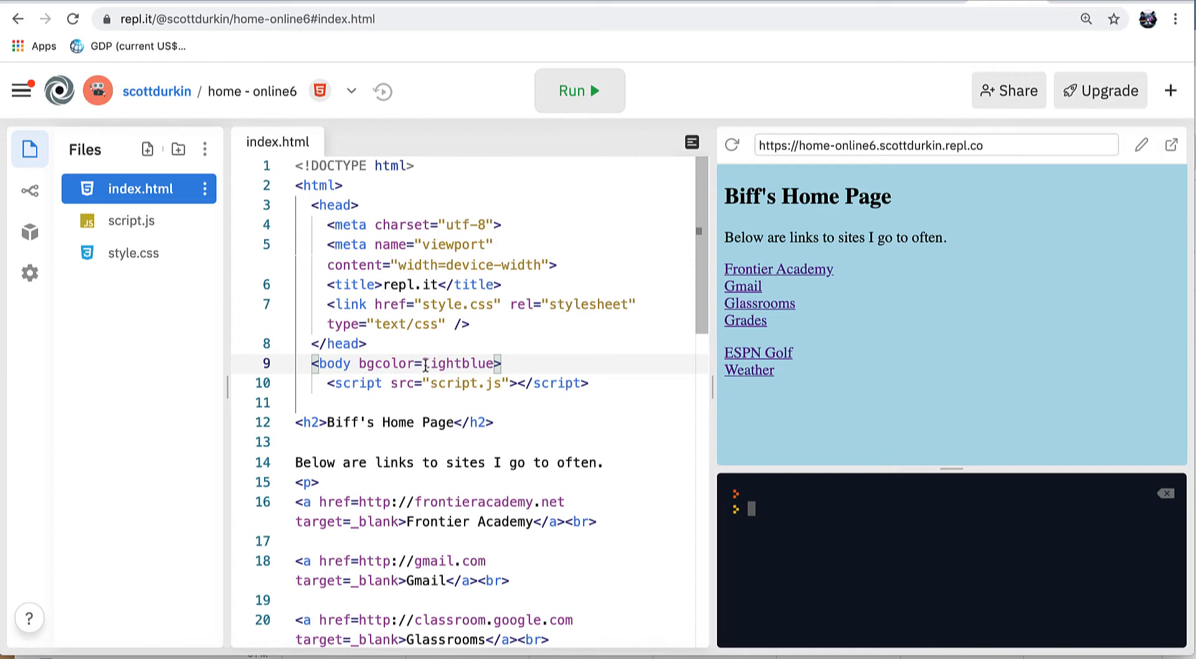
Step: Change the background colour to red, then to pink, rerunning after each change
{"action": "double_click", "coordinate": [458, 363]}
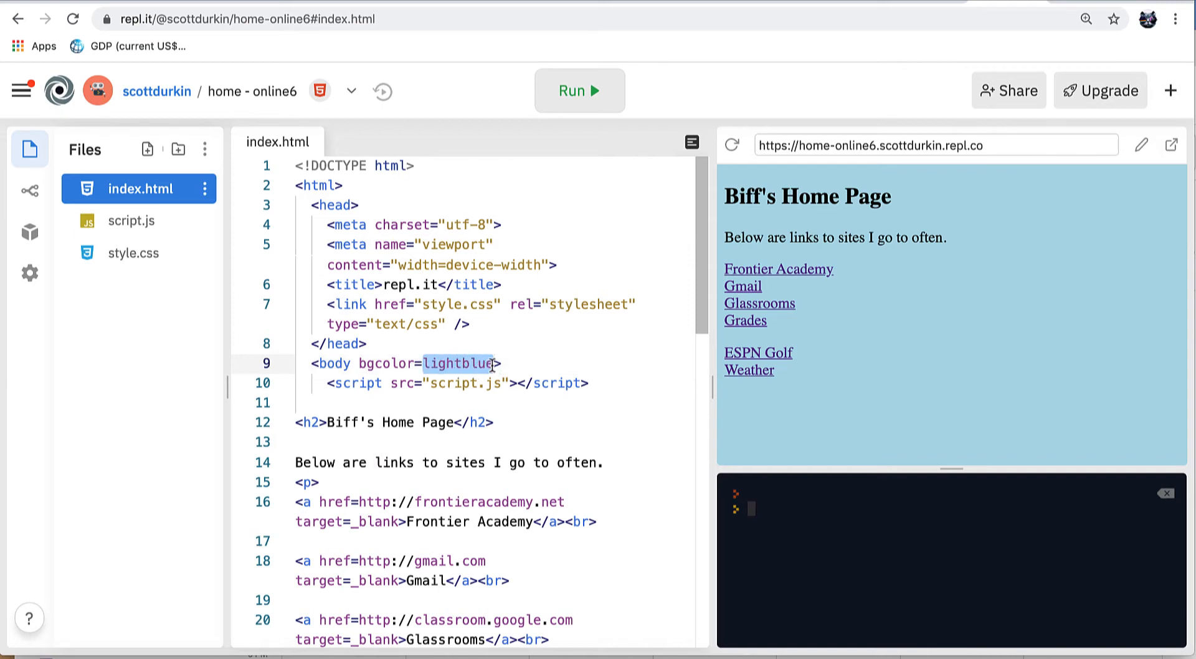
{"action": "type", "text": "red"}
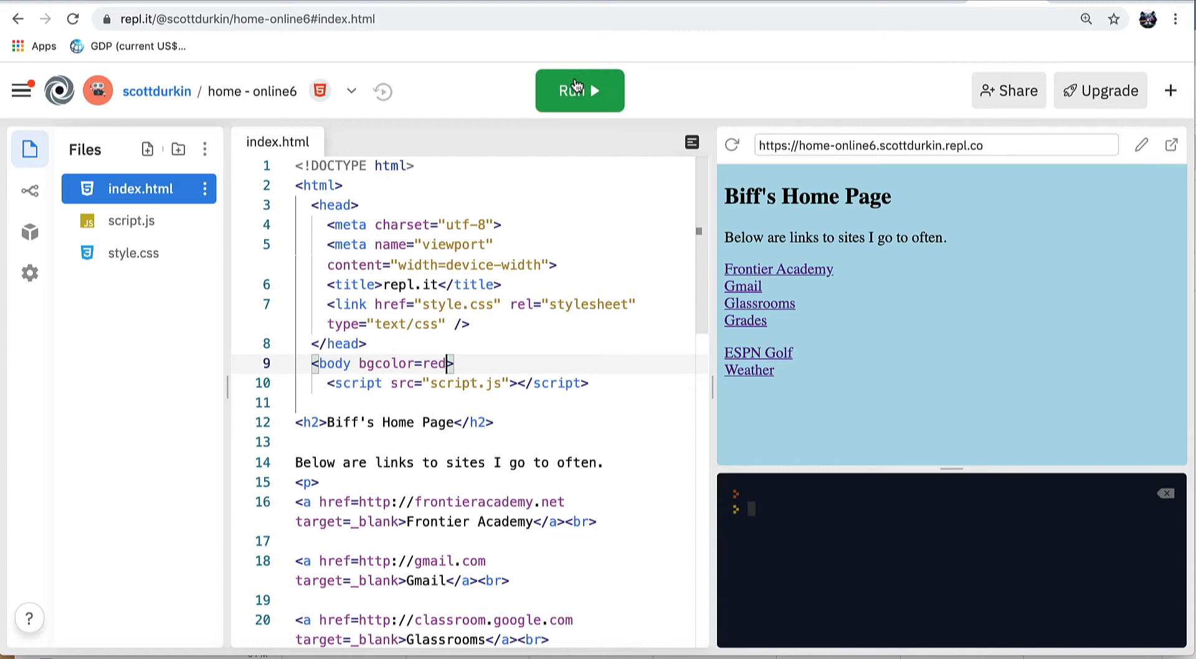
{"action": "left_click", "coordinate": [579, 91]}
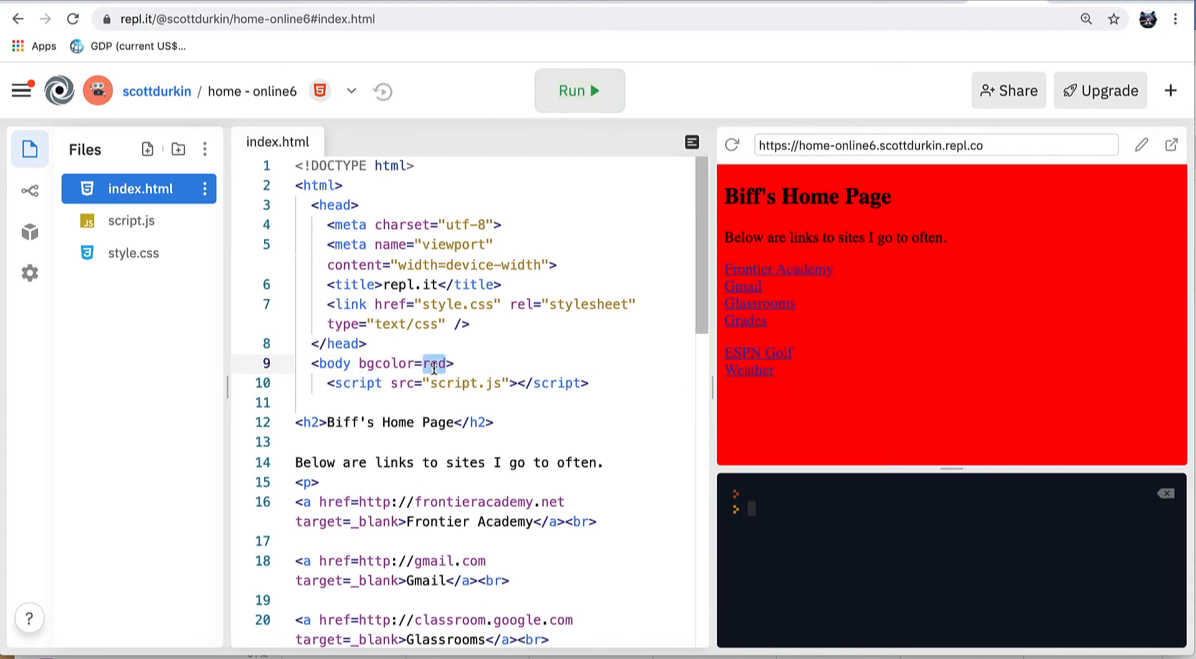
{"action": "type", "text": "pink"}
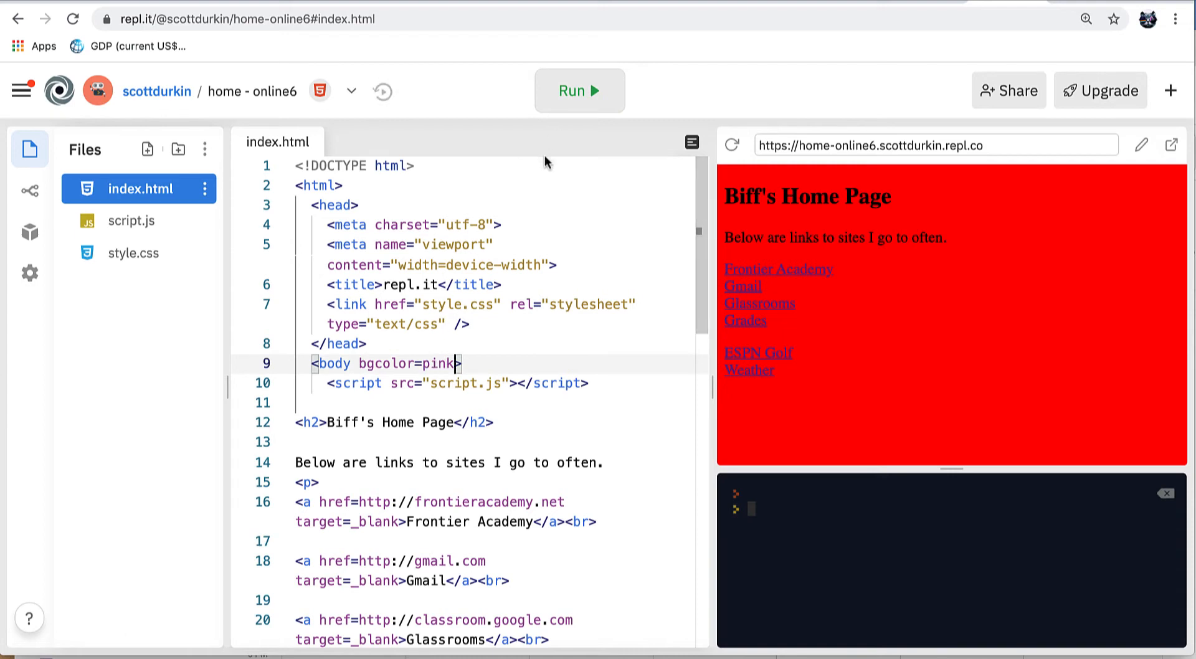
{"action": "left_click", "coordinate": [579, 91]}
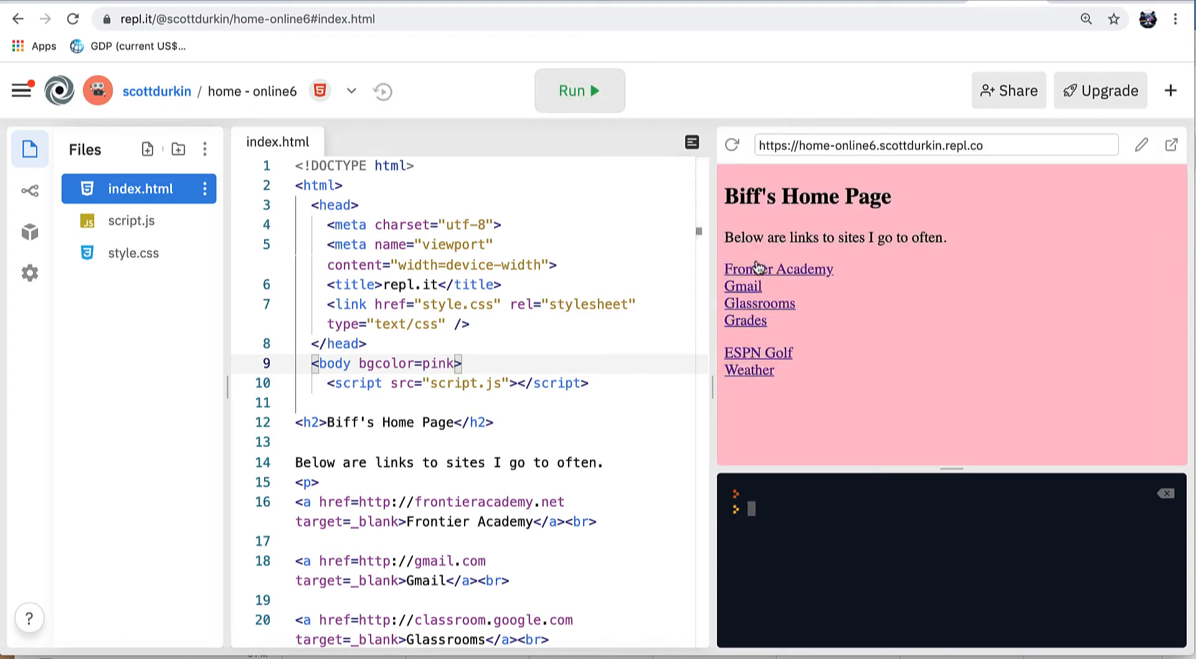
{"action": "mouse_move", "coordinate": [759, 353]}
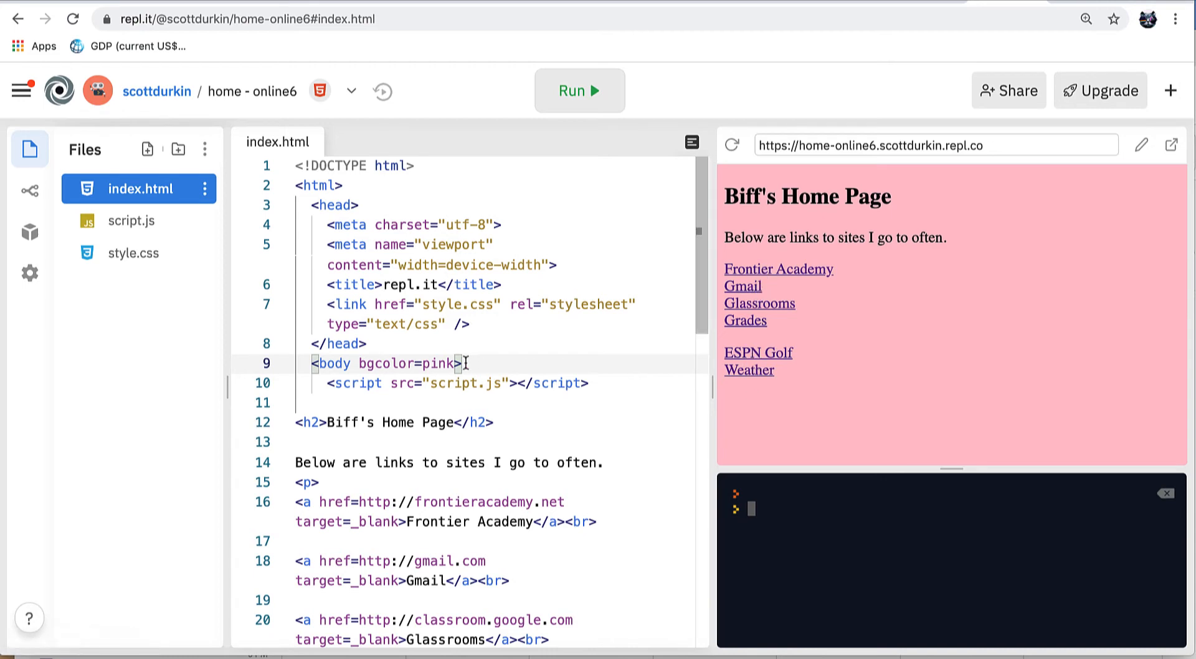
{"action": "mouse_move", "coordinate": [770, 274]}
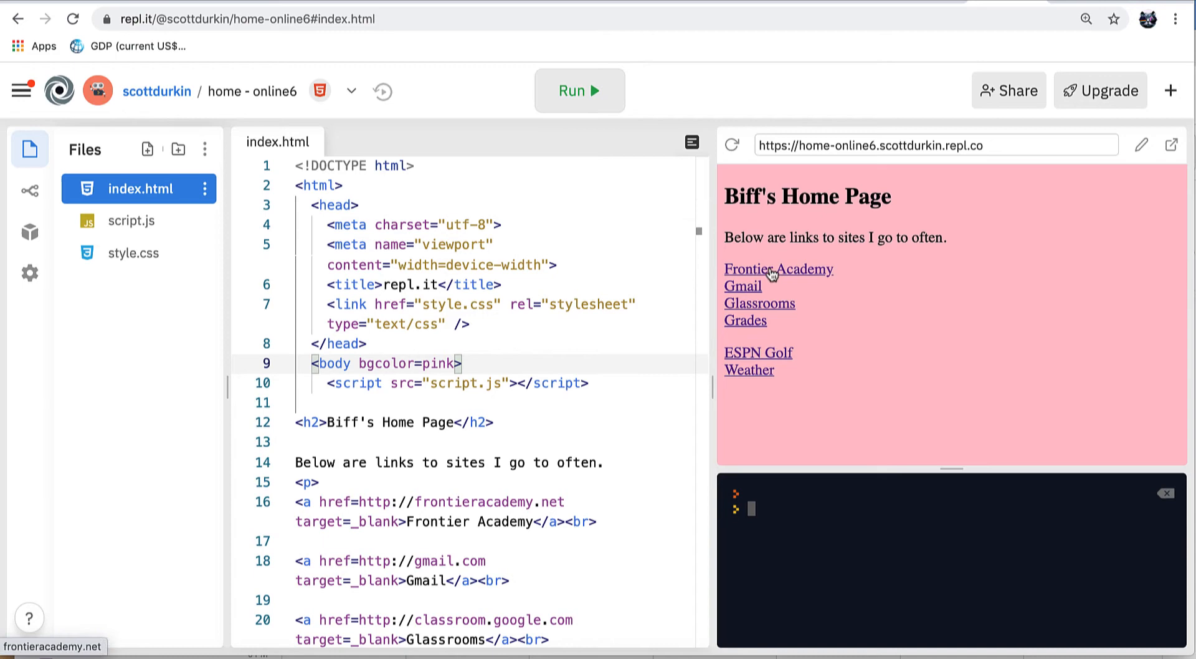
{"action": "mouse_move", "coordinate": [819, 276]}
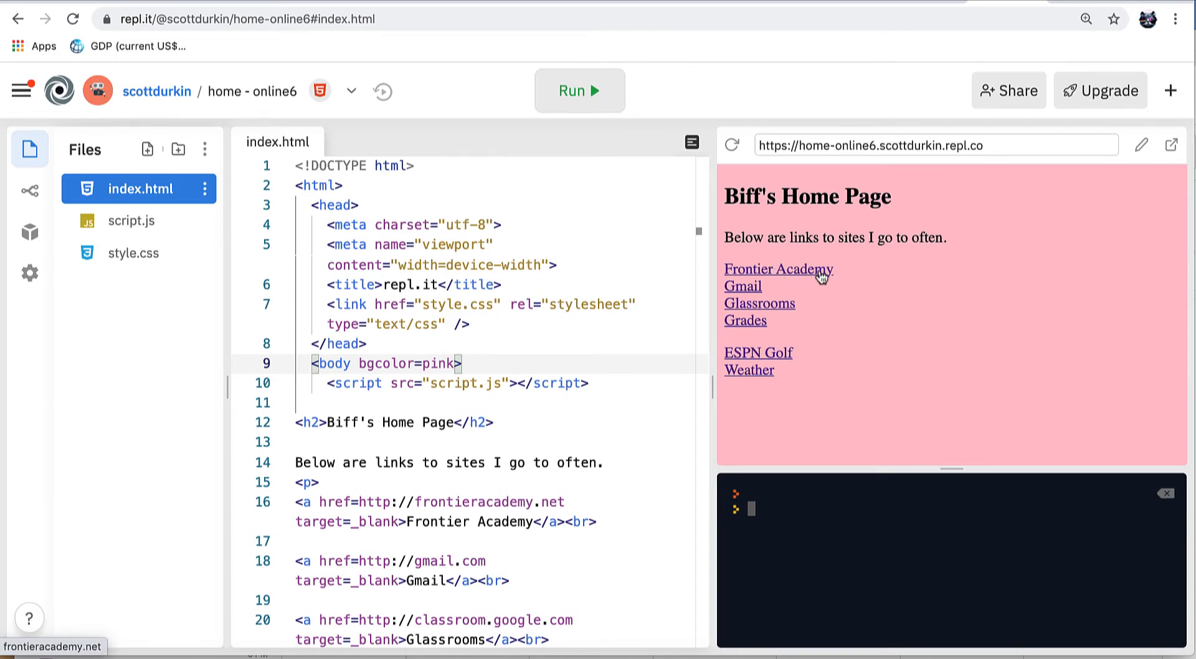
{"action": "mouse_move", "coordinate": [820, 277]}
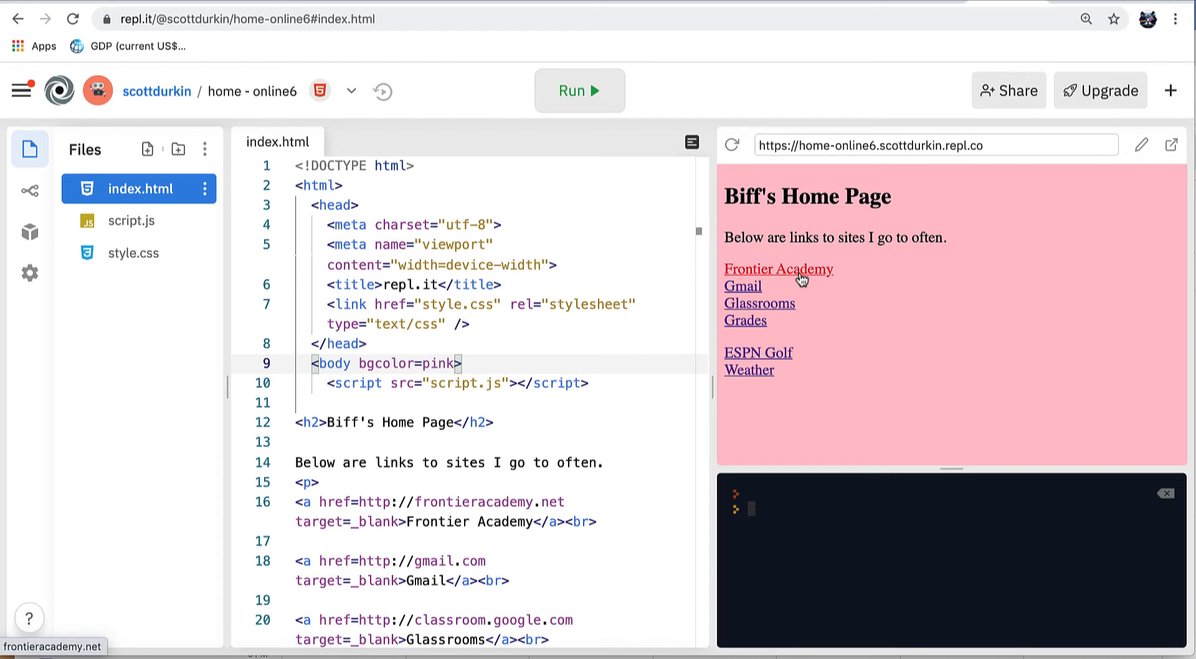
{"action": "mouse_move", "coordinate": [581, 345]}
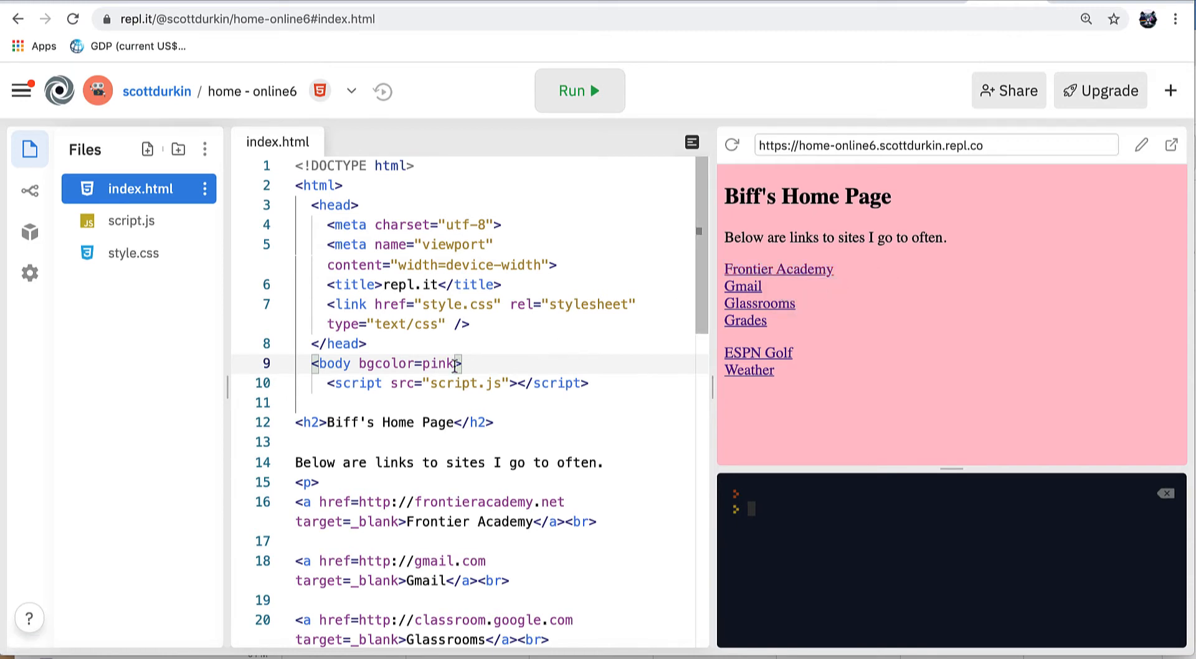
{"action": "mouse_move", "coordinate": [725, 494]}
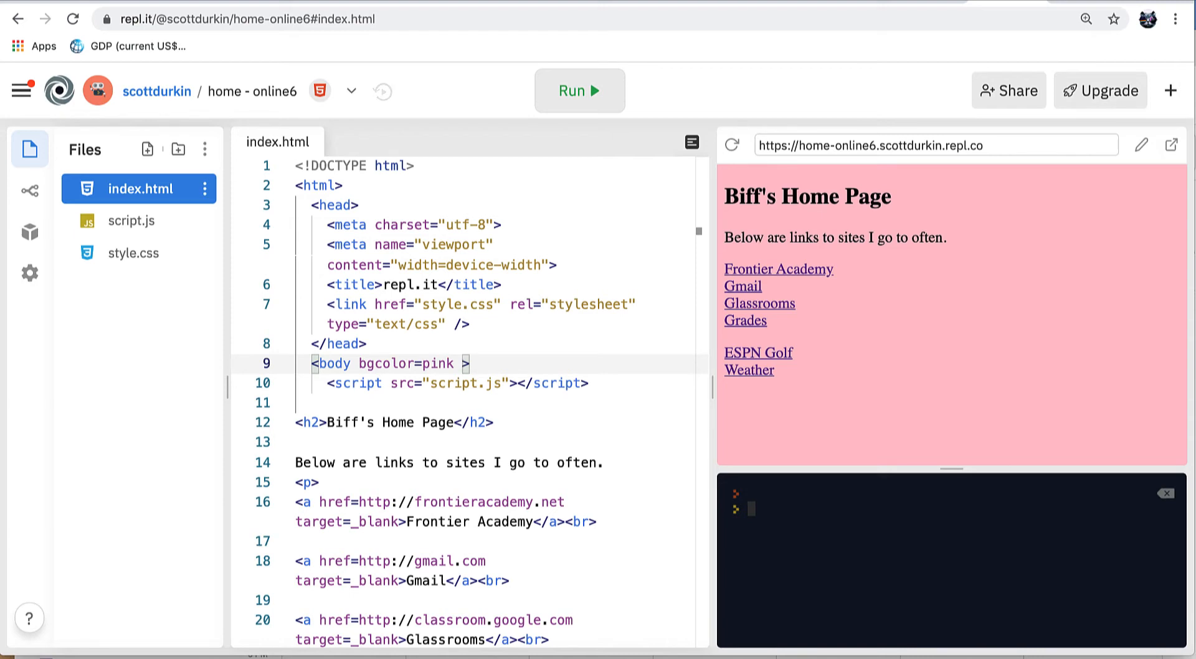
Step: Add link=white vlink=white alink=white to the body tag and rerun so links show white
{"action": "type", "text": "link"}
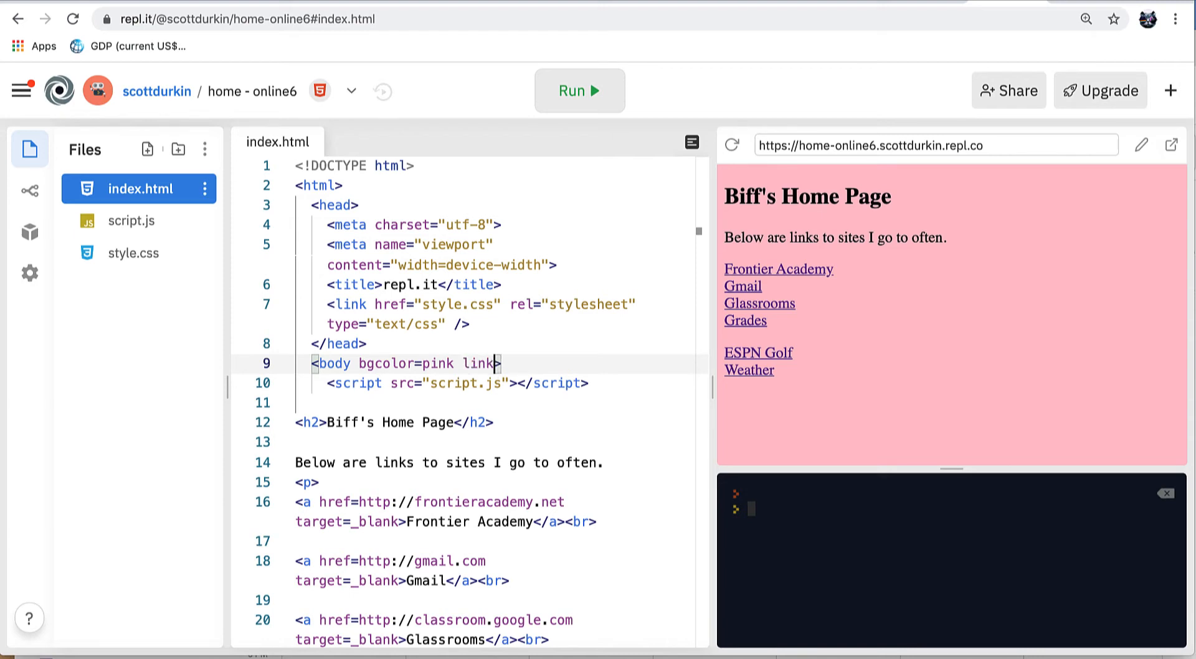
{"action": "type", "text": "."}
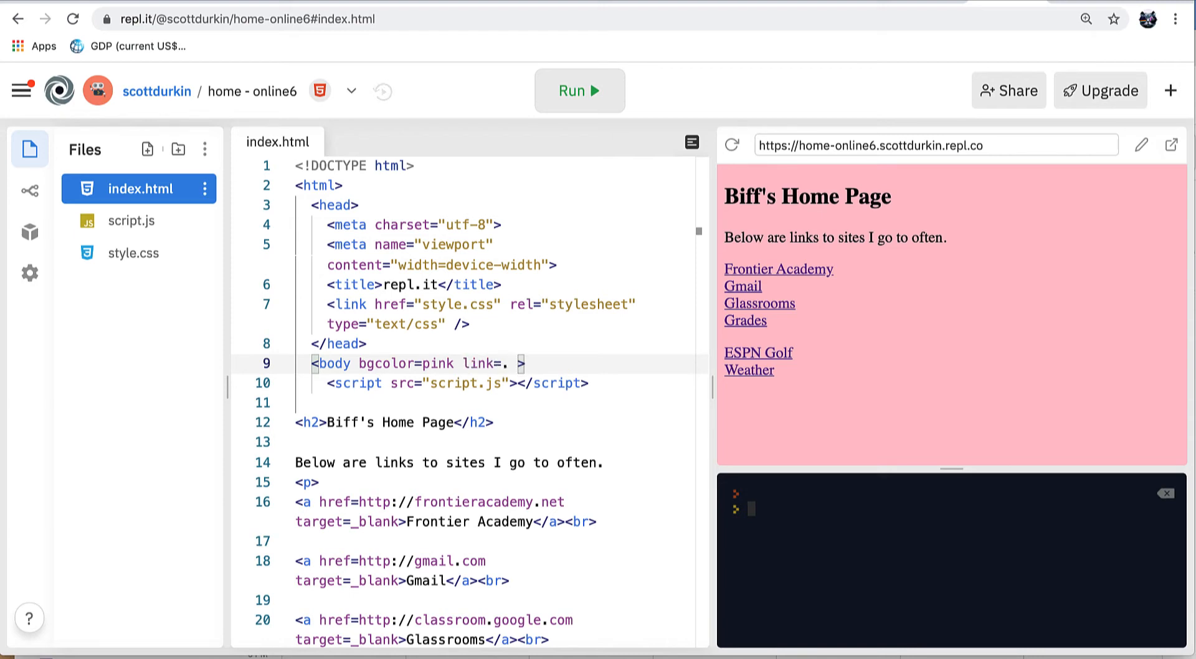
{"action": "key", "text": "Backspace"}
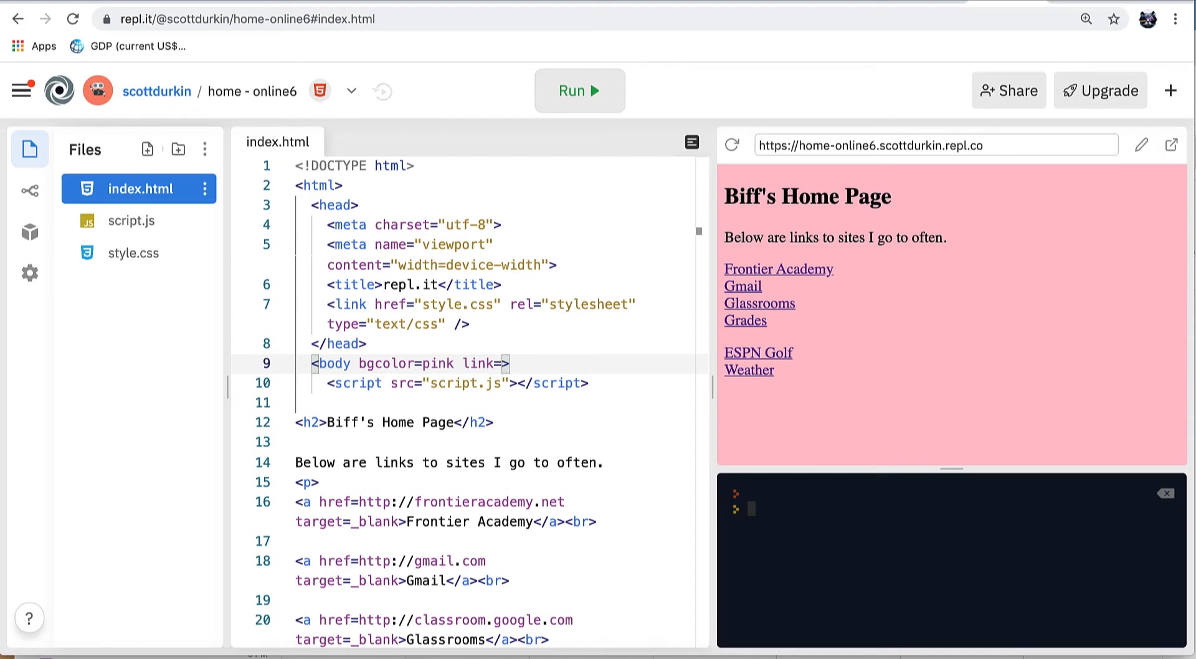
{"action": "type", "text": "white"}
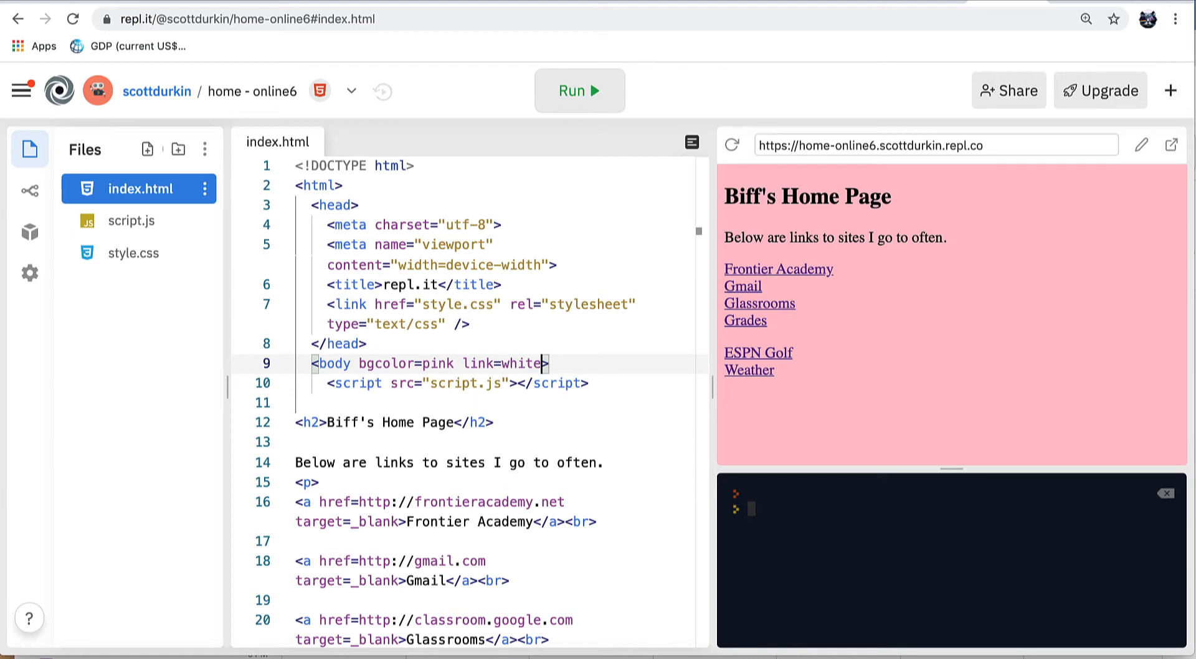
{"action": "type", "text": "vlin"}
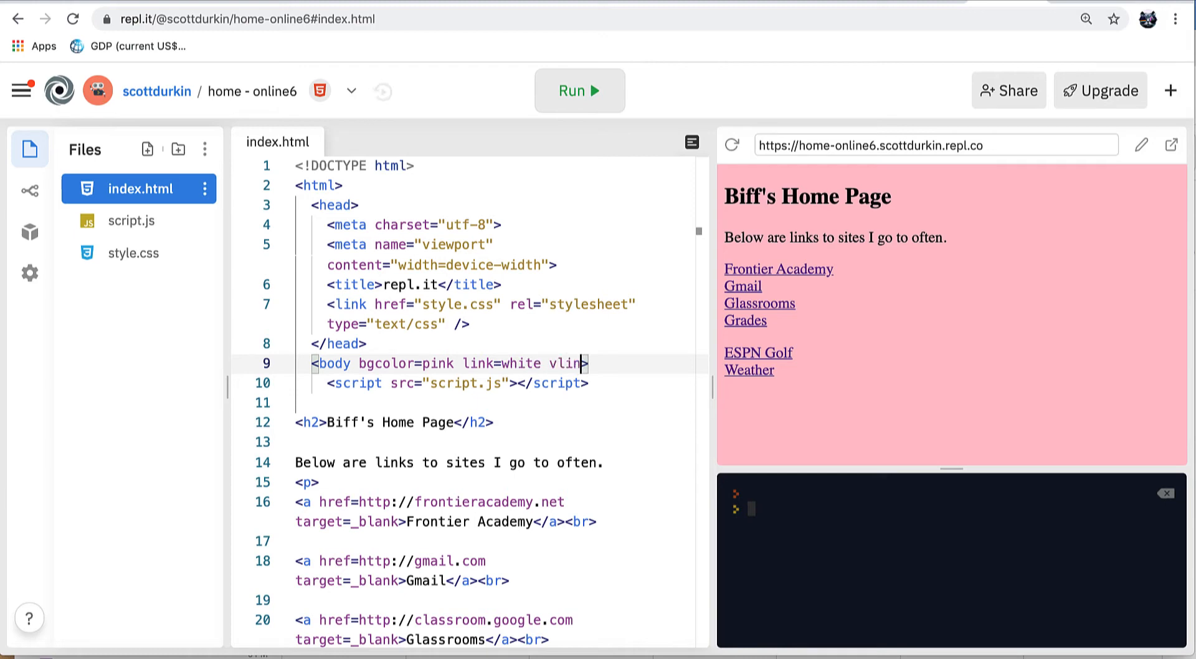
{"action": "type", "text": "=white"}
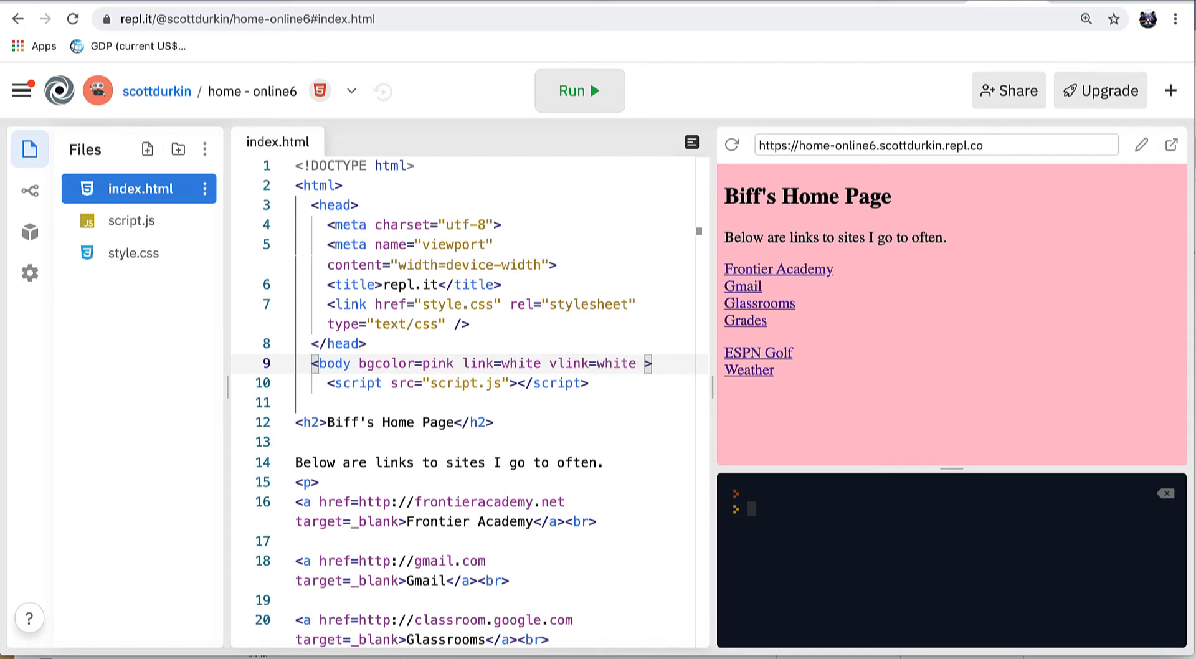
{"action": "type", "text": "alink="}
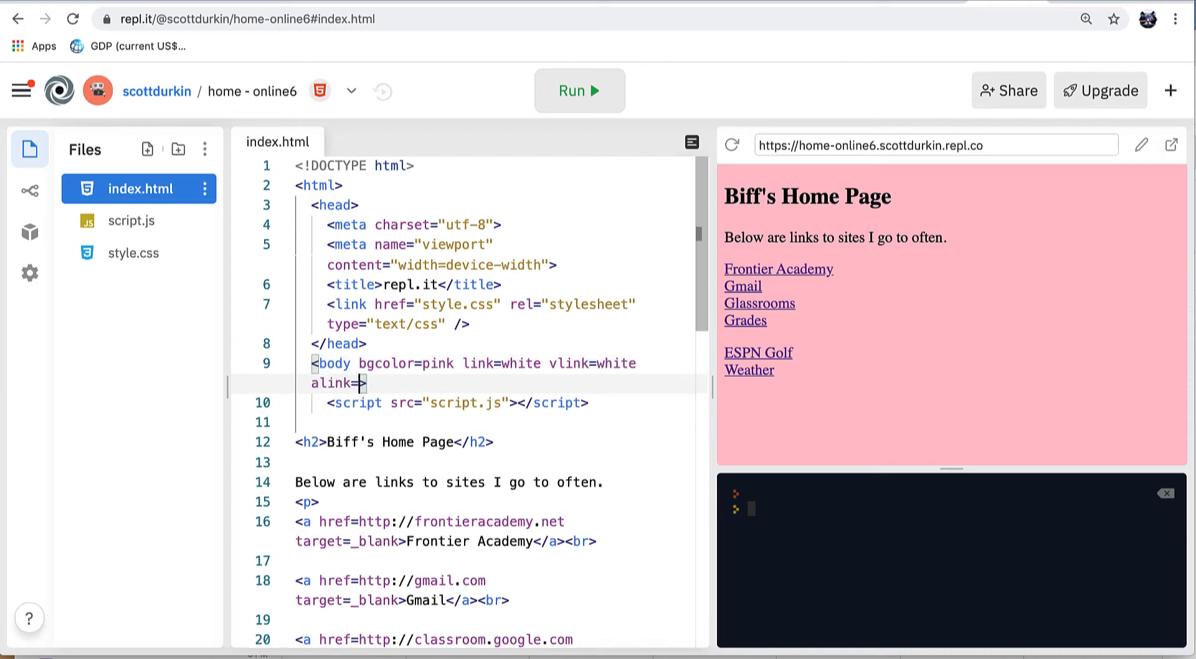
{"action": "type", "text": "white"}
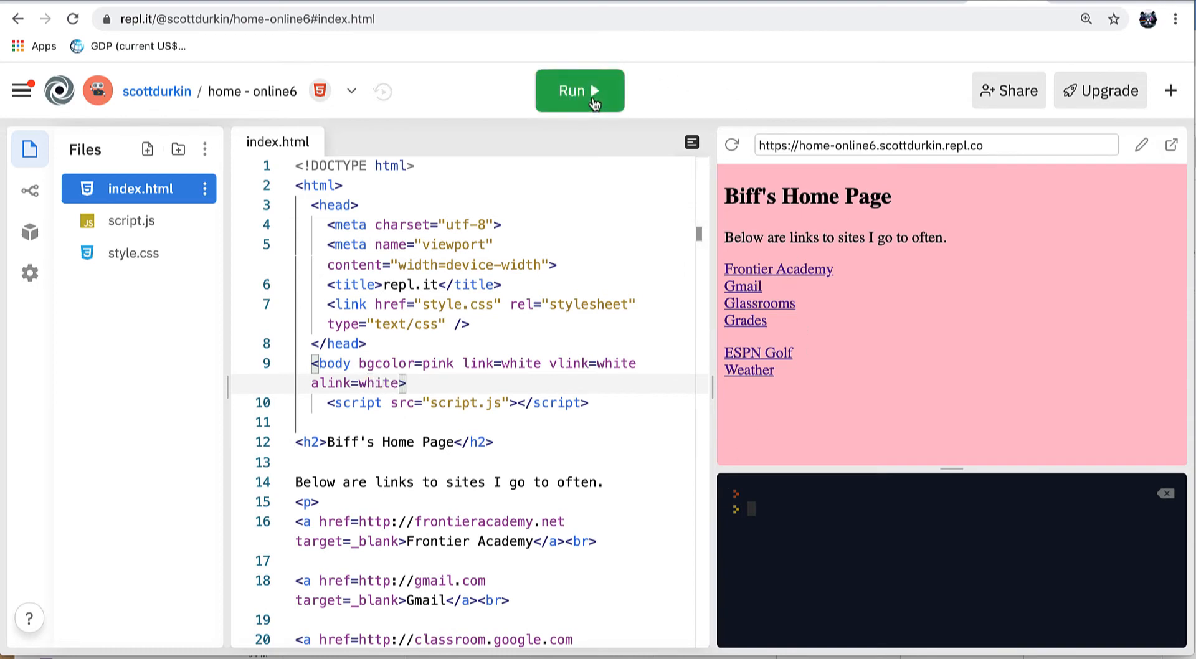
{"action": "left_click", "coordinate": [579, 90]}
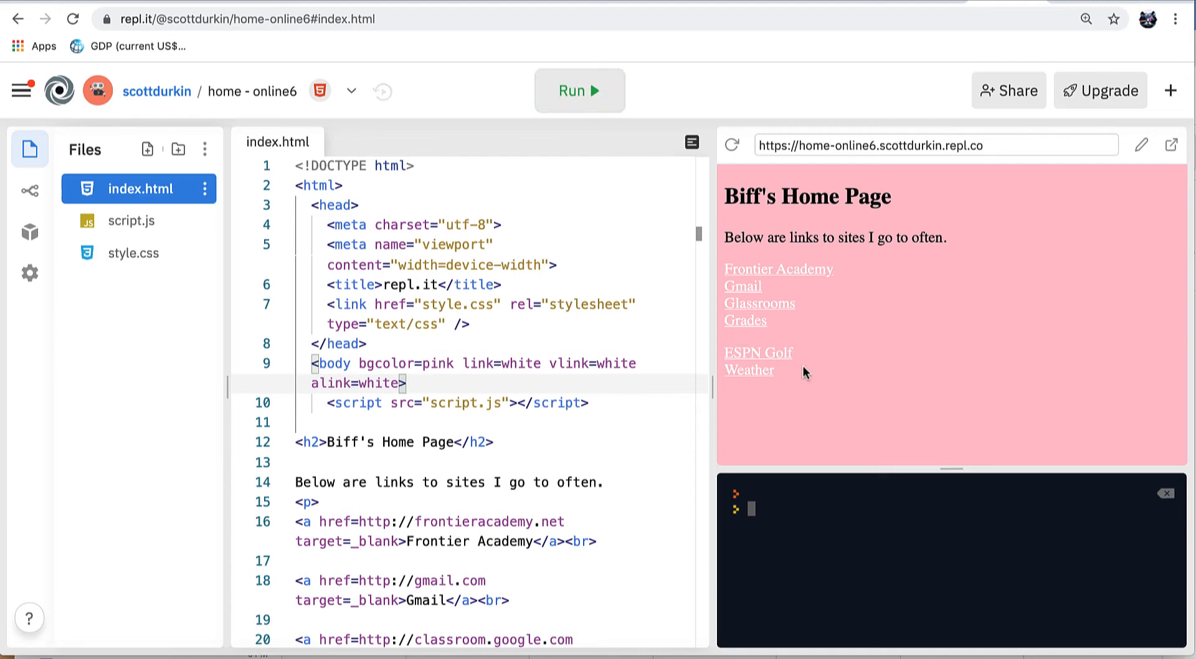
{"action": "mouse_move", "coordinate": [667, 344]}
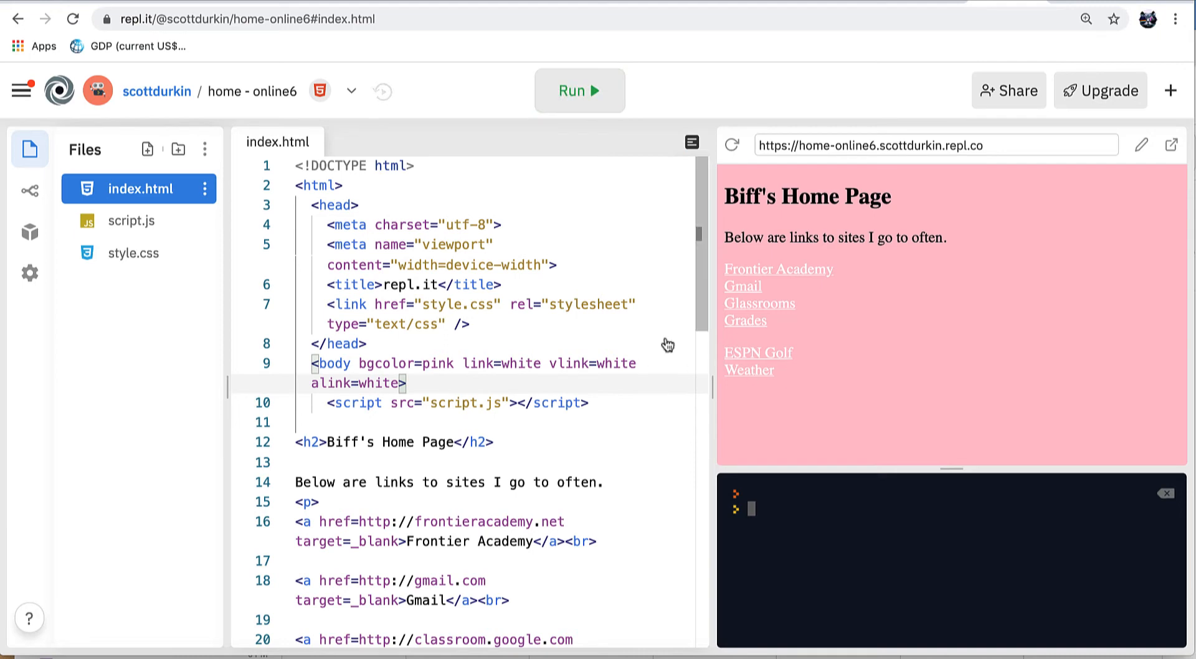
{"action": "mouse_move", "coordinate": [936, 243]}
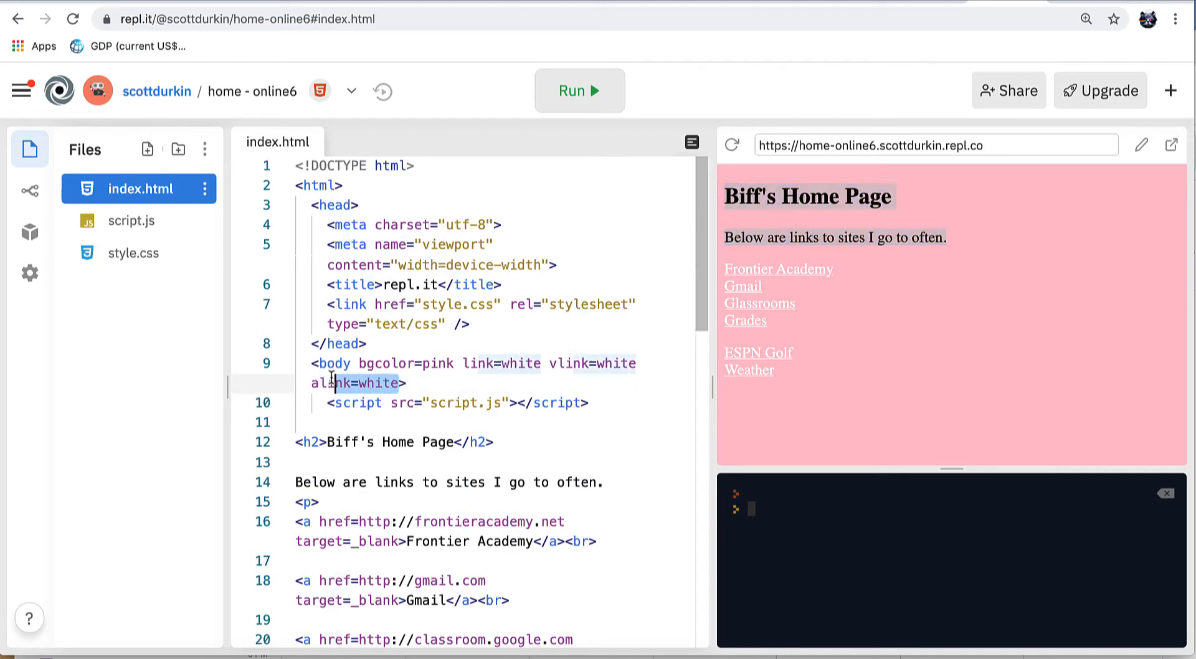
Step: Add a <font color=red> tag on a new line after <body> and rerun to show red text
{"action": "left_click", "coordinate": [442, 382]}
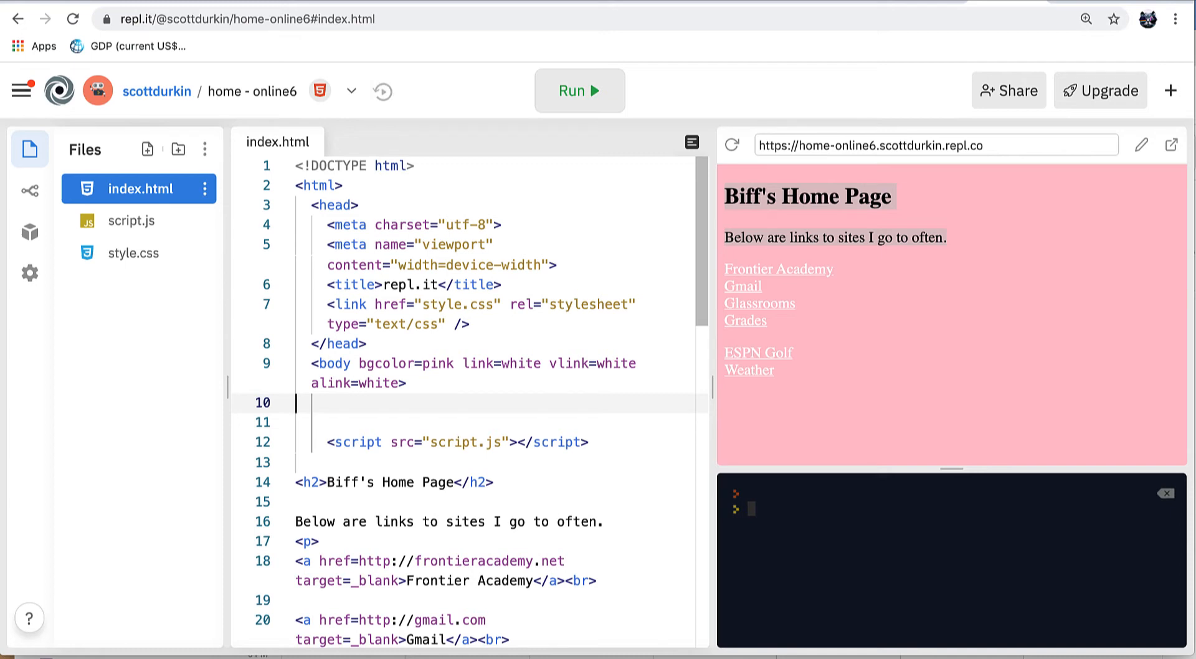
{"action": "type", "text": "<"}
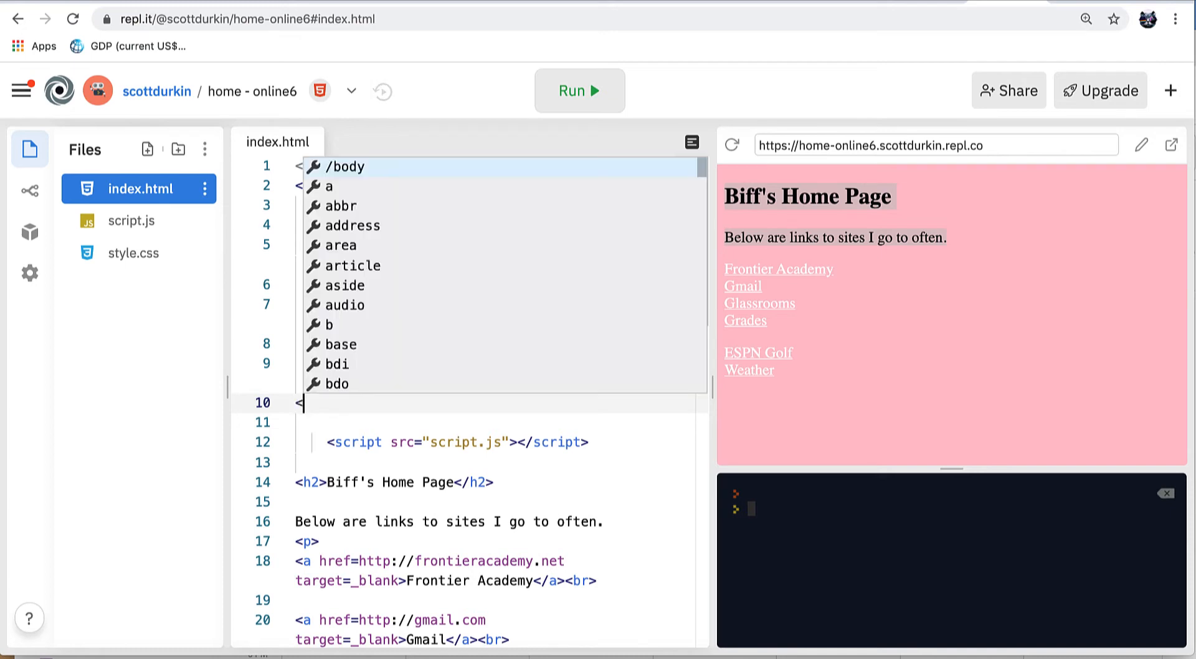
{"action": "type", "text": "font"}
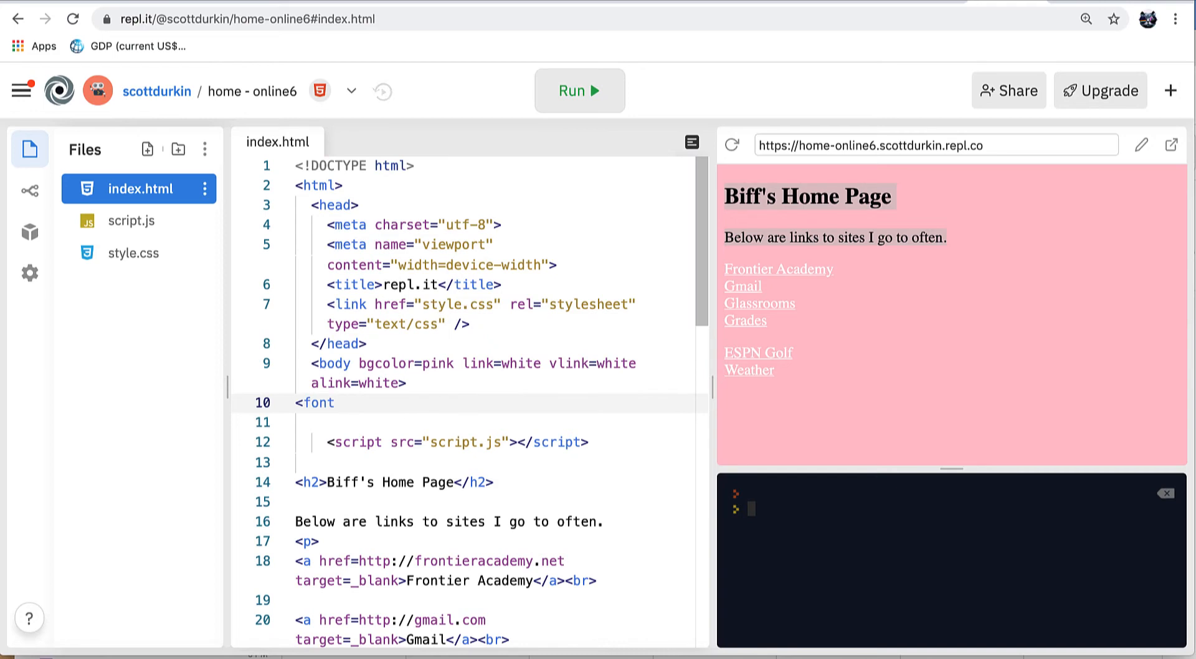
{"action": "type", "text": "colo"}
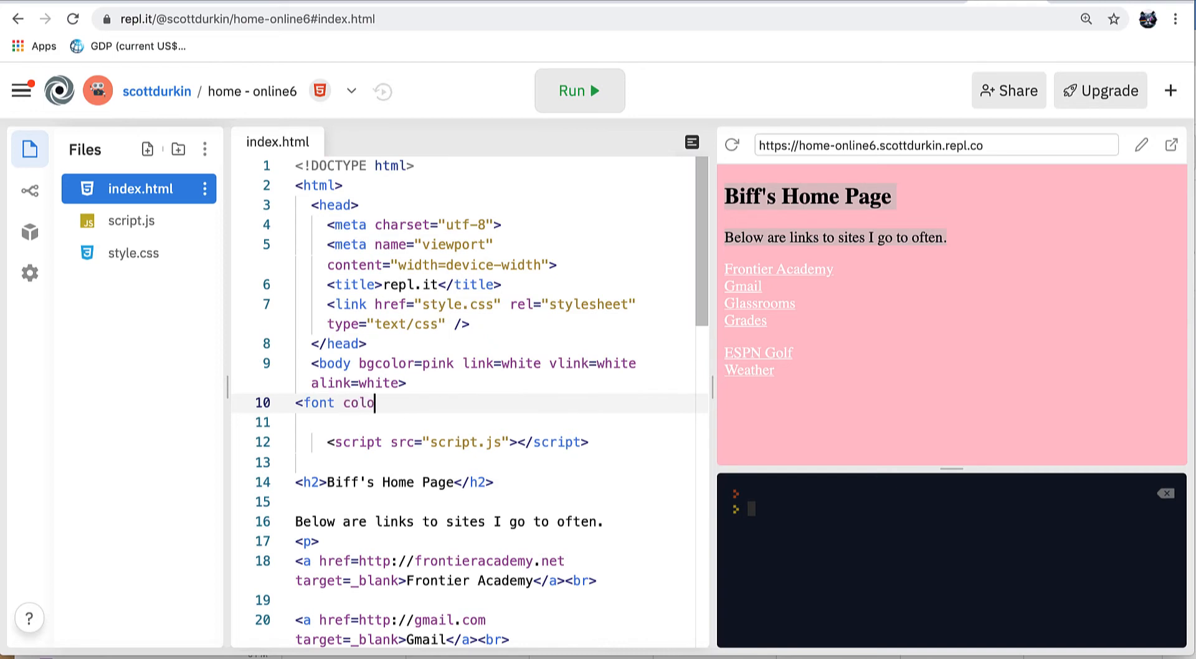
{"action": "type", "text": "r="}
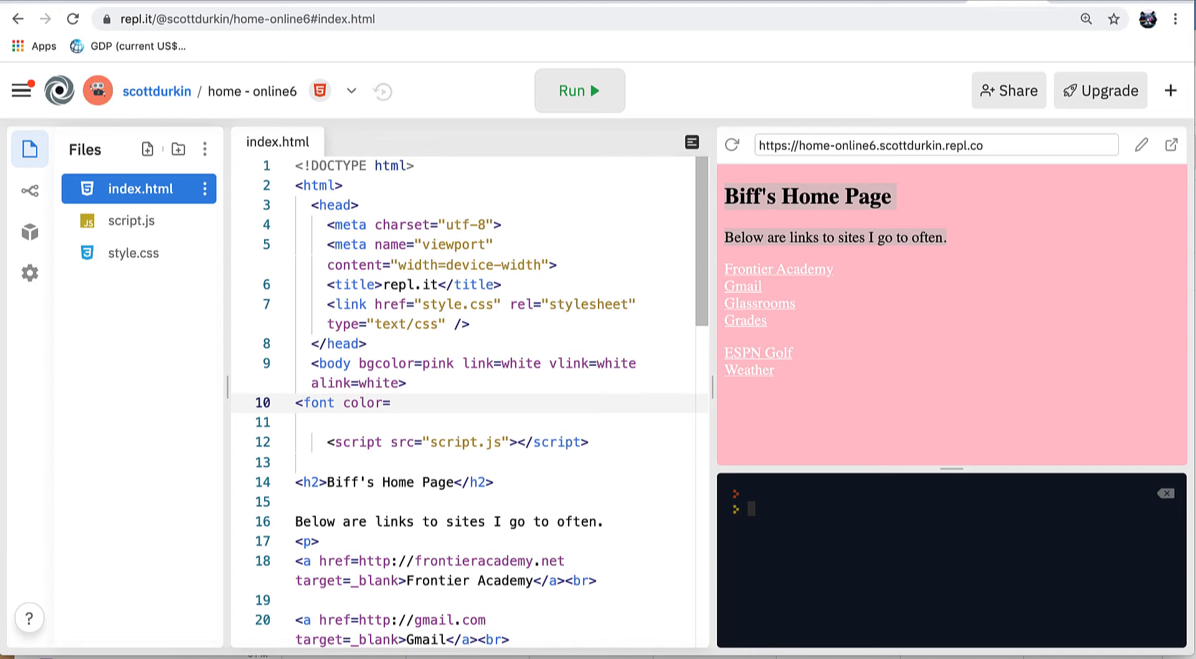
{"action": "type", "text": "red>"}
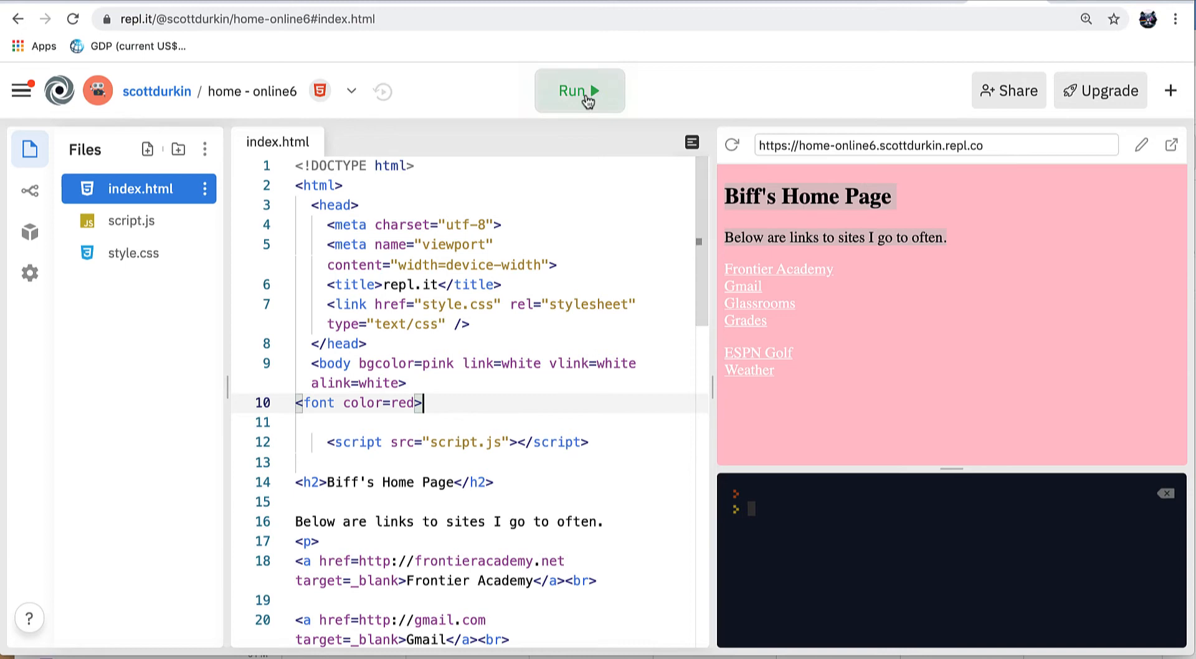
{"action": "left_click", "coordinate": [580, 91]}
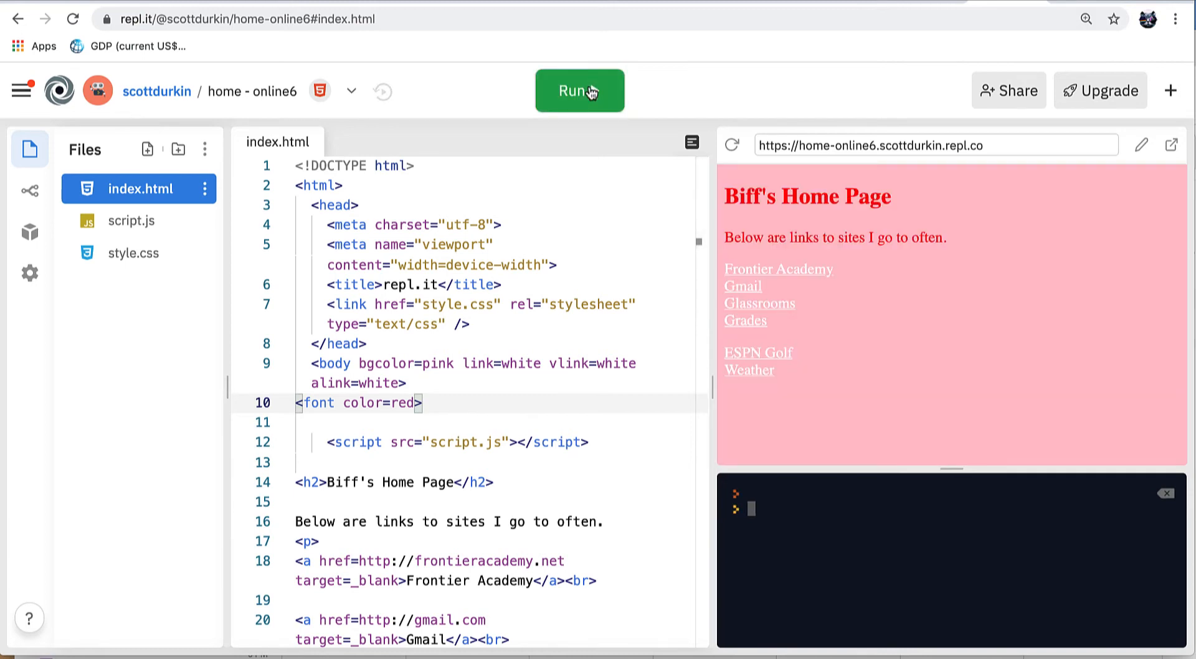
{"action": "mouse_move", "coordinate": [1174, 147]}
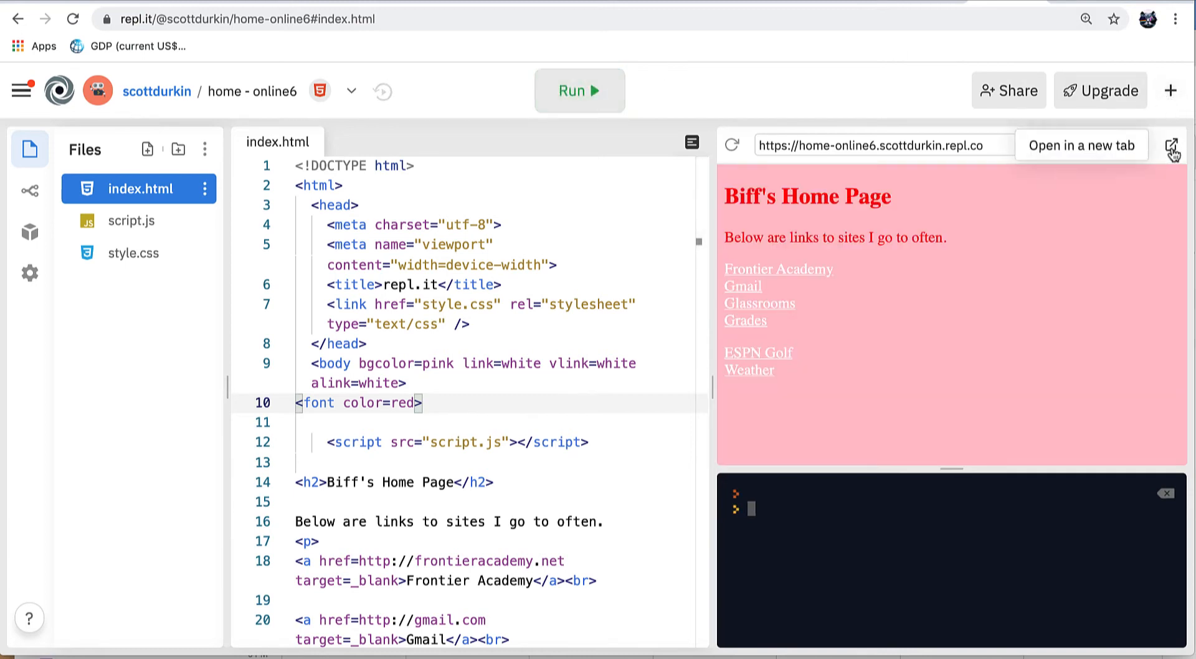
{"action": "left_click", "coordinate": [1172, 145]}
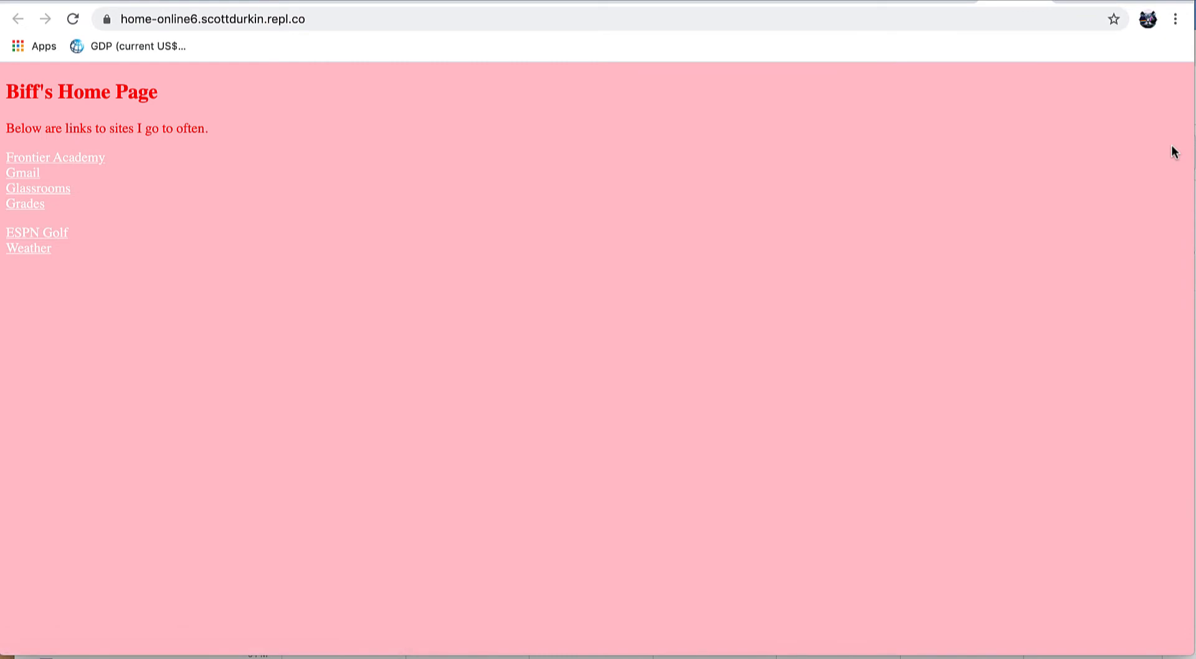
{"action": "mouse_move", "coordinate": [219, 116]}
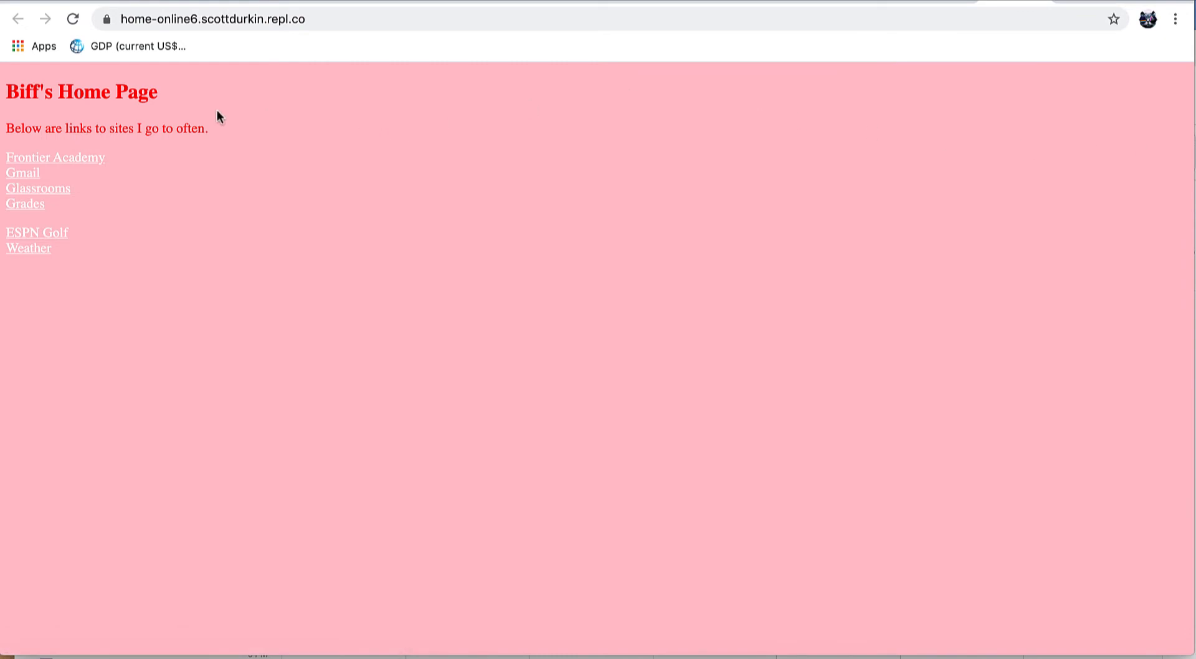
{"action": "mouse_move", "coordinate": [28, 248]}
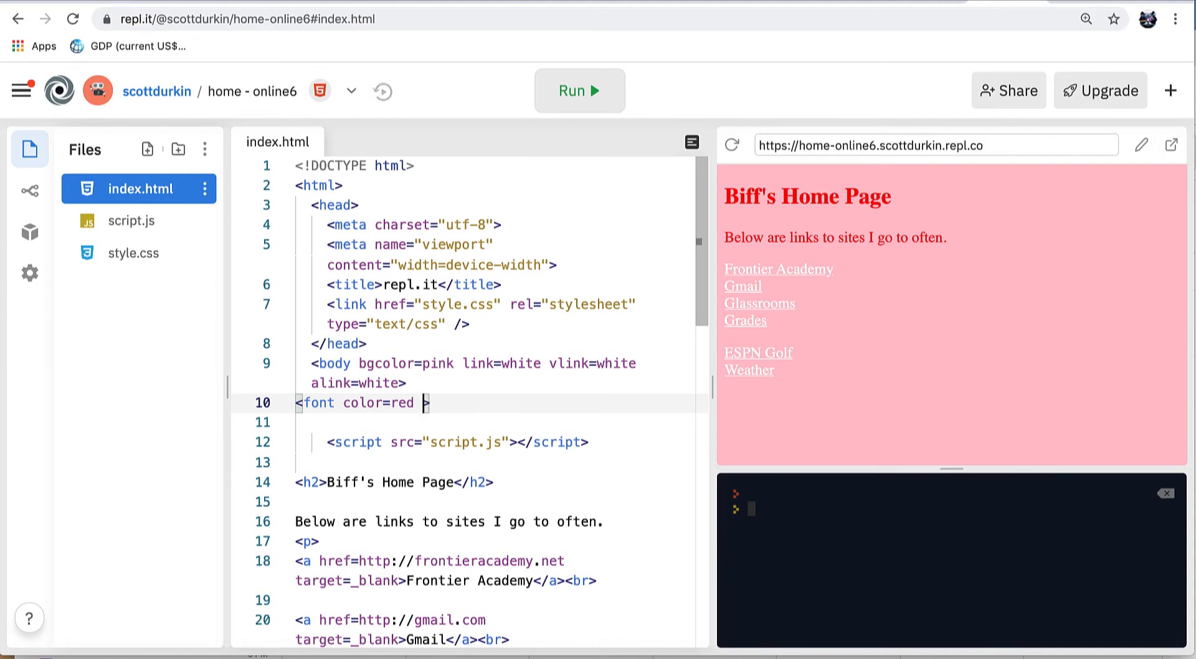
Step: Add size=5 to the font tag and rerun to show the larger red heading, text and links
{"action": "type", "text": "s"}
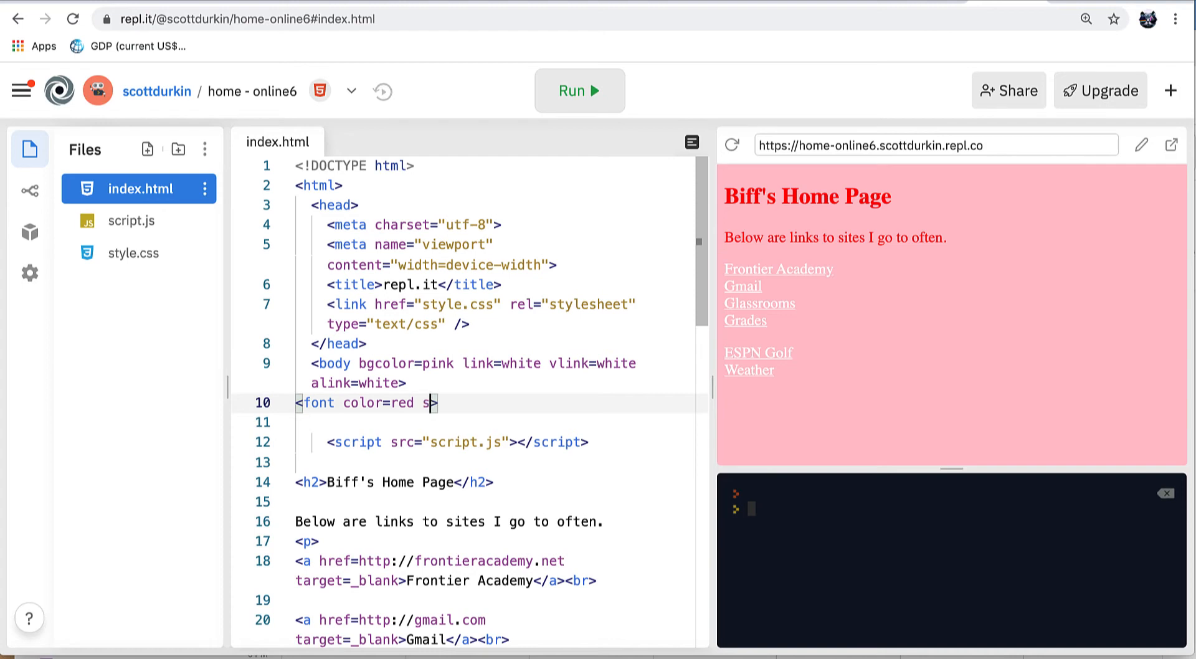
{"action": "type", "text": "ize=5"}
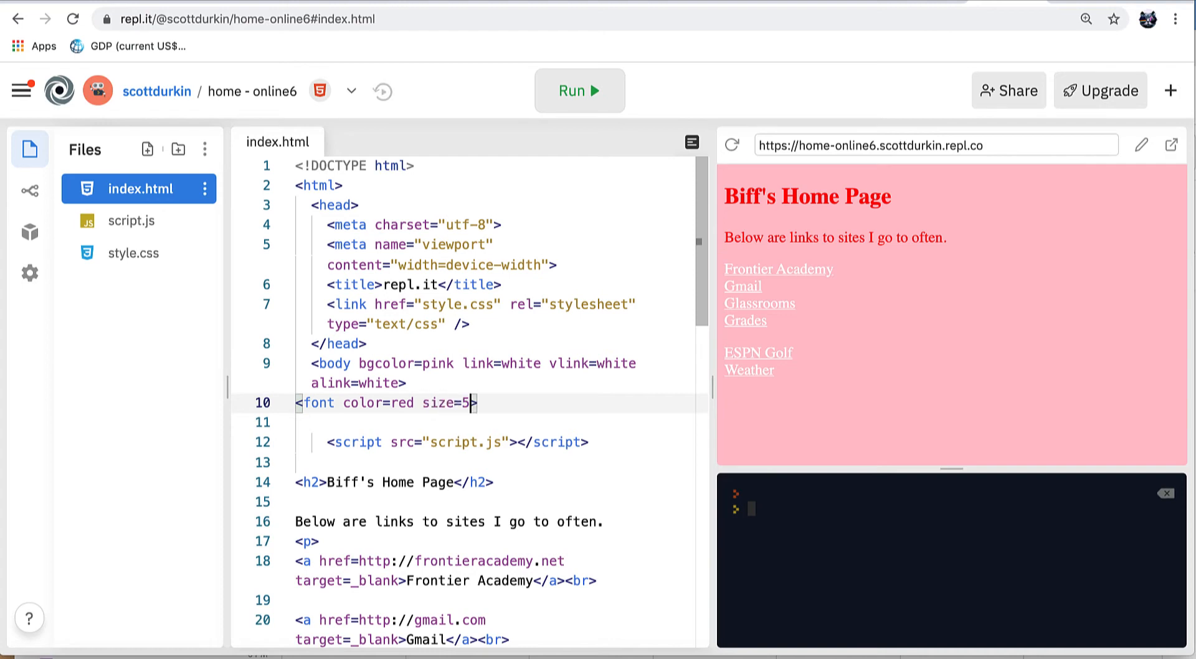
{"action": "mouse_move", "coordinate": [579, 90]}
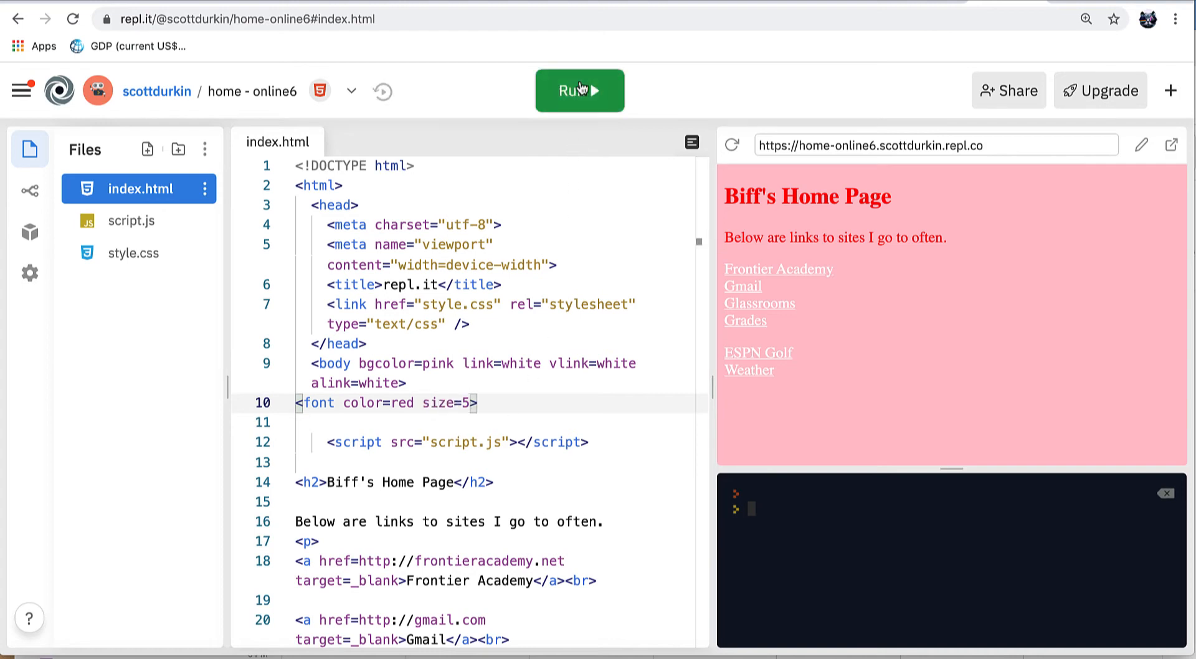
{"action": "left_click", "coordinate": [579, 90]}
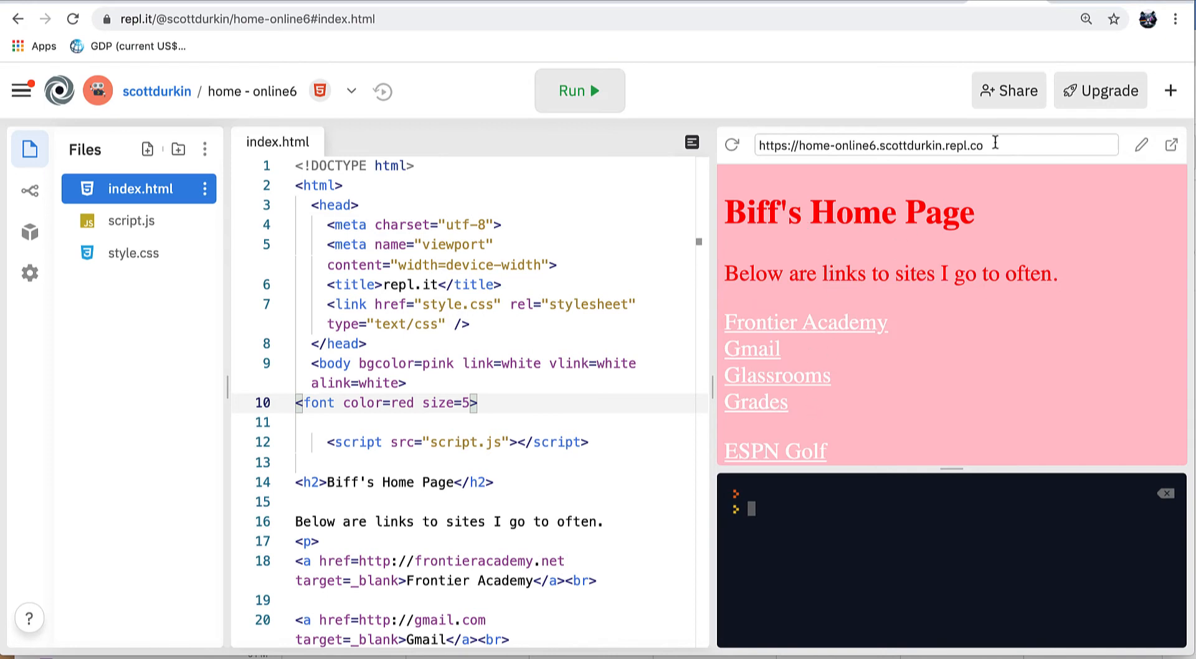
{"action": "left_click", "coordinate": [1173, 144]}
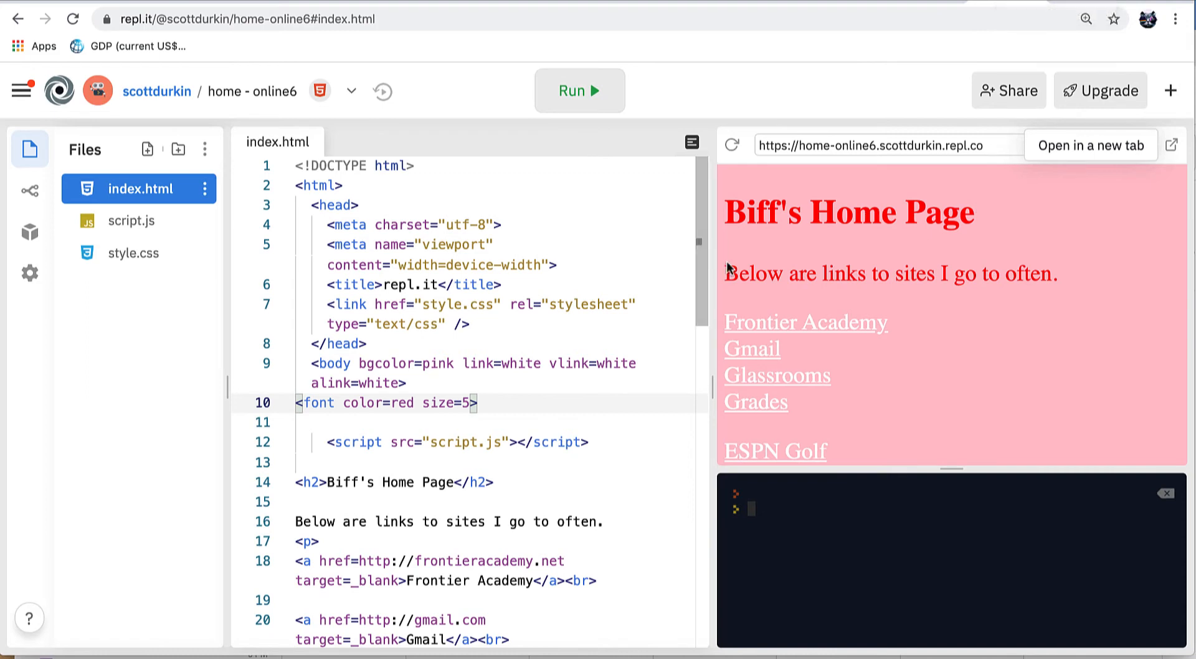
{"action": "mouse_move", "coordinate": [751, 349]}
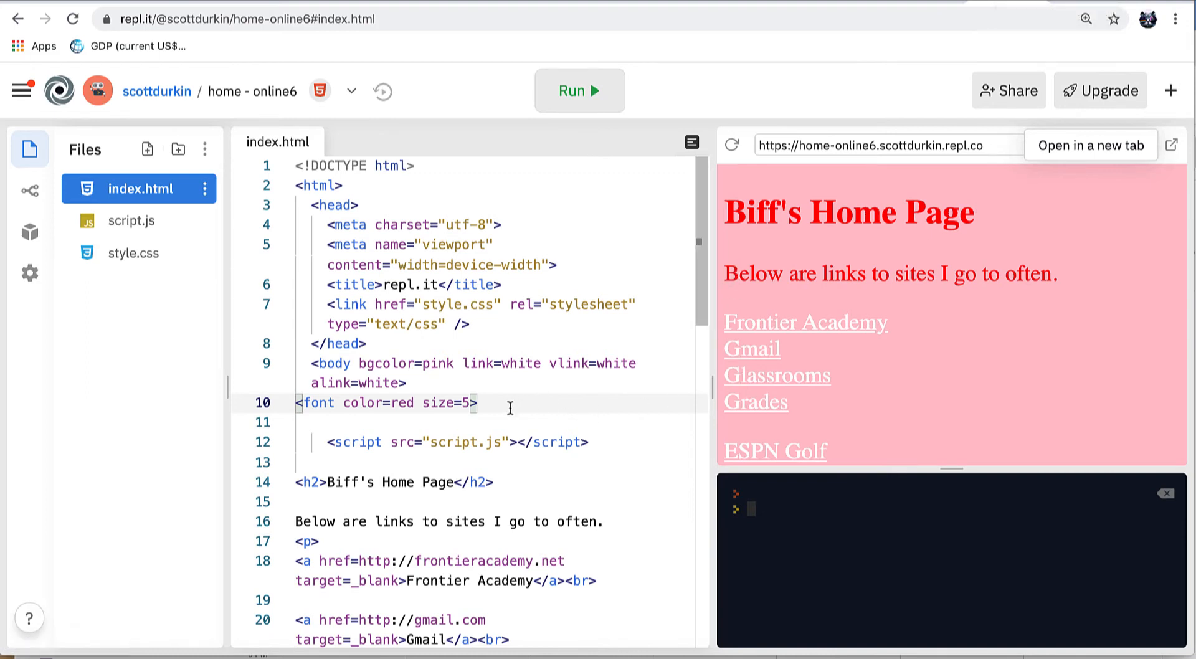
Step: Add a <blockquote> tag on a new line below the font tag and rerun to indent the content
{"action": "key", "text": "enter"}
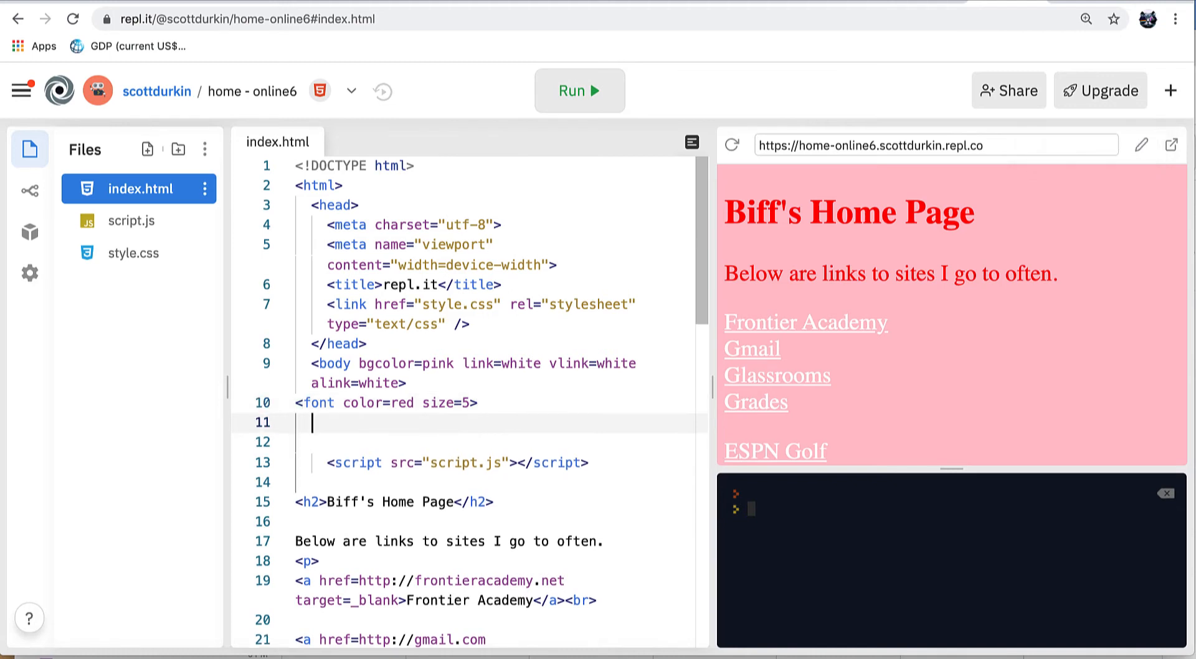
{"action": "type", "text": "<blockquote>"}
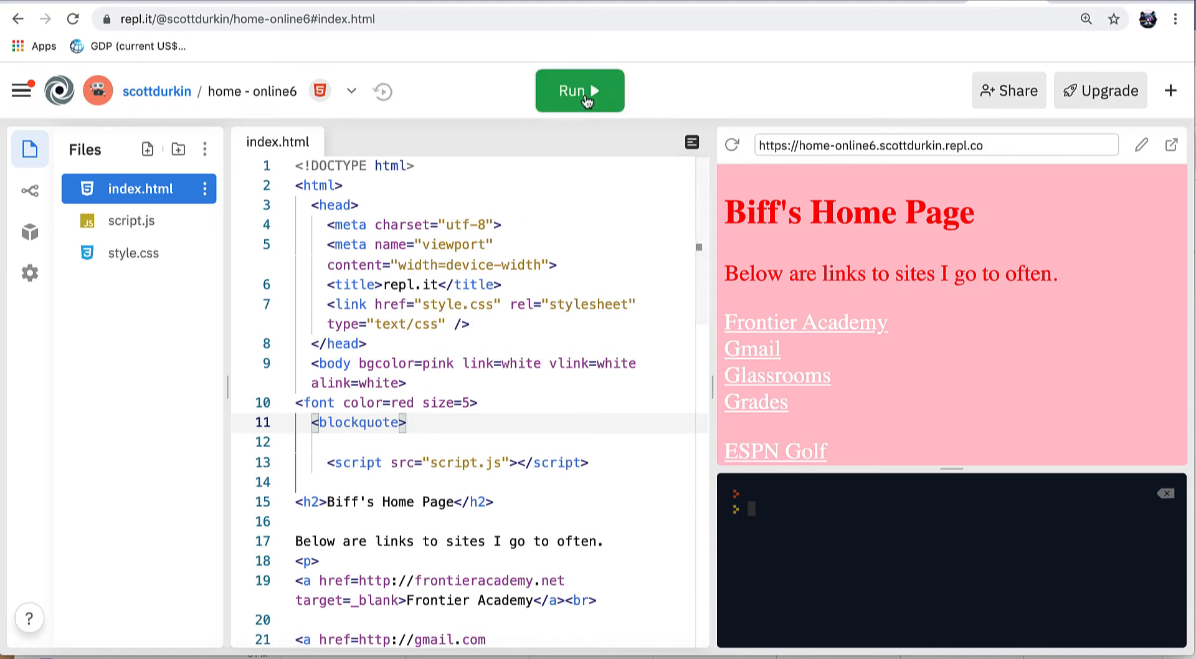
{"action": "left_click", "coordinate": [579, 90]}
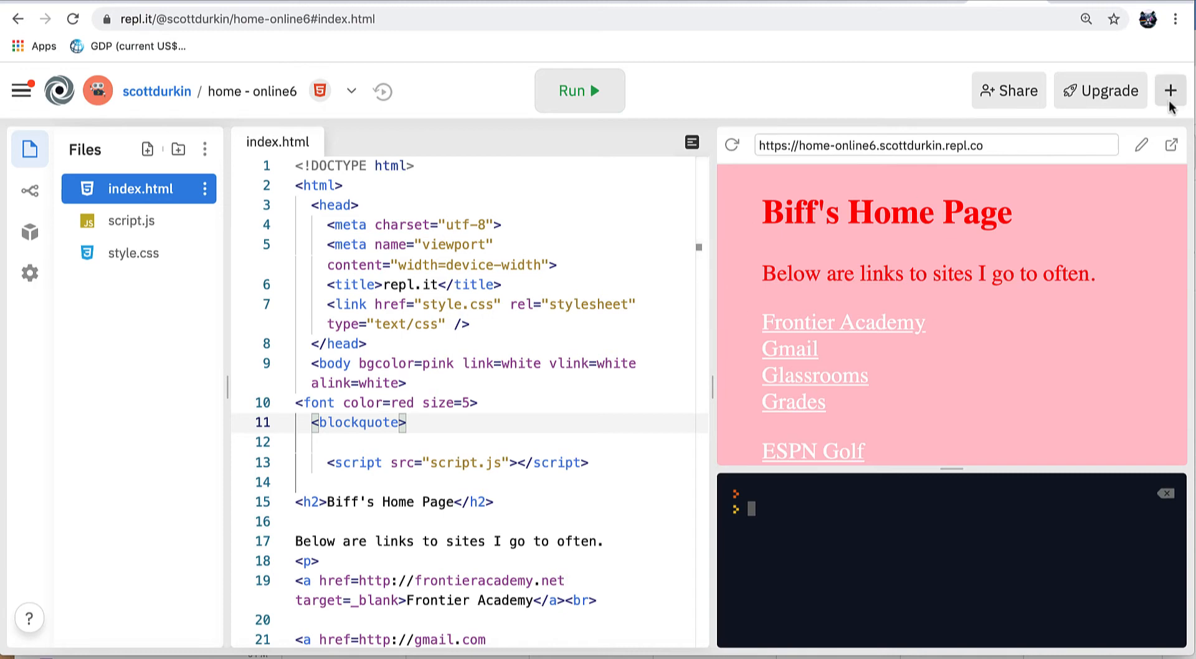
{"action": "left_click", "coordinate": [1173, 144]}
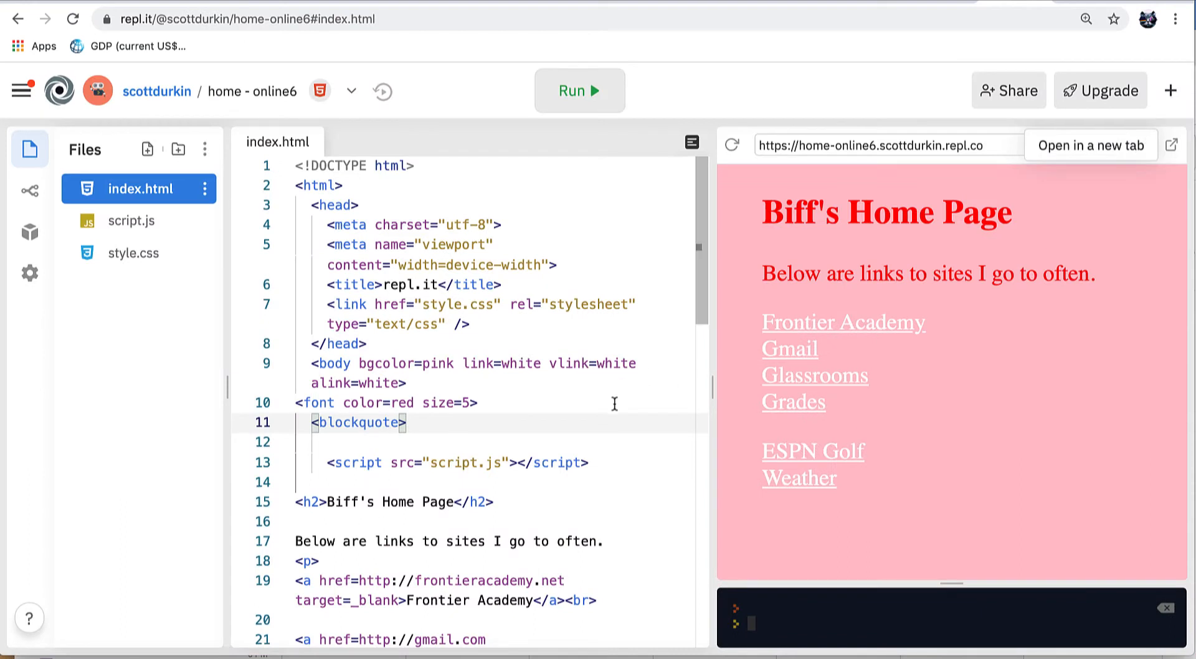
Step: Paste a copy of the Grades link below it and change it to typingagent.com labelled Typing Agent
{"action": "scroll", "scroll_direction": "down", "scroll_amount": 3}
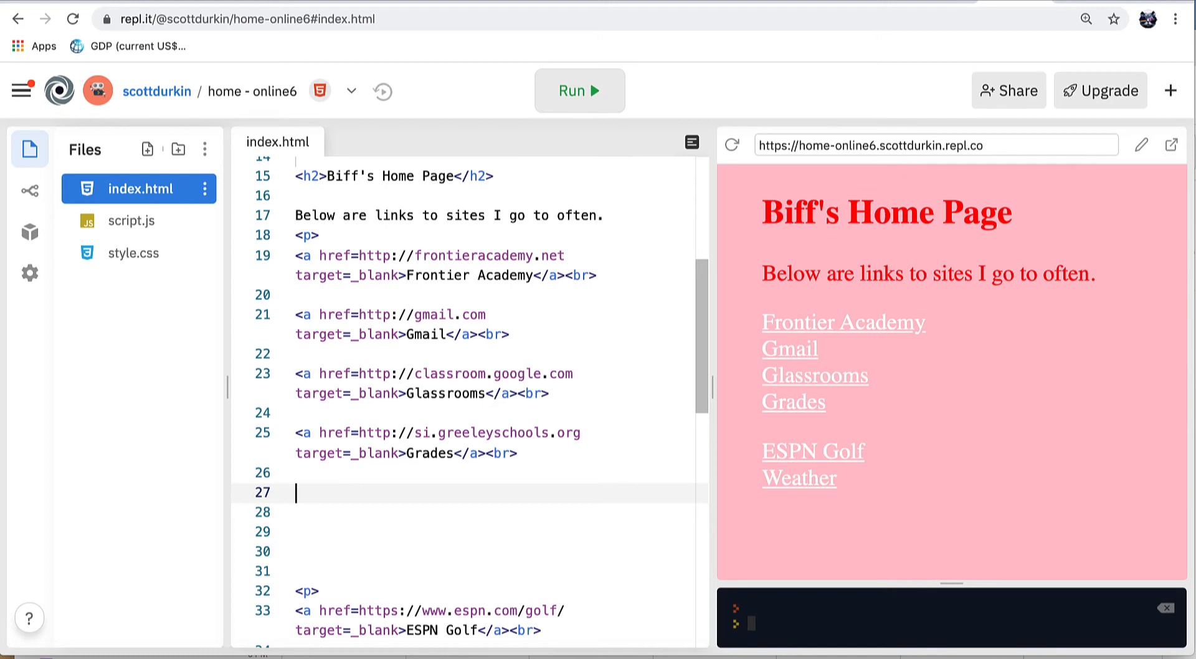
{"action": "left_click", "coordinate": [522, 454]}
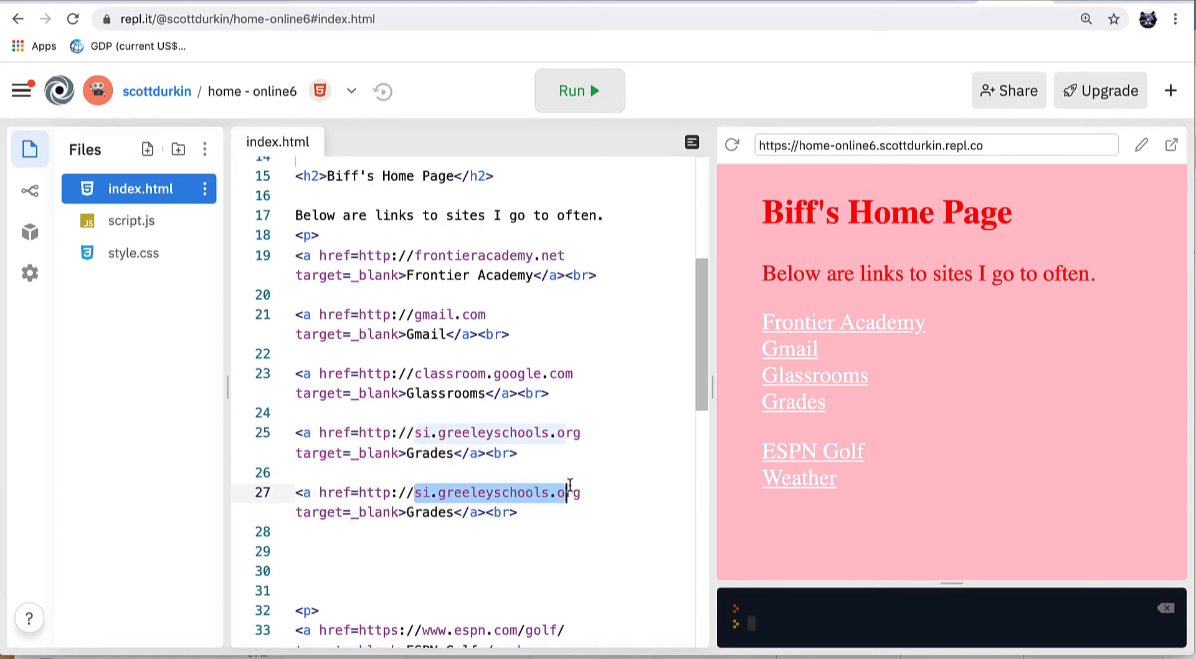
{"action": "type", "text": "typingagen"}
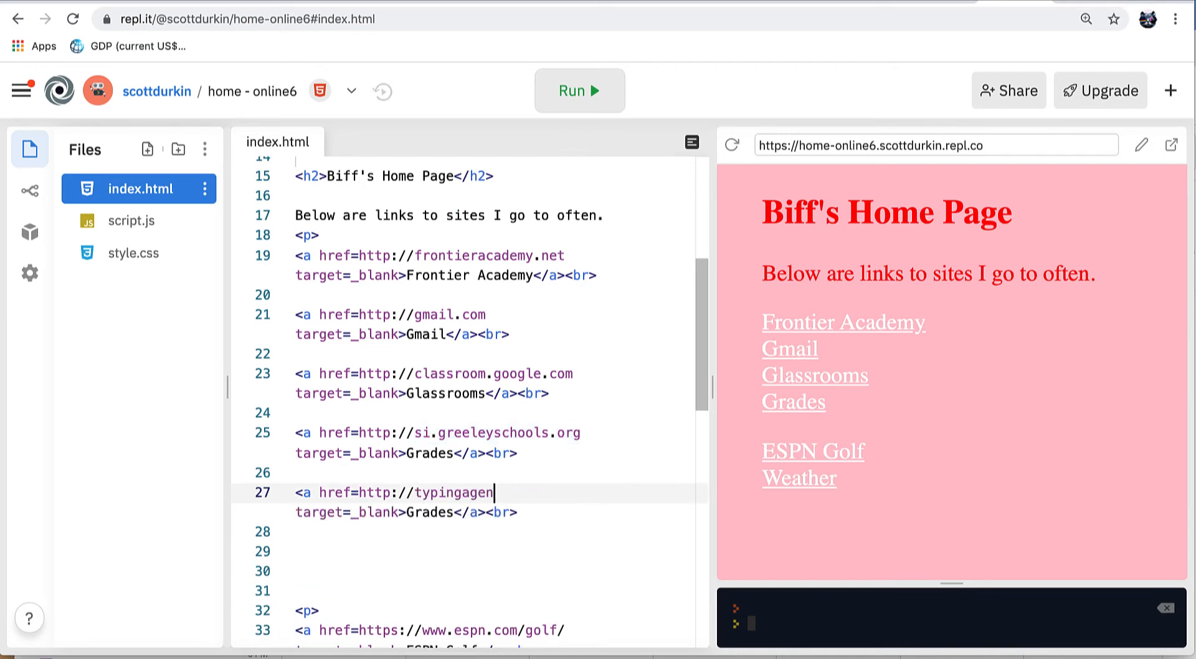
{"action": "type", "text": "t.com"}
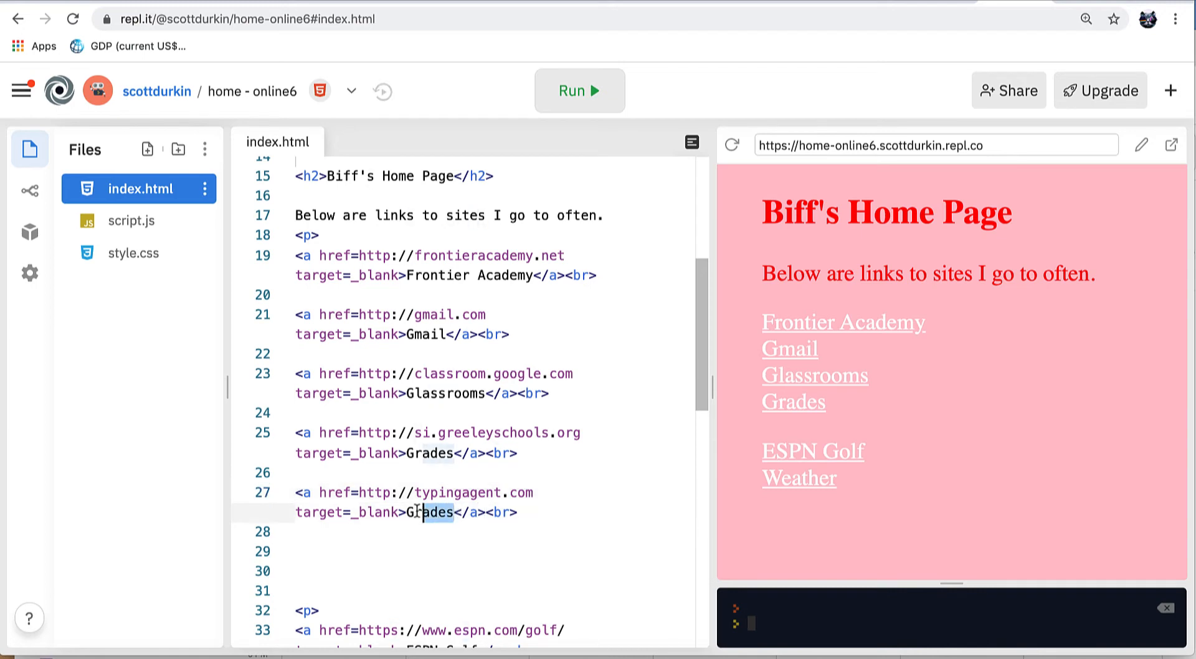
{"action": "type", "text": "Typing"}
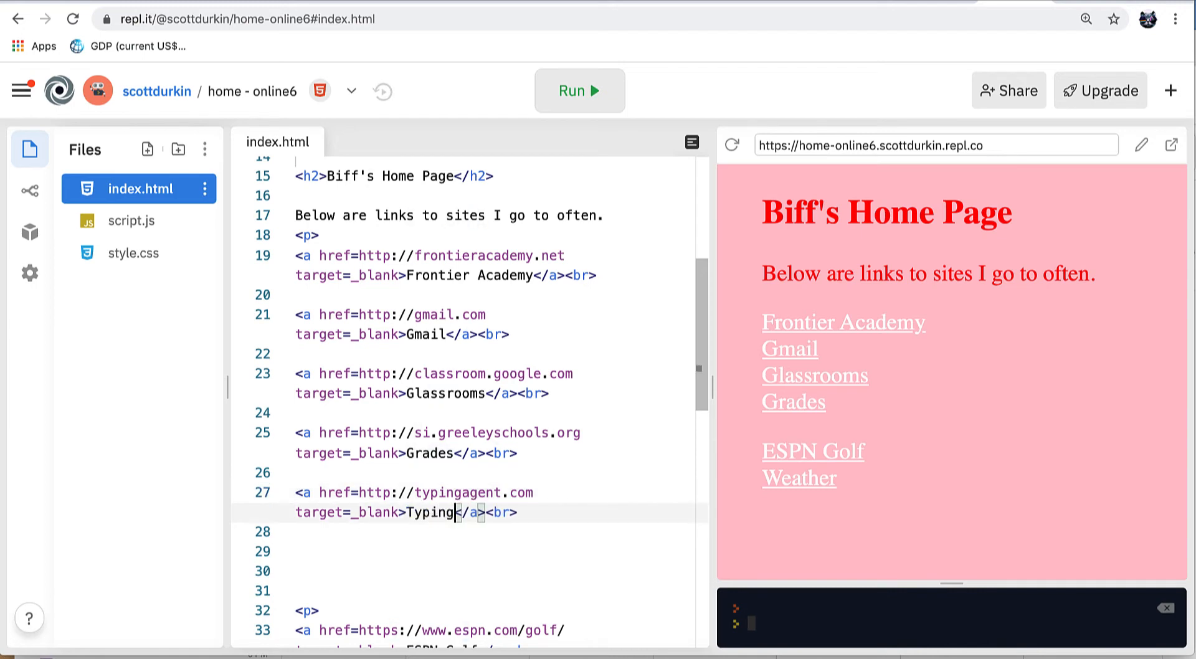
{"action": "type", "text": "Agent"}
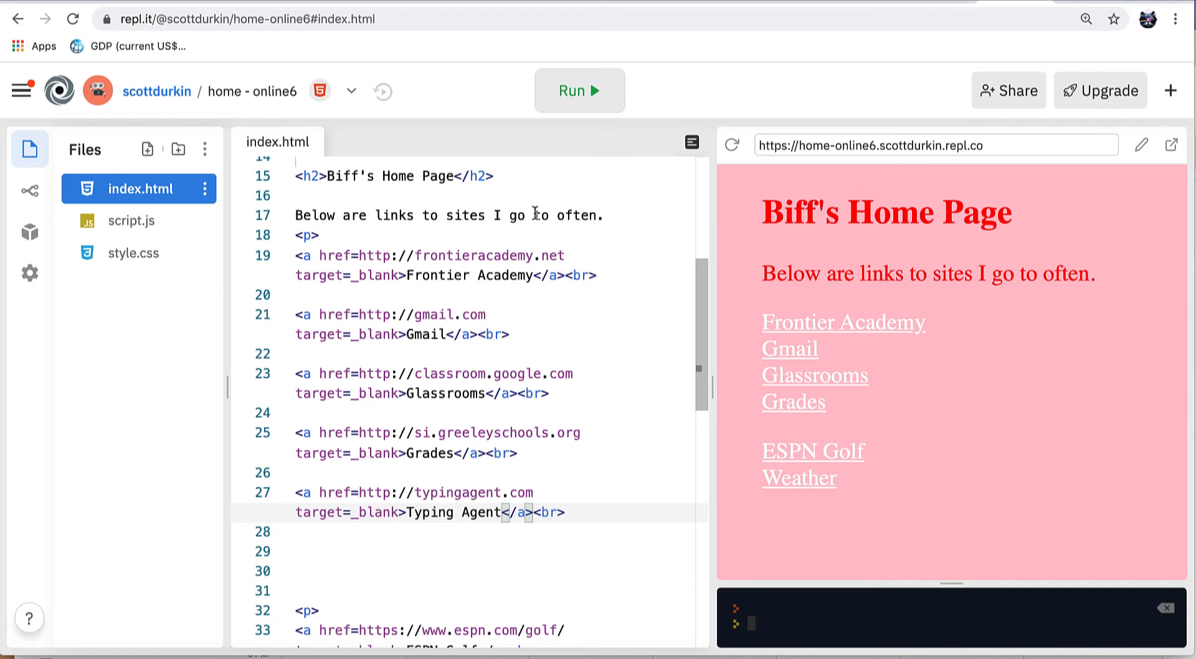
Step: Rerun the page and test the new Typing Agent link from the preview
{"action": "left_click", "coordinate": [579, 90]}
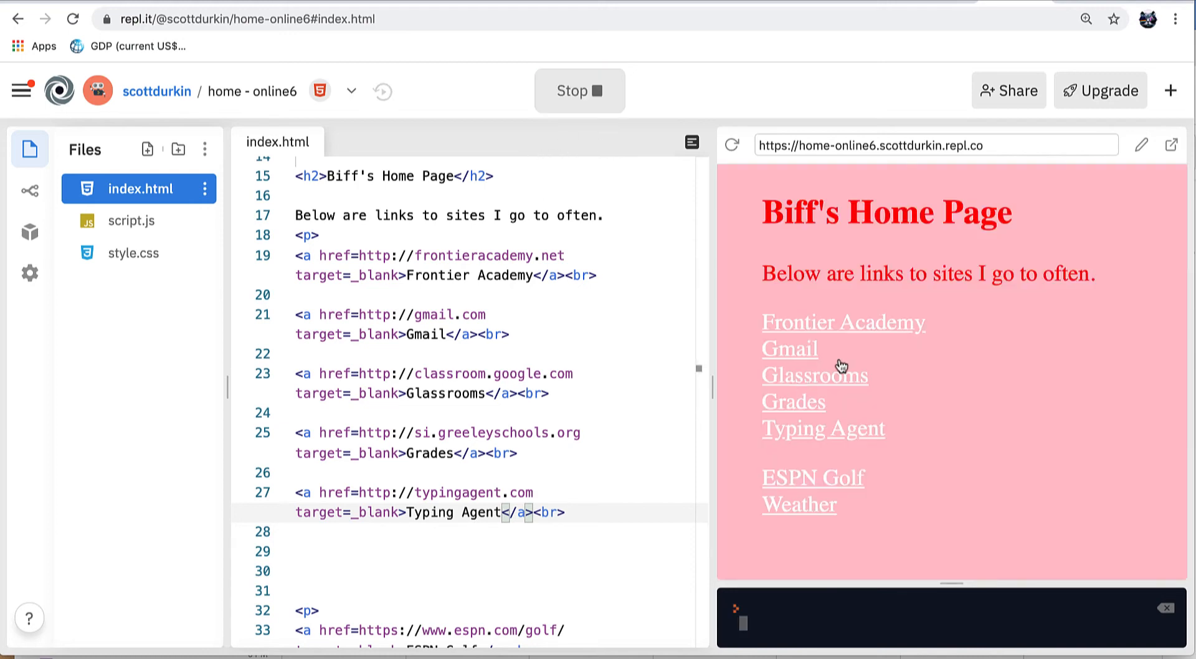
{"action": "left_click", "coordinate": [824, 427]}
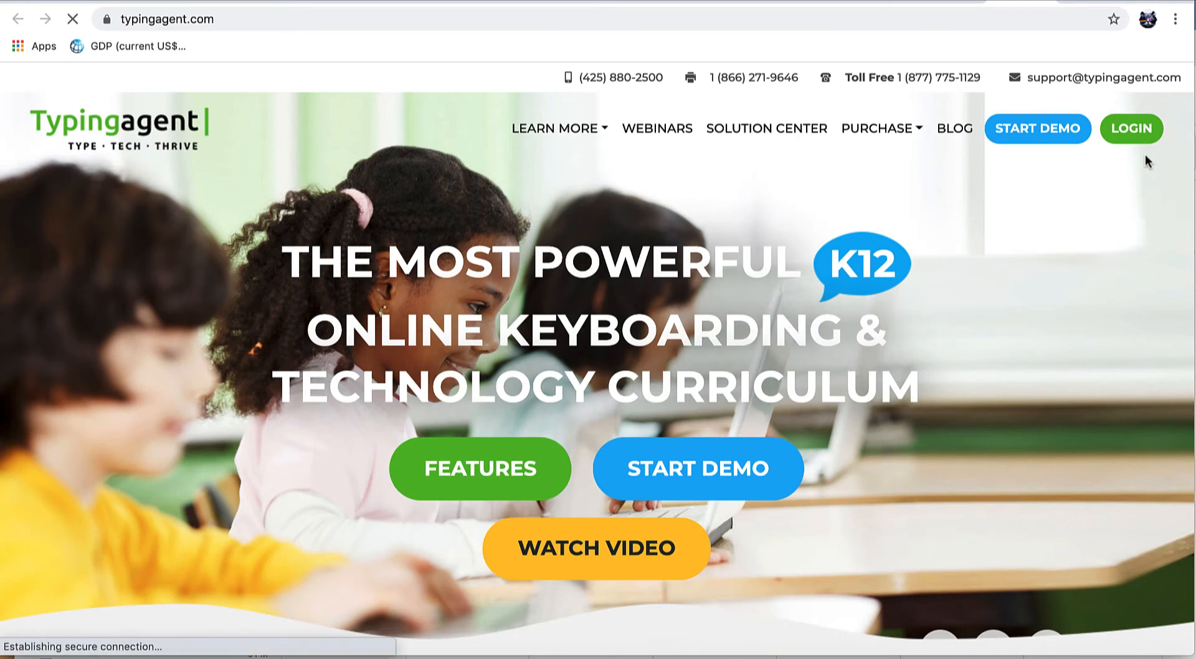
{"action": "mouse_move", "coordinate": [1131, 129]}
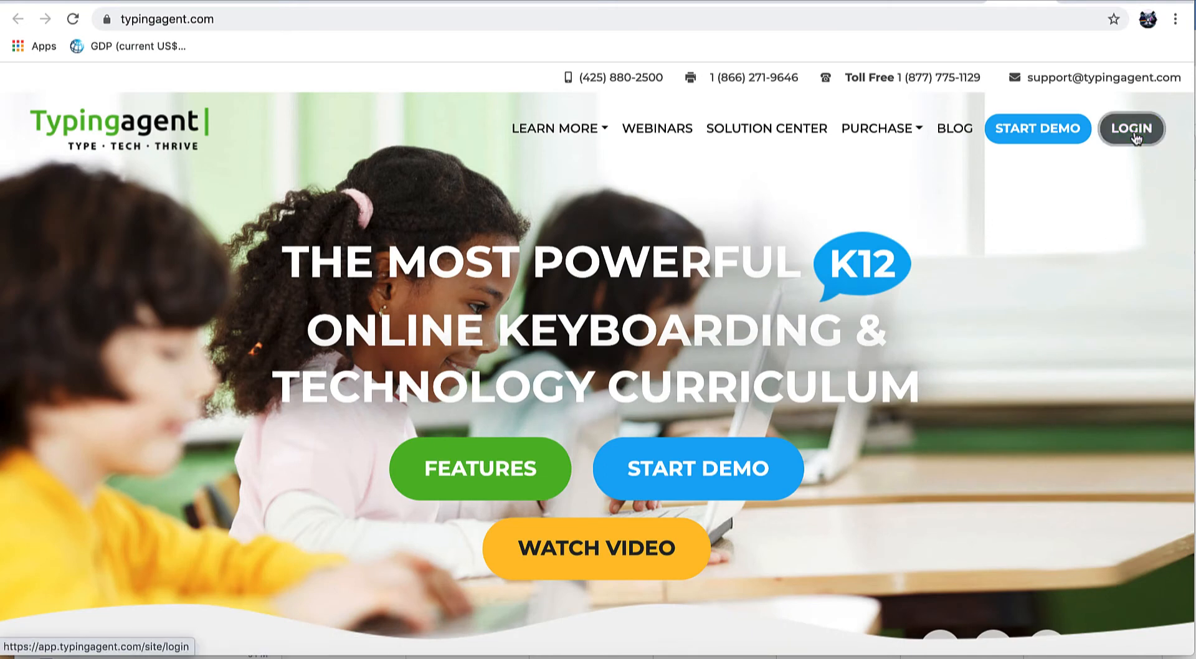
Step: Go to the LOGIN page from the typingagent.com home page
{"action": "left_click", "coordinate": [1132, 128]}
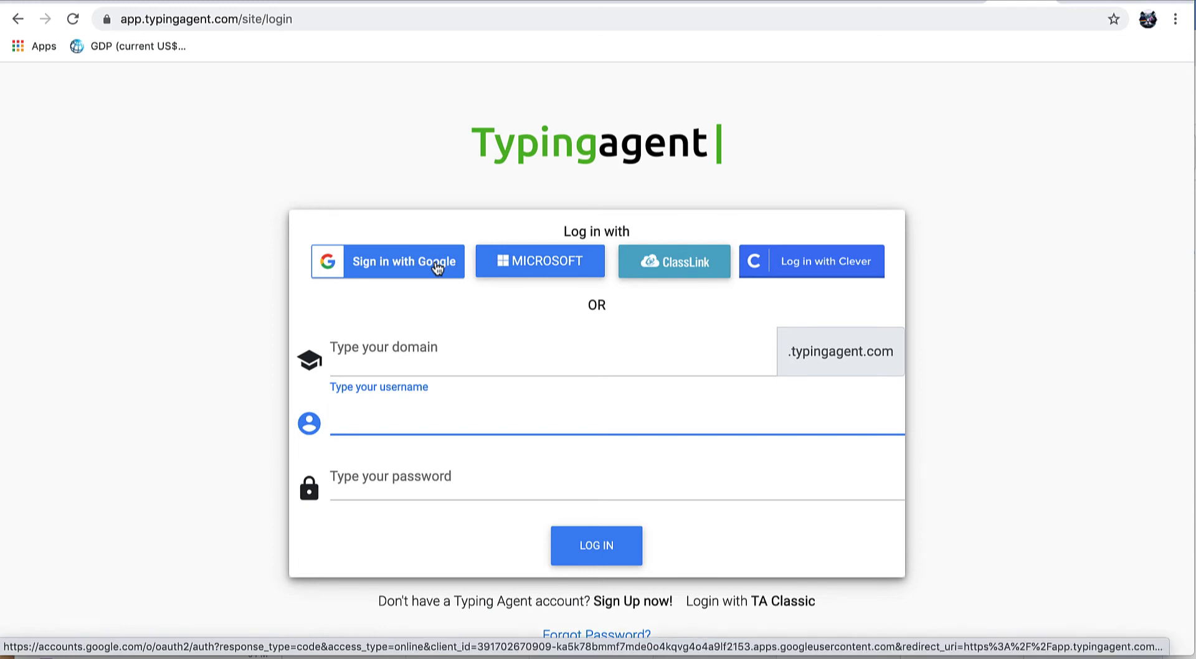
{"action": "mouse_move", "coordinate": [276, 171]}
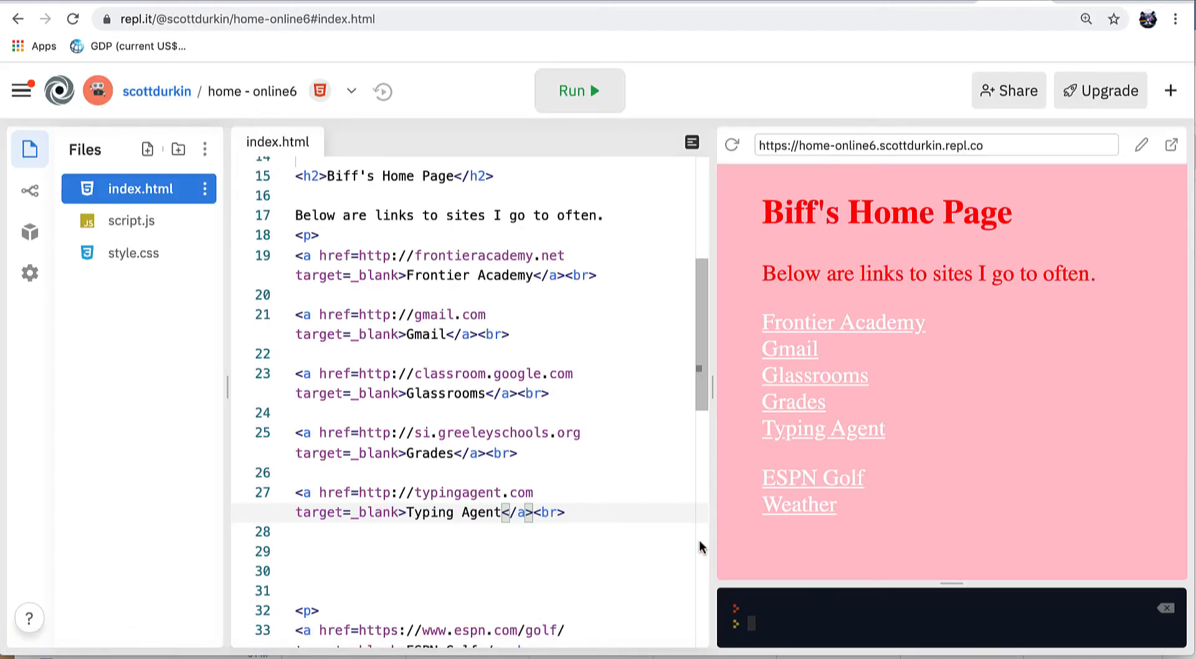
Step: Run the page so the preview shows the new CNN link, then follow it to cnn.com
{"action": "scroll", "scroll_direction": "down", "scroll_amount": 3}
{"action": "type", "text": "<a href=https://cnn.com target=_blank>CN</a><br>"}
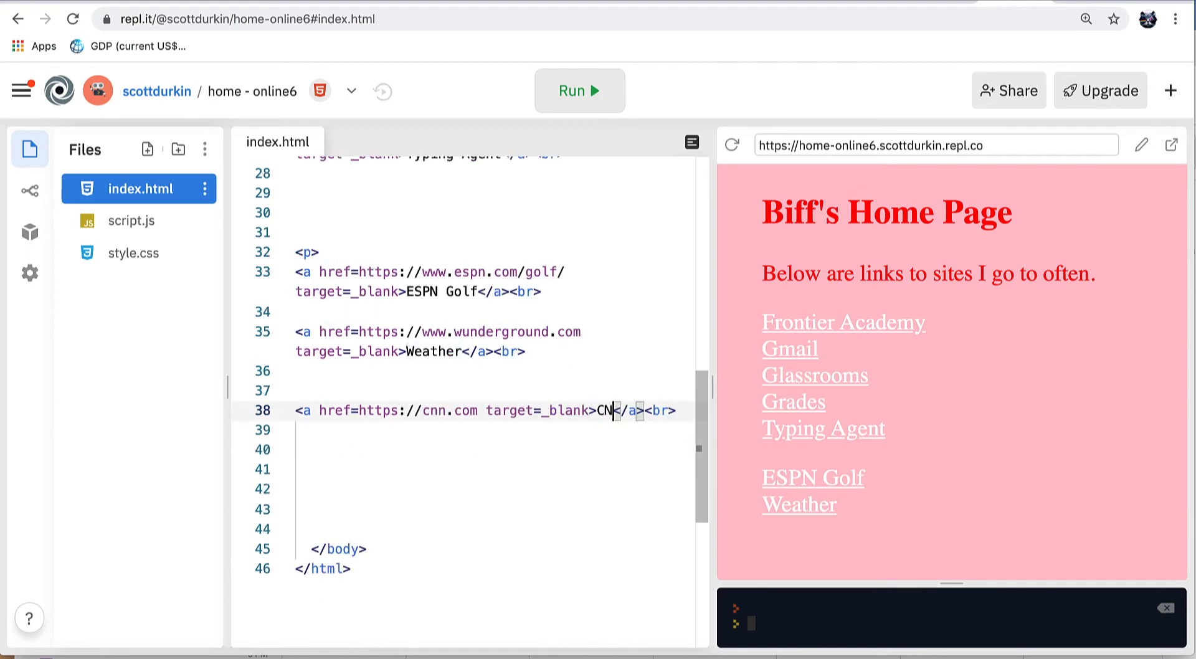
{"action": "left_click", "coordinate": [578, 89]}
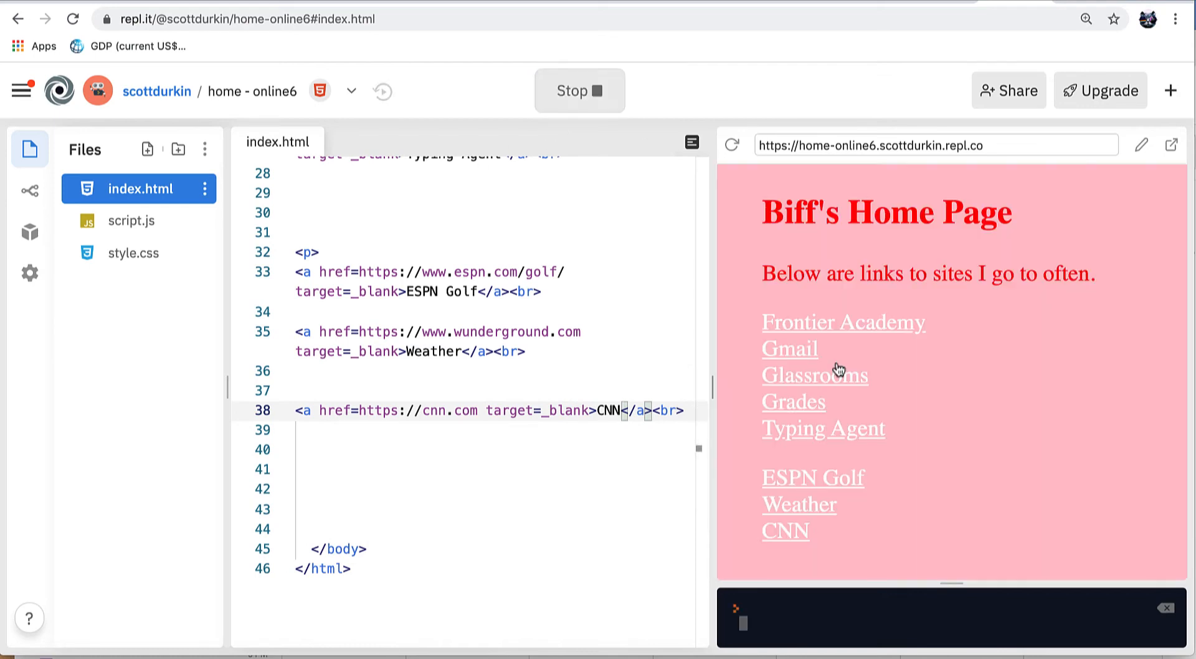
{"action": "left_click", "coordinate": [783, 531]}
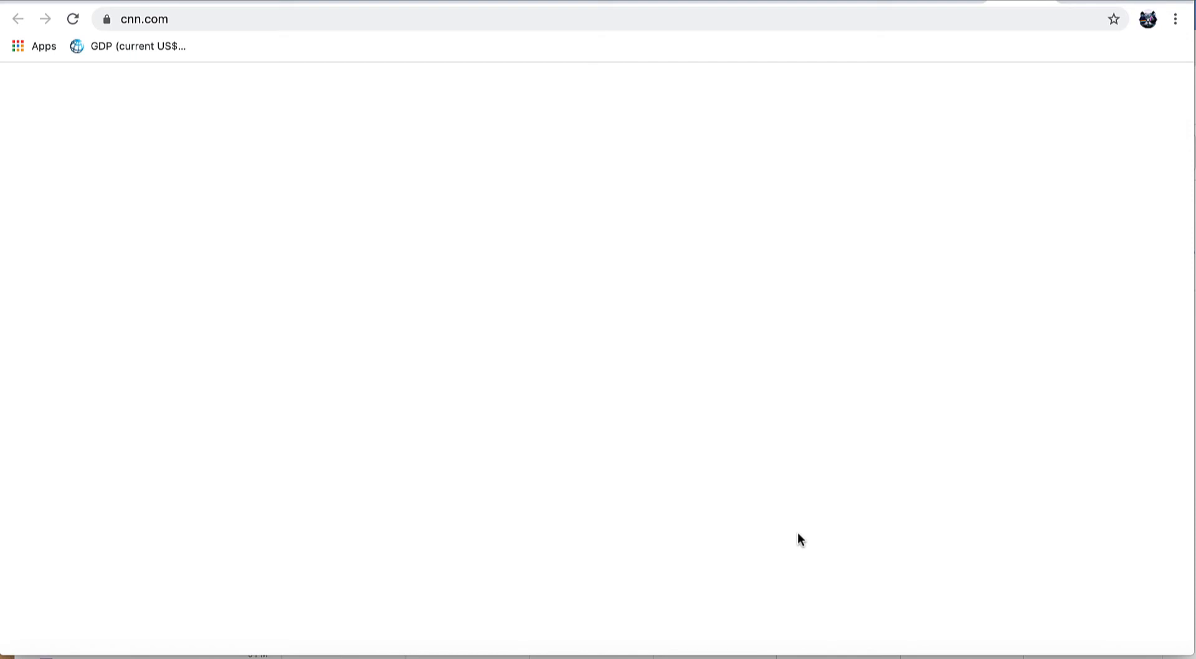
{"action": "mouse_move", "coordinate": [1020, 450]}
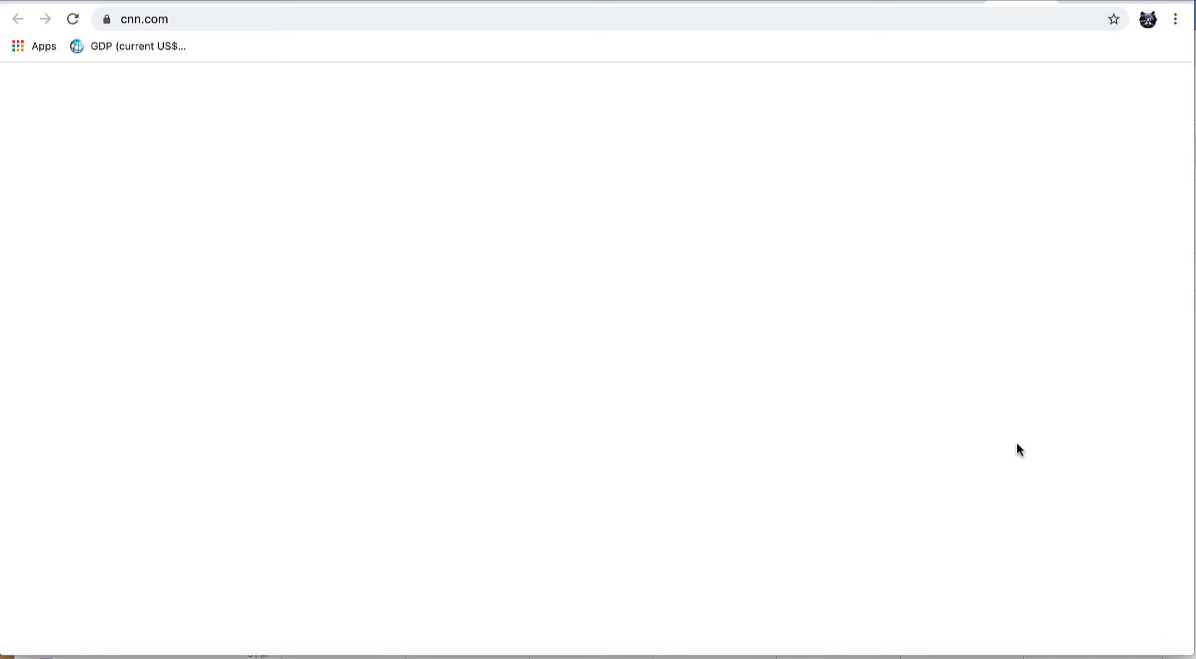
Step: Reload the blank cnn.com page from its address bar before returning to the Replit editor
{"action": "left_click", "coordinate": [144, 18]}
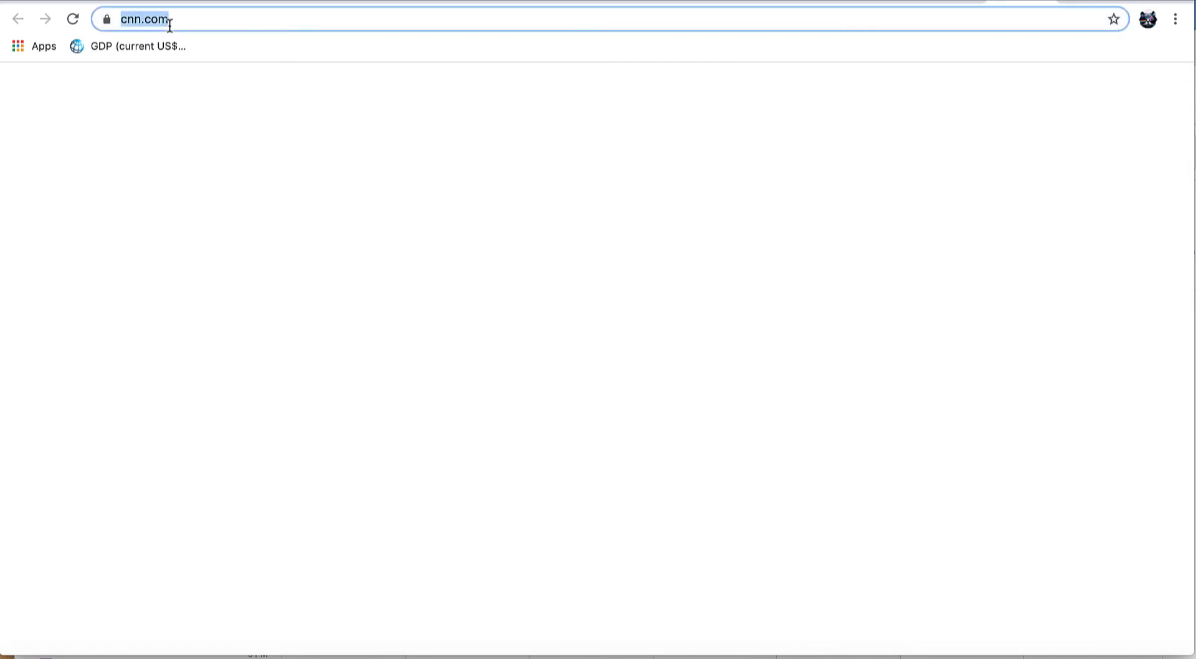
{"action": "key", "text": "Return"}
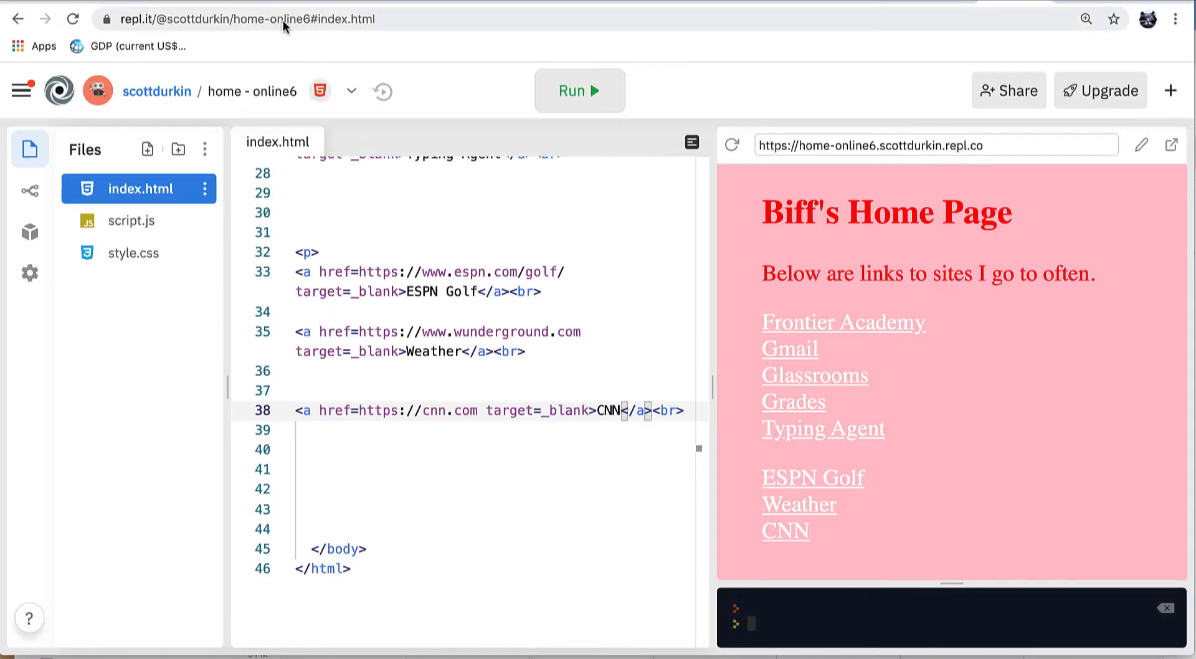
{"action": "mouse_move", "coordinate": [766, 62]}
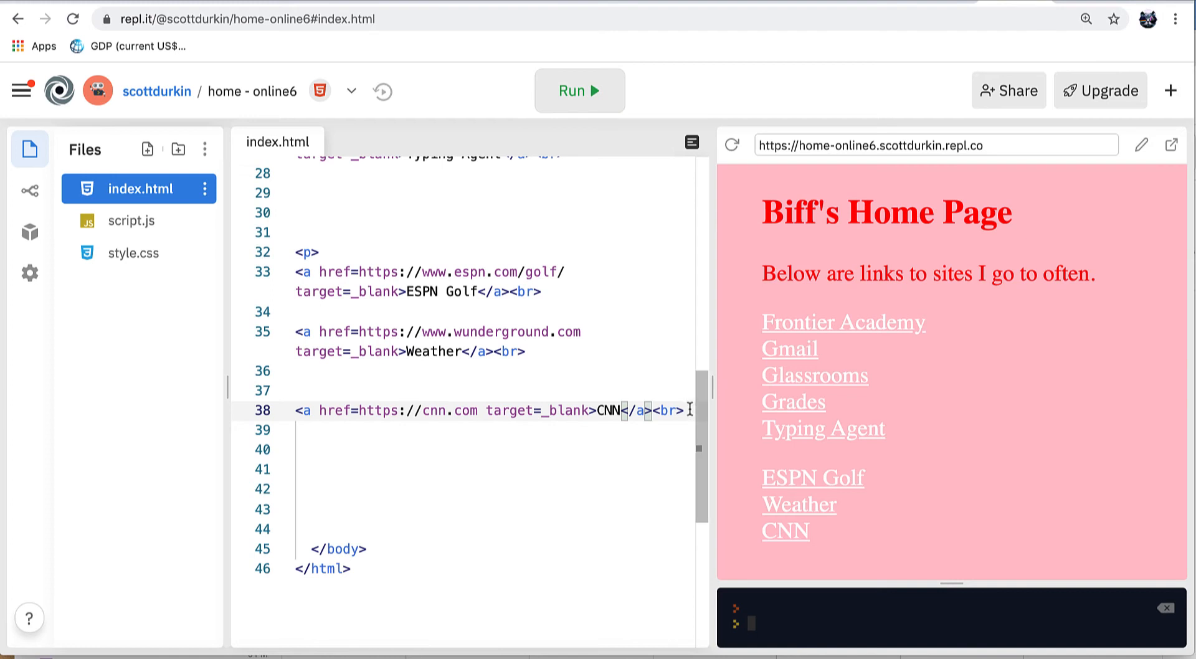
{"action": "triple_click", "coordinate": [488, 410]}
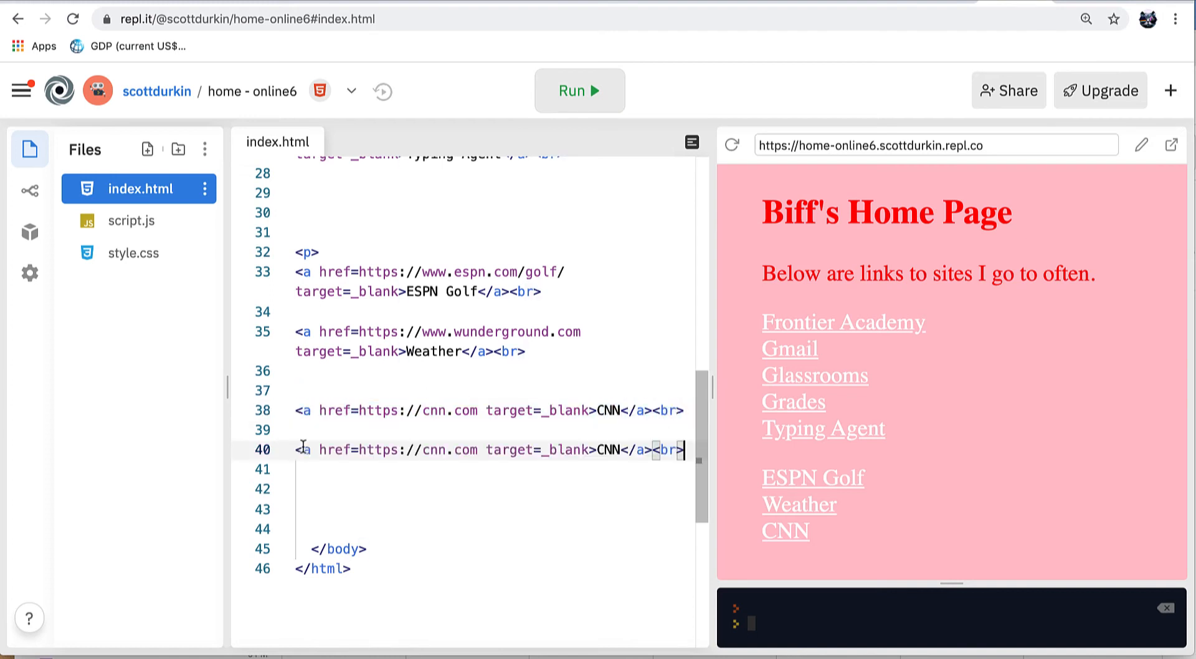
{"action": "double_click", "coordinate": [434, 450]}
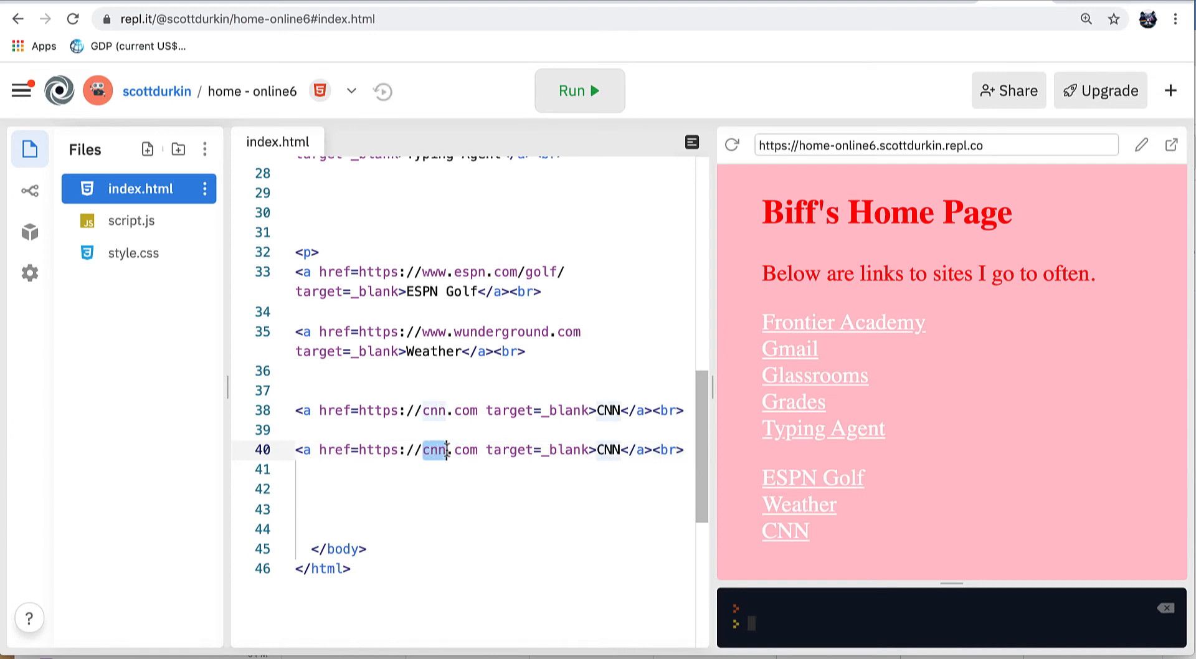
{"action": "type", "text": "greel"}
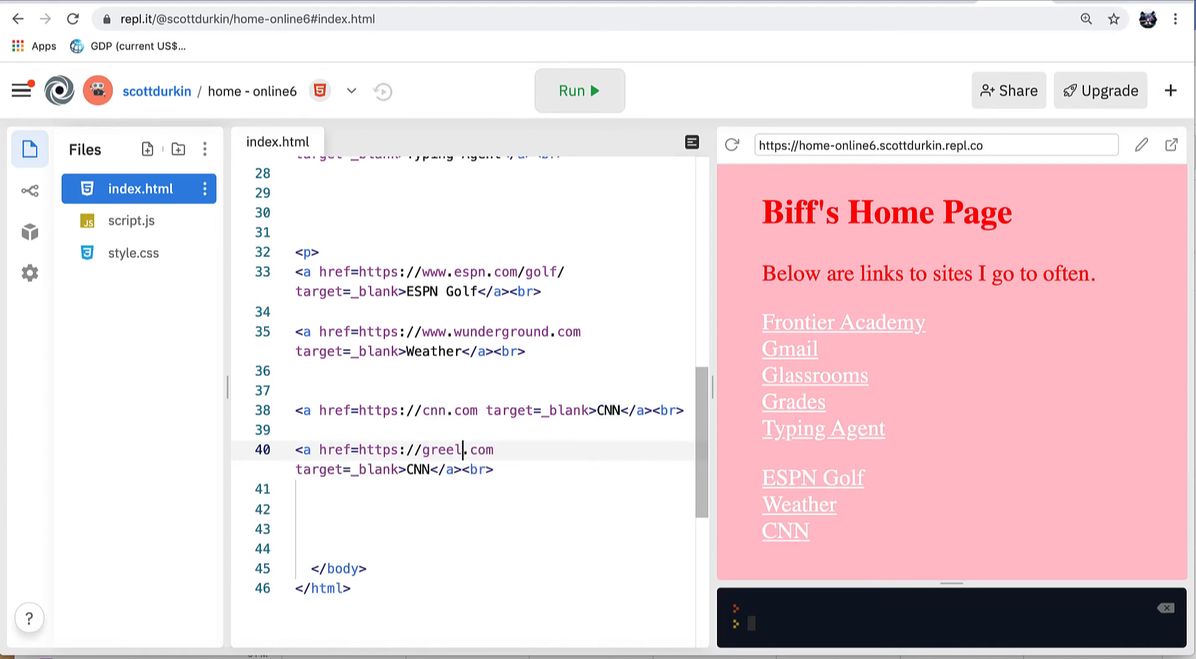
{"action": "type", "text": "eytrib"}
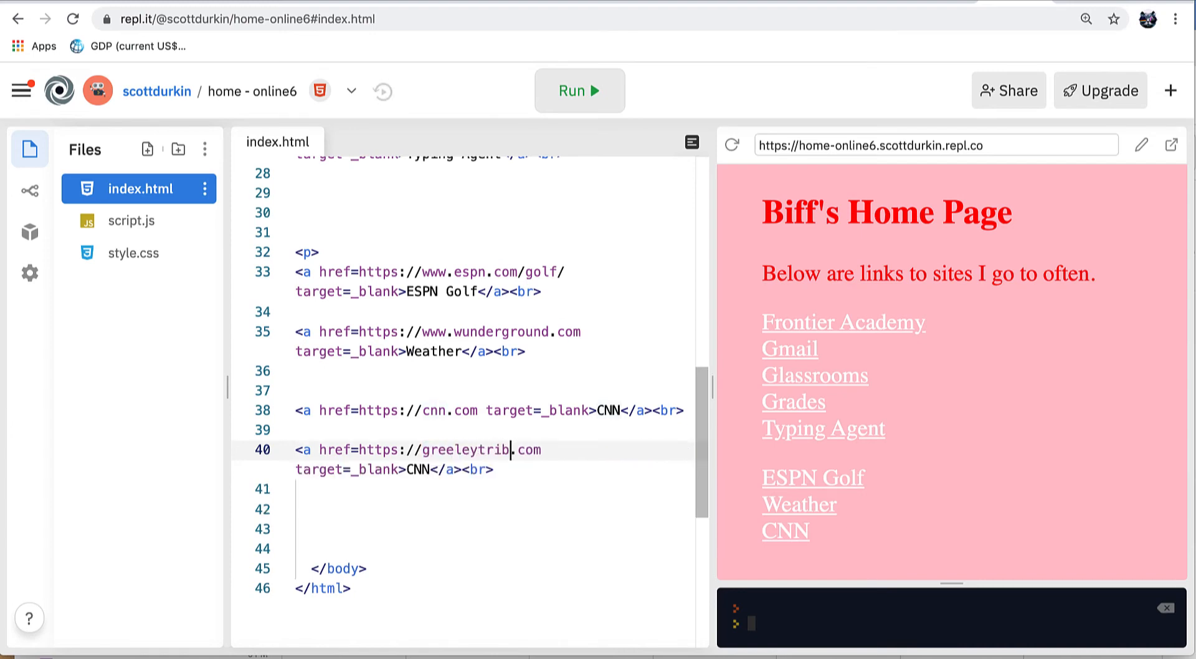
{"action": "type", "text": "une"}
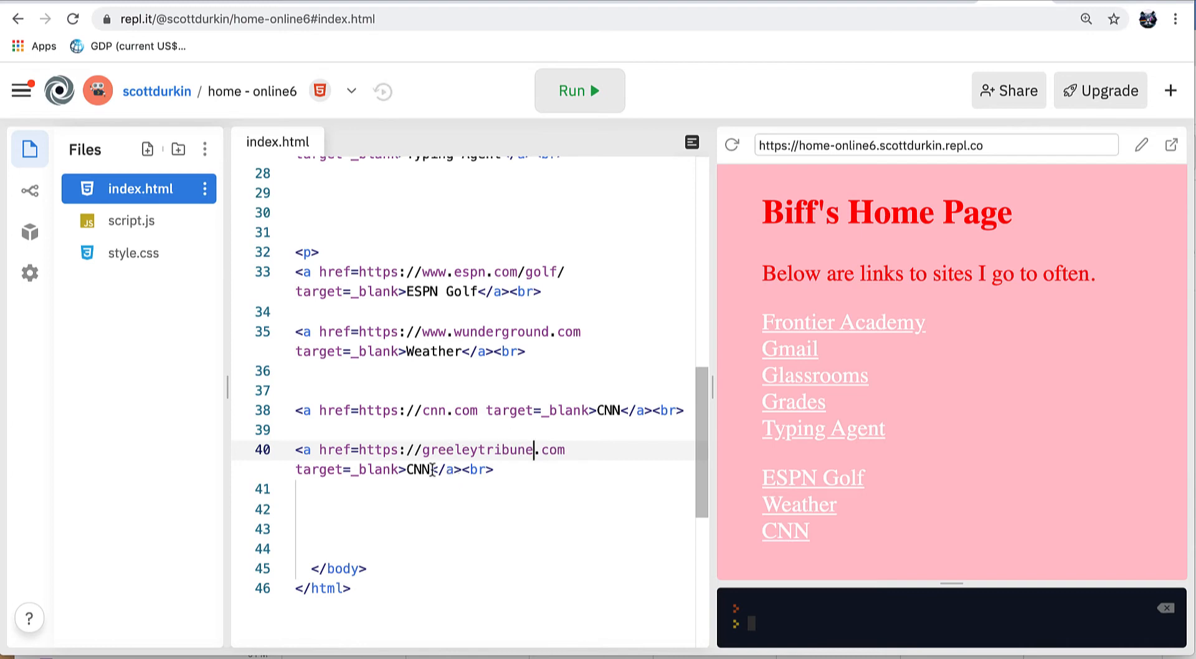
{"action": "type", "text": "G"}
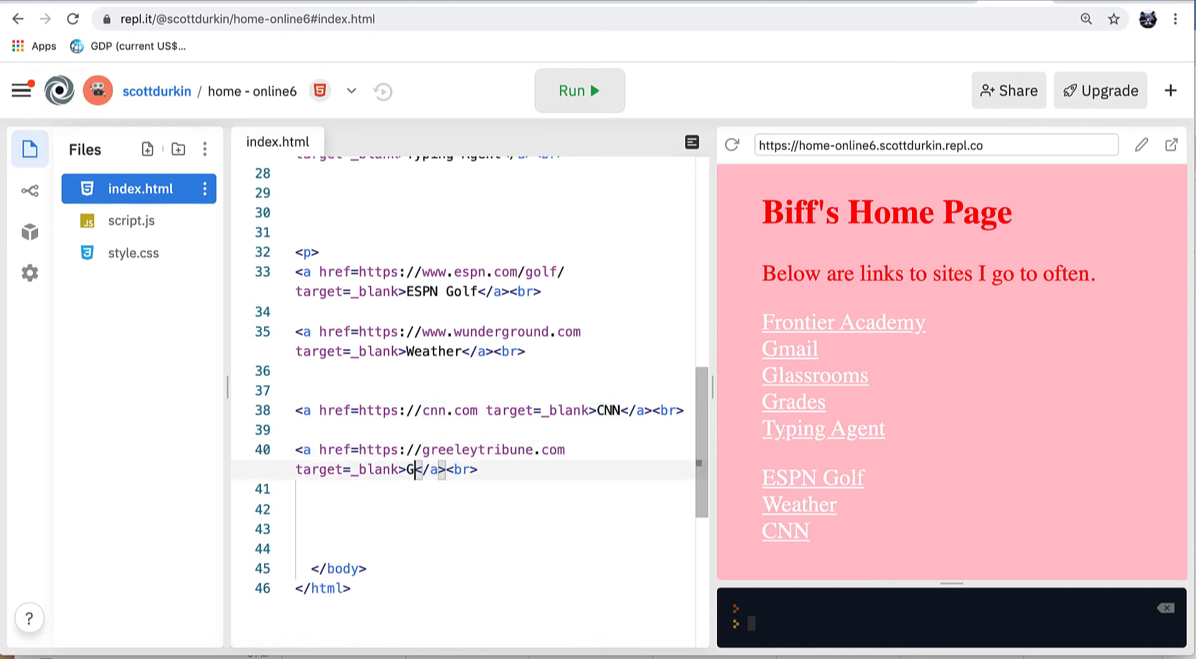
{"action": "type", "text": "reeley Tri"}
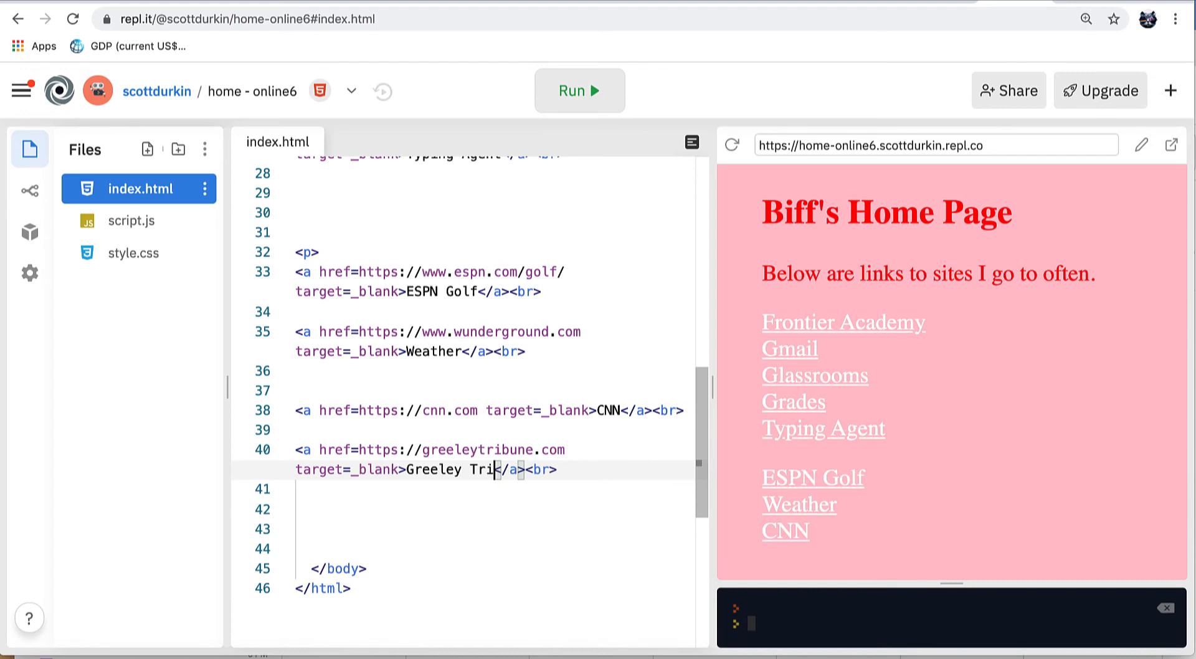
{"action": "type", "text": "bune"}
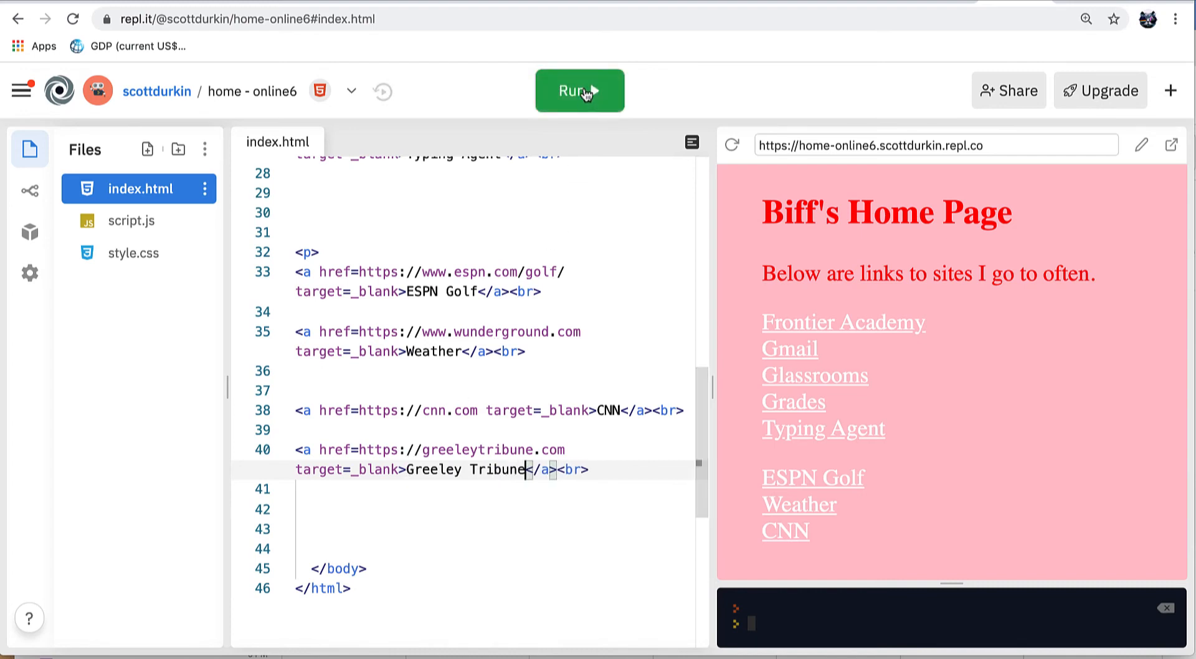
Step: Run the page and follow the Greeley Tribune link to greeleytribune.com
{"action": "left_click", "coordinate": [579, 91]}
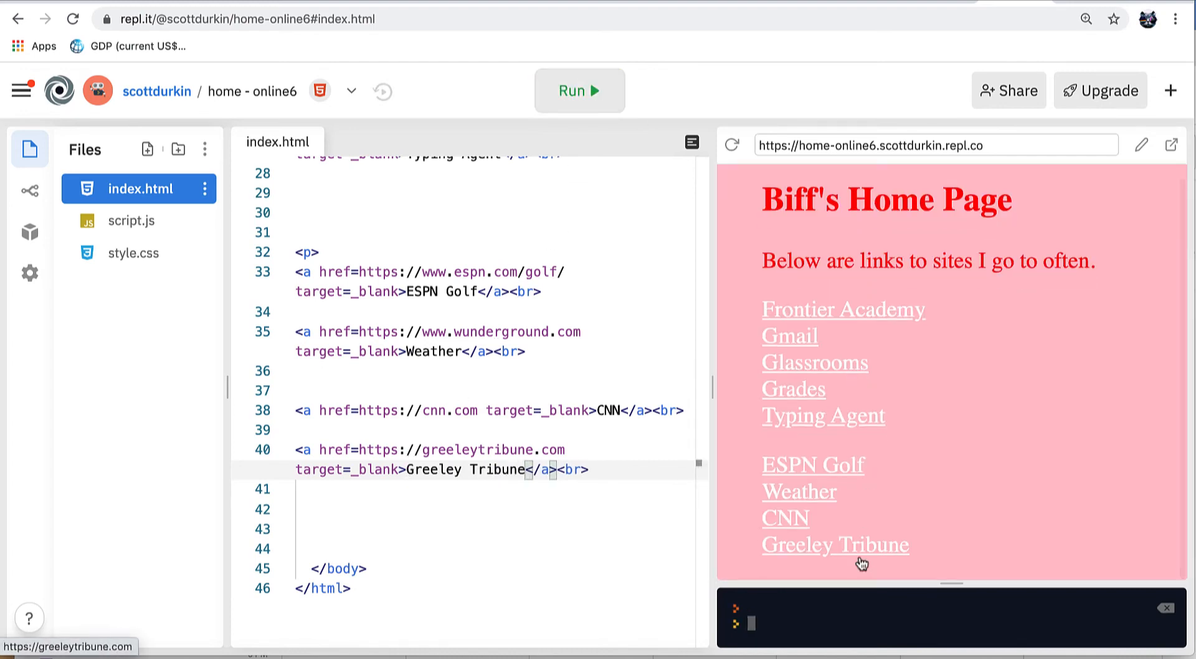
{"action": "left_click", "coordinate": [835, 544]}
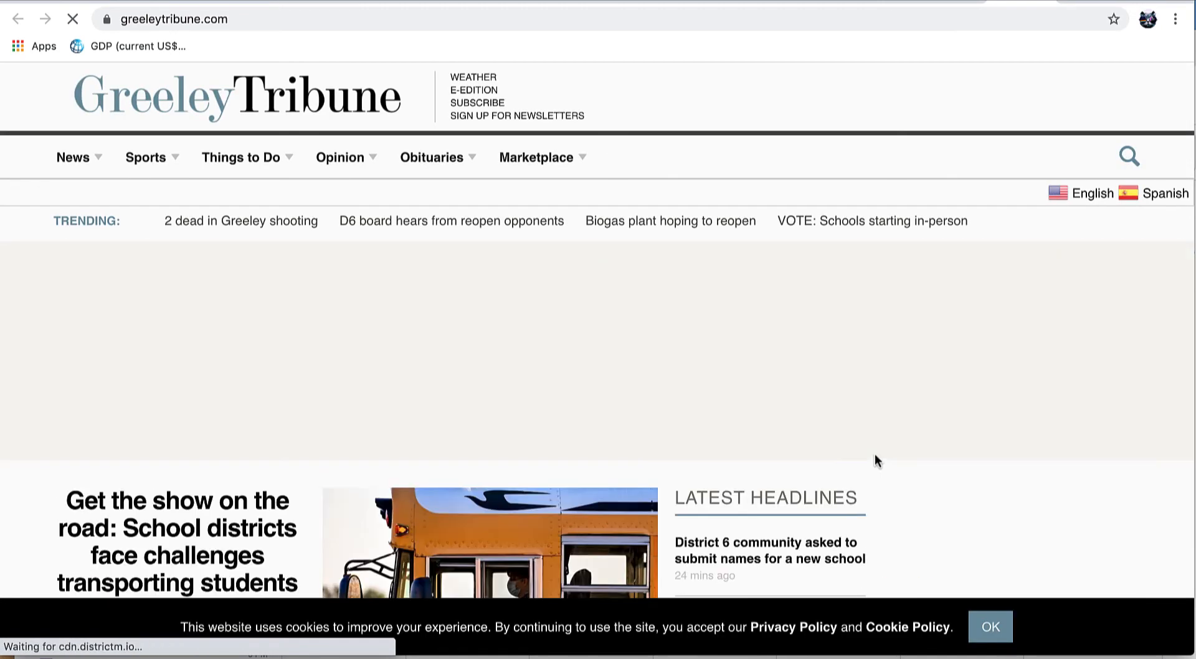
{"action": "scroll", "scroll_direction": "down", "scroll_amount": 3}
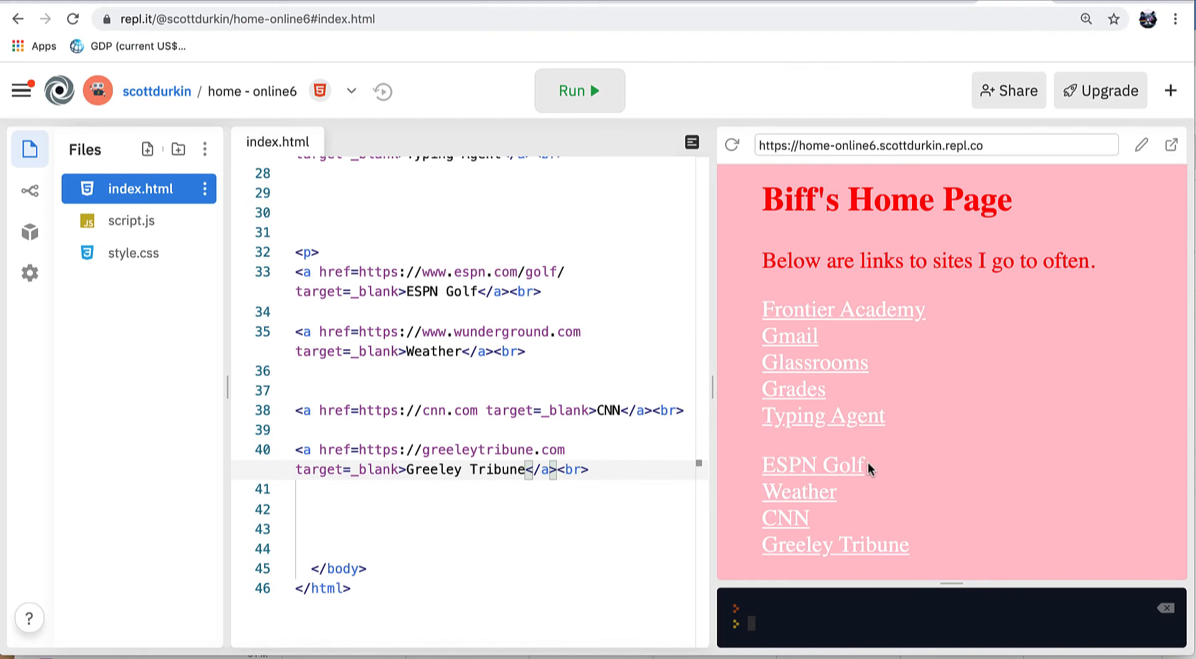
{"action": "mouse_move", "coordinate": [812, 410]}
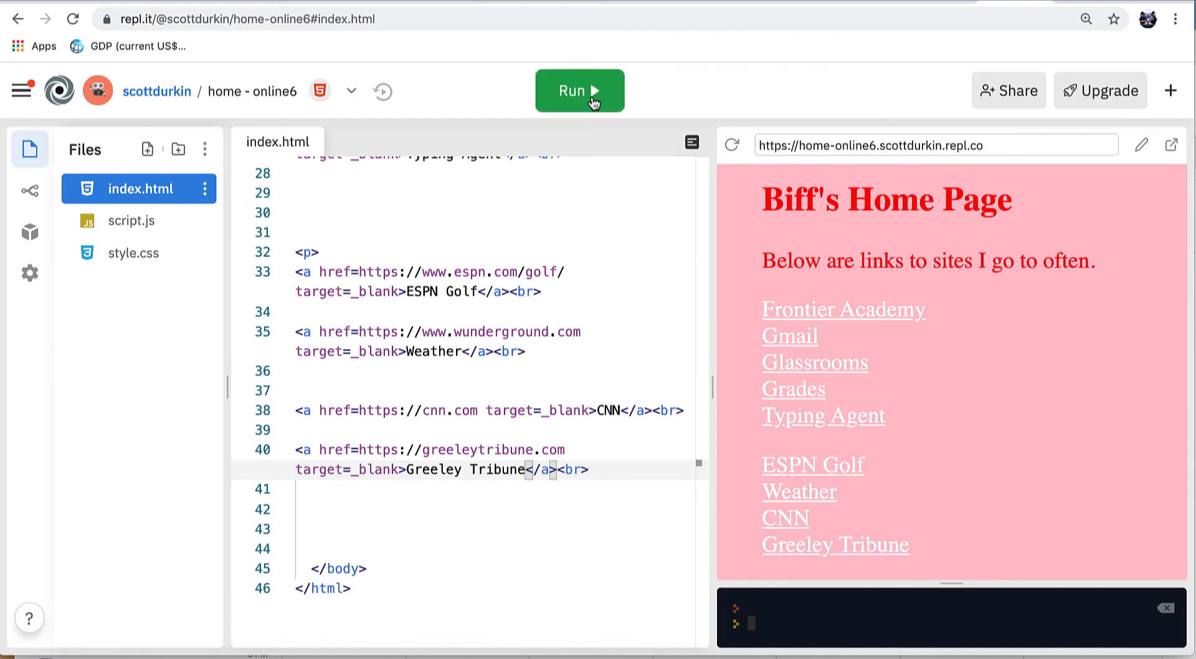
Step: Paste a copy of the Greeley Tribune line and turn it into a 9news link to 9news.com
{"action": "left_click", "coordinate": [579, 91]}
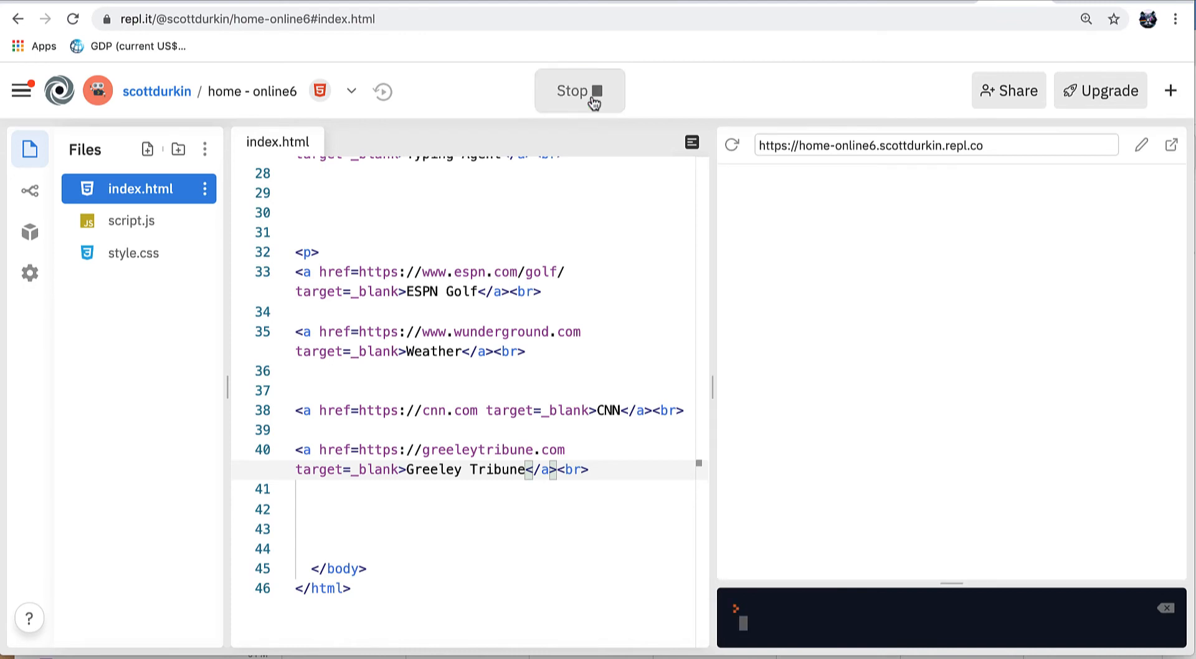
{"action": "left_click", "coordinate": [579, 90]}
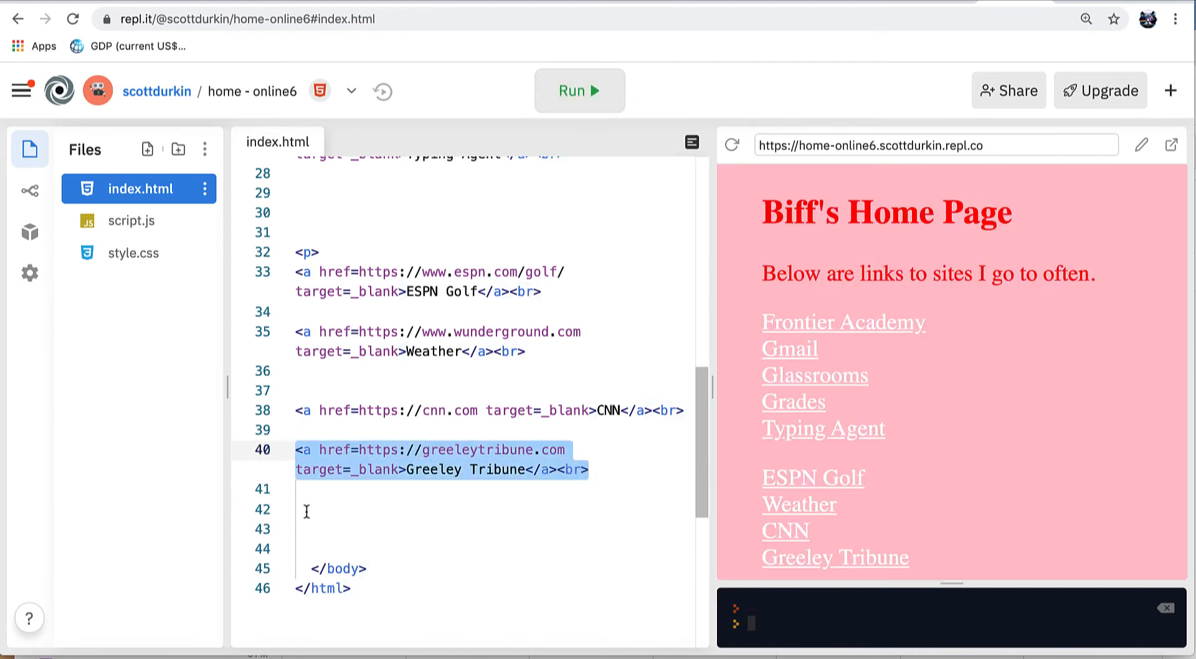
{"action": "key", "text": "ctrl+v"}
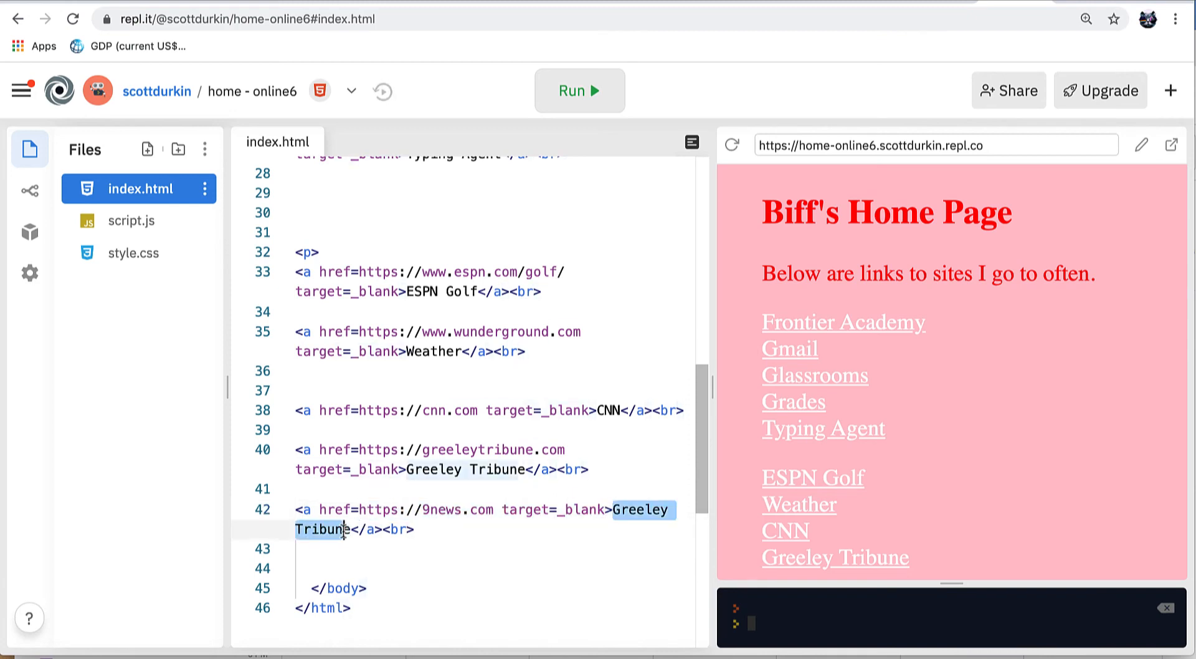
{"action": "type", "text": "(9"}
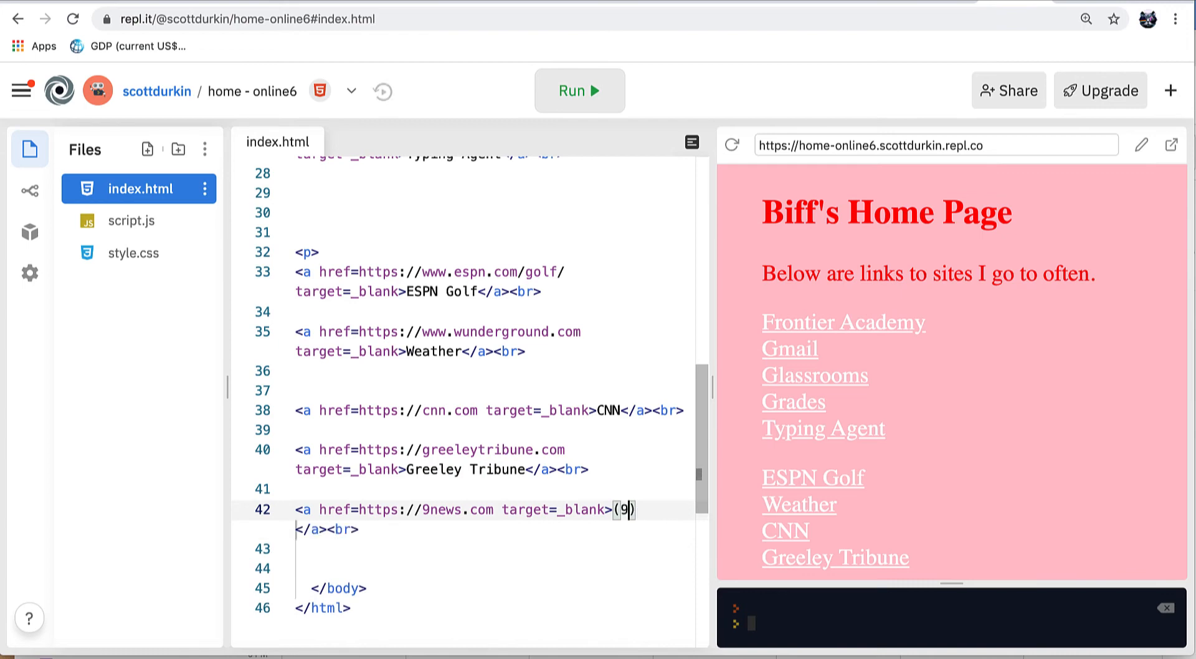
{"action": "type", "text": "news"}
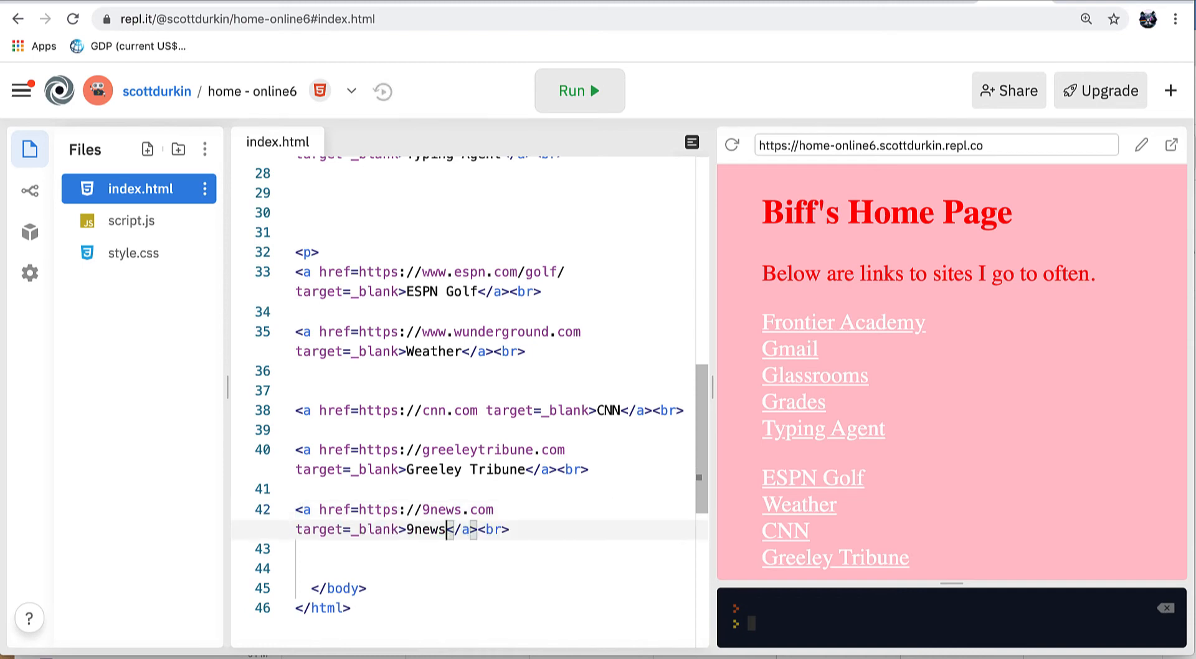
Step: Run the page and follow the new 9news link from the preview
{"action": "left_click", "coordinate": [579, 90]}
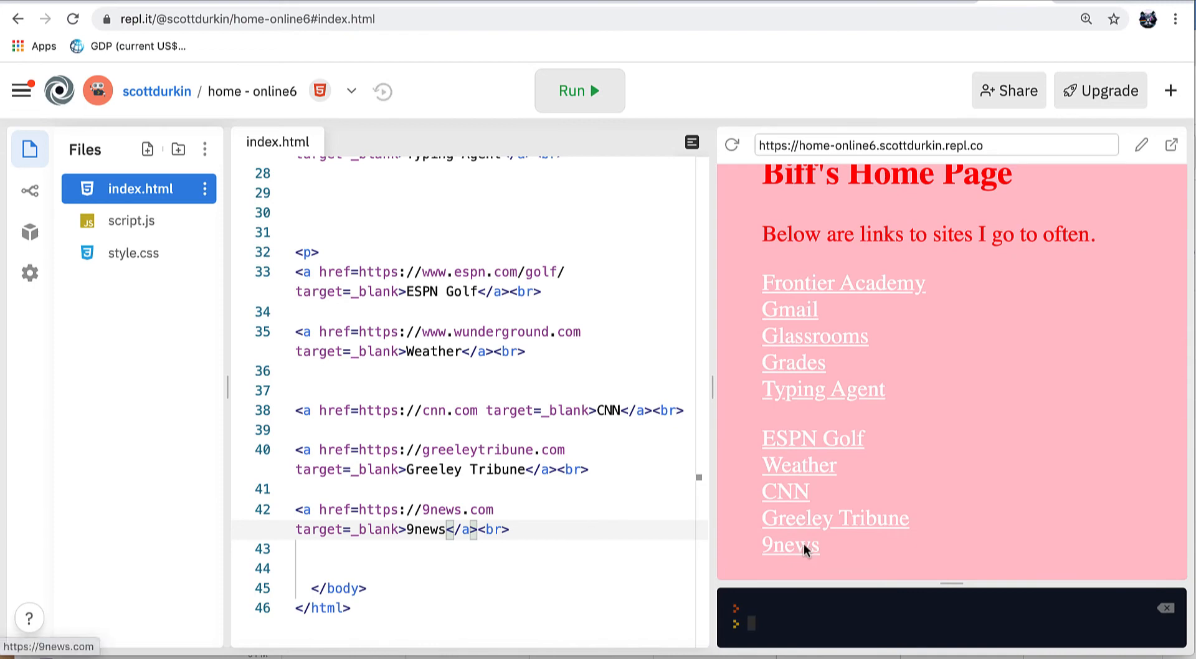
{"action": "left_click", "coordinate": [790, 544]}
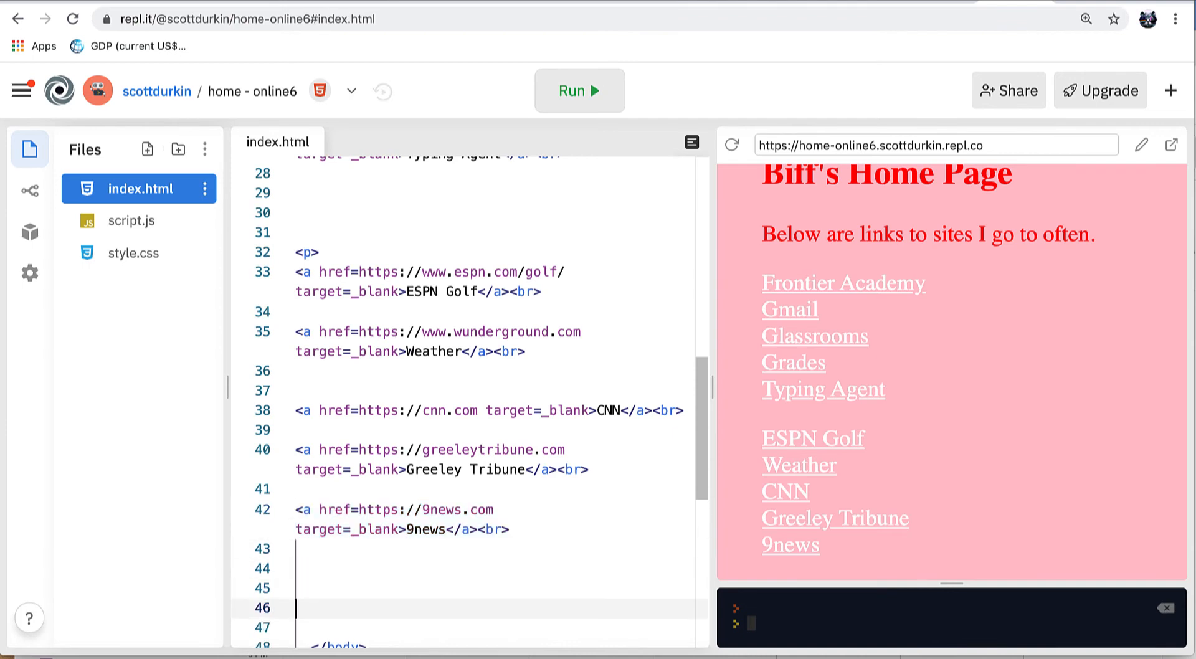
{"action": "type", "text": "<a href=https://9news.com target=_blank>9news</a><br>"}
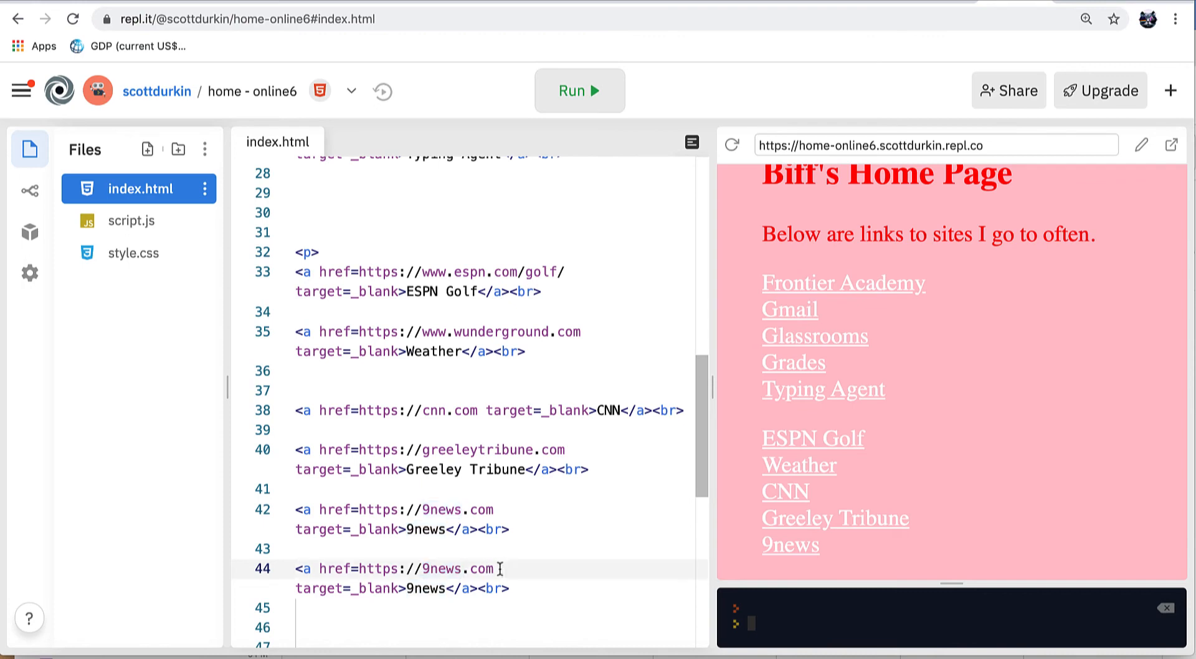
{"action": "type", "text": "/c"}
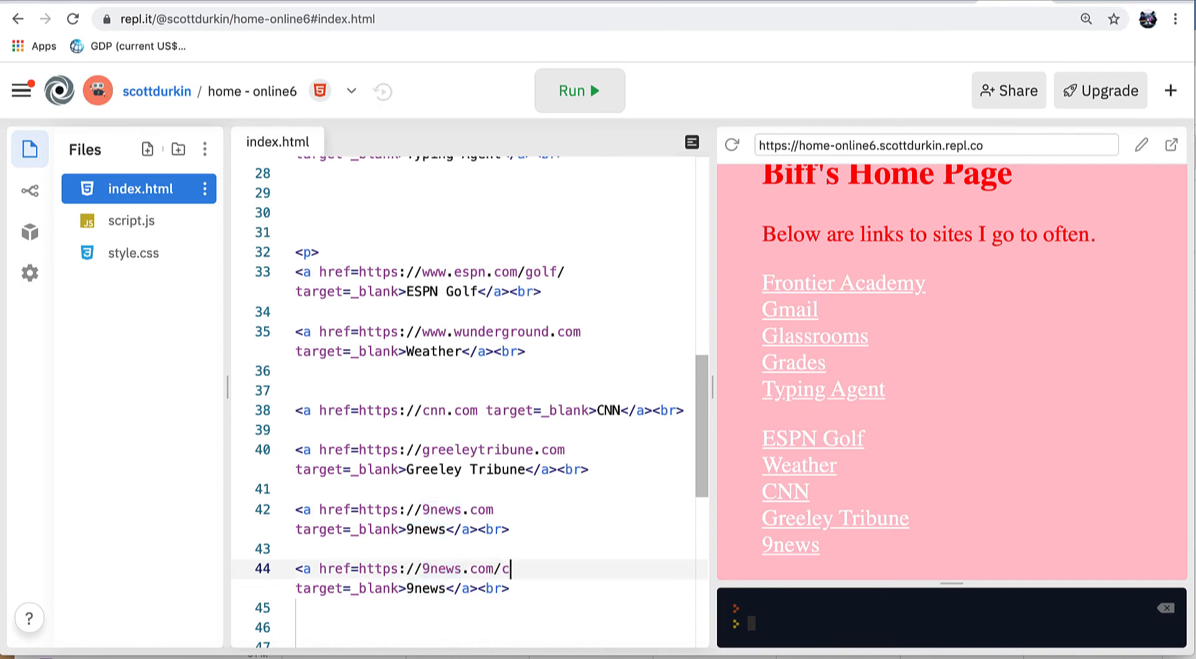
{"action": "type", "text": "losi"}
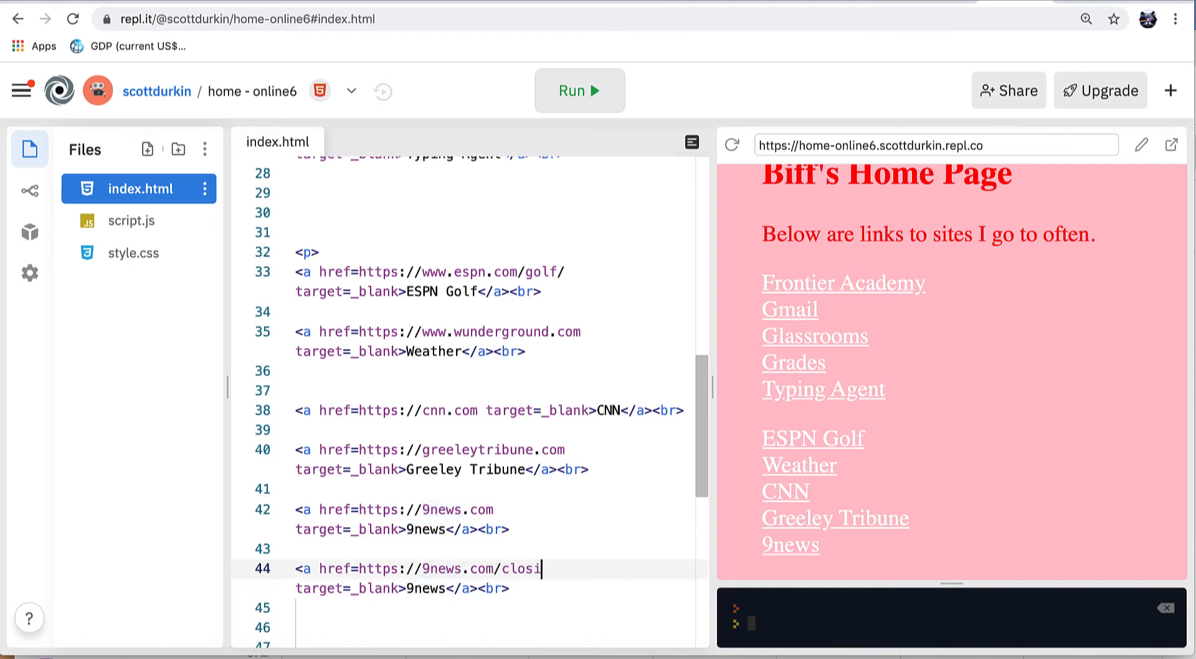
{"action": "type", "text": "ngs"}
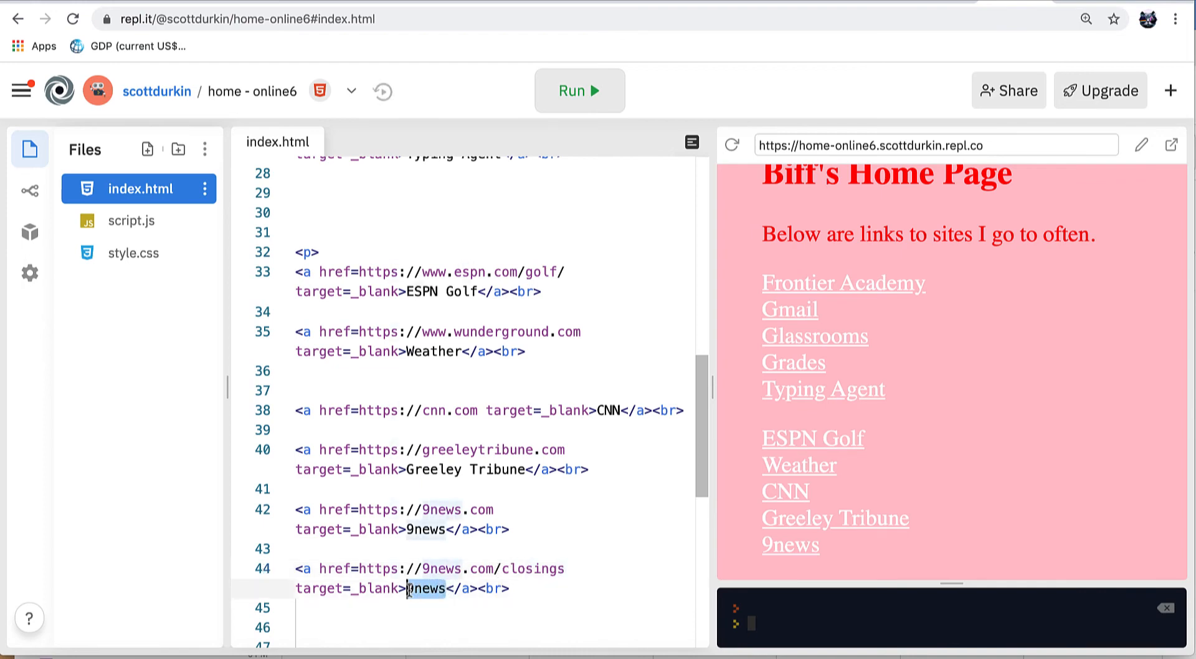
{"action": "type", "text": "School"}
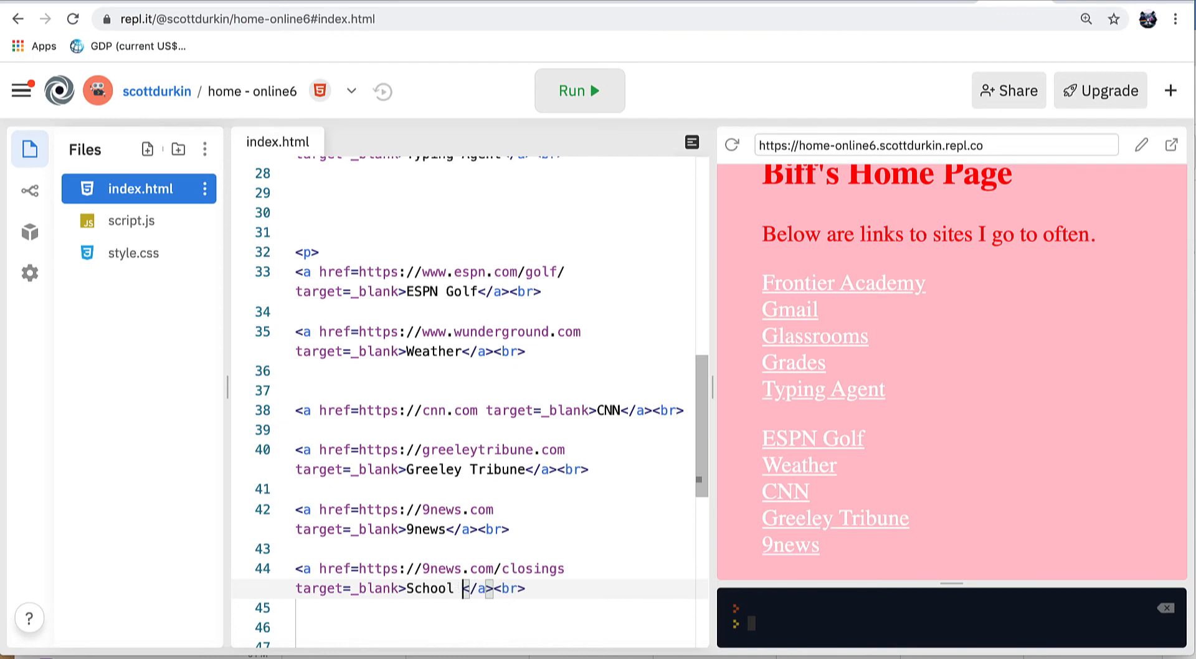
{"action": "type", "text": "Cl"}
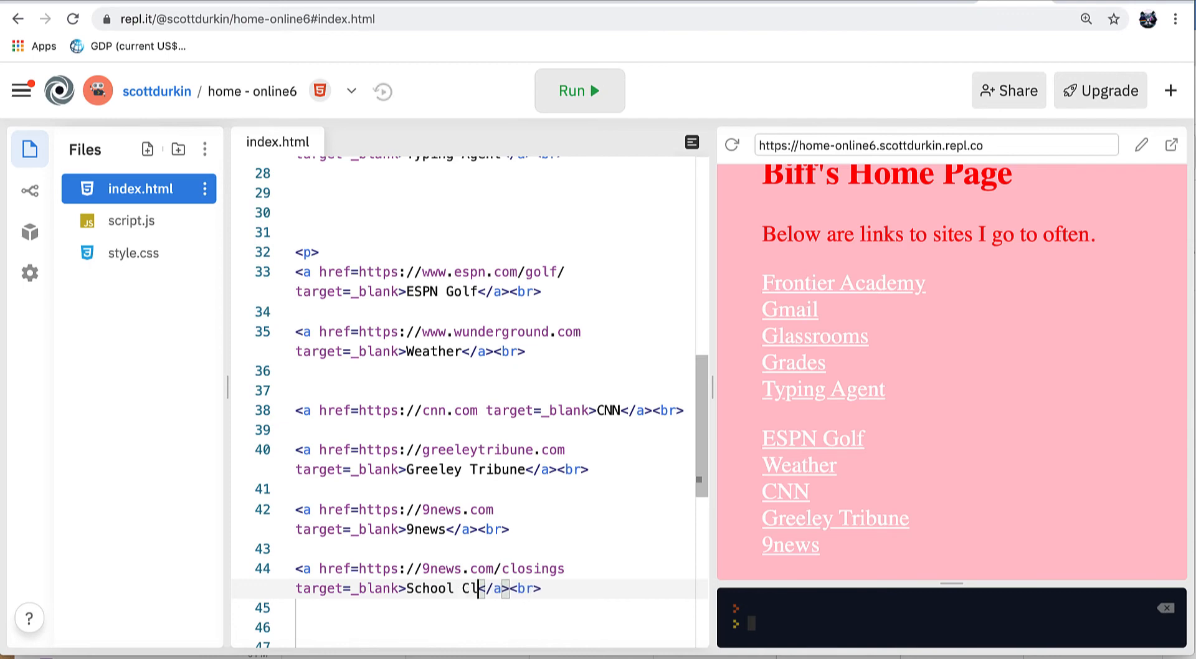
{"action": "type", "text": "osings"}
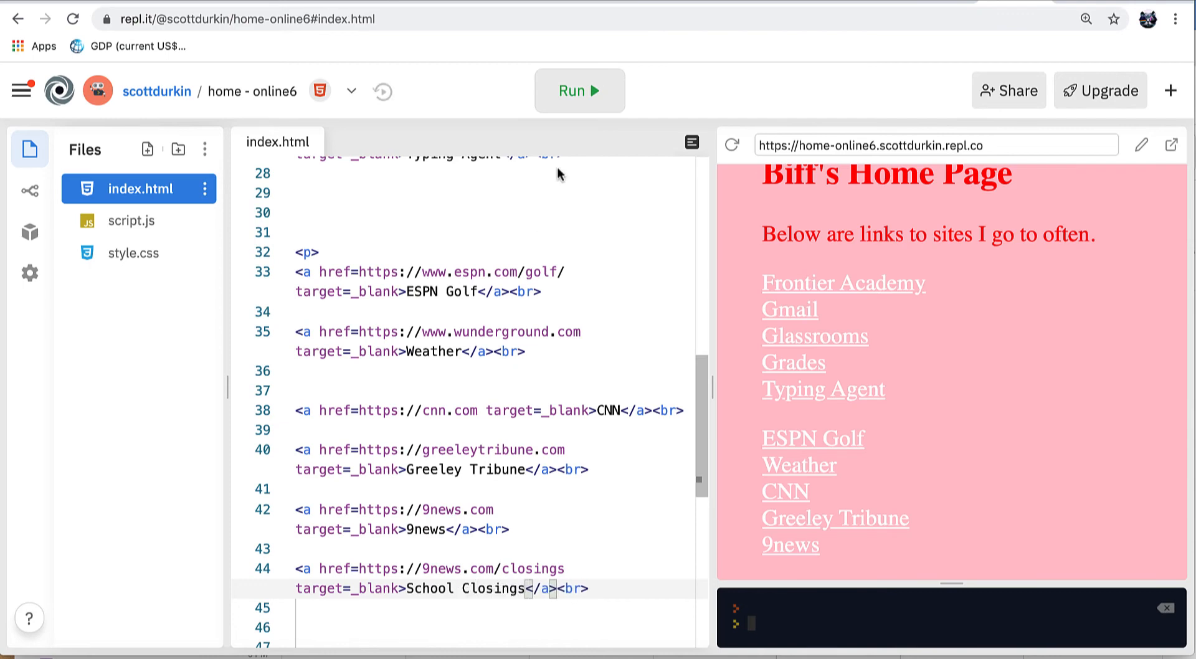
Step: Run the page and check the School Closings link opens 9news.com/closings
{"action": "left_click", "coordinate": [578, 90]}
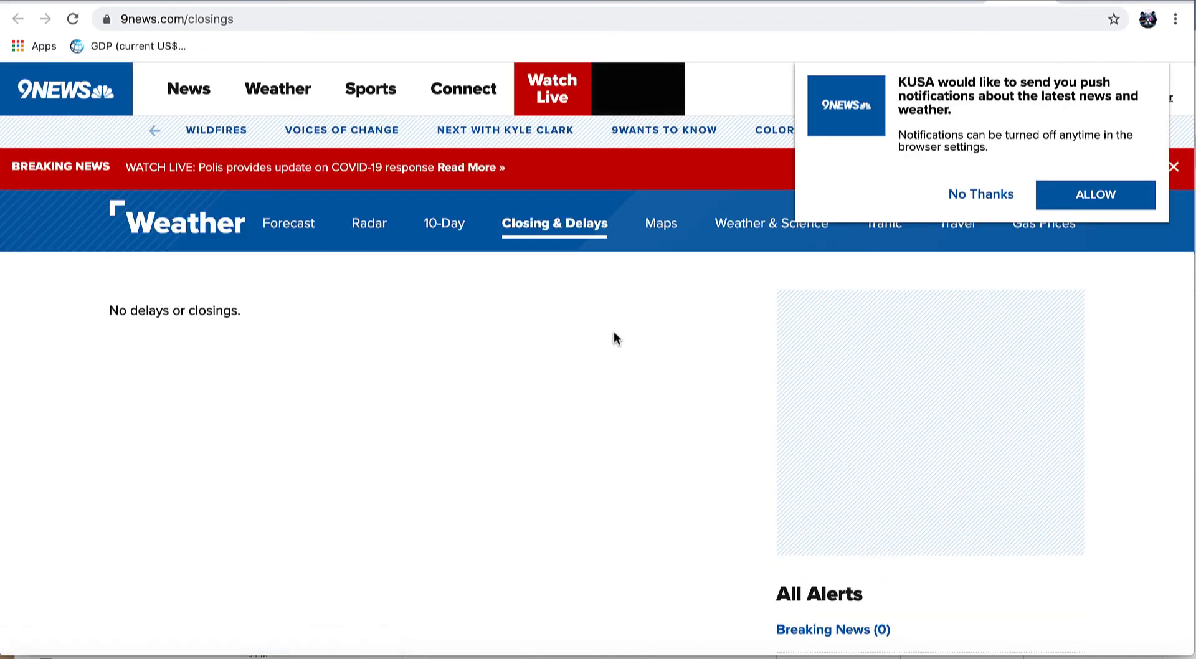
{"action": "scroll", "scroll_direction": "down", "scroll_amount": 3}
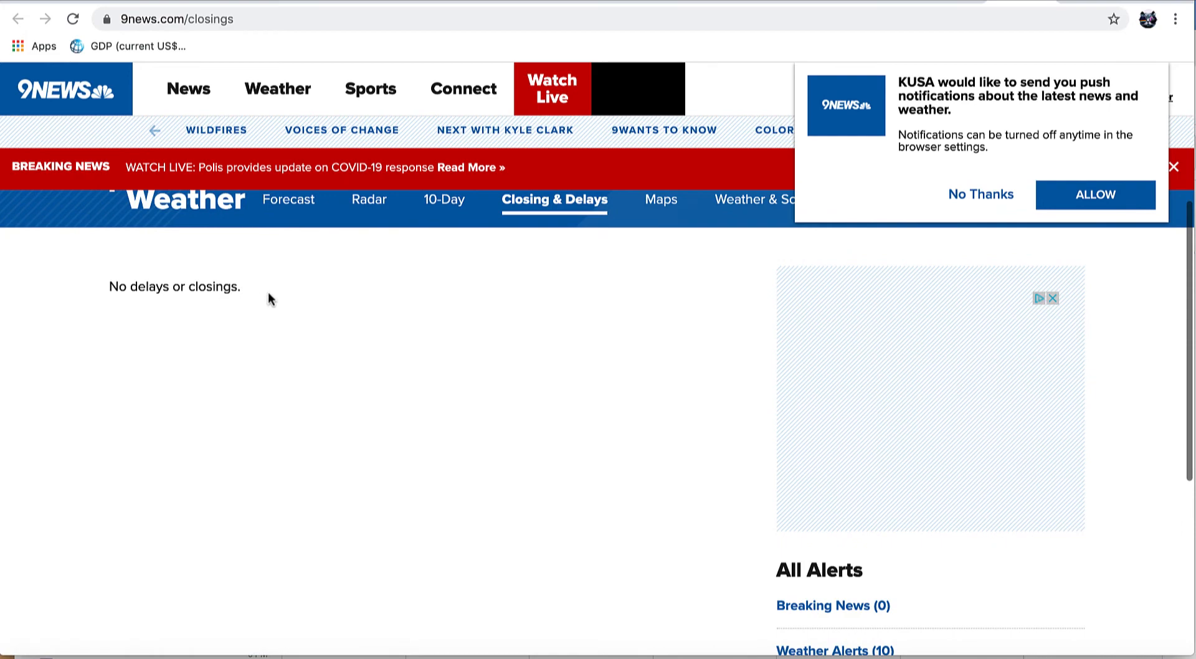
{"action": "scroll", "scroll_direction": "down", "scroll_amount": 3}
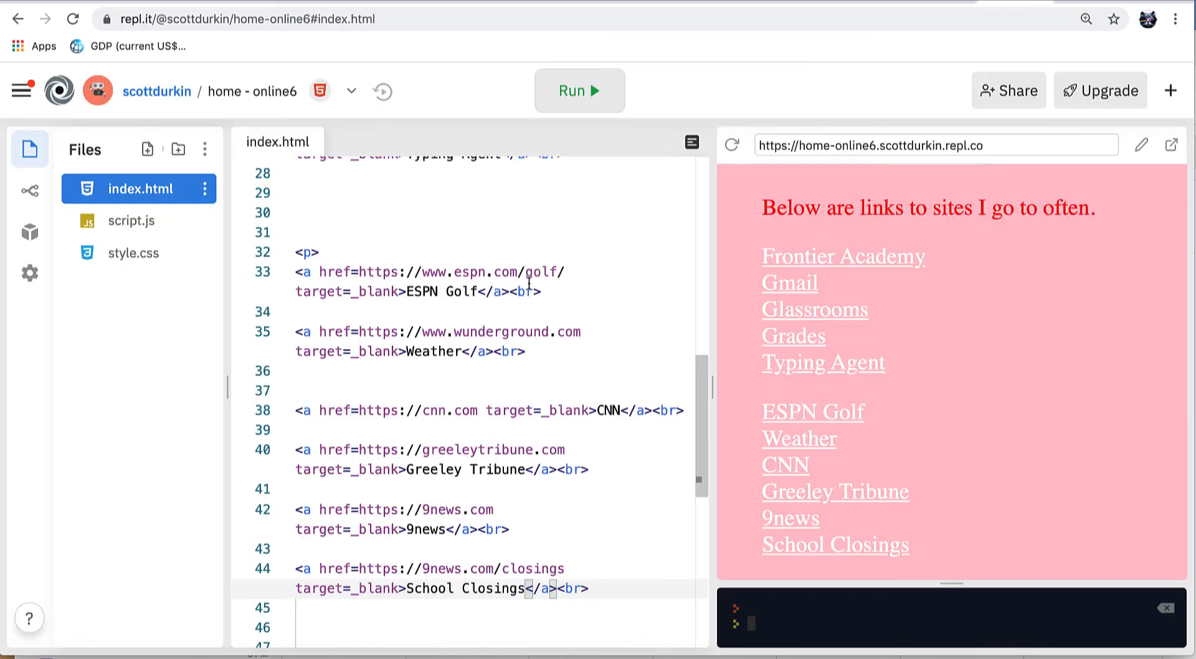
Step: Copy the closings line below itself as a Traffic link to 9news.com/traffic and rerun the preview
{"action": "scroll", "scroll_direction": "down", "scroll_amount": 3}
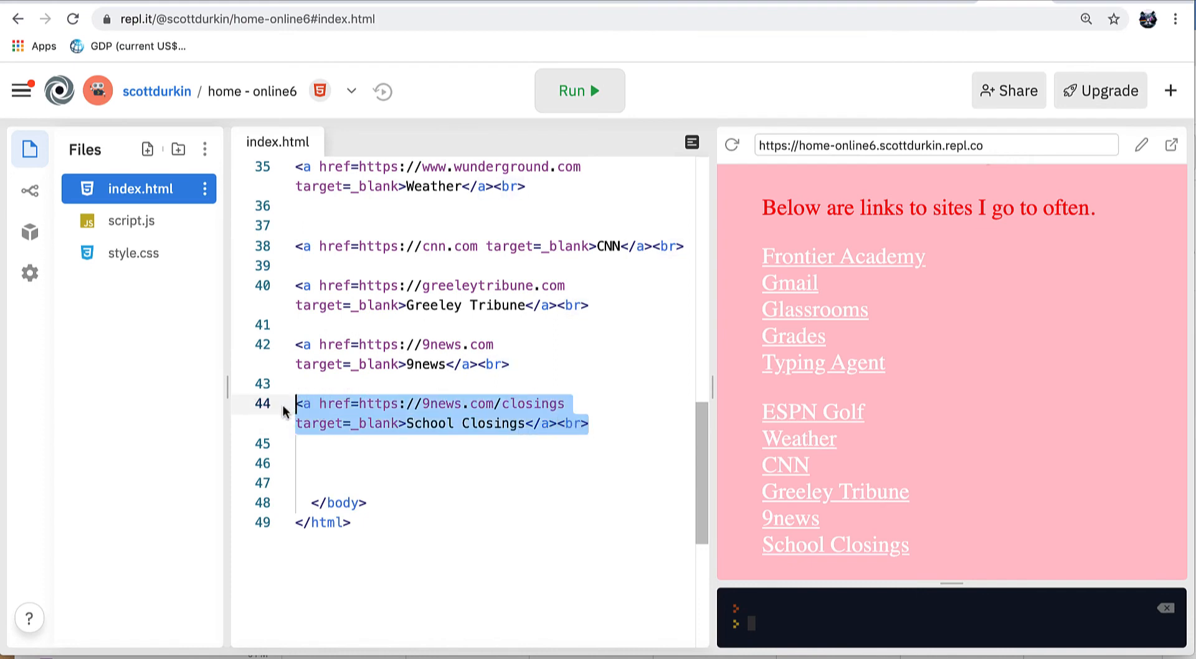
{"action": "left_click", "coordinate": [325, 444]}
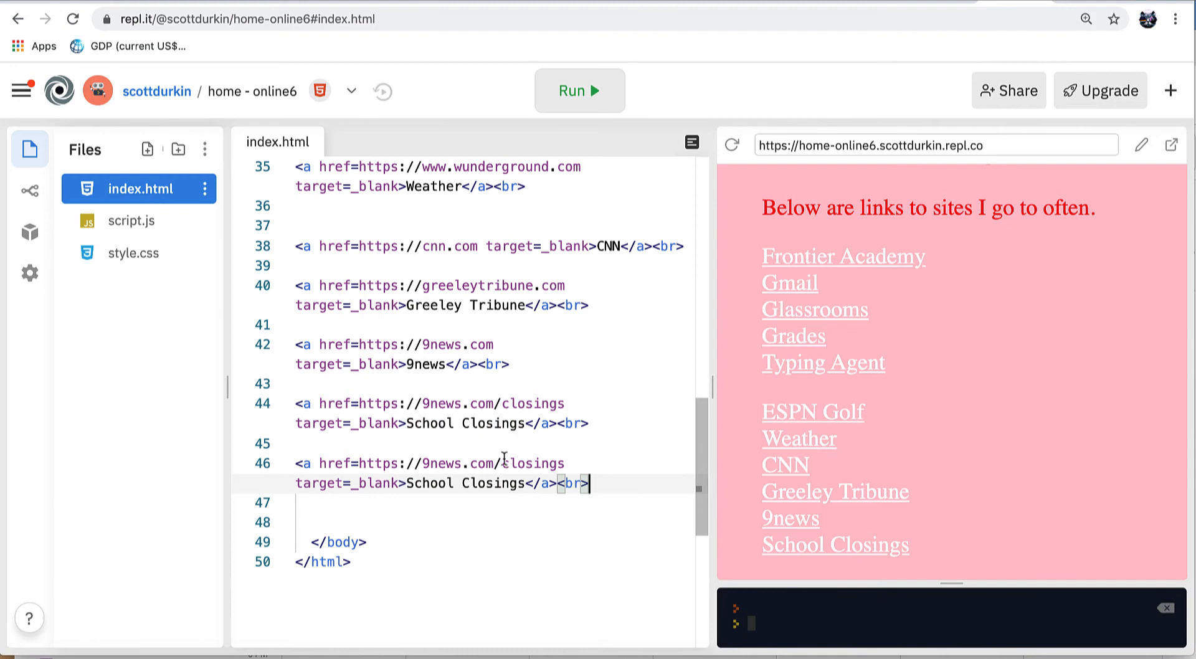
{"action": "double_click", "coordinate": [534, 464]}
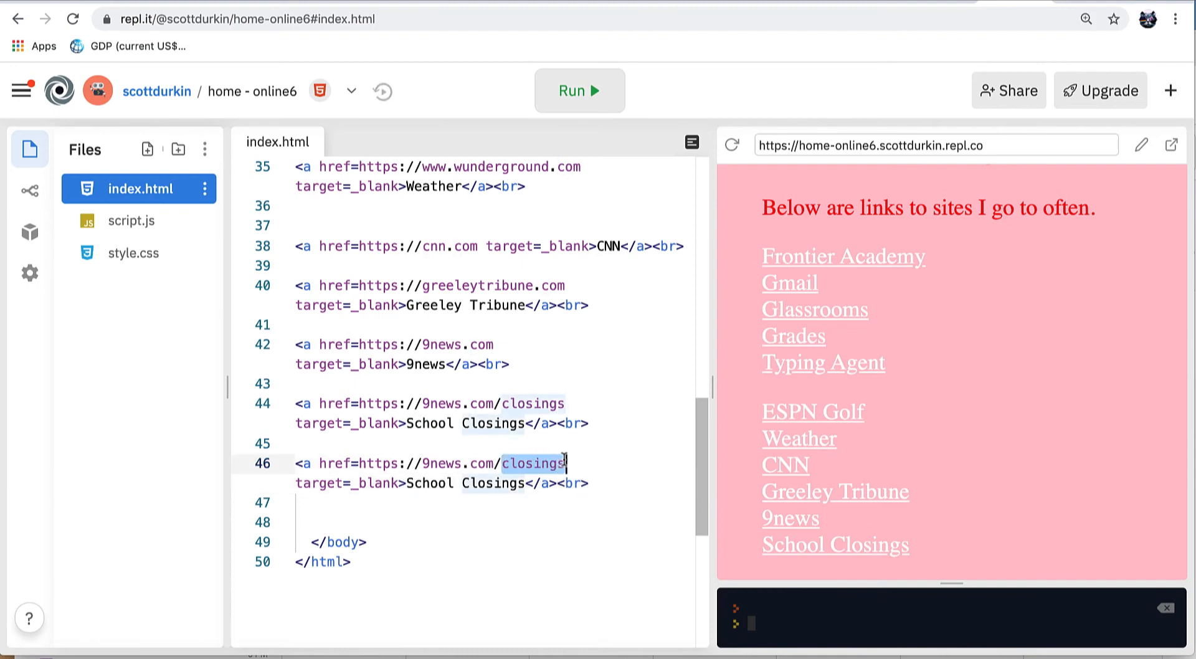
{"action": "type", "text": "traff"}
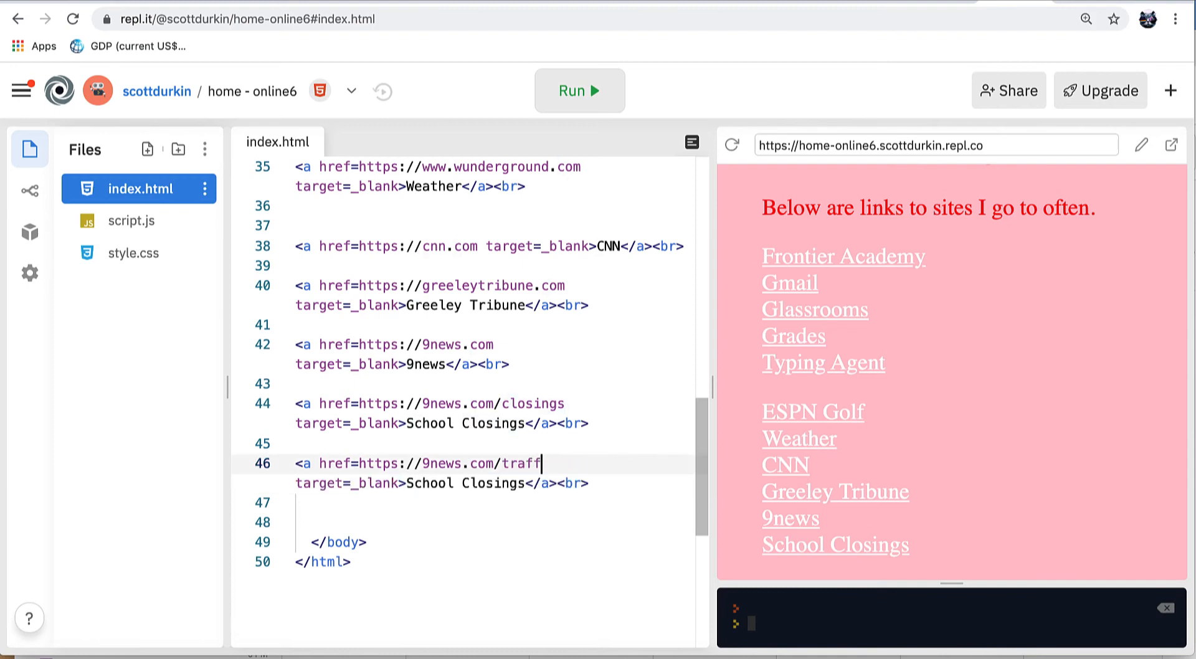
{"action": "type", "text": "ic"}
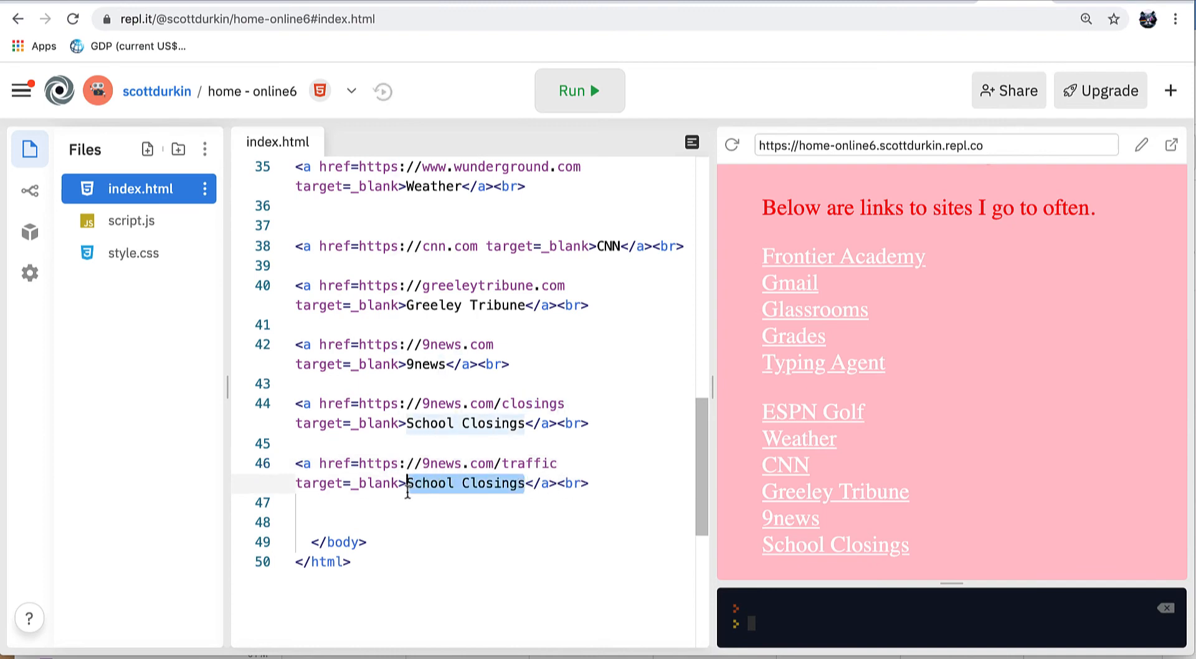
{"action": "type", "text": "Traffic"}
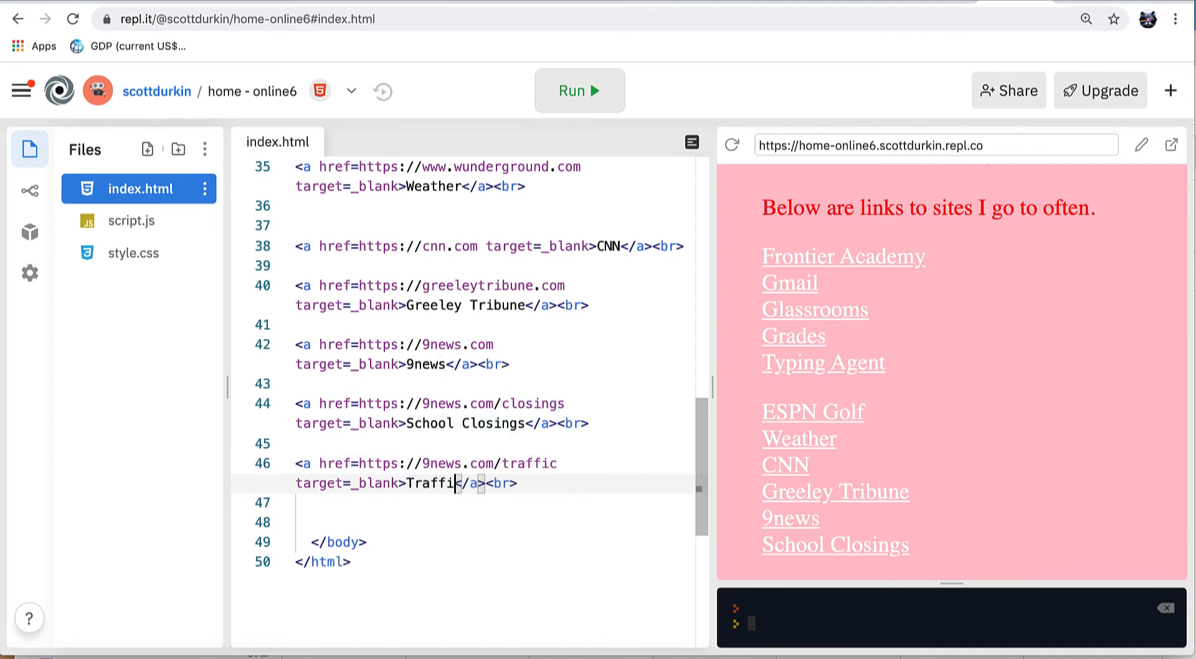
{"action": "left_click", "coordinate": [579, 90]}
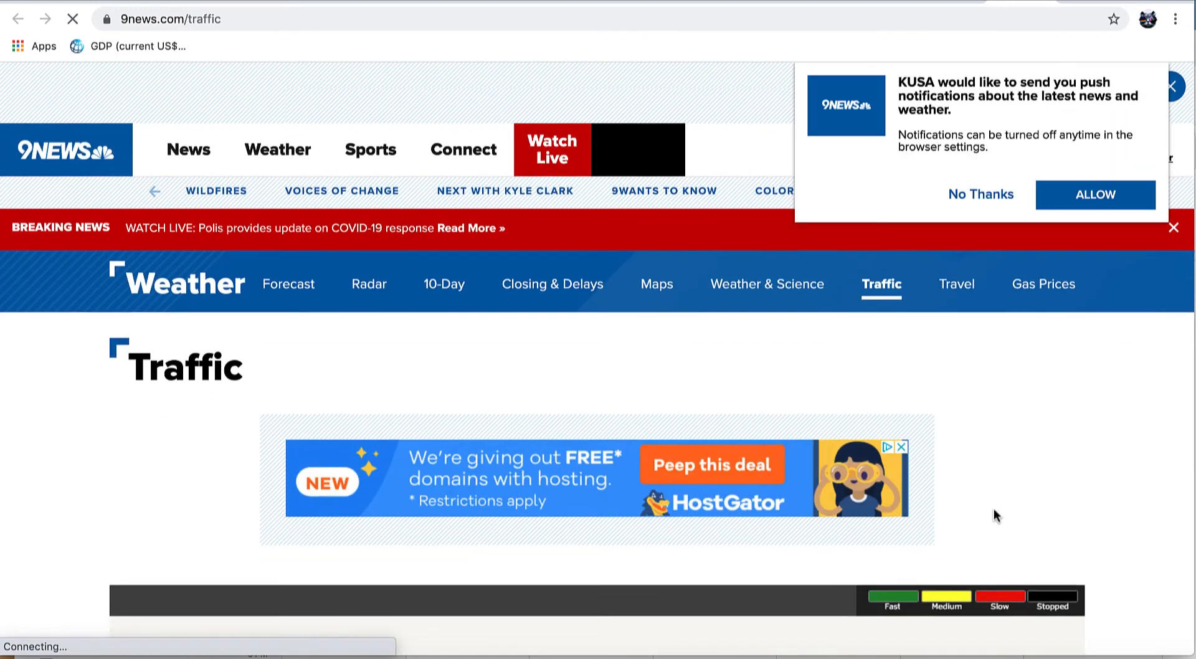
Step: Scroll the 9news traffic page to its live Greeley and Denver area traffic map
{"action": "scroll", "scroll_direction": "down", "scroll_amount": 3}
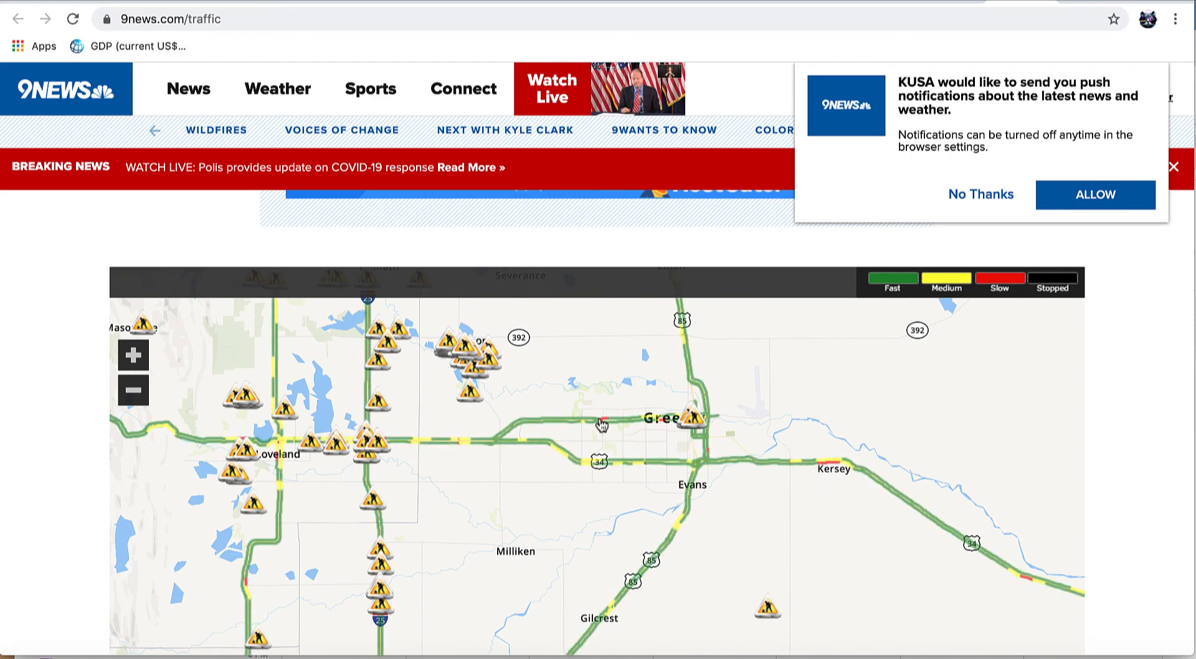
{"action": "mouse_move", "coordinate": [519, 475]}
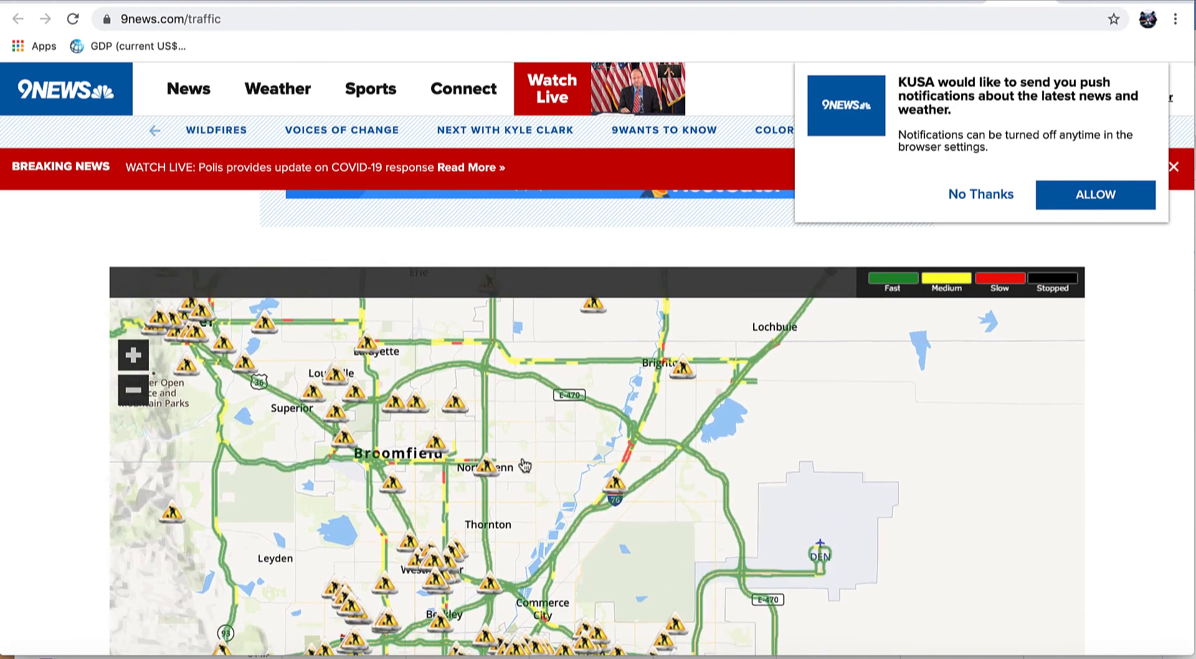
{"action": "left_click", "coordinate": [134, 392]}
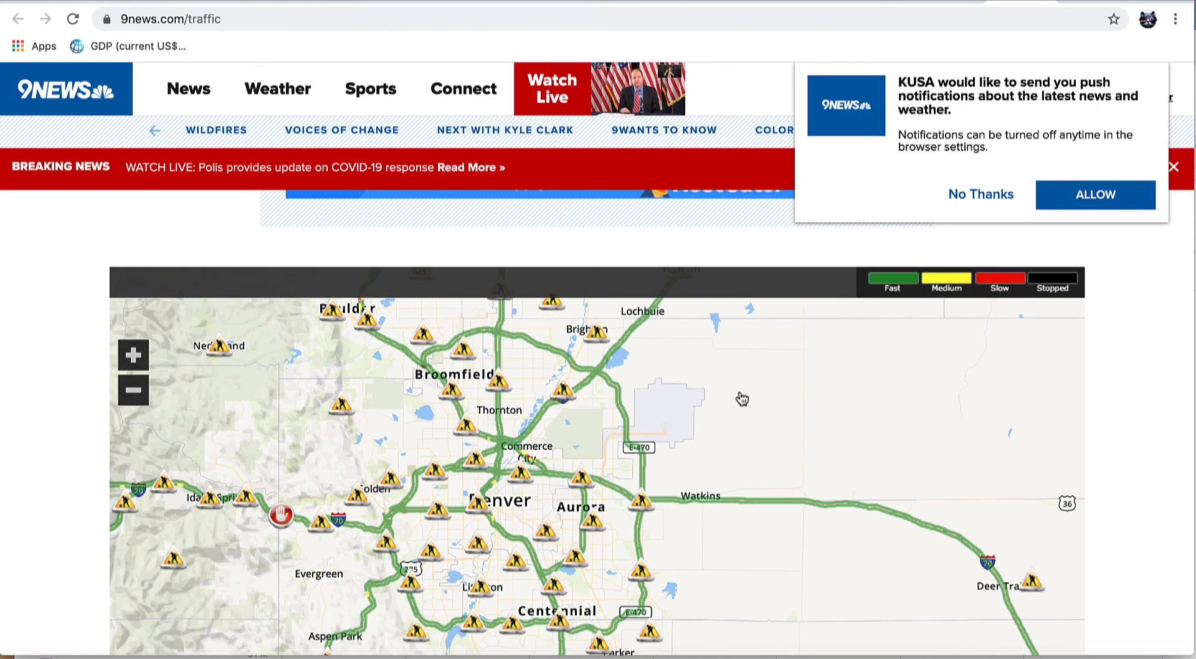
{"action": "mouse_move", "coordinate": [637, 503]}
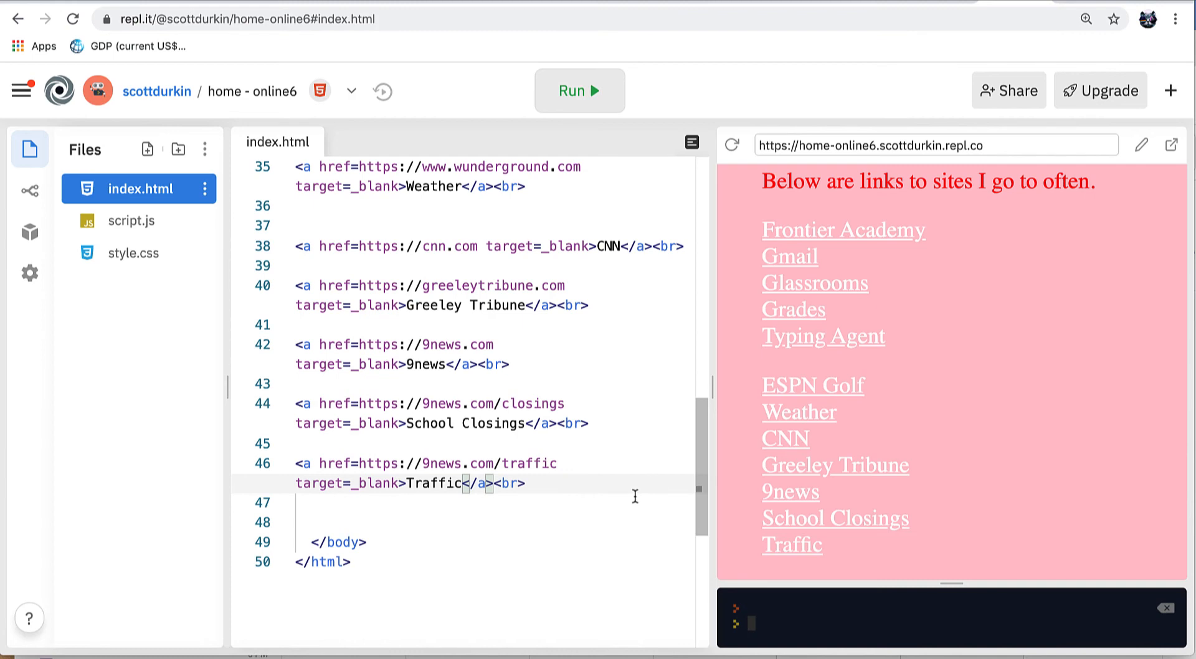
{"action": "mouse_move", "coordinate": [801, 312]}
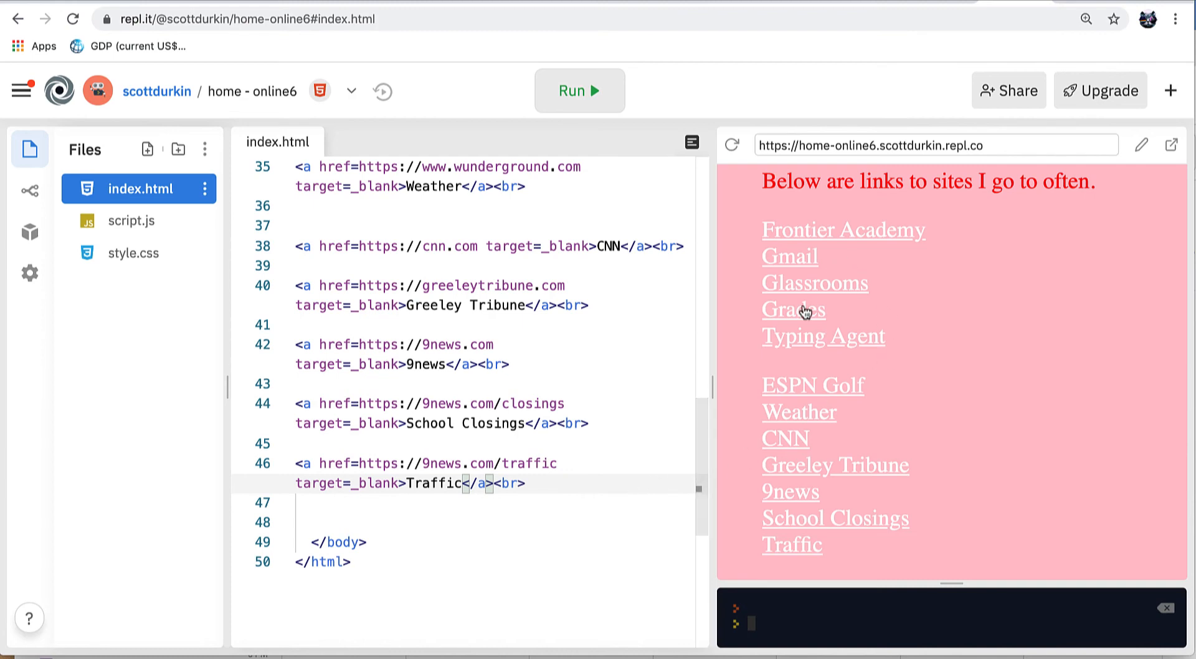
{"action": "mouse_move", "coordinate": [786, 345]}
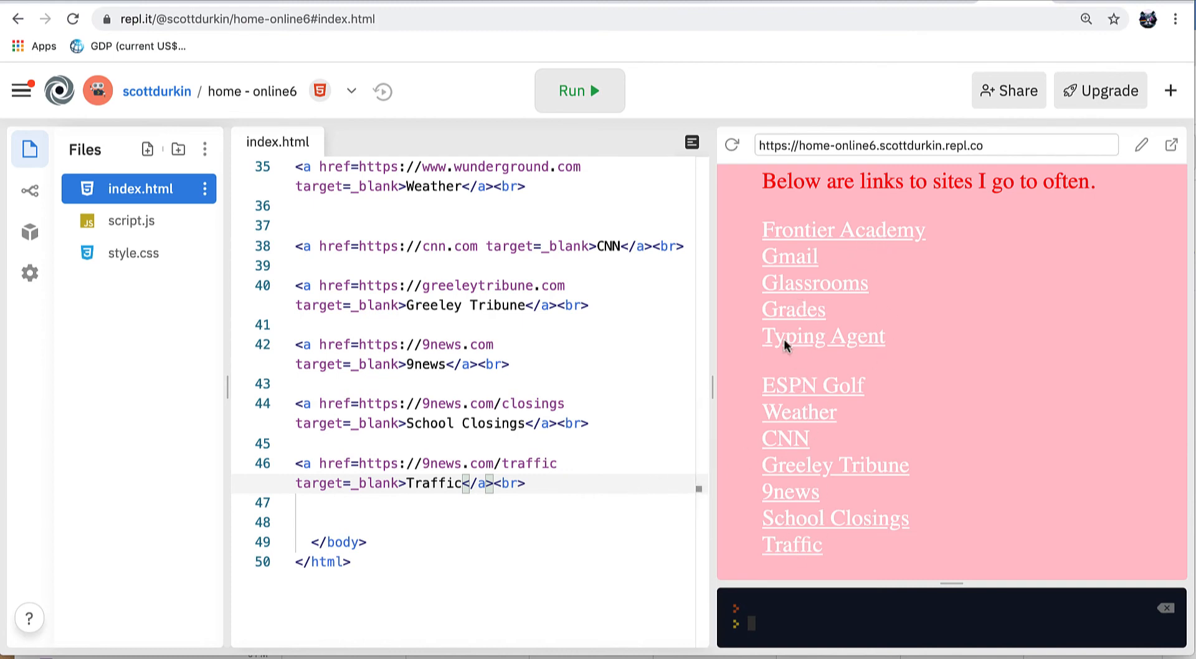
{"action": "scroll", "scroll_direction": "up", "scroll_amount": 3}
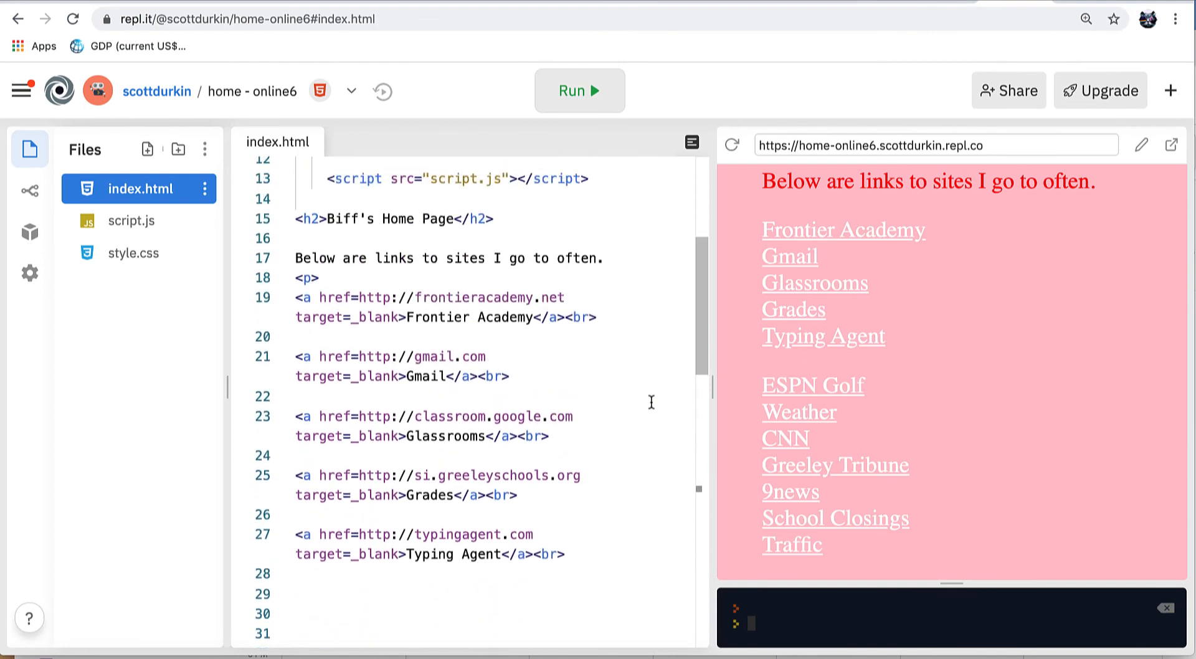
{"action": "mouse_move", "coordinate": [961, 432]}
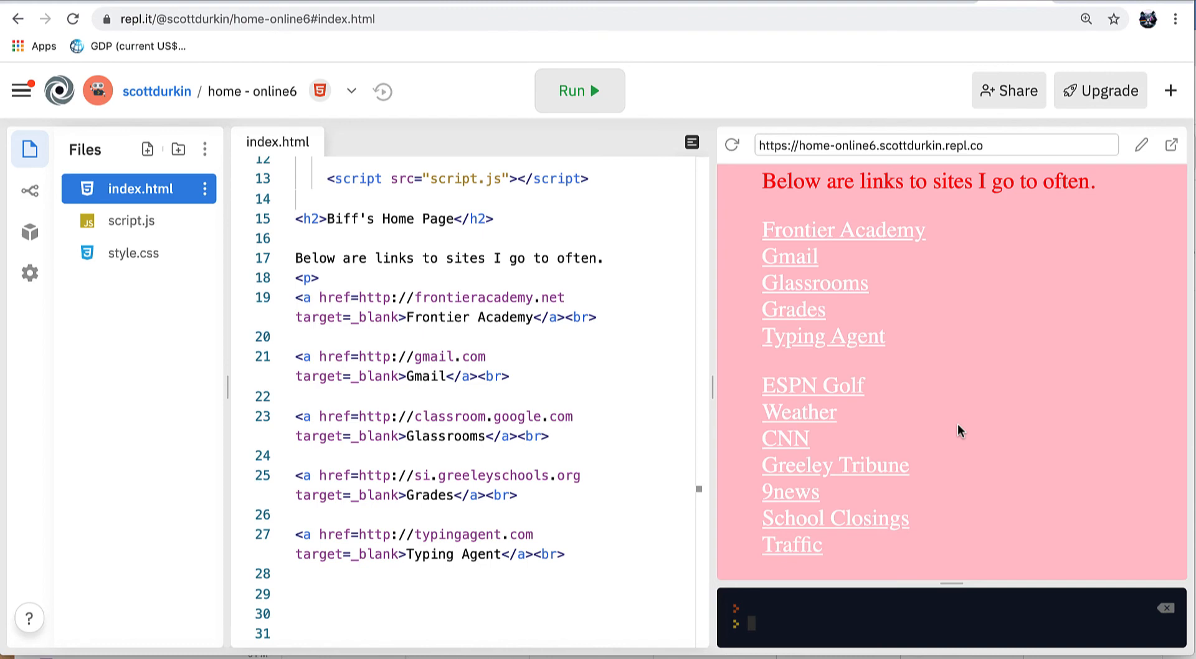
{"action": "scroll", "scroll_direction": "up", "scroll_amount": 3}
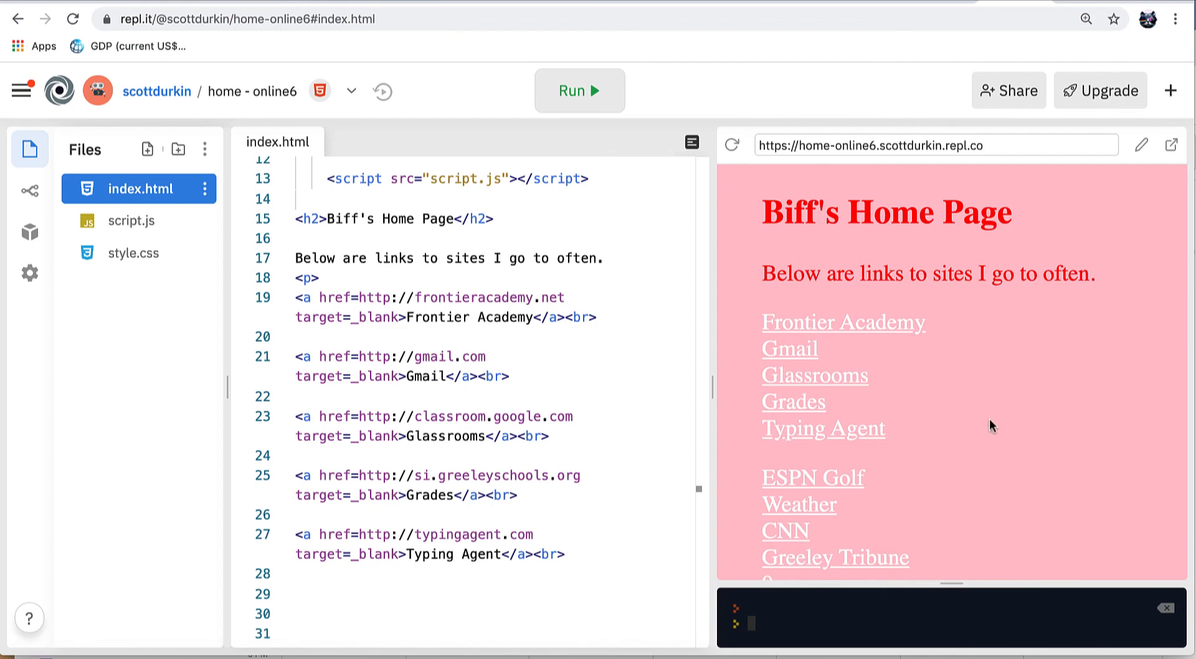
{"action": "mouse_move", "coordinate": [1001, 437]}
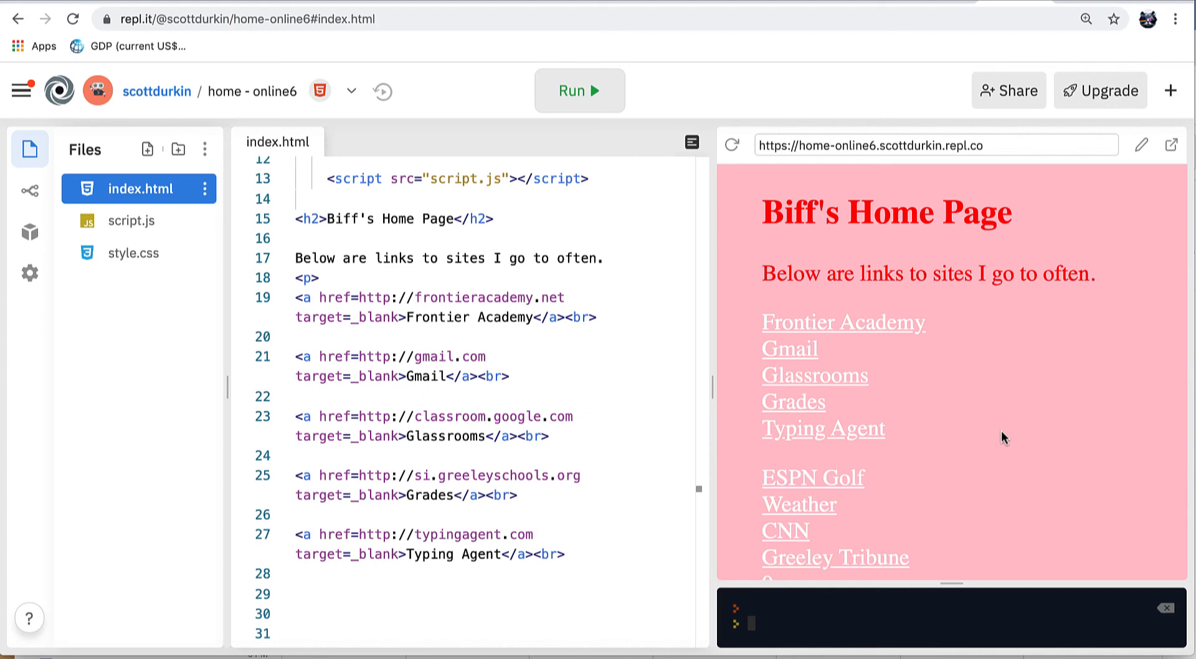
{"action": "mouse_move", "coordinate": [816, 442]}
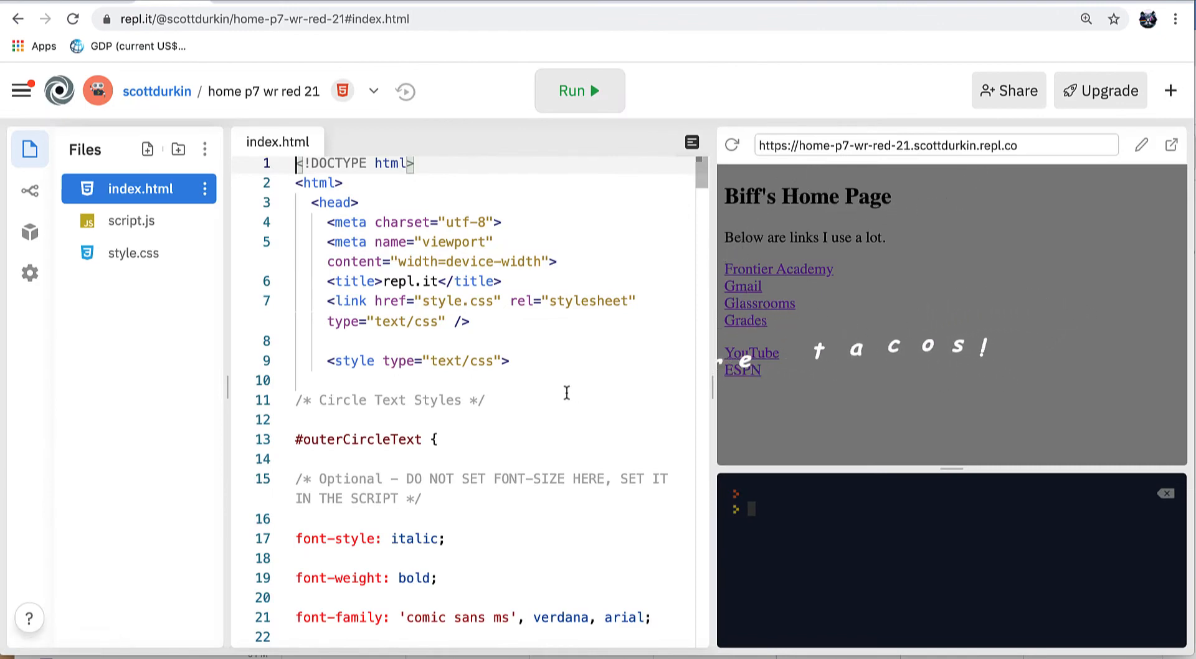
{"action": "scroll", "scroll_direction": "down", "scroll_amount": 3}
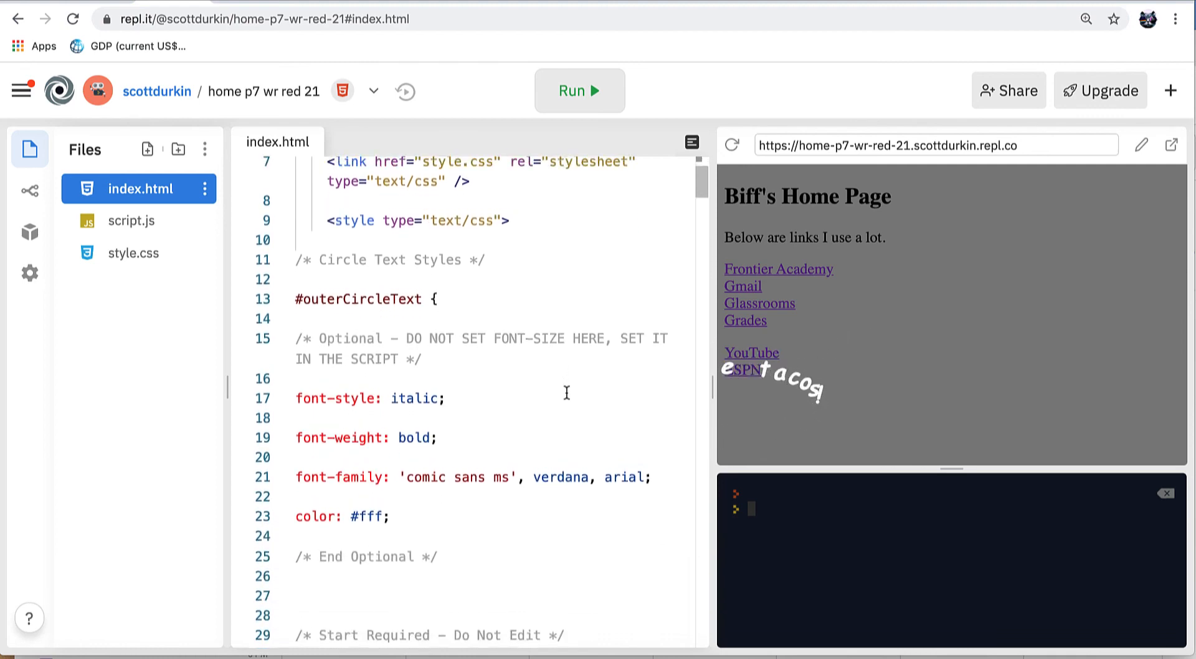
{"action": "scroll", "scroll_direction": "down", "scroll_amount": 3}
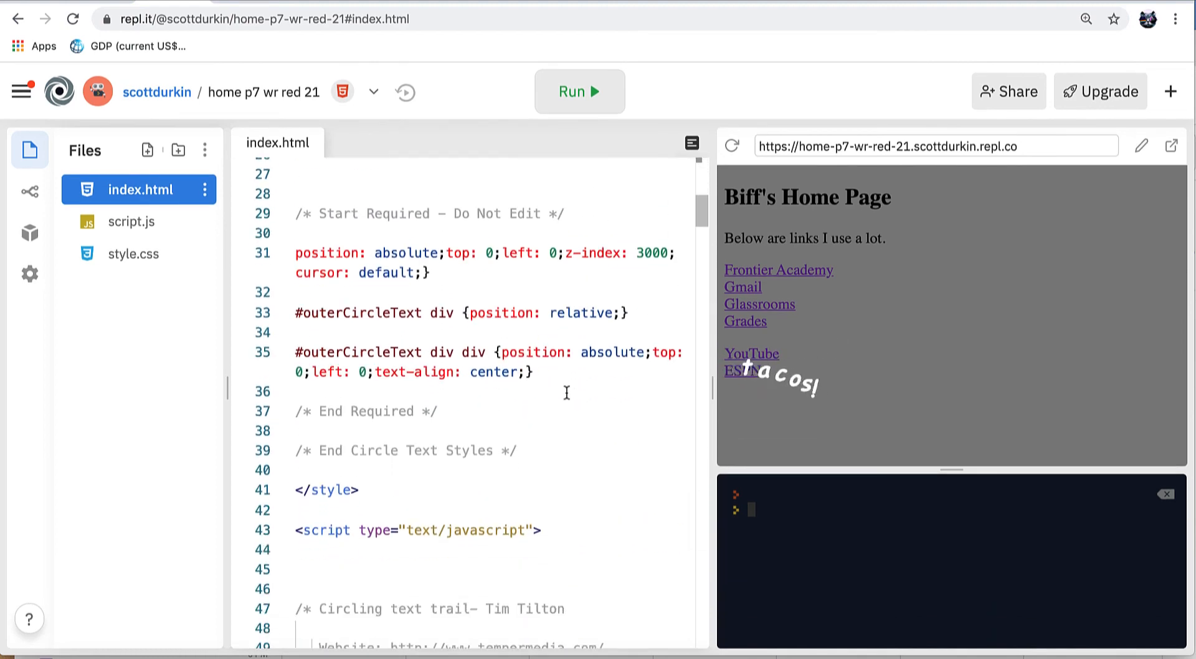
{"action": "scroll", "scroll_direction": "down", "scroll_amount": 3}
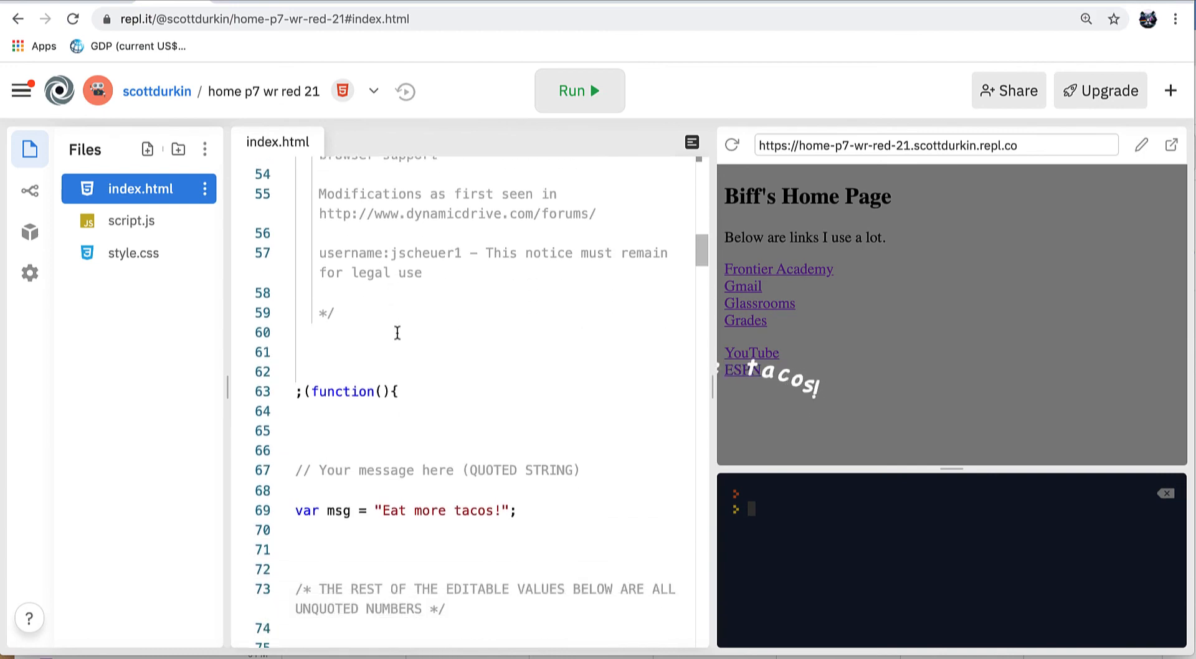
{"action": "scroll", "scroll_direction": "down", "scroll_amount": 3}
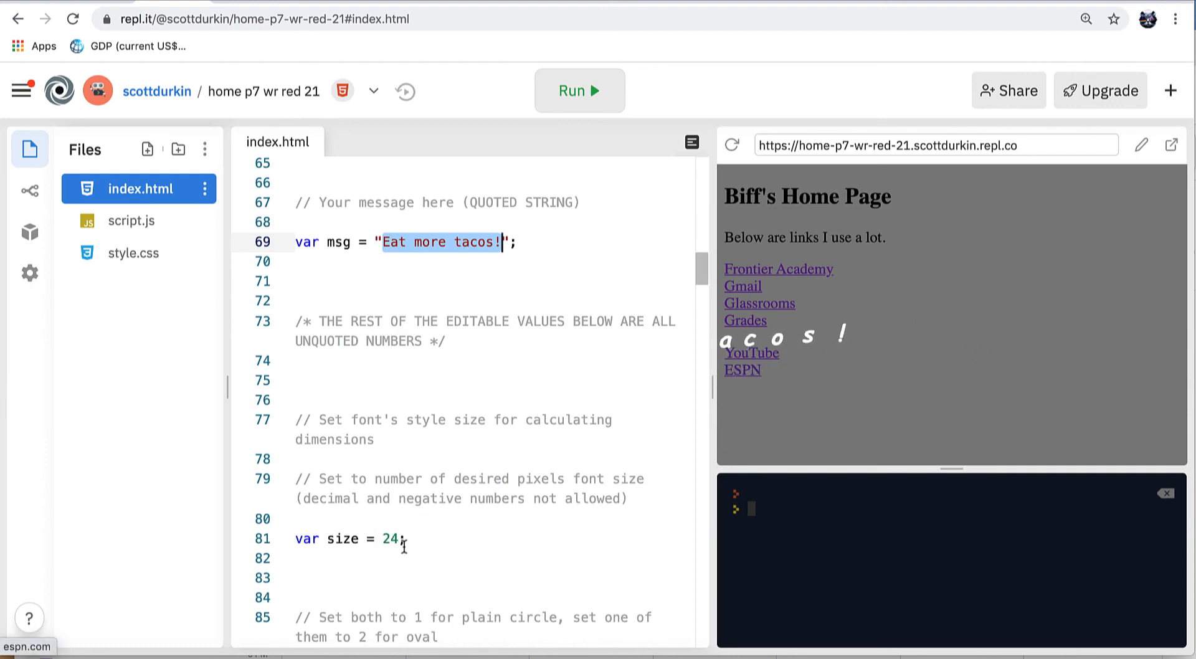
{"action": "scroll", "scroll_direction": "down", "scroll_amount": 3}
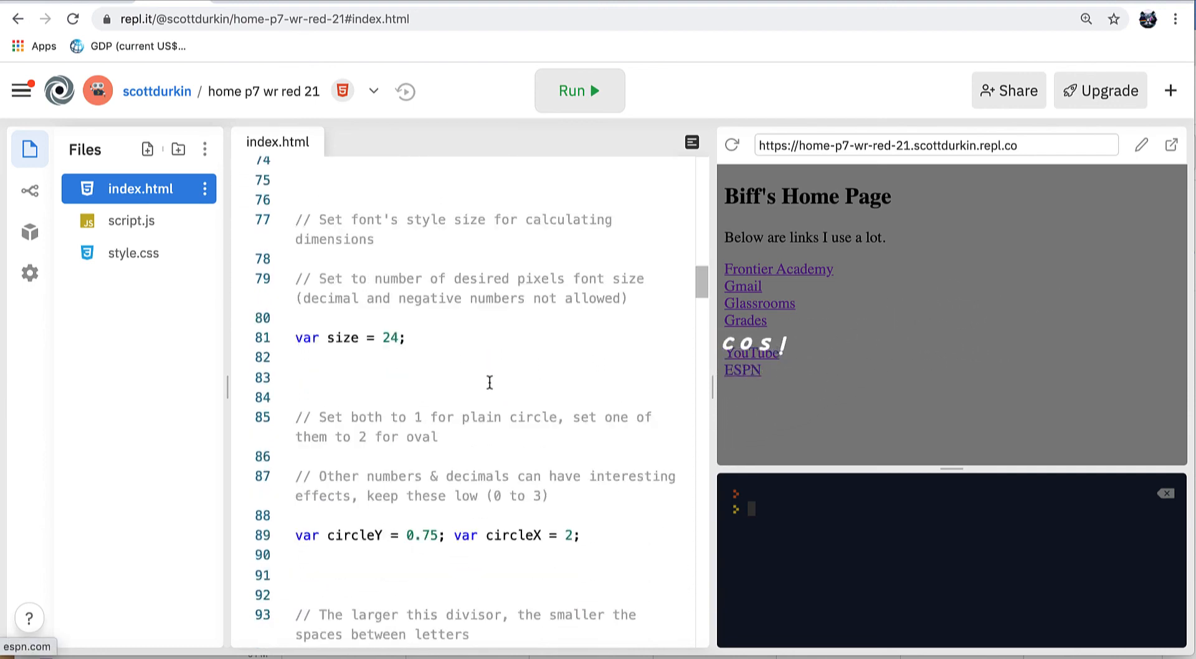
{"action": "scroll", "scroll_direction": "down", "scroll_amount": 3}
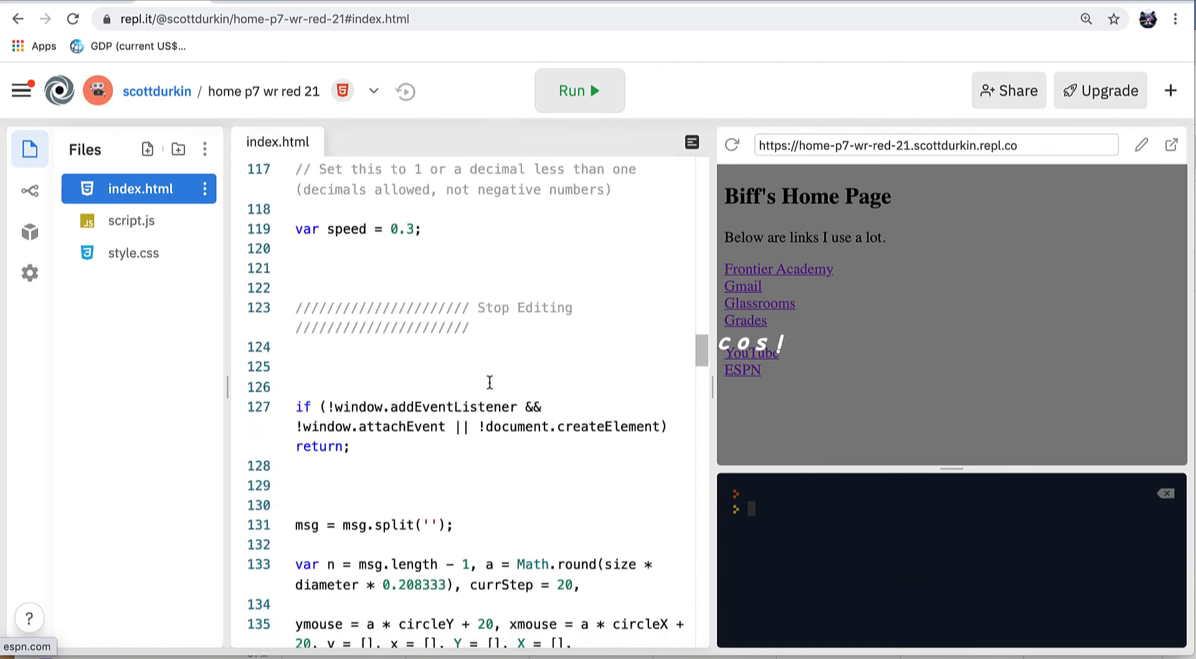
{"action": "scroll", "scroll_direction": "down", "scroll_amount": 3}
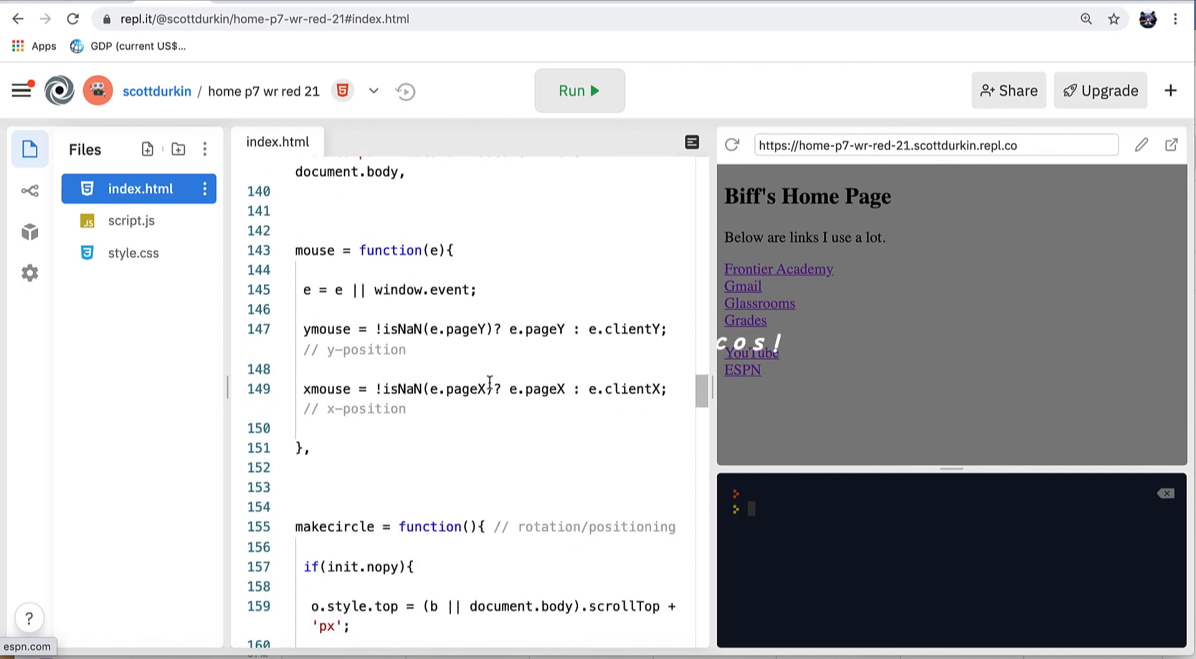
{"action": "scroll", "scroll_direction": "down", "scroll_amount": 3}
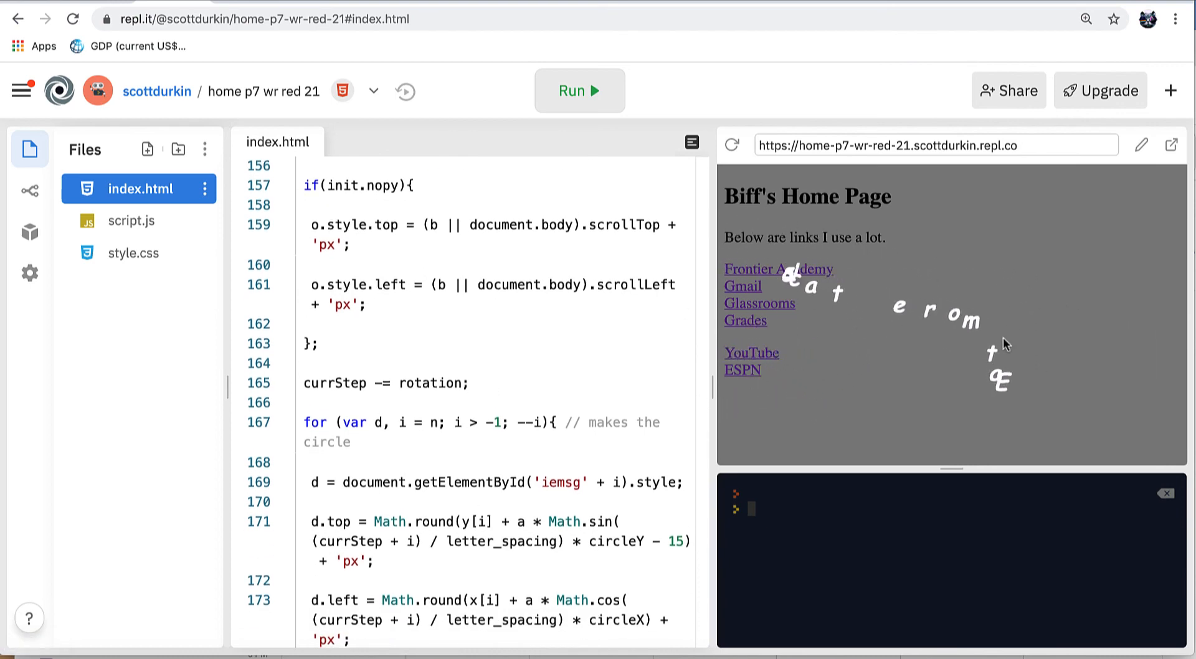
{"action": "scroll", "scroll_direction": "down", "scroll_amount": 3}
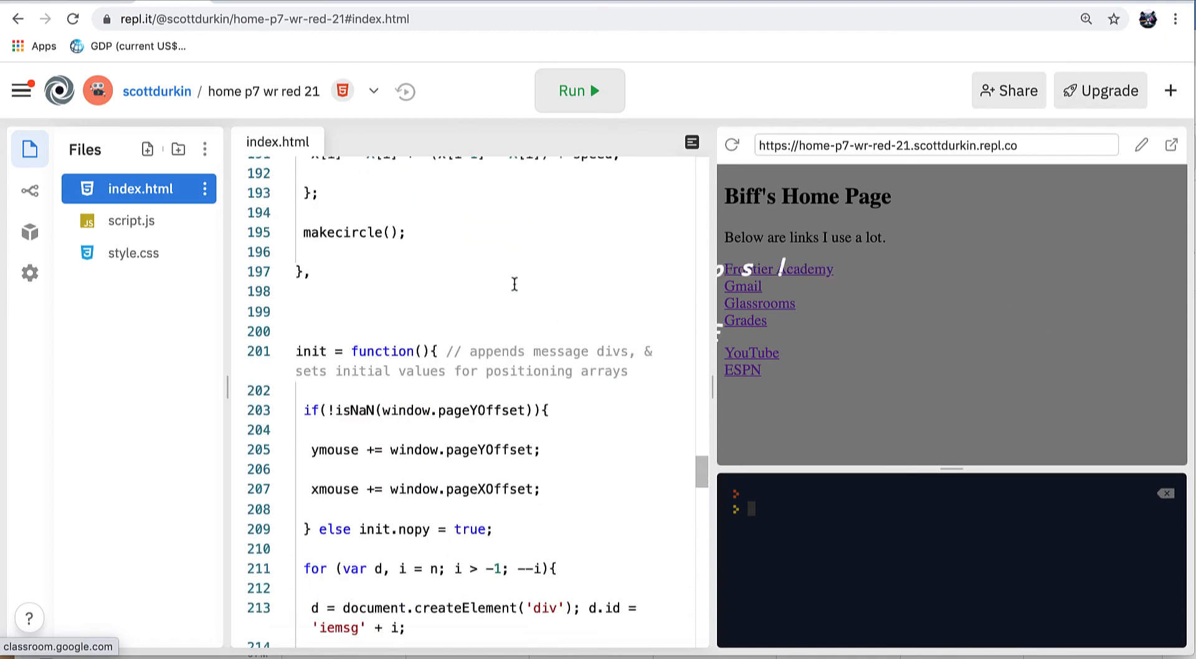
{"action": "scroll", "scroll_direction": "down", "scroll_amount": 3}
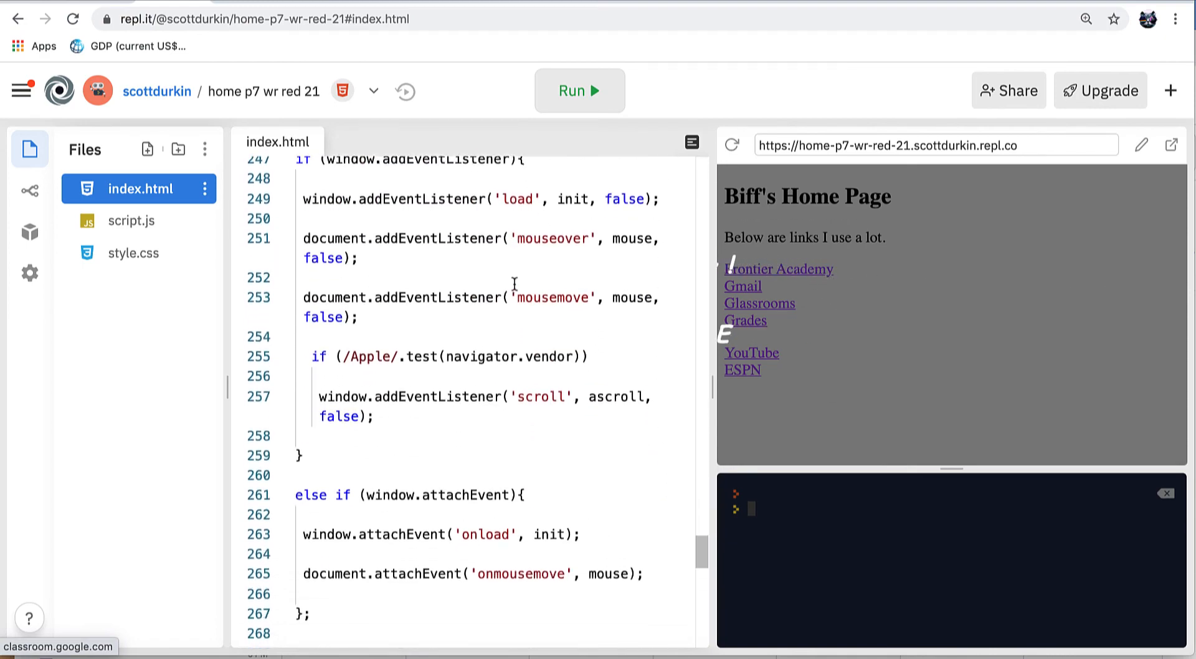
{"action": "scroll", "scroll_direction": "down", "scroll_amount": 3}
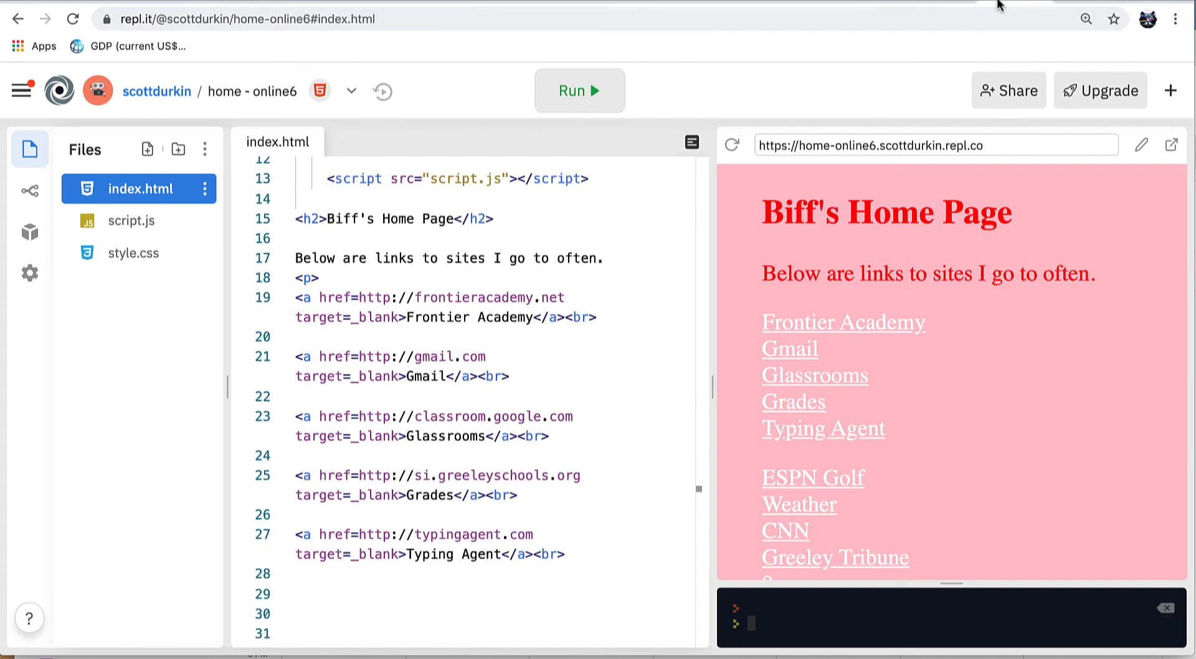
Step: Scroll the home - online6 preview down to show the links through School Closings and Traffic
{"action": "scroll", "scroll_direction": "down", "scroll_amount": 3}
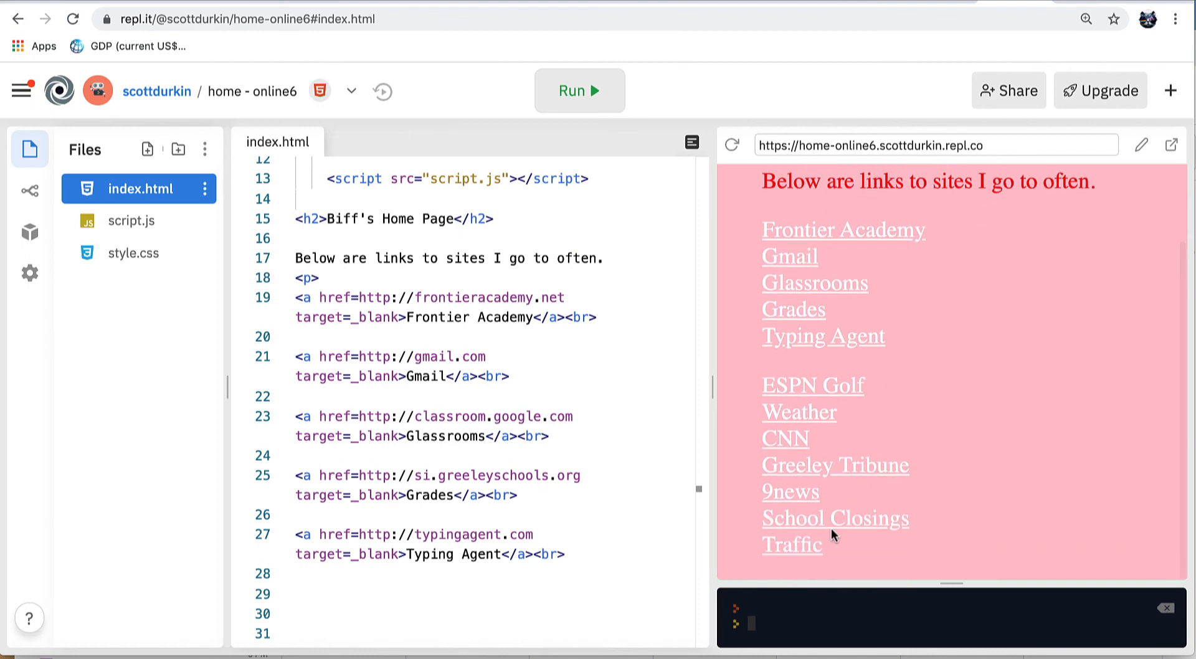
{"action": "mouse_move", "coordinate": [805, 523]}
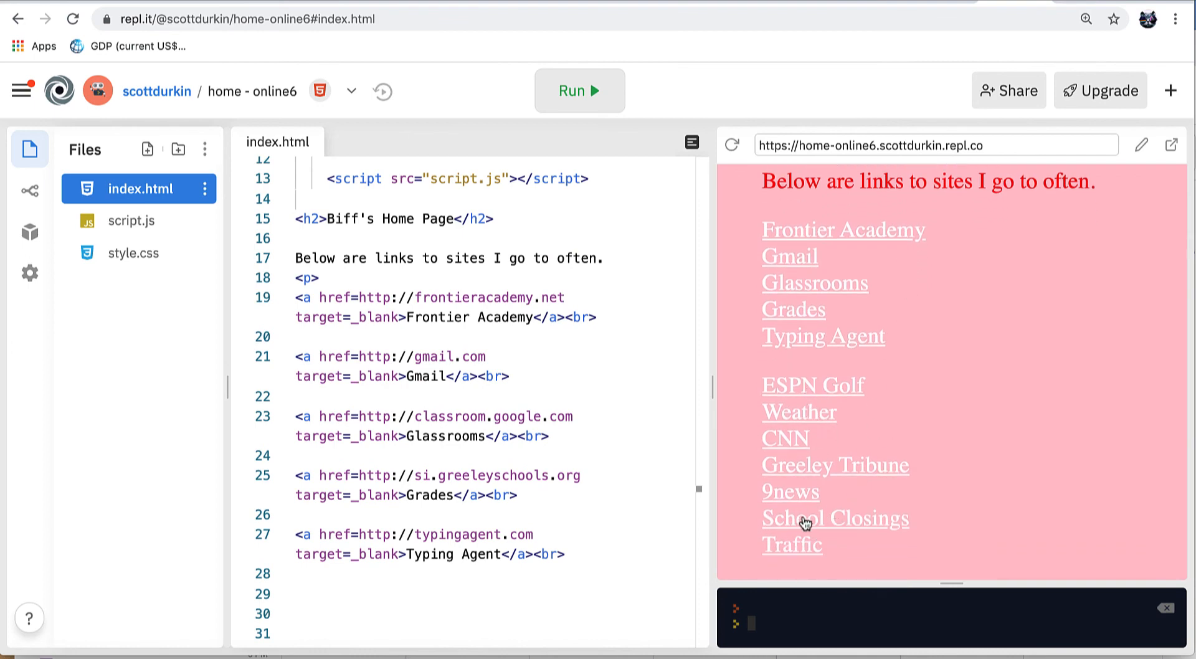
{"action": "mouse_move", "coordinate": [835, 518]}
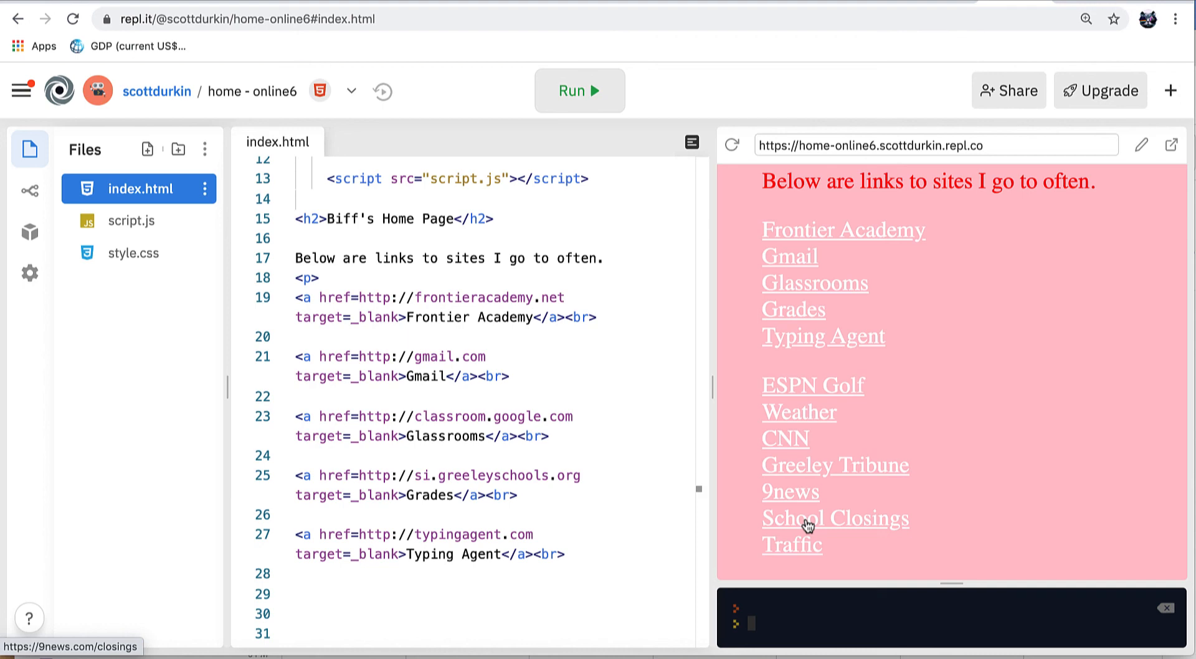
{"action": "mouse_move", "coordinate": [889, 582]}
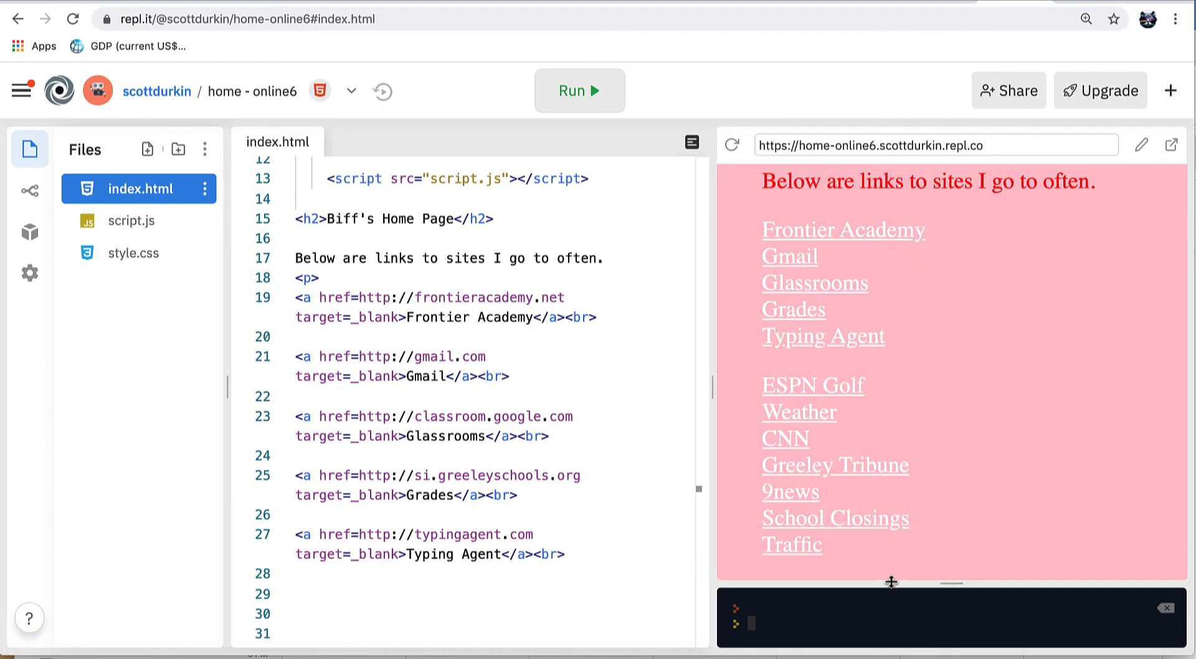
{"action": "mouse_move", "coordinate": [921, 433]}
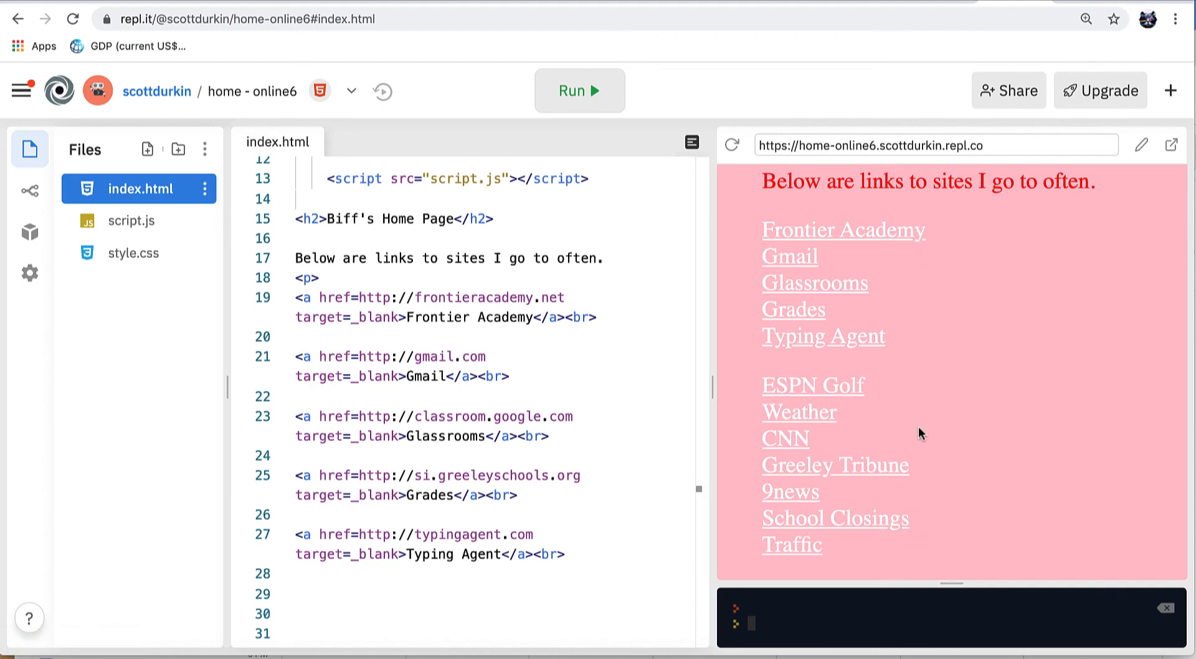
{"action": "mouse_move", "coordinate": [699, 104]}
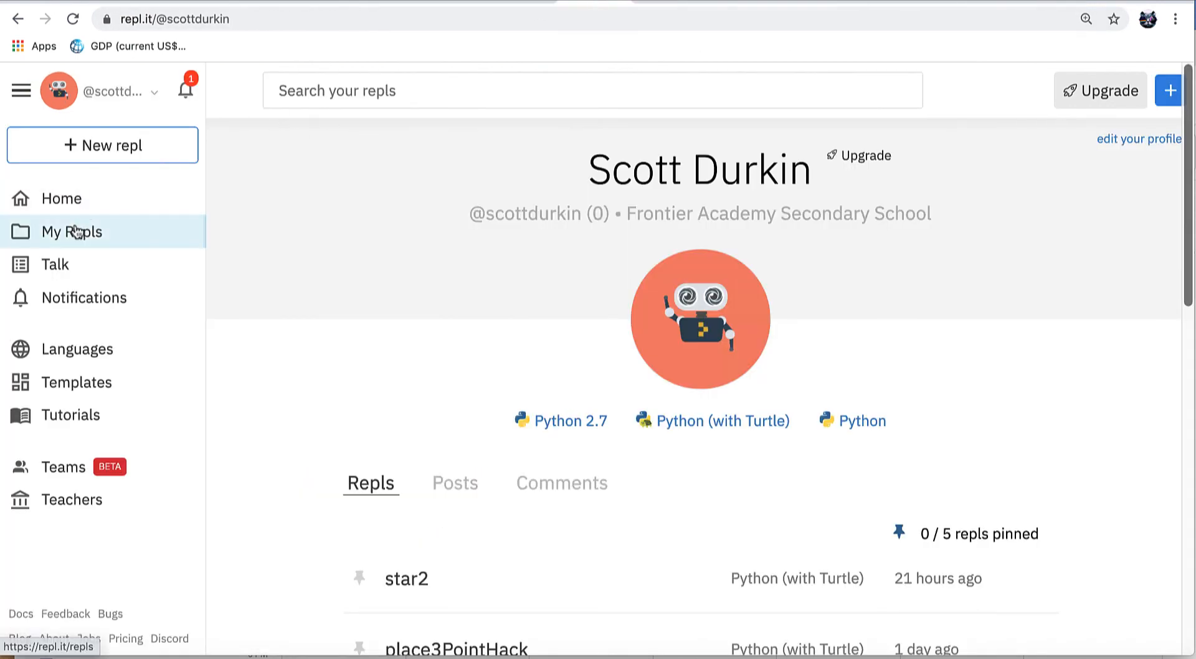
Step: Search My Repls for 'homefa' and open the durkinHomeFA project from the results
{"action": "left_click", "coordinate": [73, 232]}
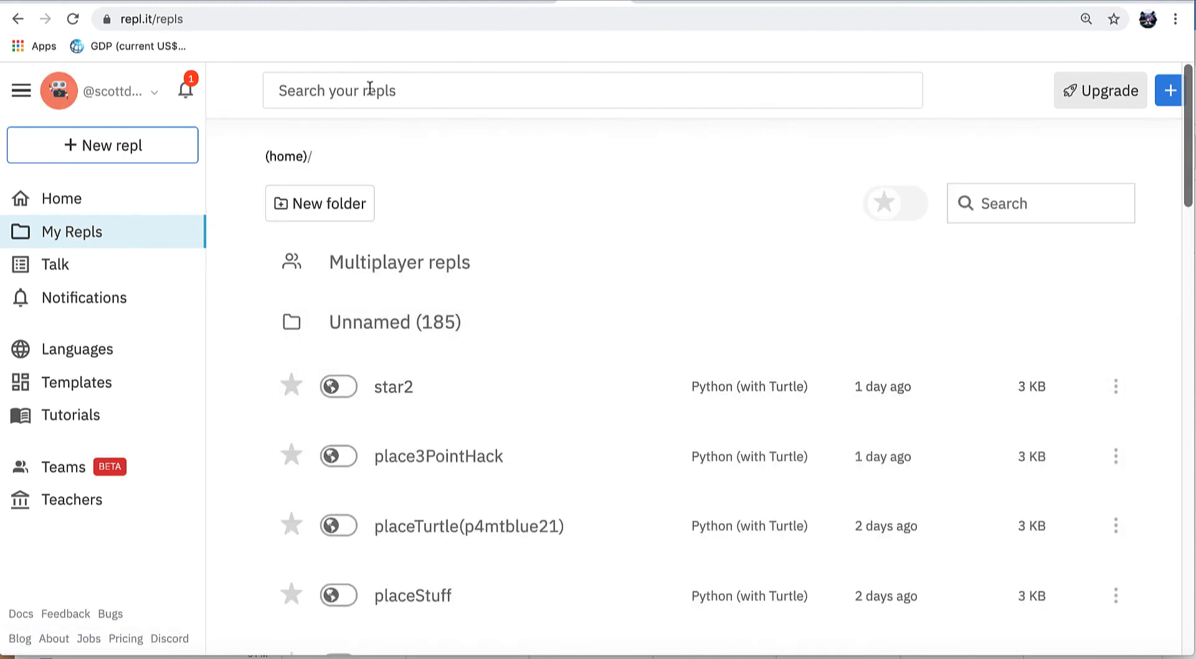
{"action": "type", "text": "f"}
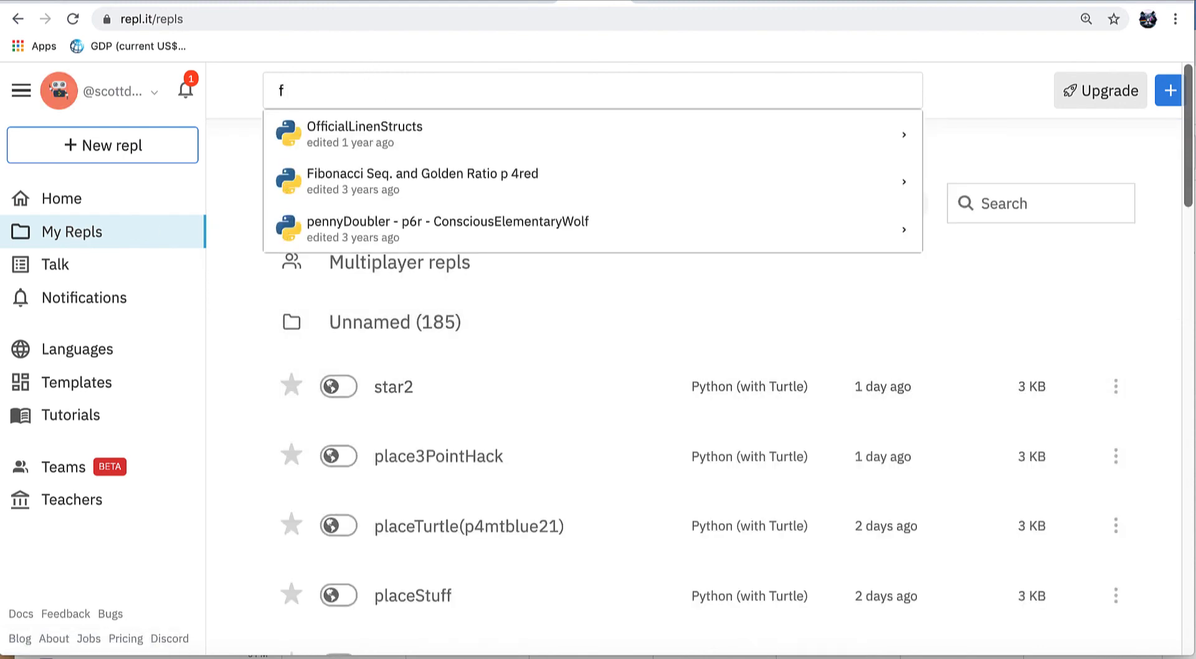
{"action": "type", "text": "home"}
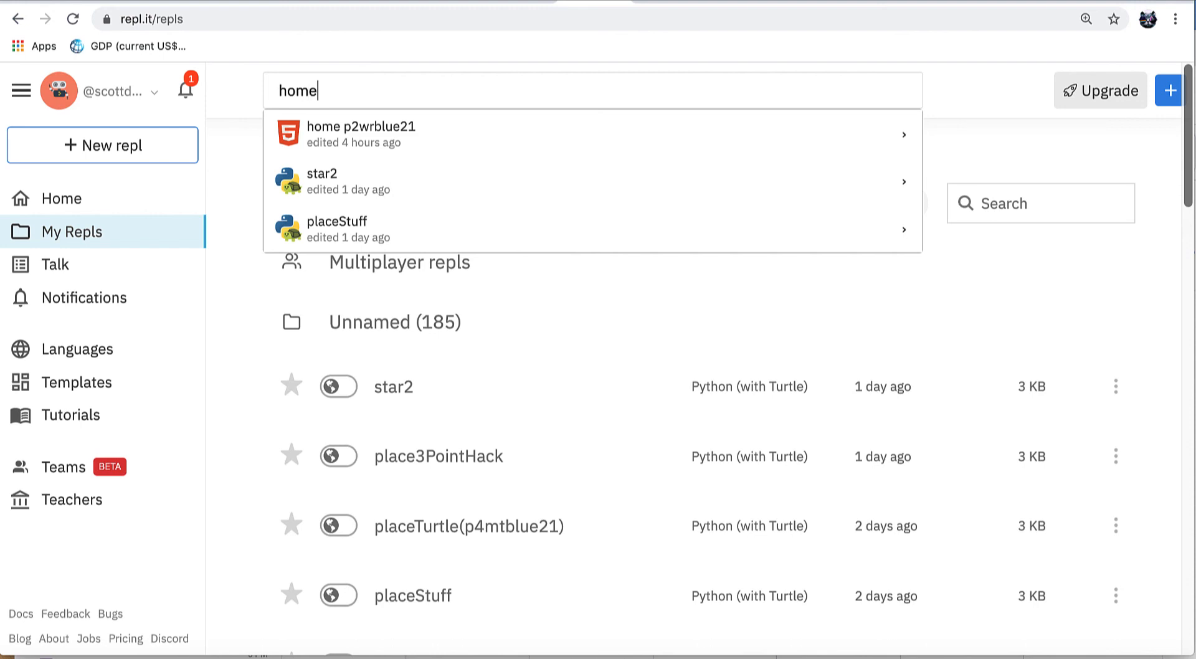
{"action": "type", "text": "fa"}
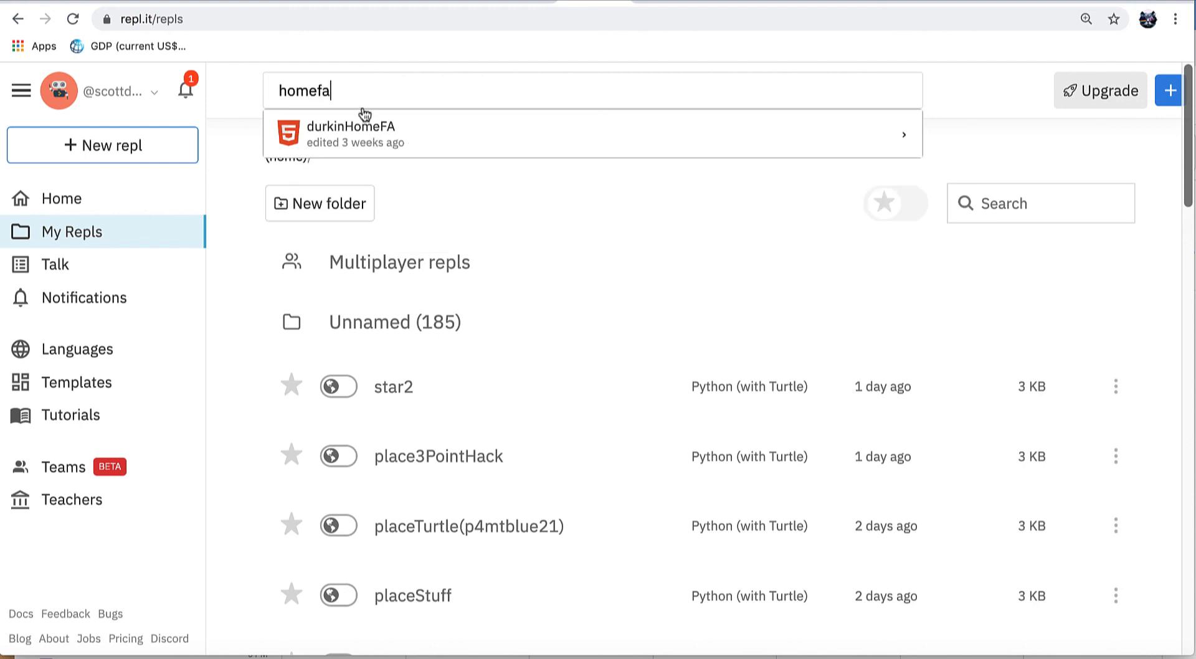
{"action": "left_click", "coordinate": [352, 135]}
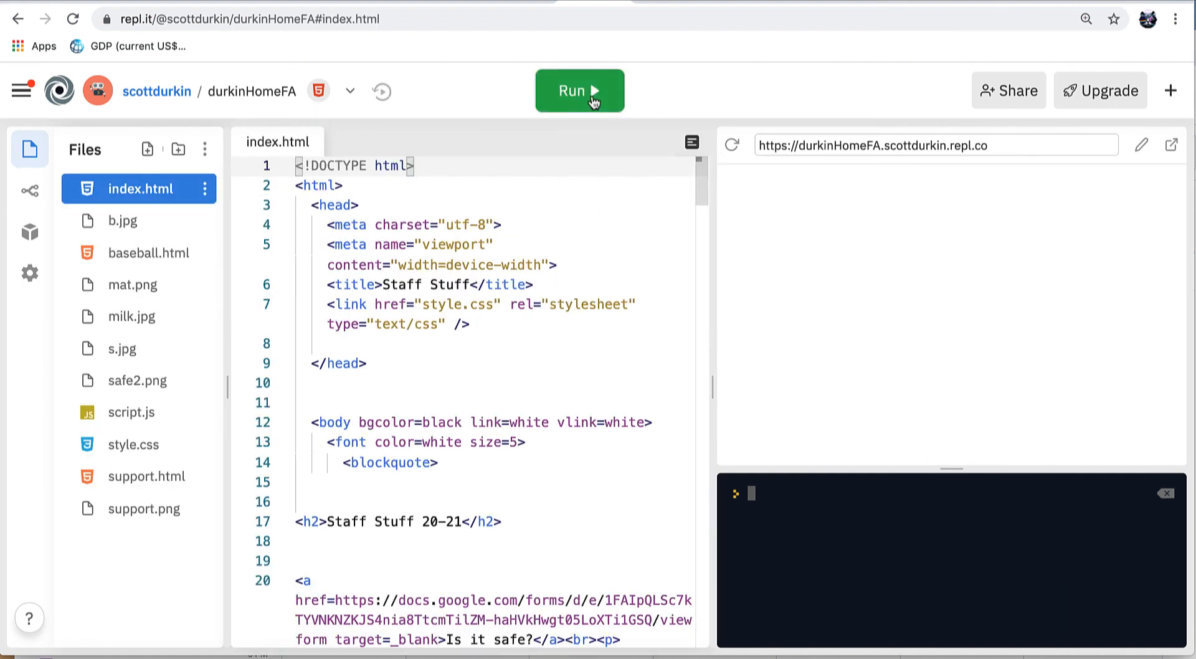
Step: Run durkinHomeFA and browse the Staff Stuff 20-21 link list full-size in a new browser tab
{"action": "left_click", "coordinate": [579, 89]}
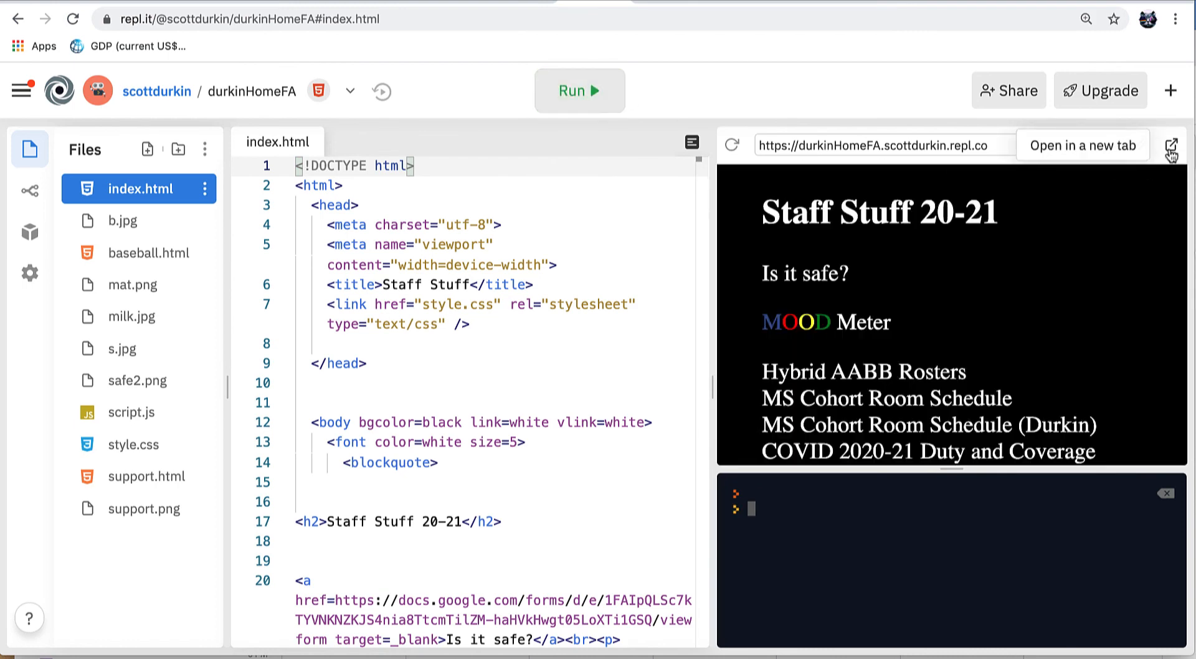
{"action": "left_click", "coordinate": [1170, 144]}
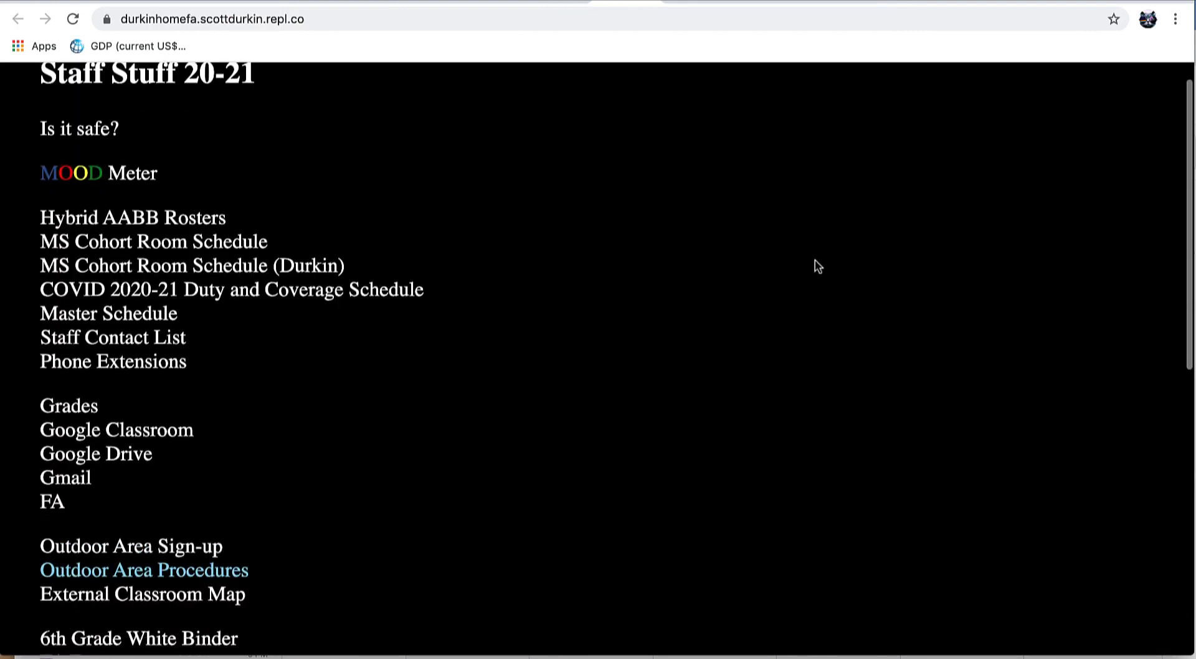
{"action": "scroll", "scroll_direction": "up", "scroll_amount": 3}
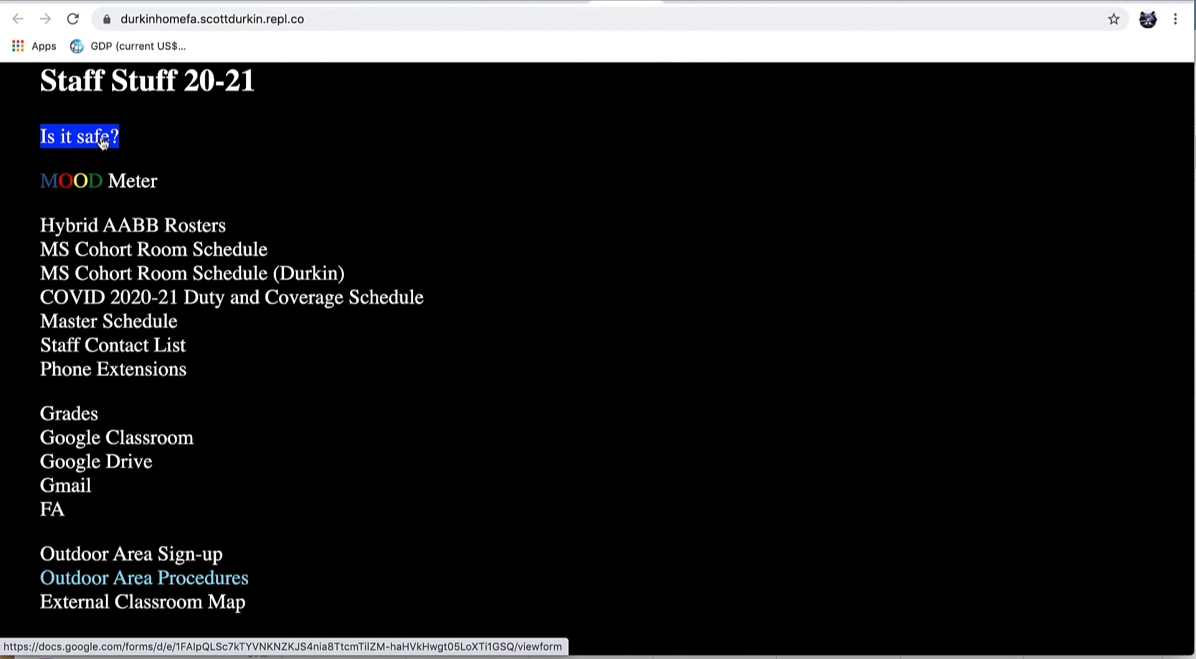
{"action": "mouse_move", "coordinate": [152, 272]}
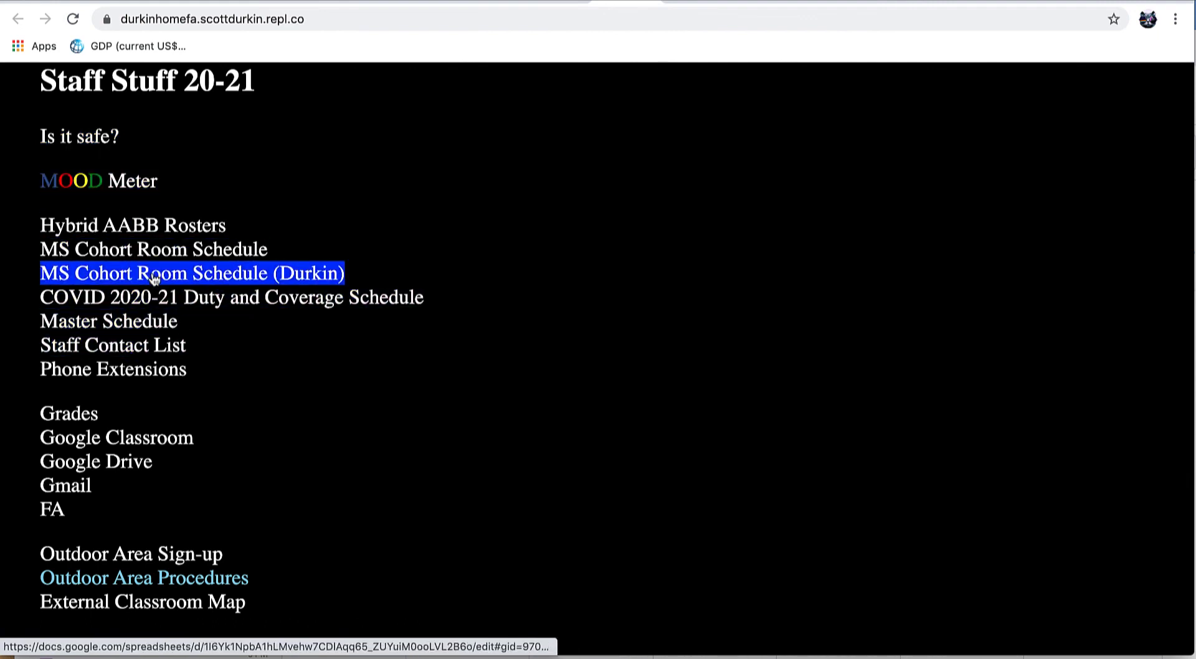
{"action": "mouse_move", "coordinate": [153, 250]}
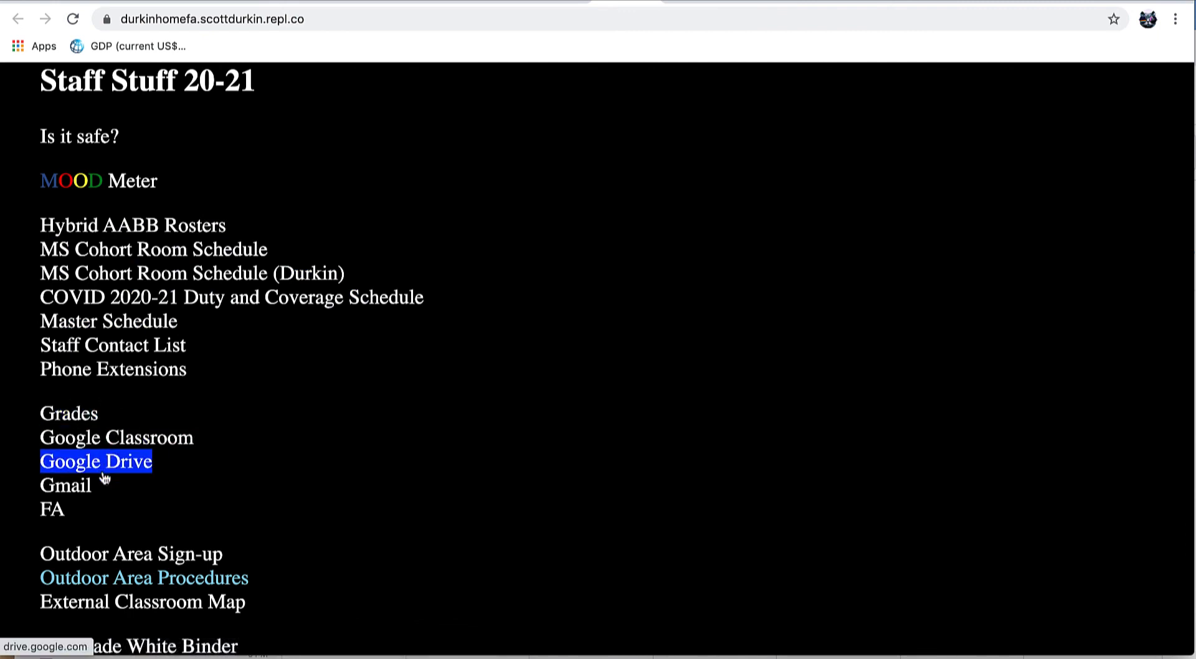
{"action": "scroll", "scroll_direction": "down", "scroll_amount": 3}
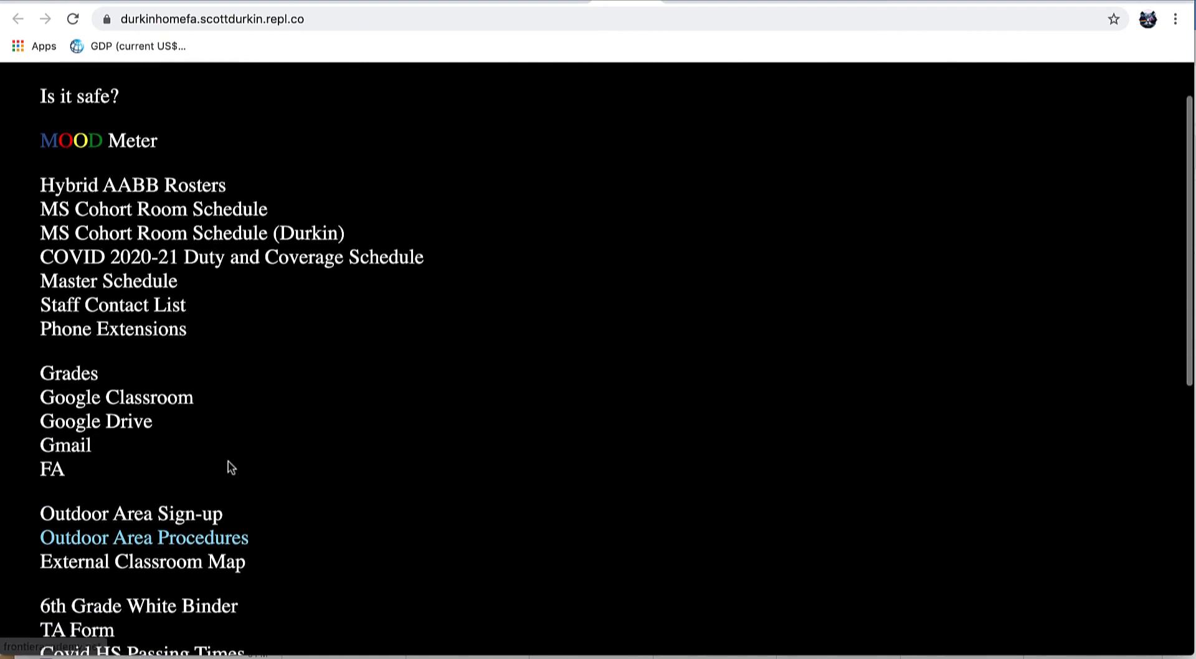
{"action": "scroll", "scroll_direction": "down", "scroll_amount": 3}
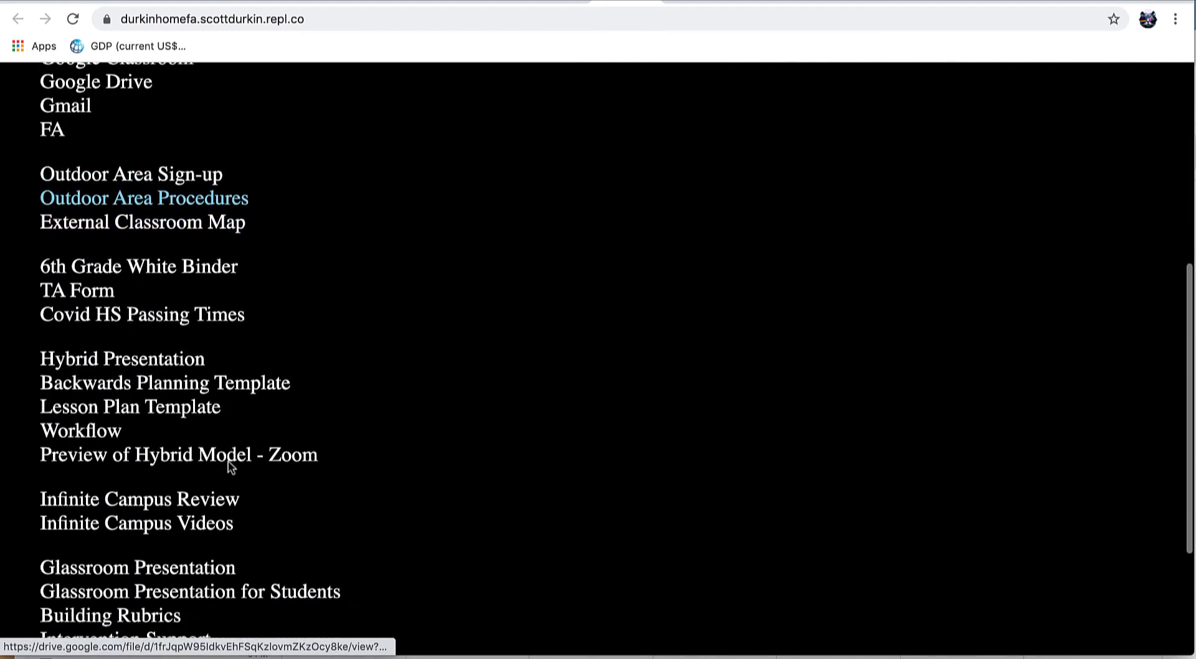
{"action": "scroll", "scroll_direction": "down", "scroll_amount": 3}
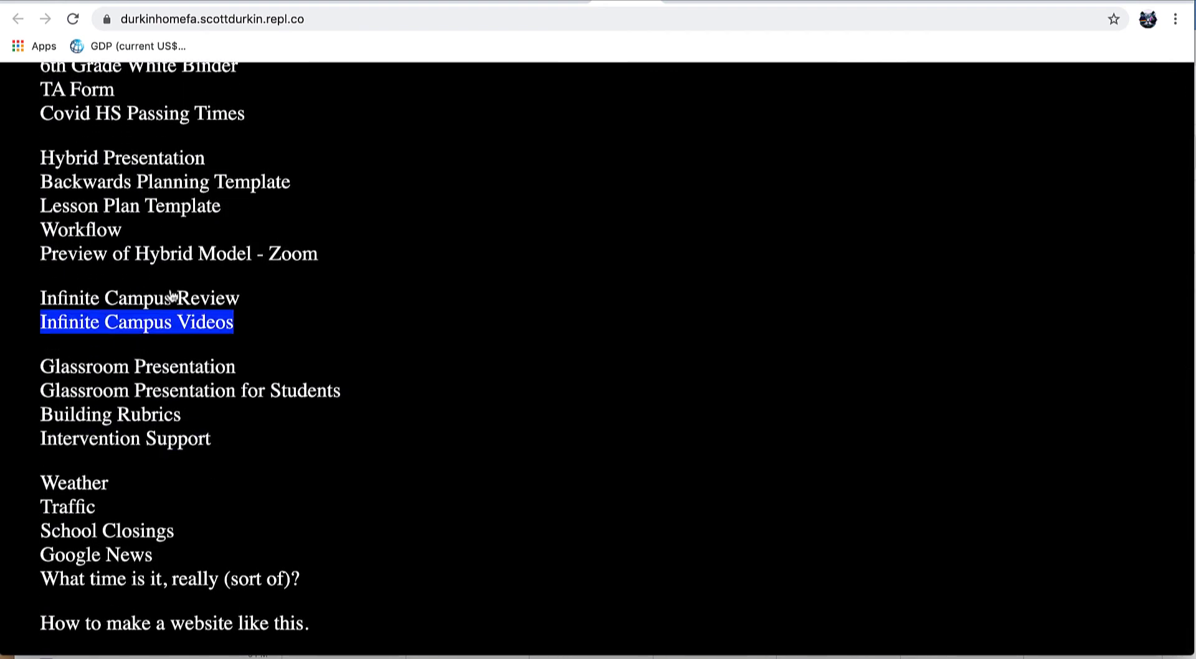
{"action": "mouse_move", "coordinate": [74, 484]}
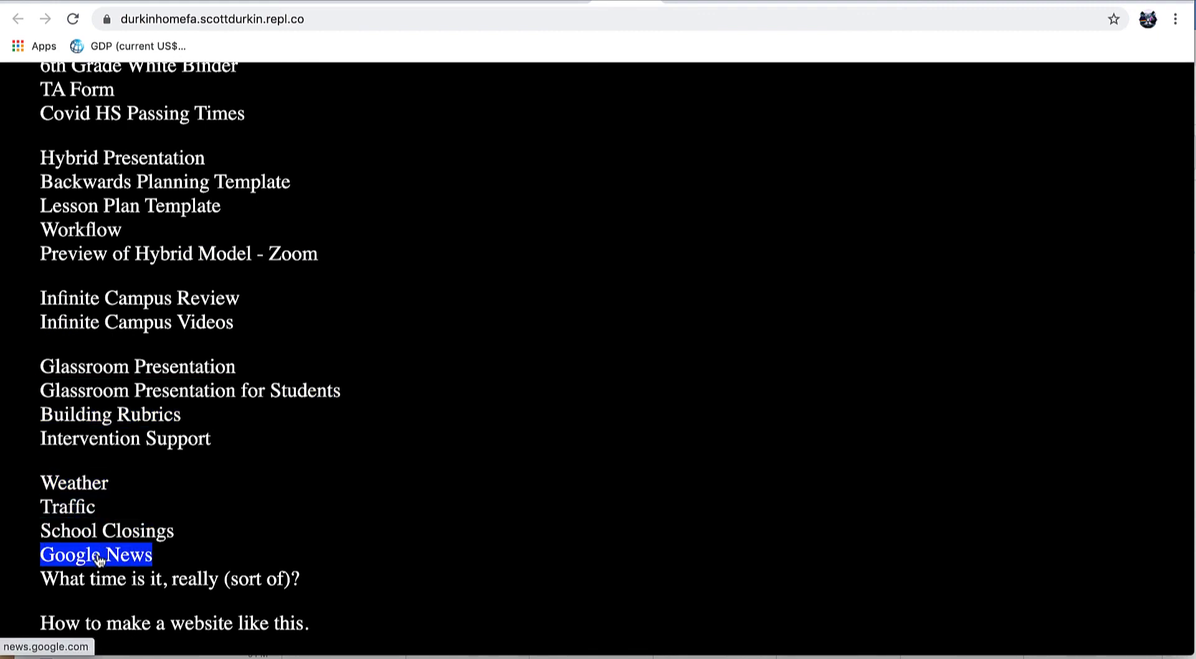
{"action": "mouse_move", "coordinate": [103, 578]}
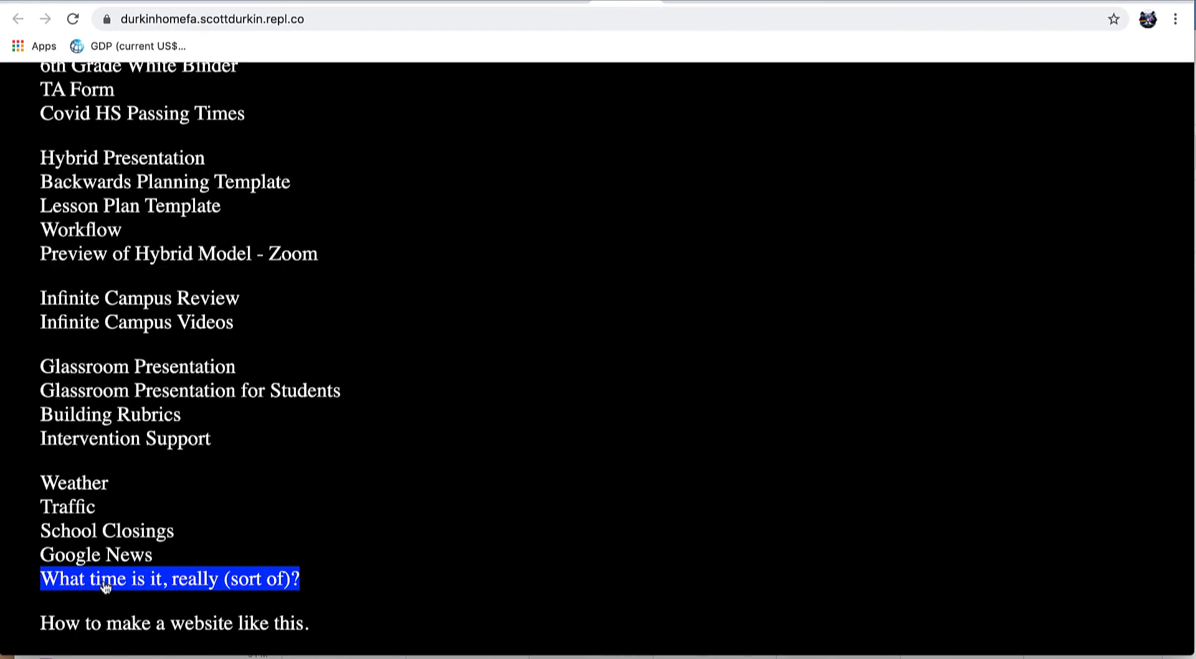
{"action": "scroll", "scroll_direction": "up", "scroll_amount": 3}
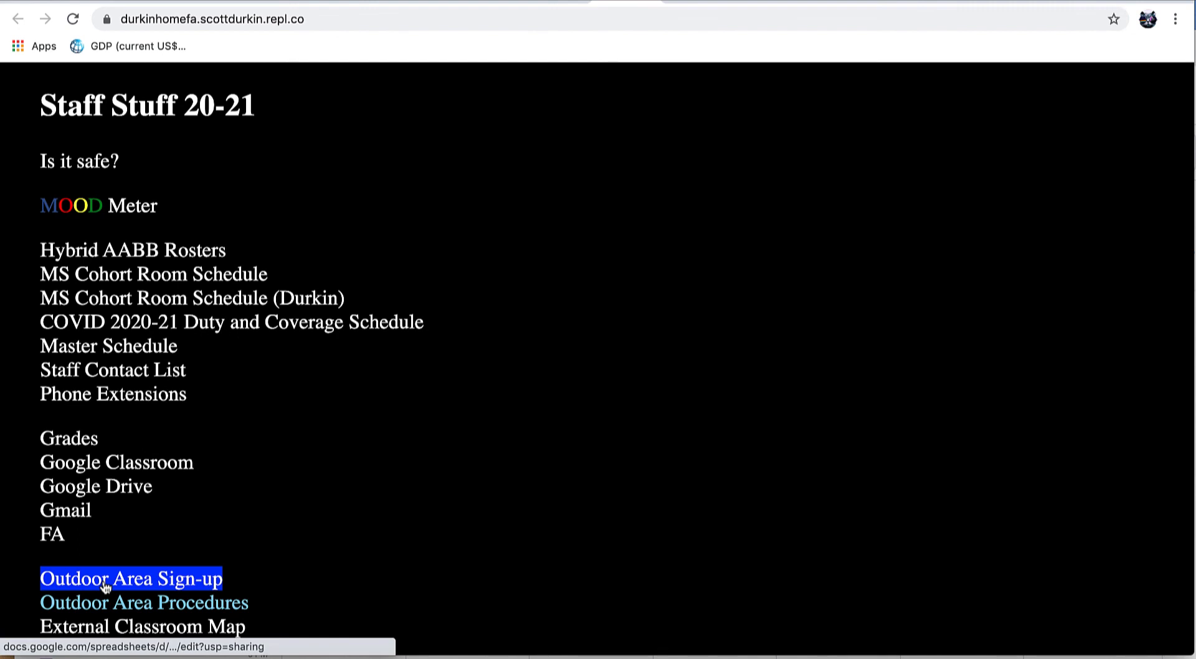
{"action": "mouse_move", "coordinate": [131, 578]}
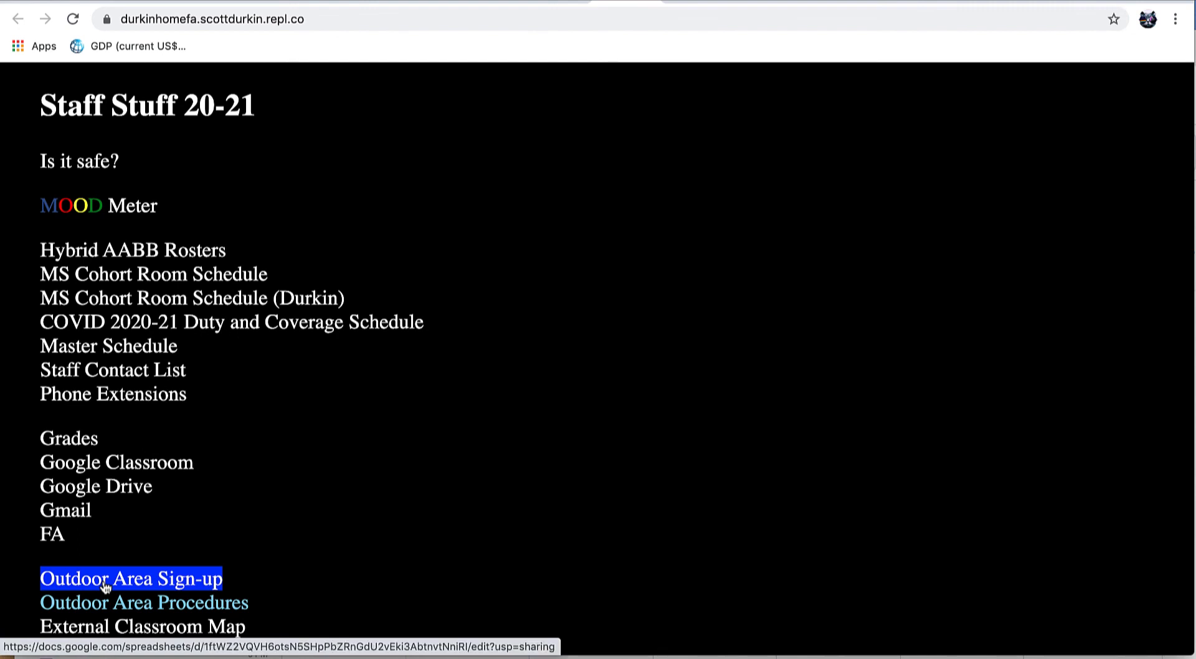